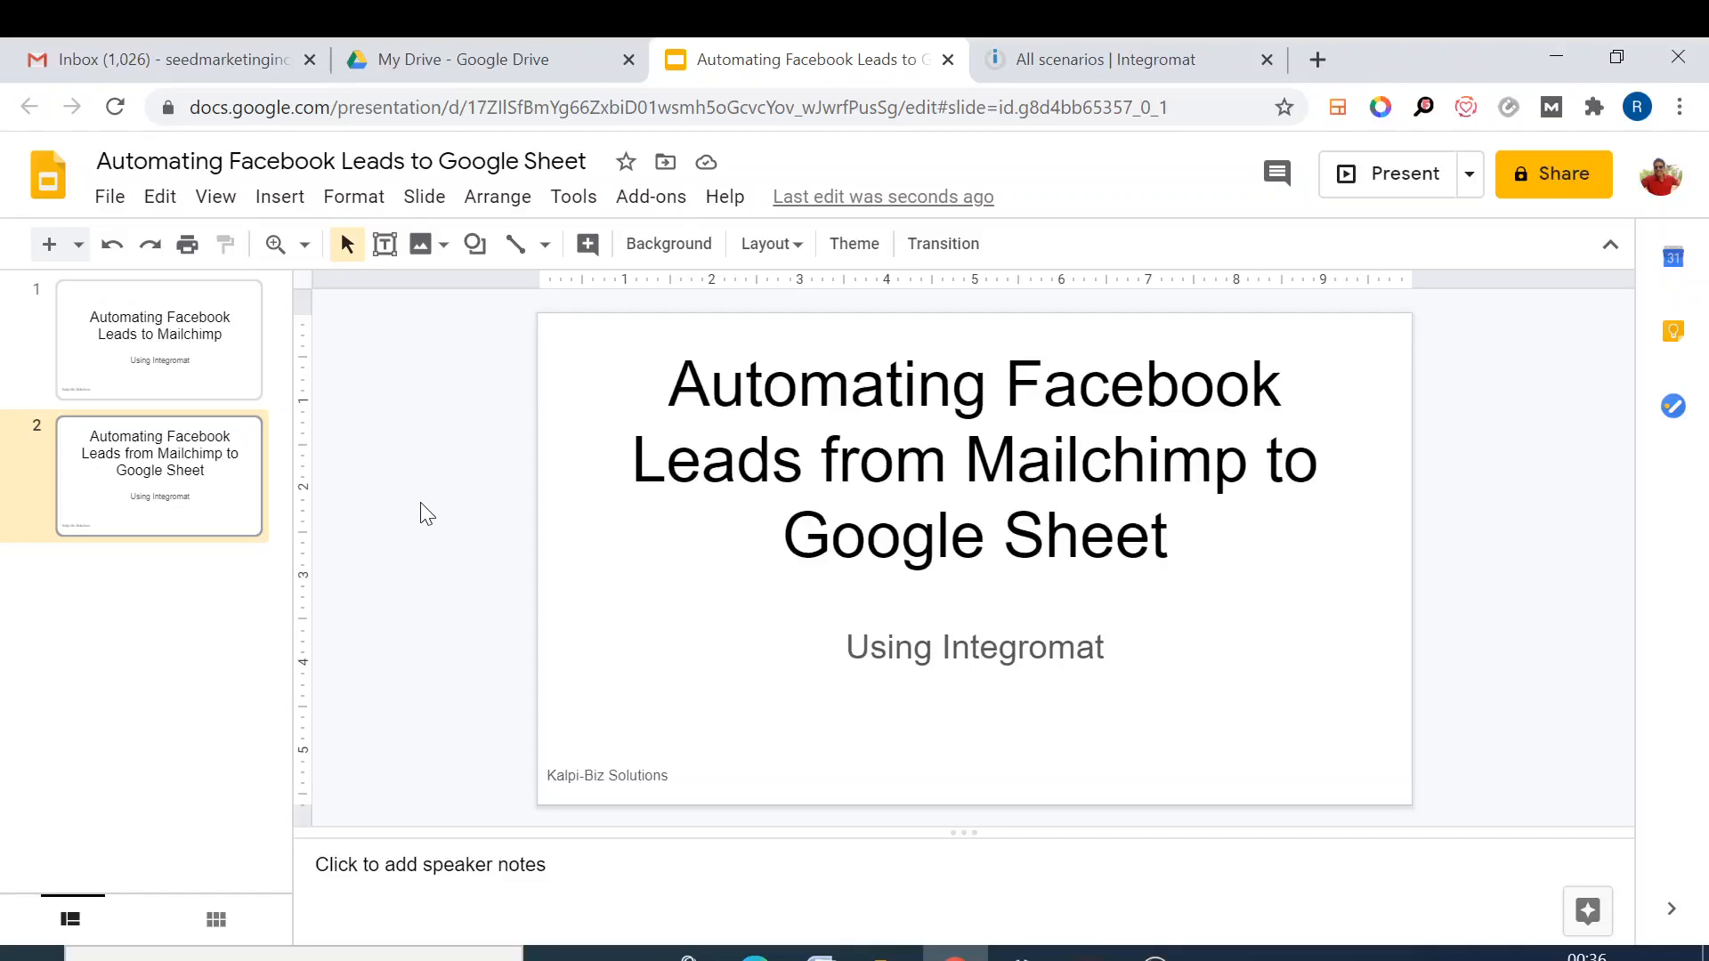
- Switch to the All scenarios tab and review the two active integrations
{"action": "left_click", "coordinate": [1101, 59]}
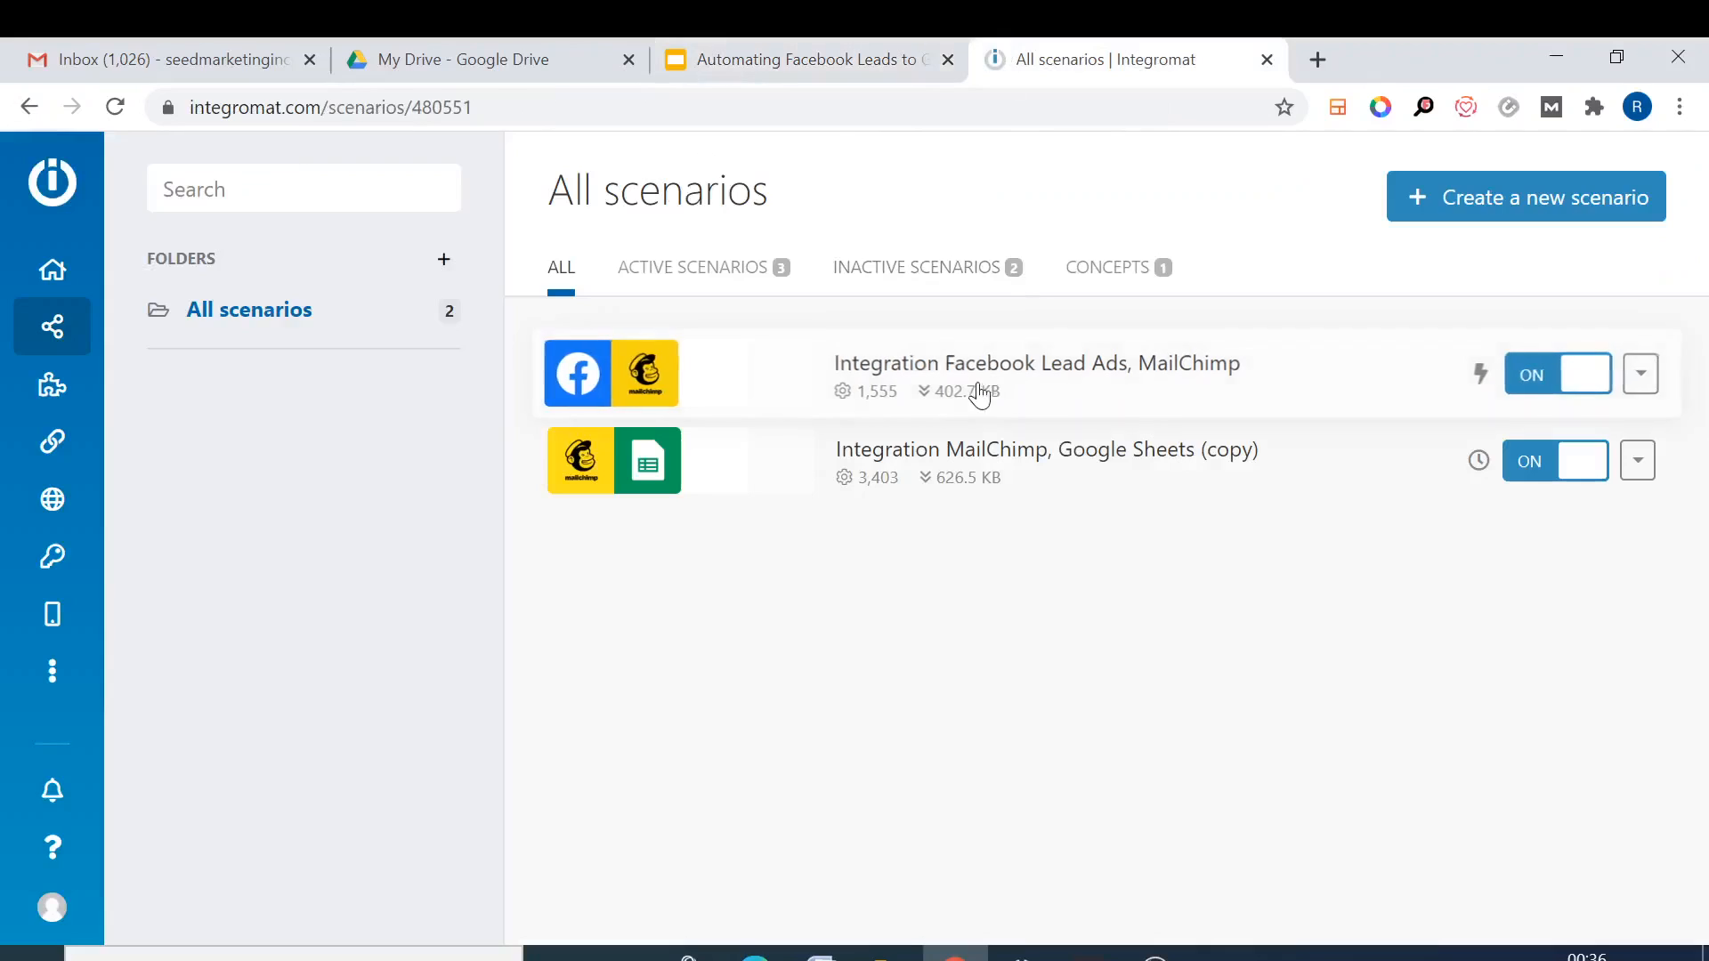
{"action": "mouse_move", "coordinate": [892, 395]}
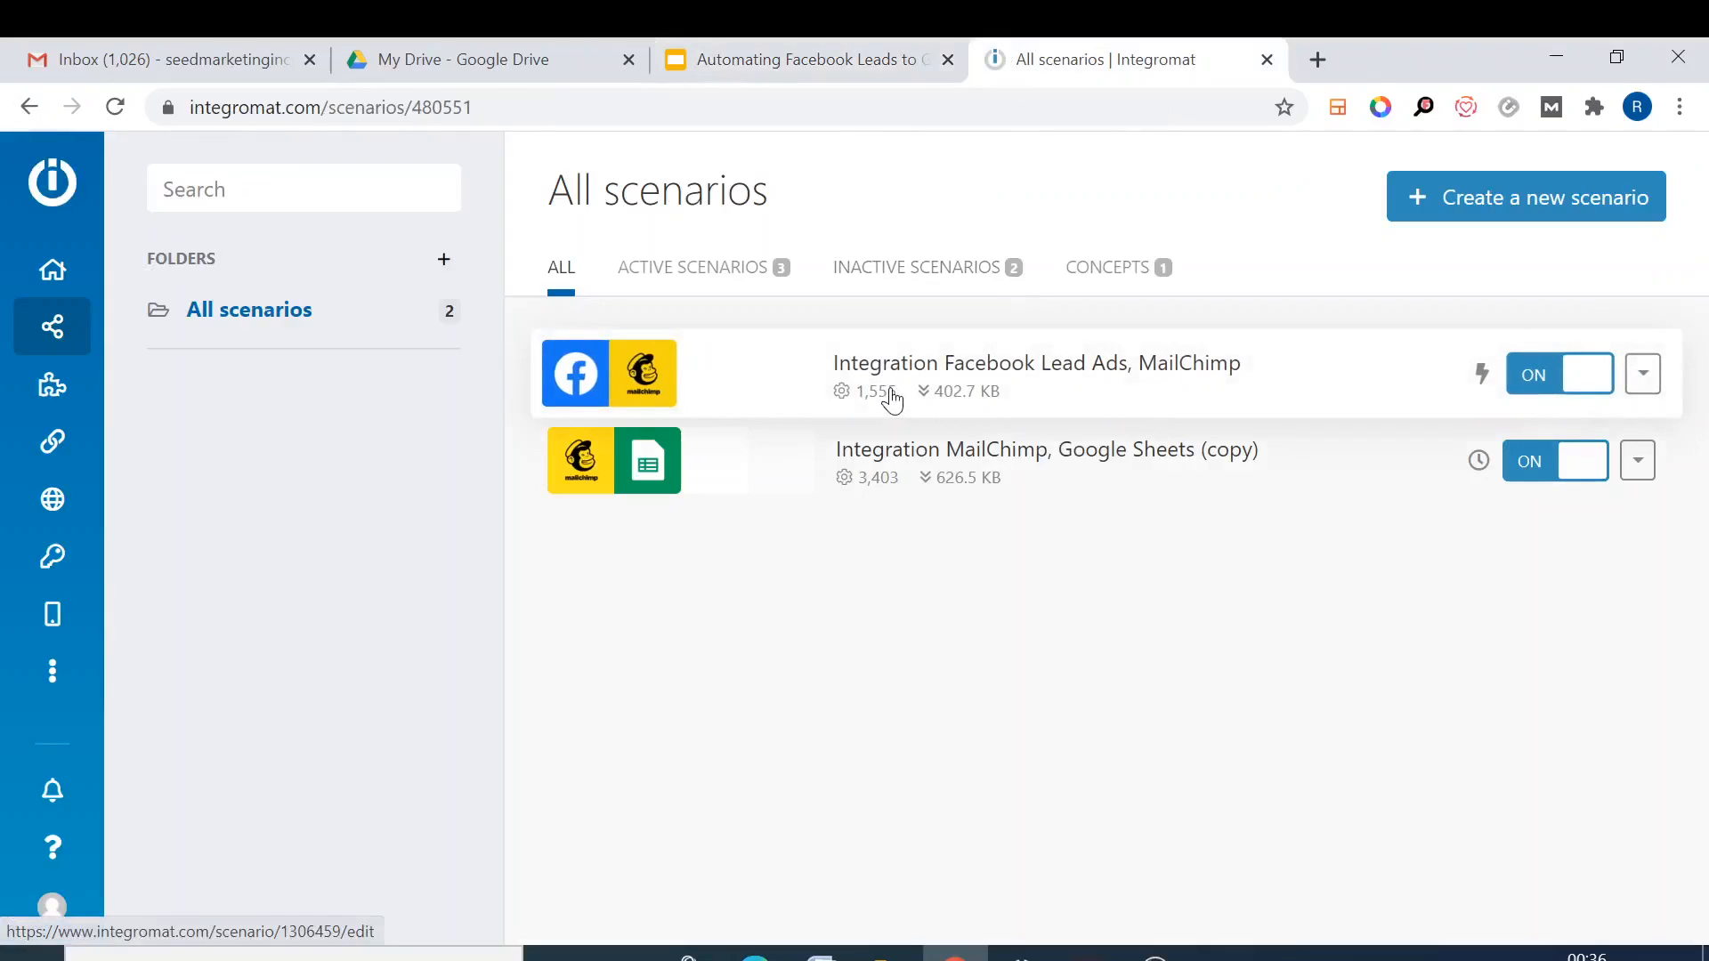
{"action": "mouse_move", "coordinate": [1249, 379]}
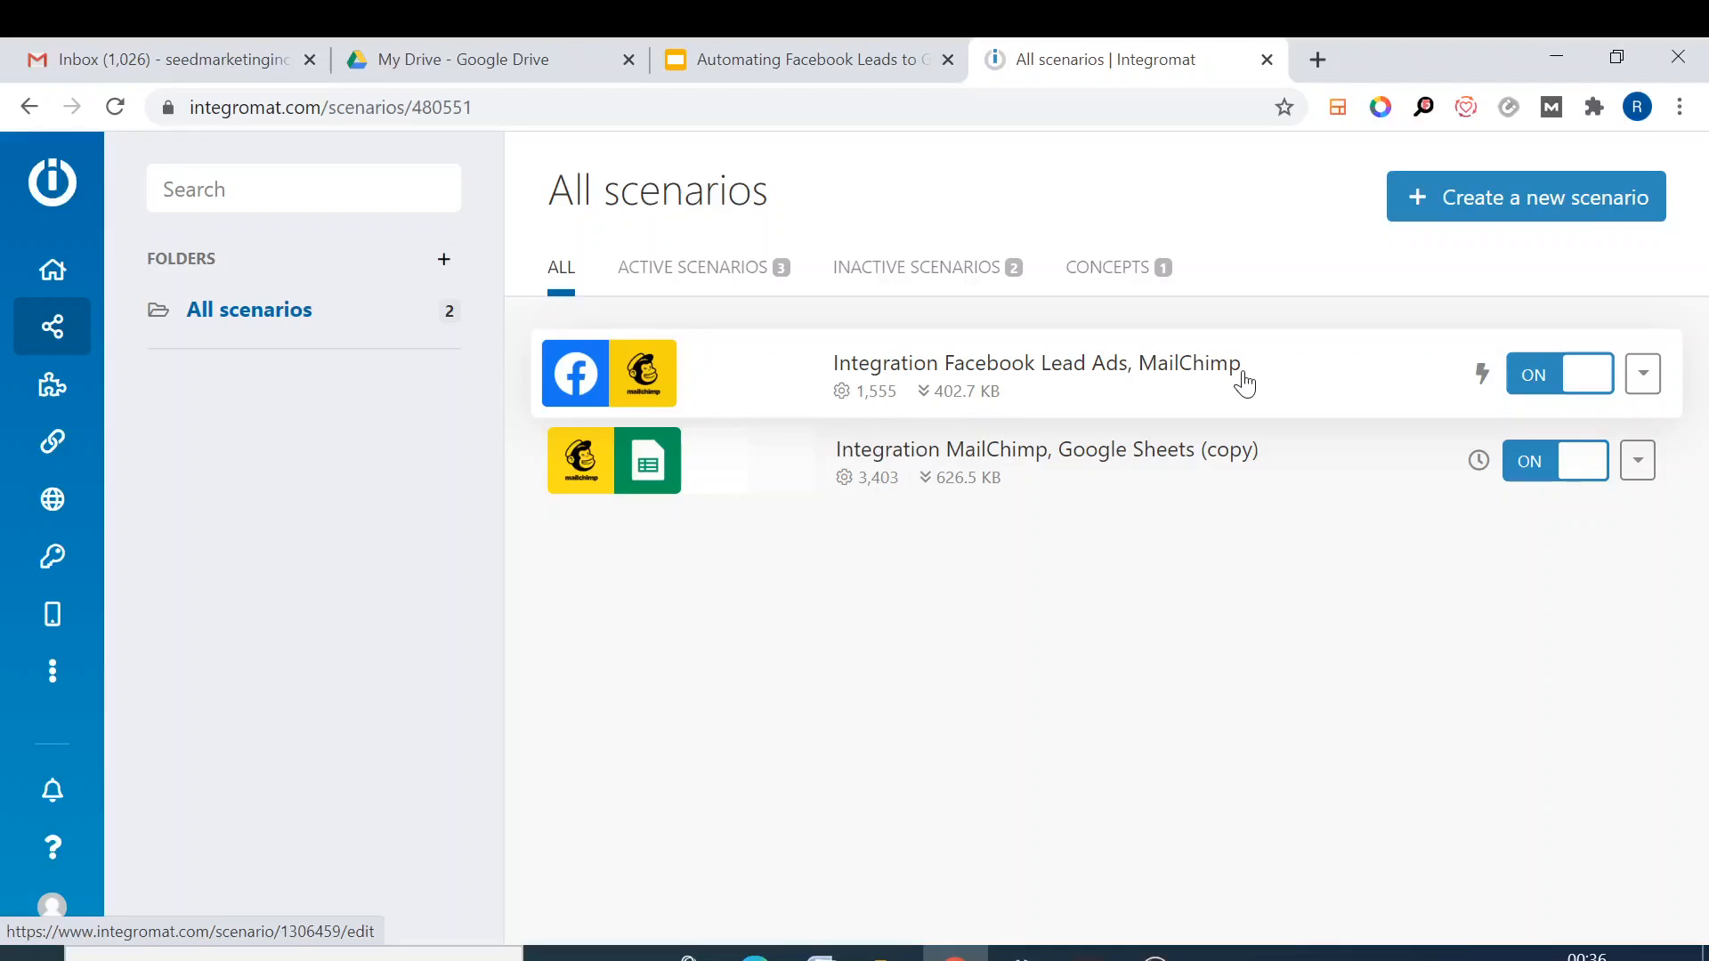
{"action": "mouse_move", "coordinate": [1440, 816]}
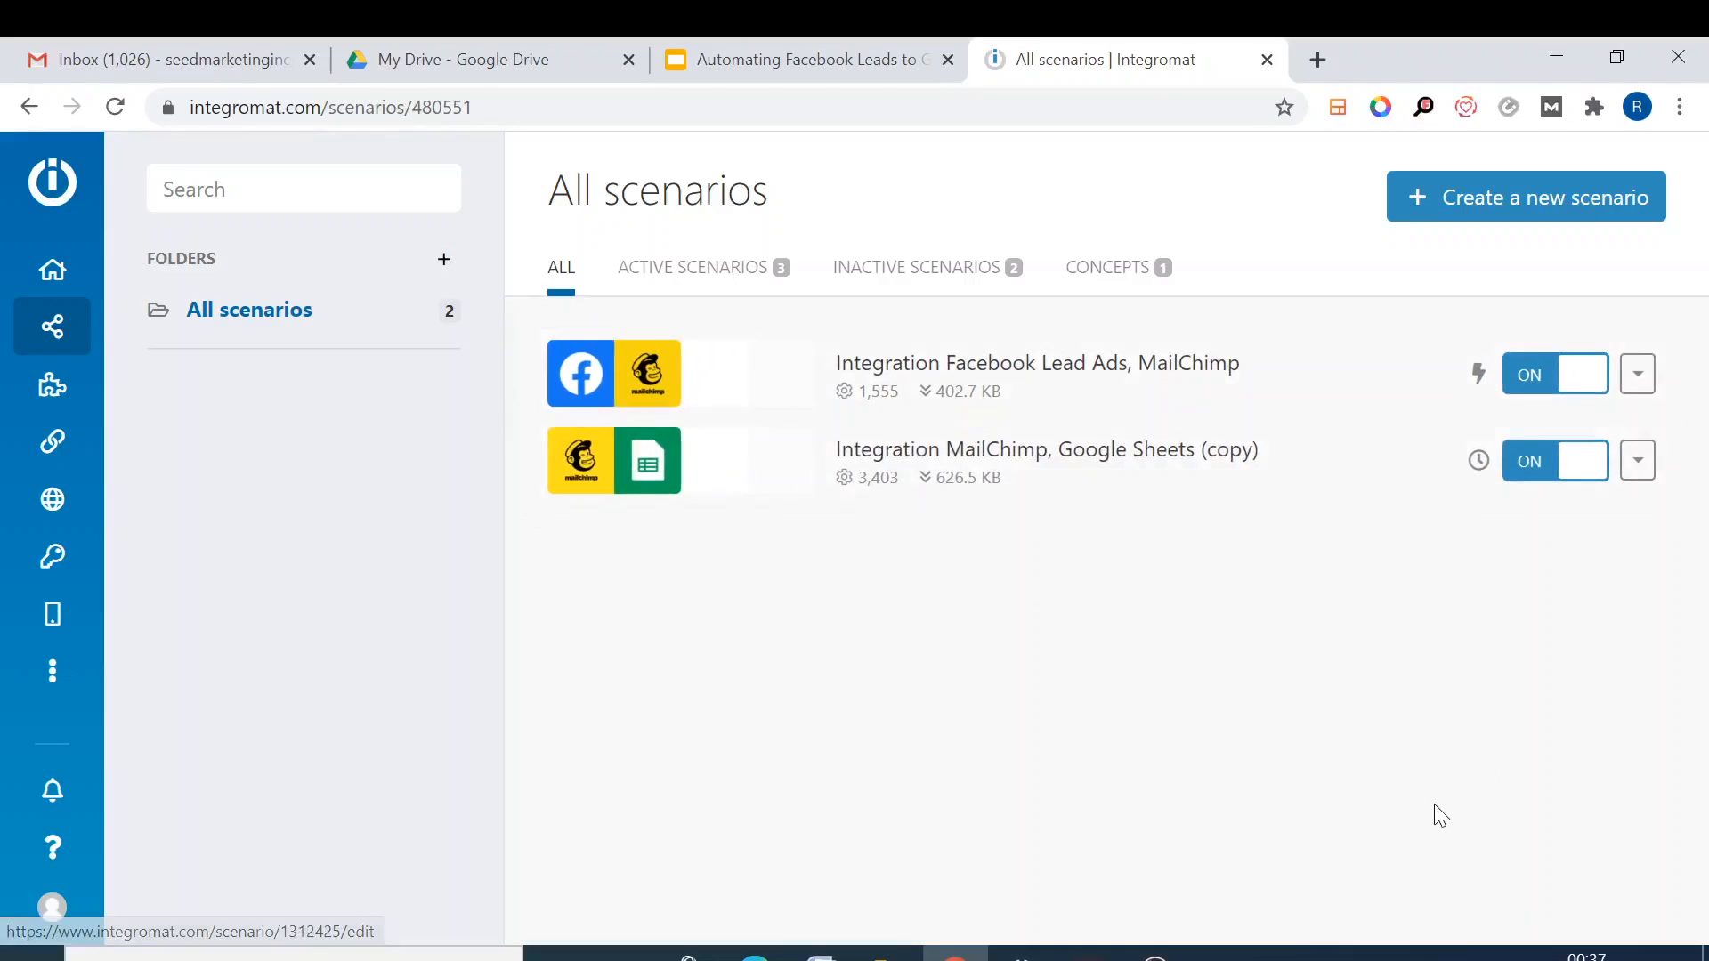
{"action": "mouse_move", "coordinate": [1277, 644]}
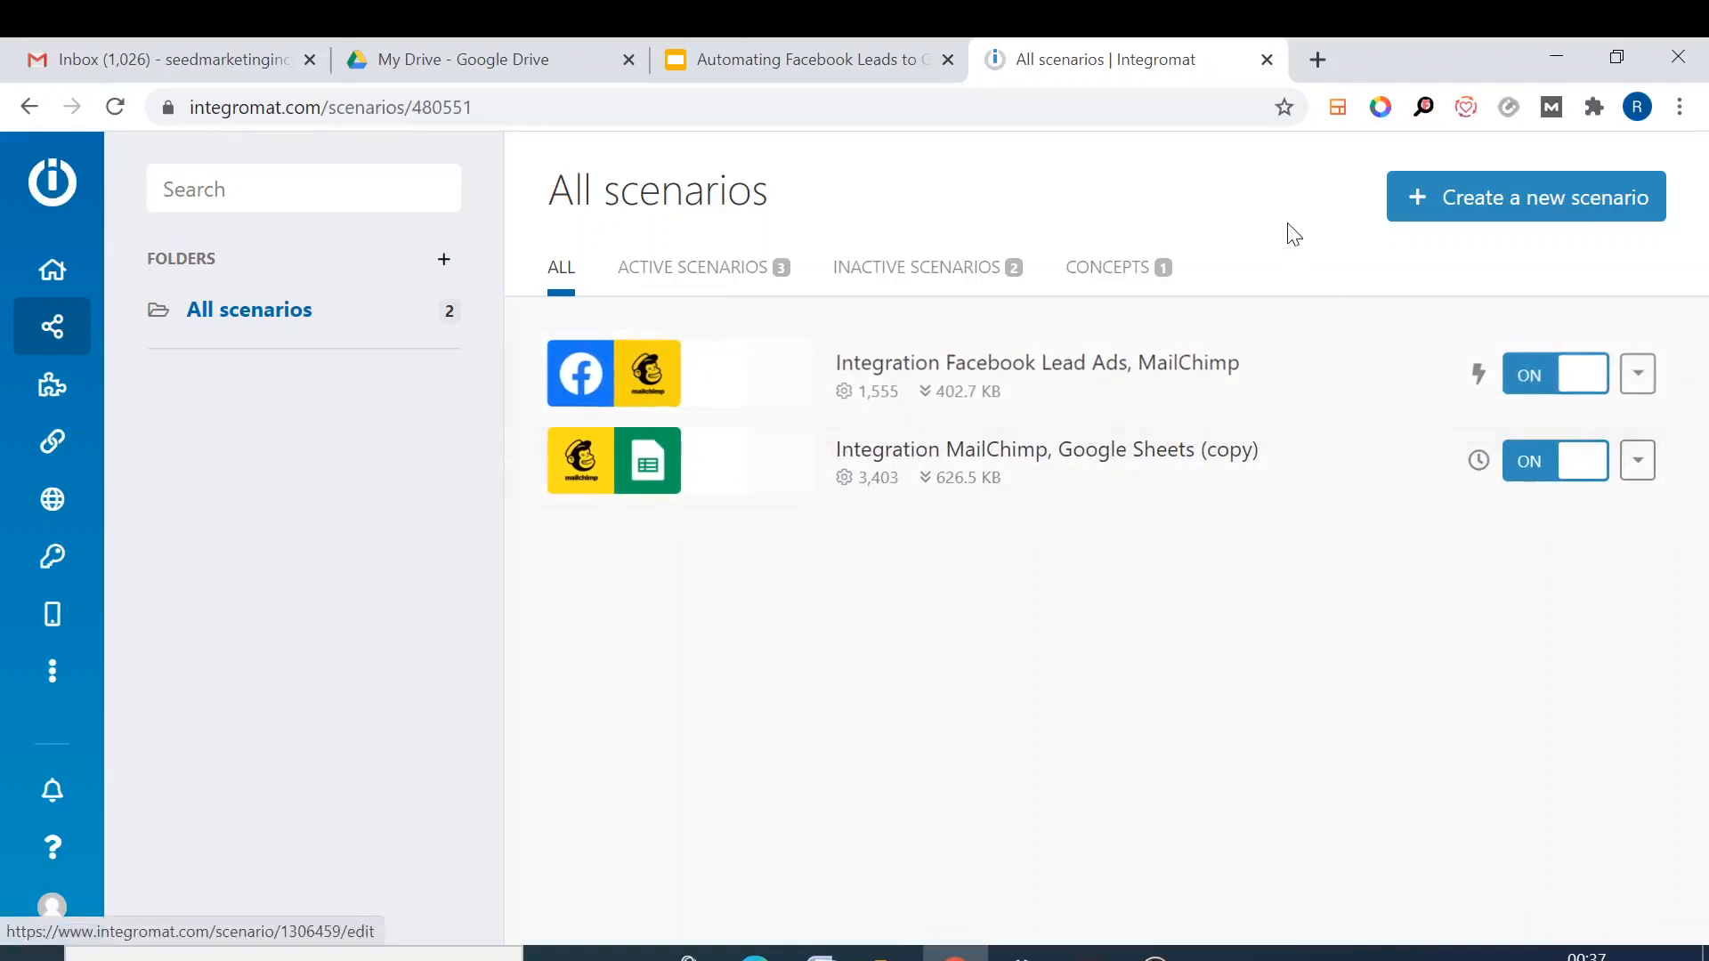
{"action": "mouse_move", "coordinate": [1261, 179]}
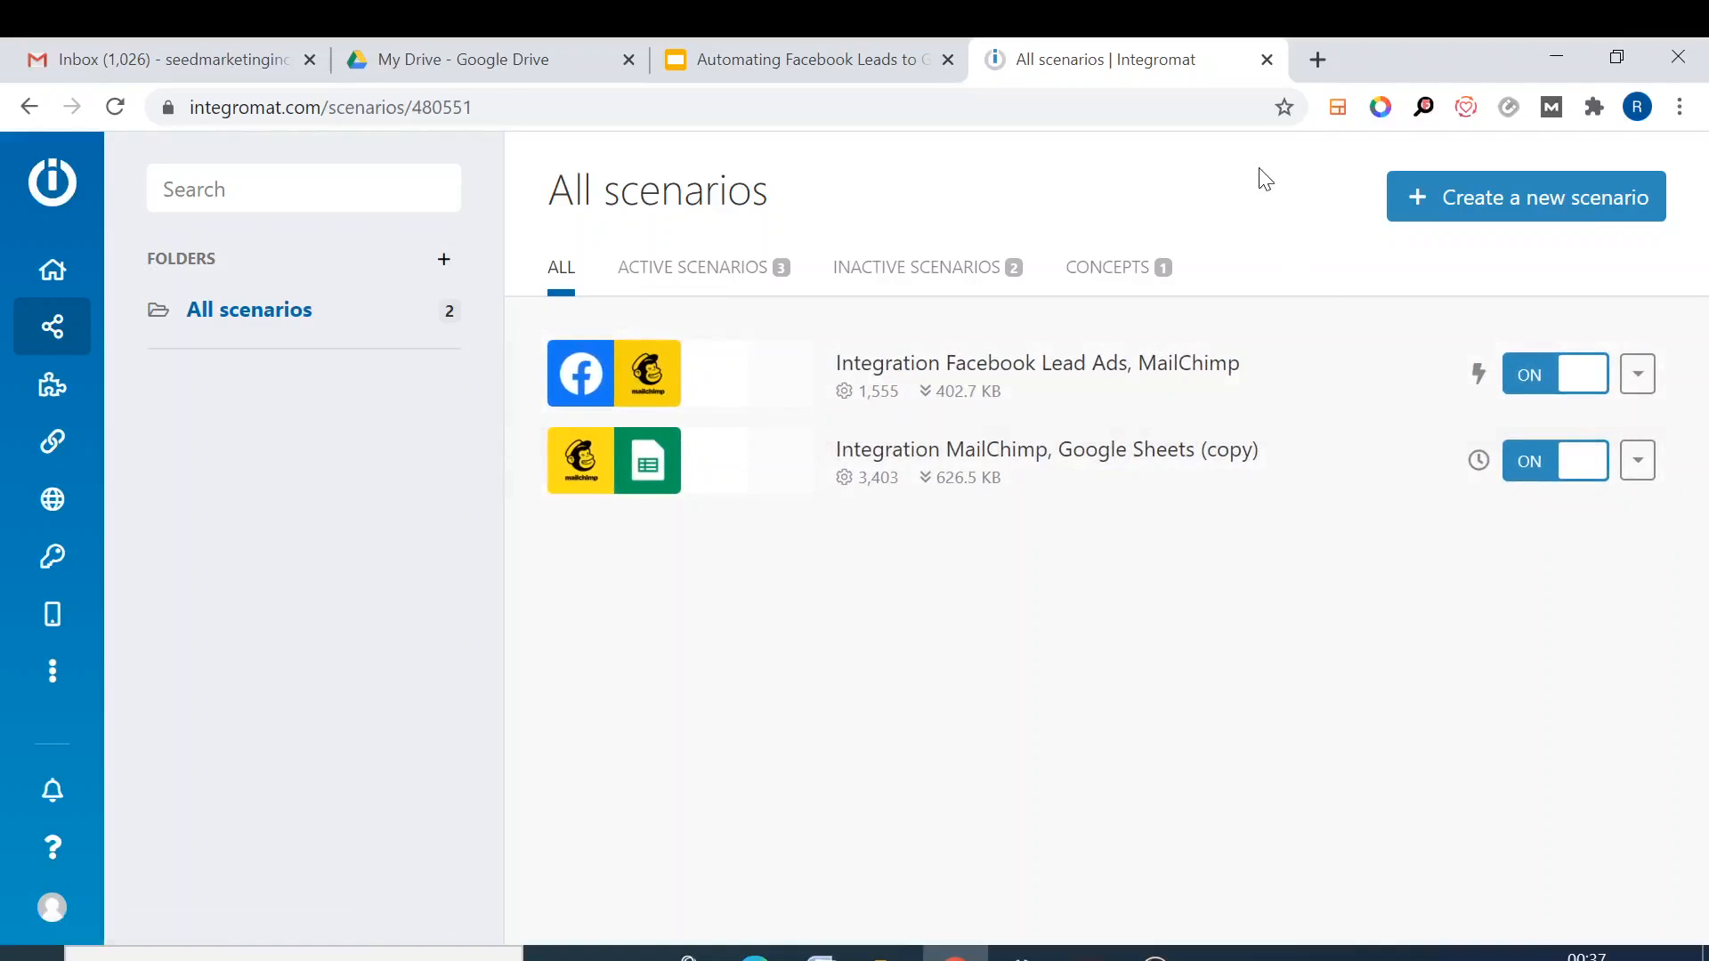
{"action": "mouse_move", "coordinate": [1128, 572]}
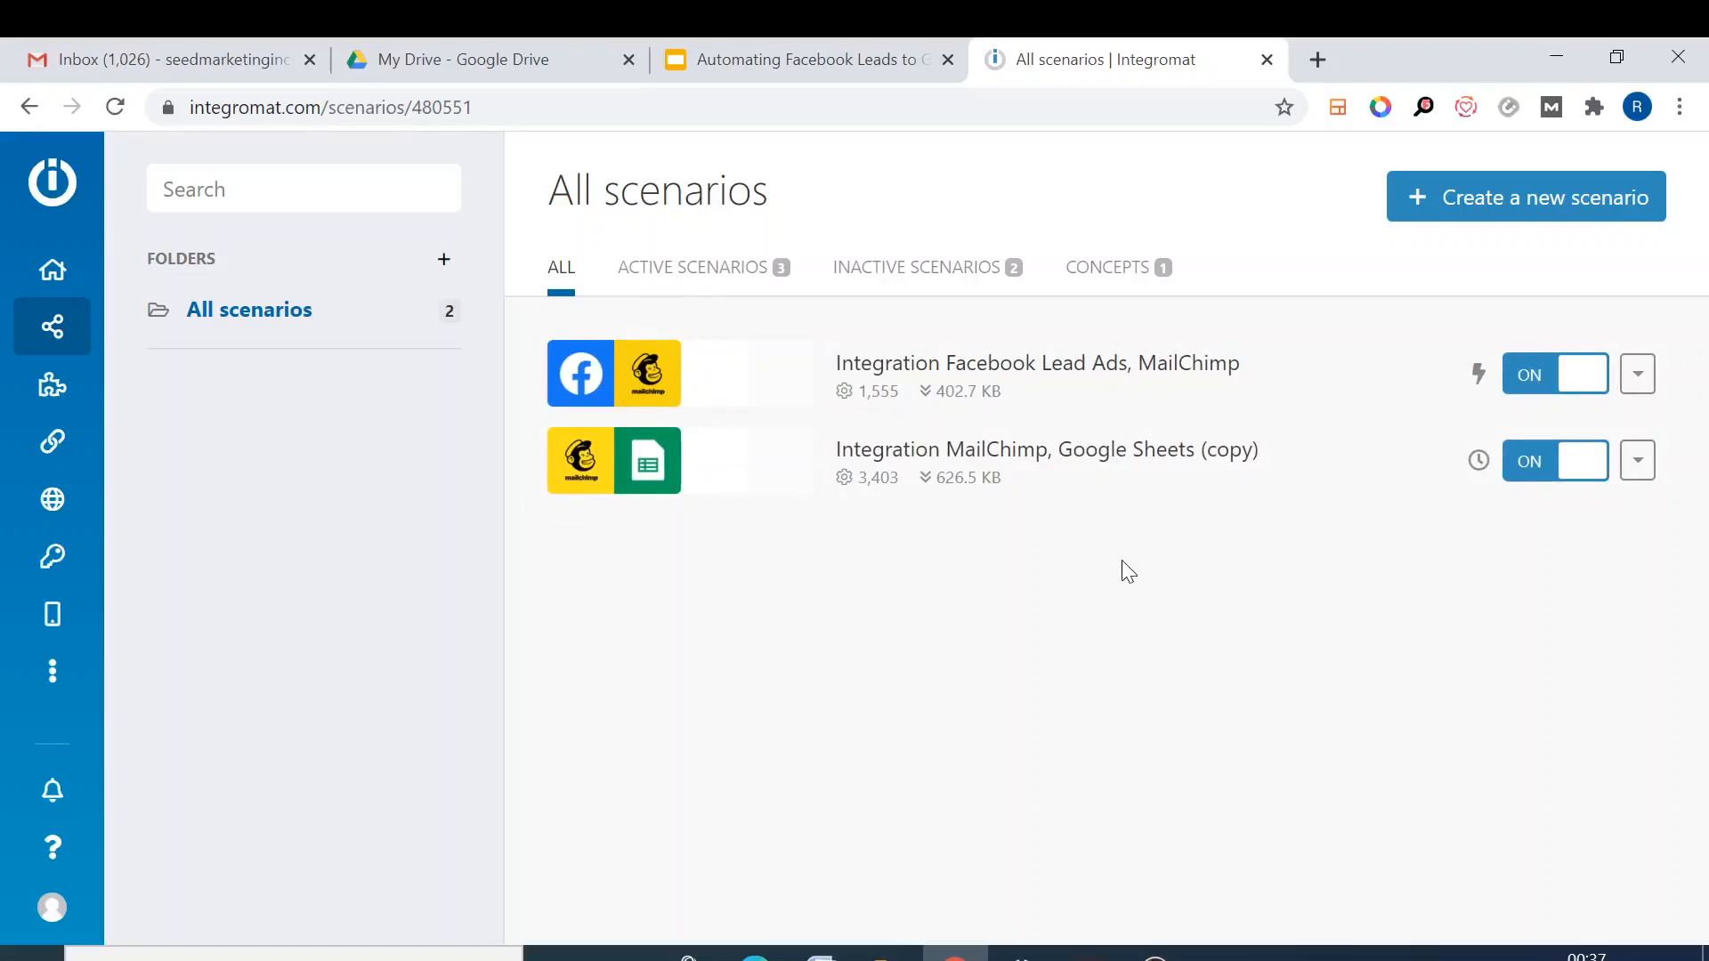
{"action": "mouse_move", "coordinate": [1044, 520]}
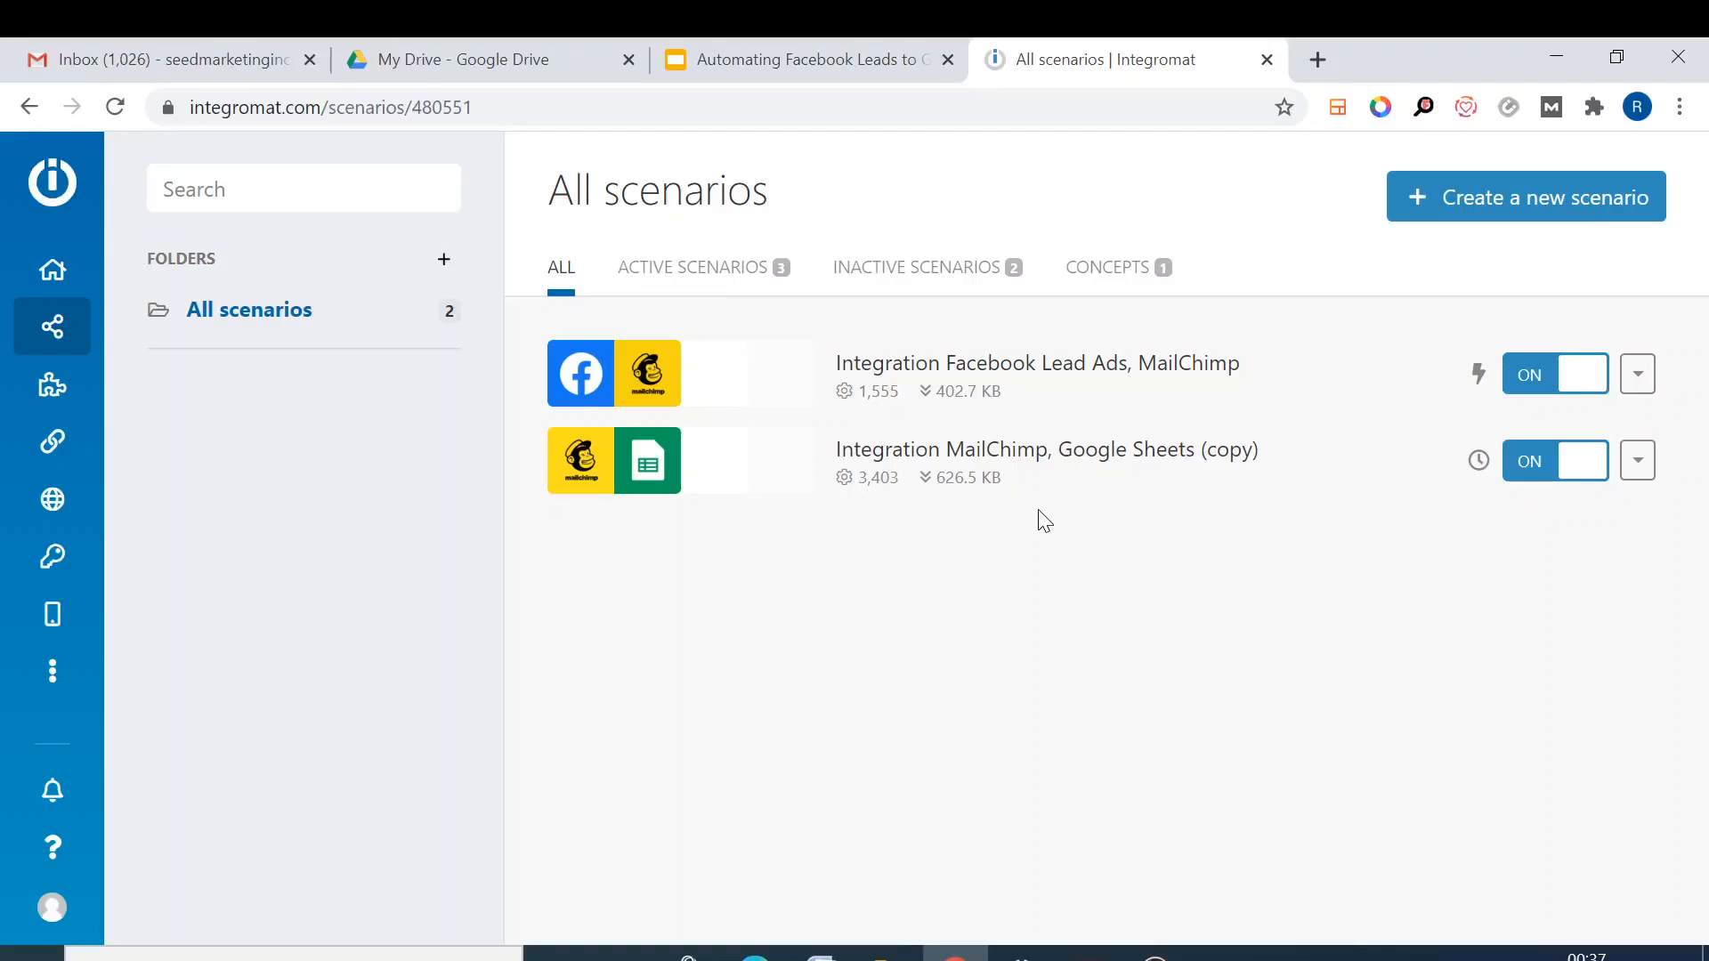
{"action": "mouse_move", "coordinate": [1062, 387]}
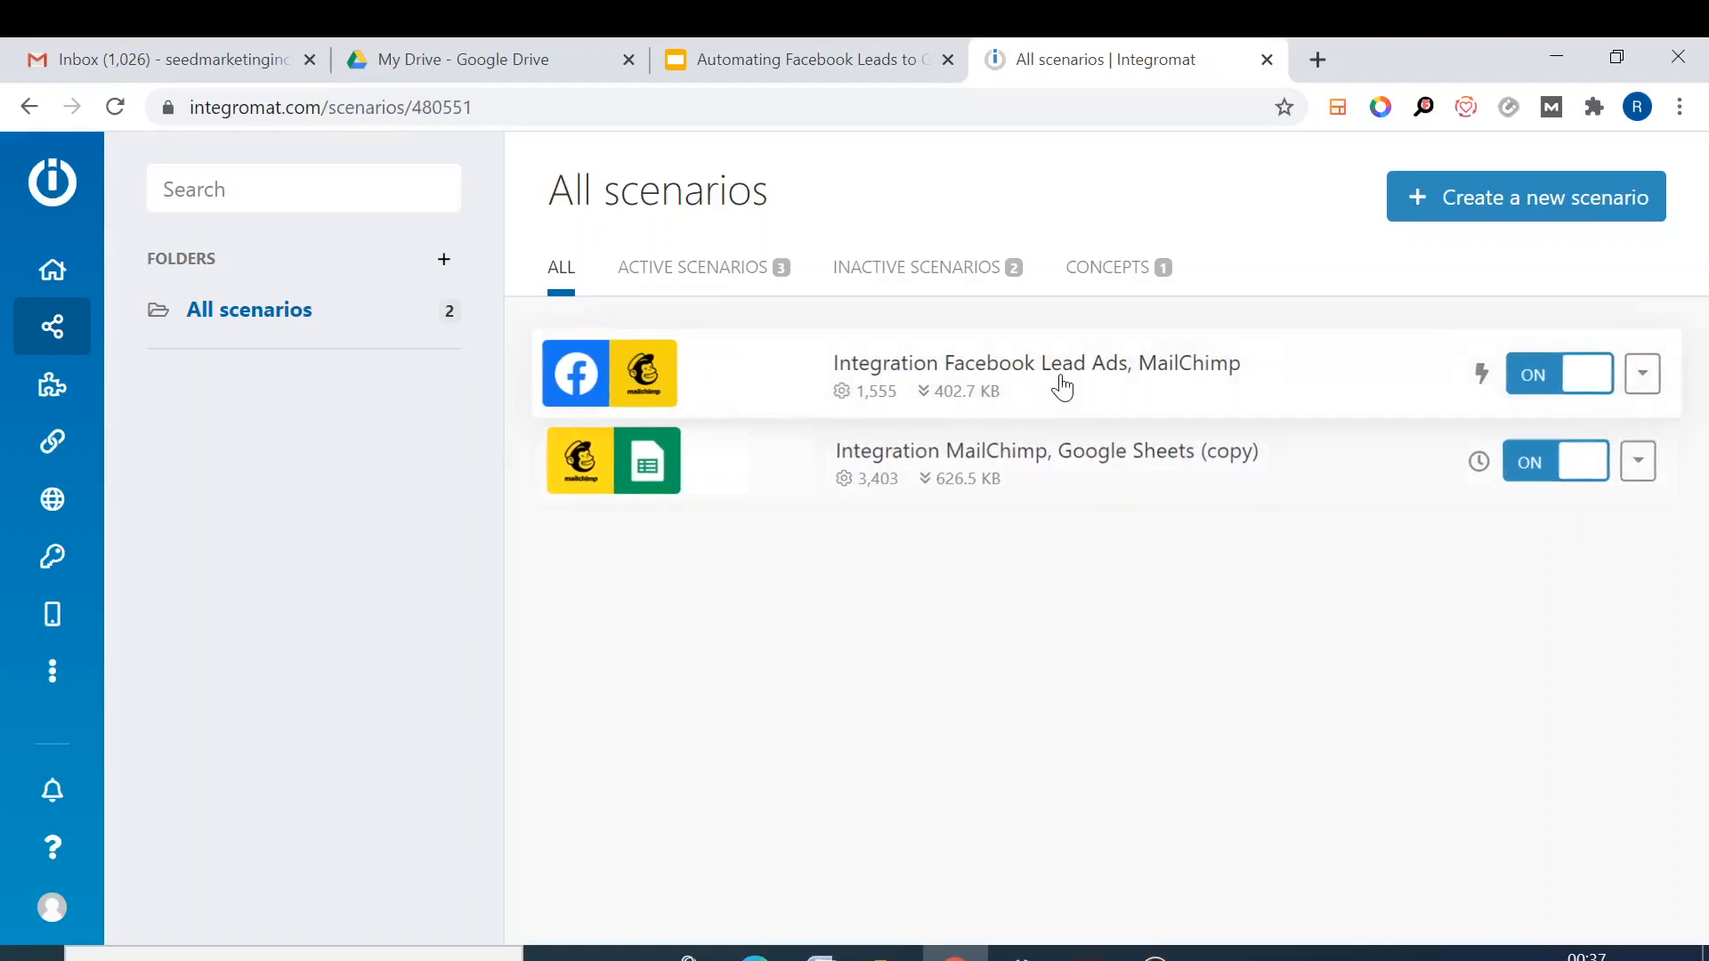
{"action": "mouse_move", "coordinate": [1054, 393]}
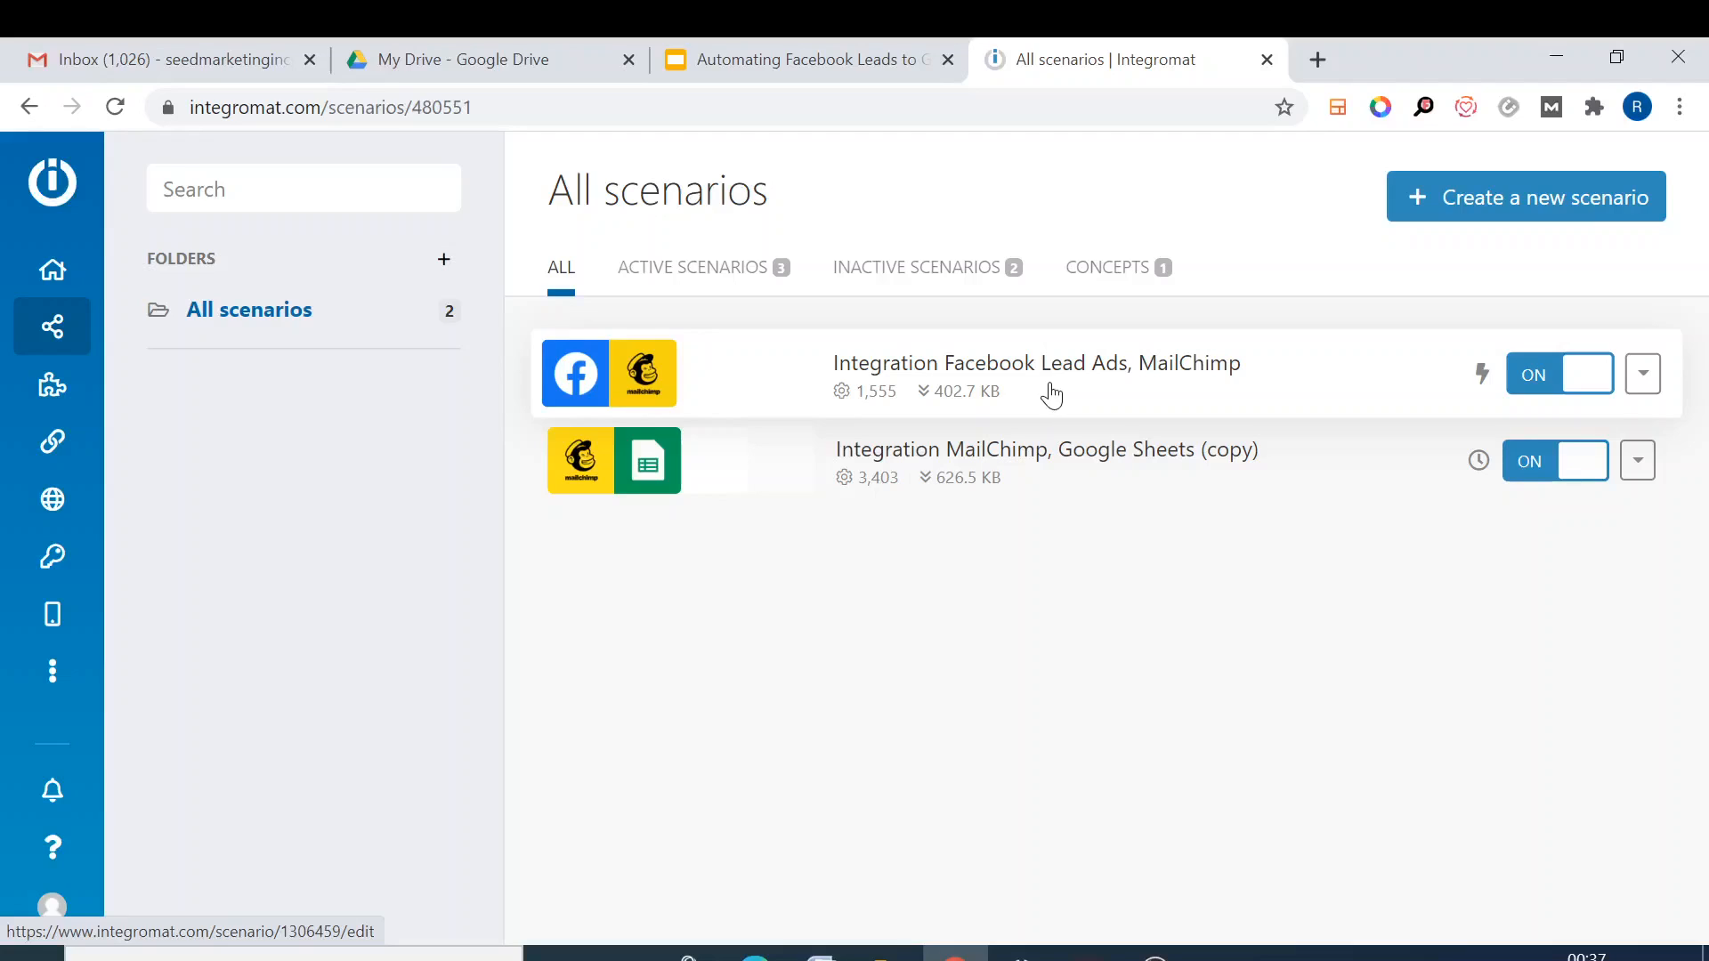
{"action": "mouse_move", "coordinate": [1215, 404]}
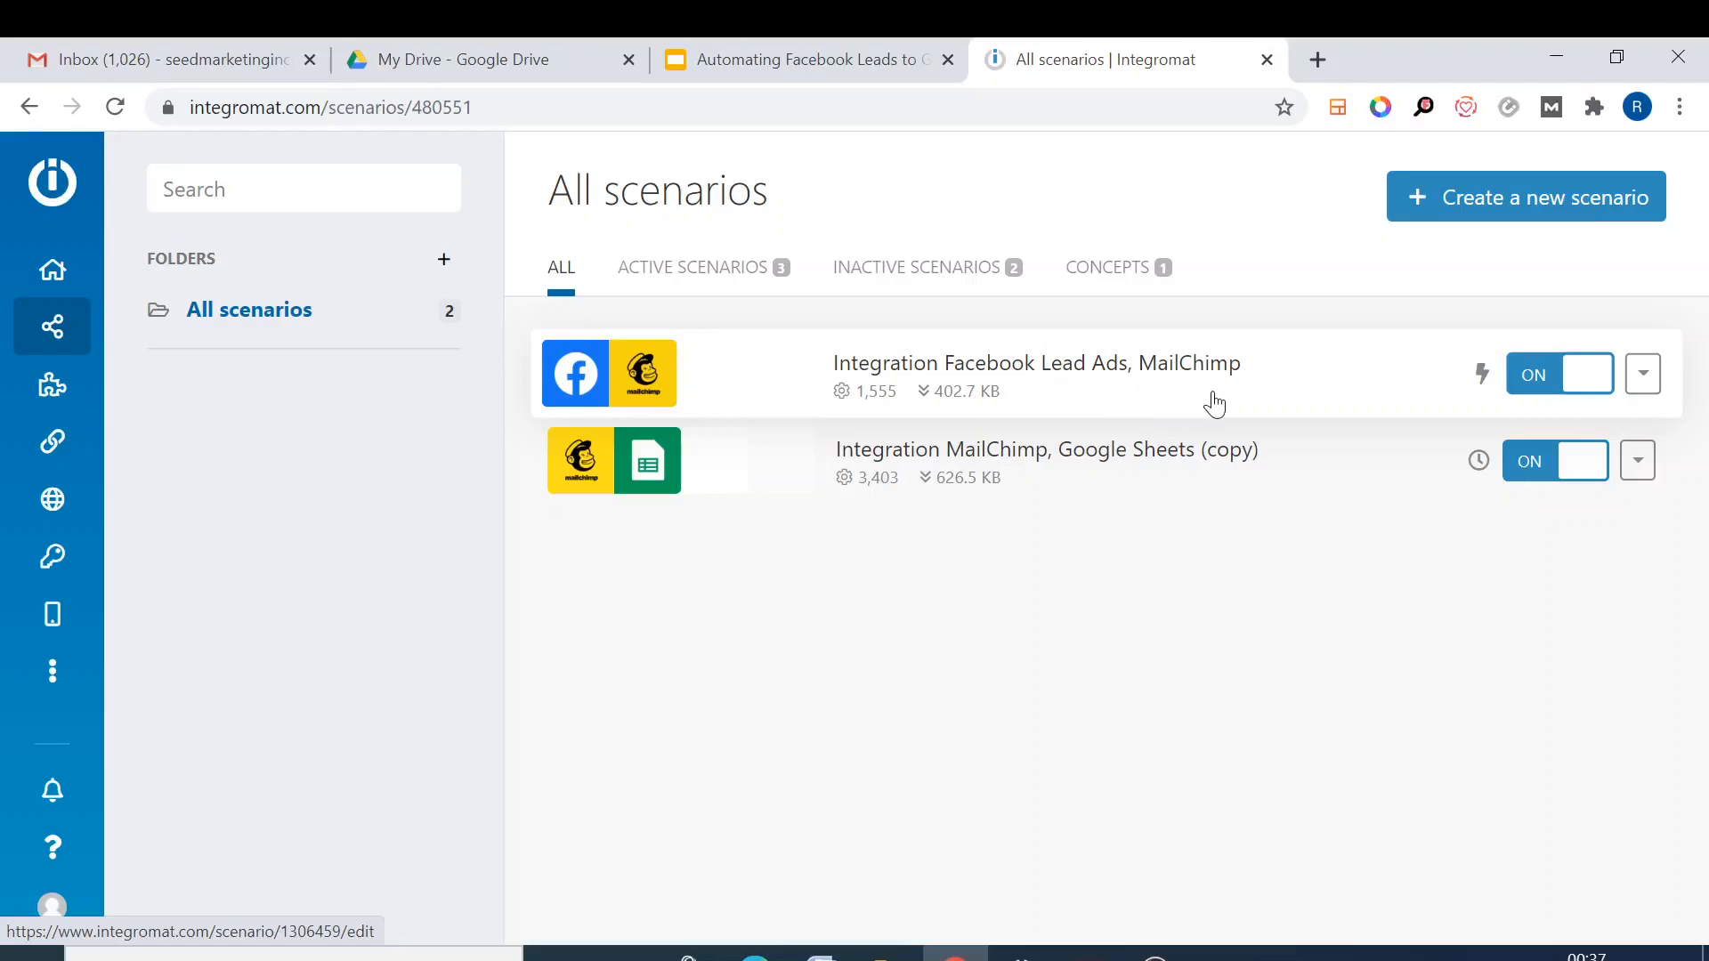
{"action": "mouse_move", "coordinate": [965, 480]}
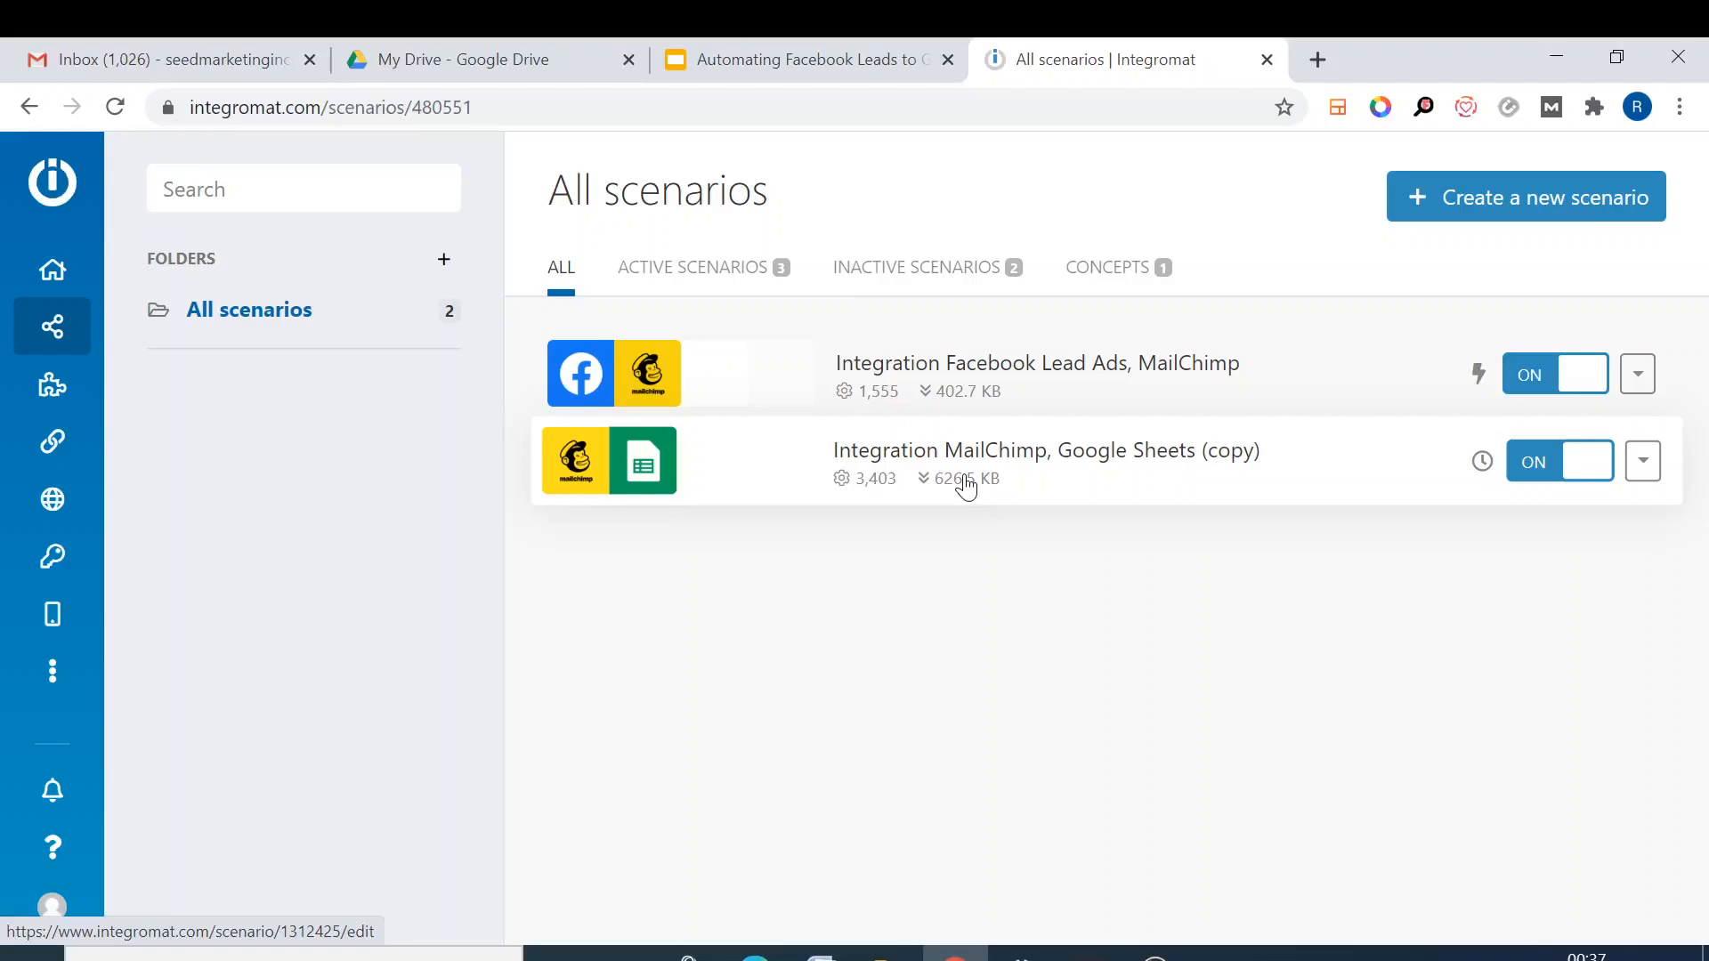
{"action": "mouse_move", "coordinate": [1146, 487]}
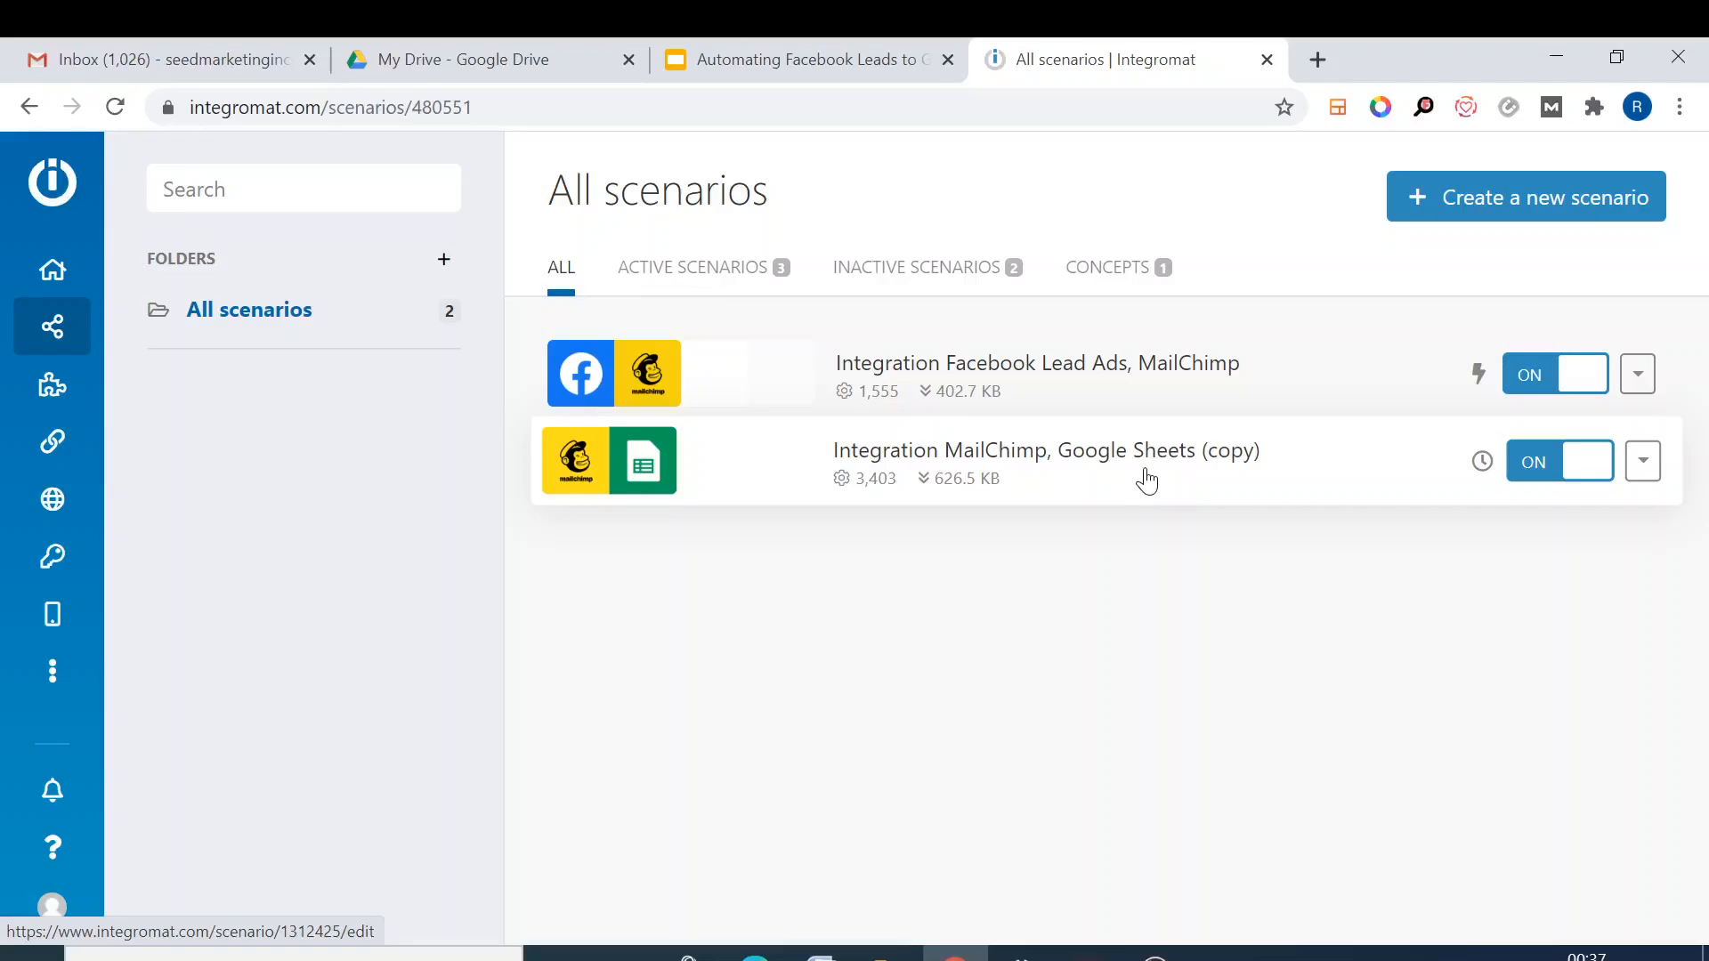
{"action": "mouse_move", "coordinate": [647, 728]}
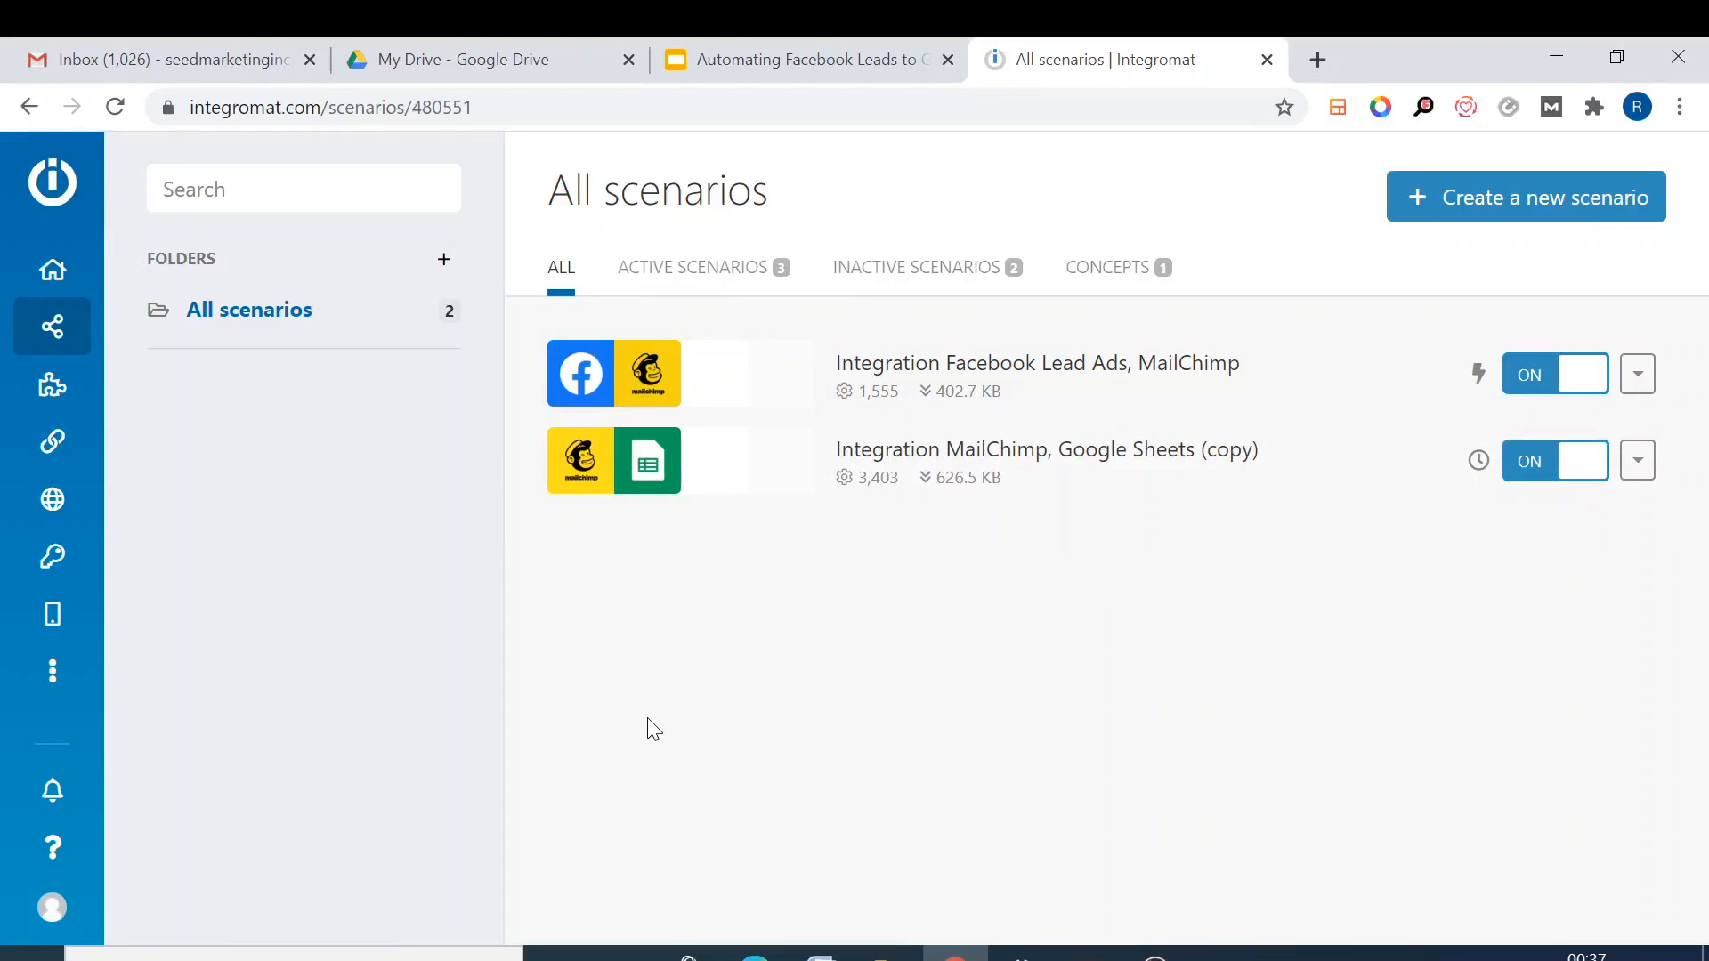
{"action": "mouse_move", "coordinate": [1700, 623]}
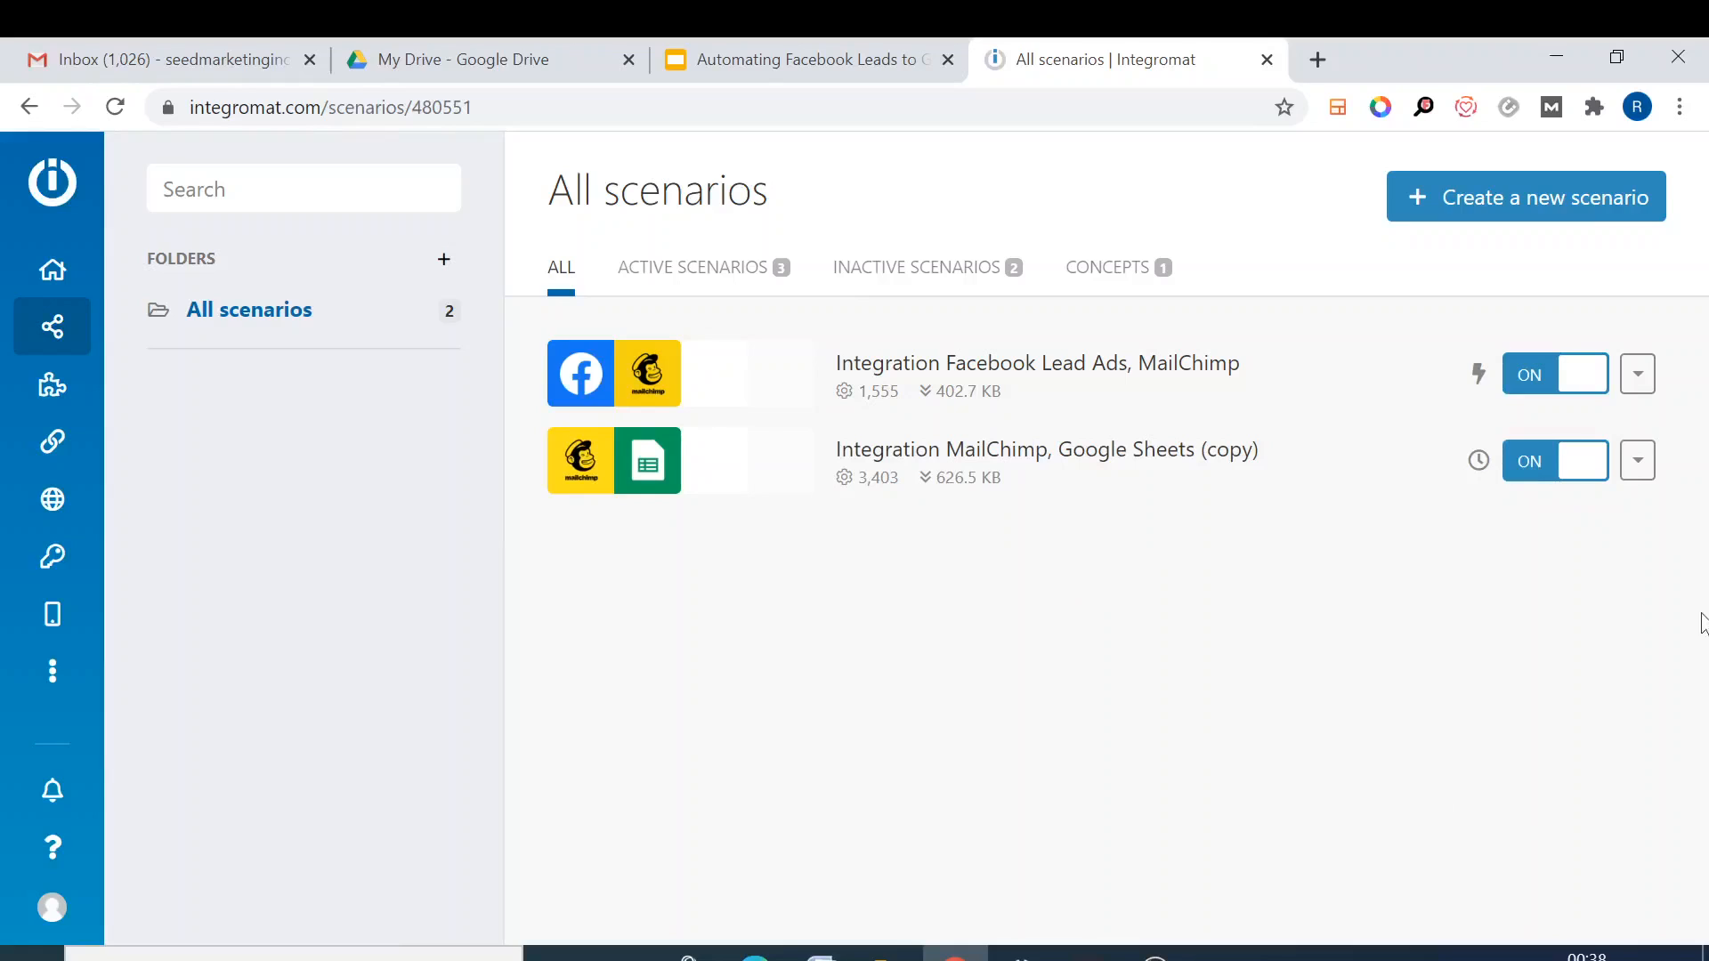
{"action": "left_click", "coordinate": [1642, 460]}
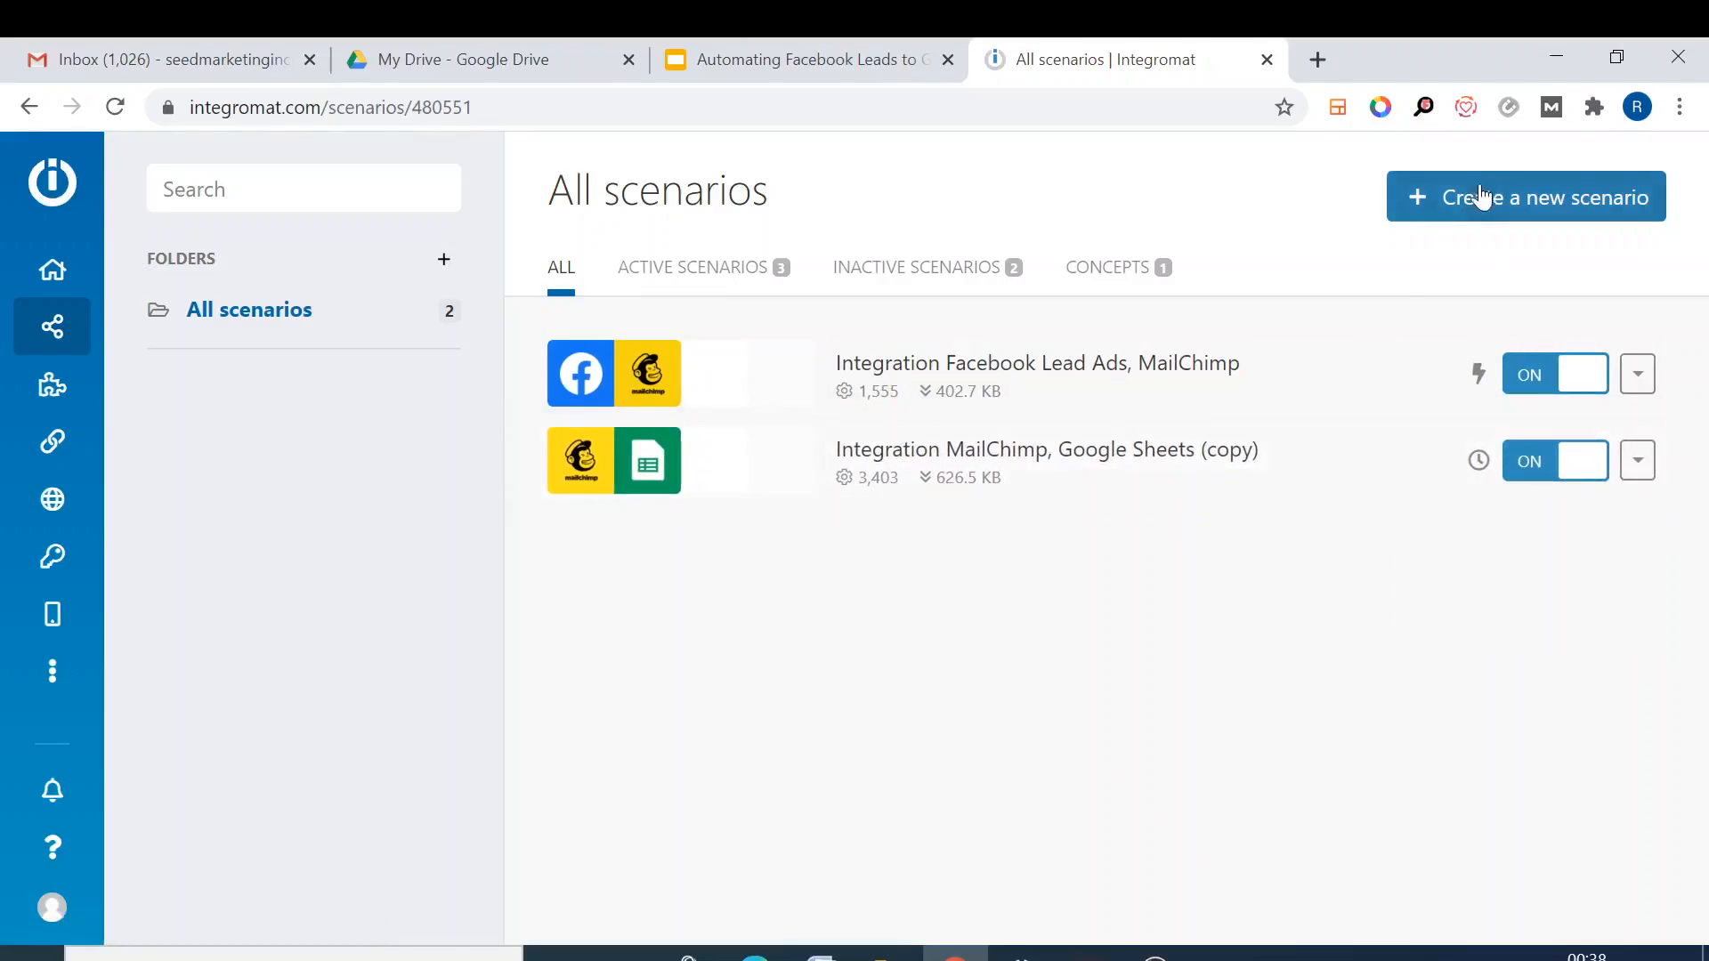
- Create a new scenario and search for 'mailchimp' as the service to integrate
{"action": "left_click", "coordinate": [1525, 197]}
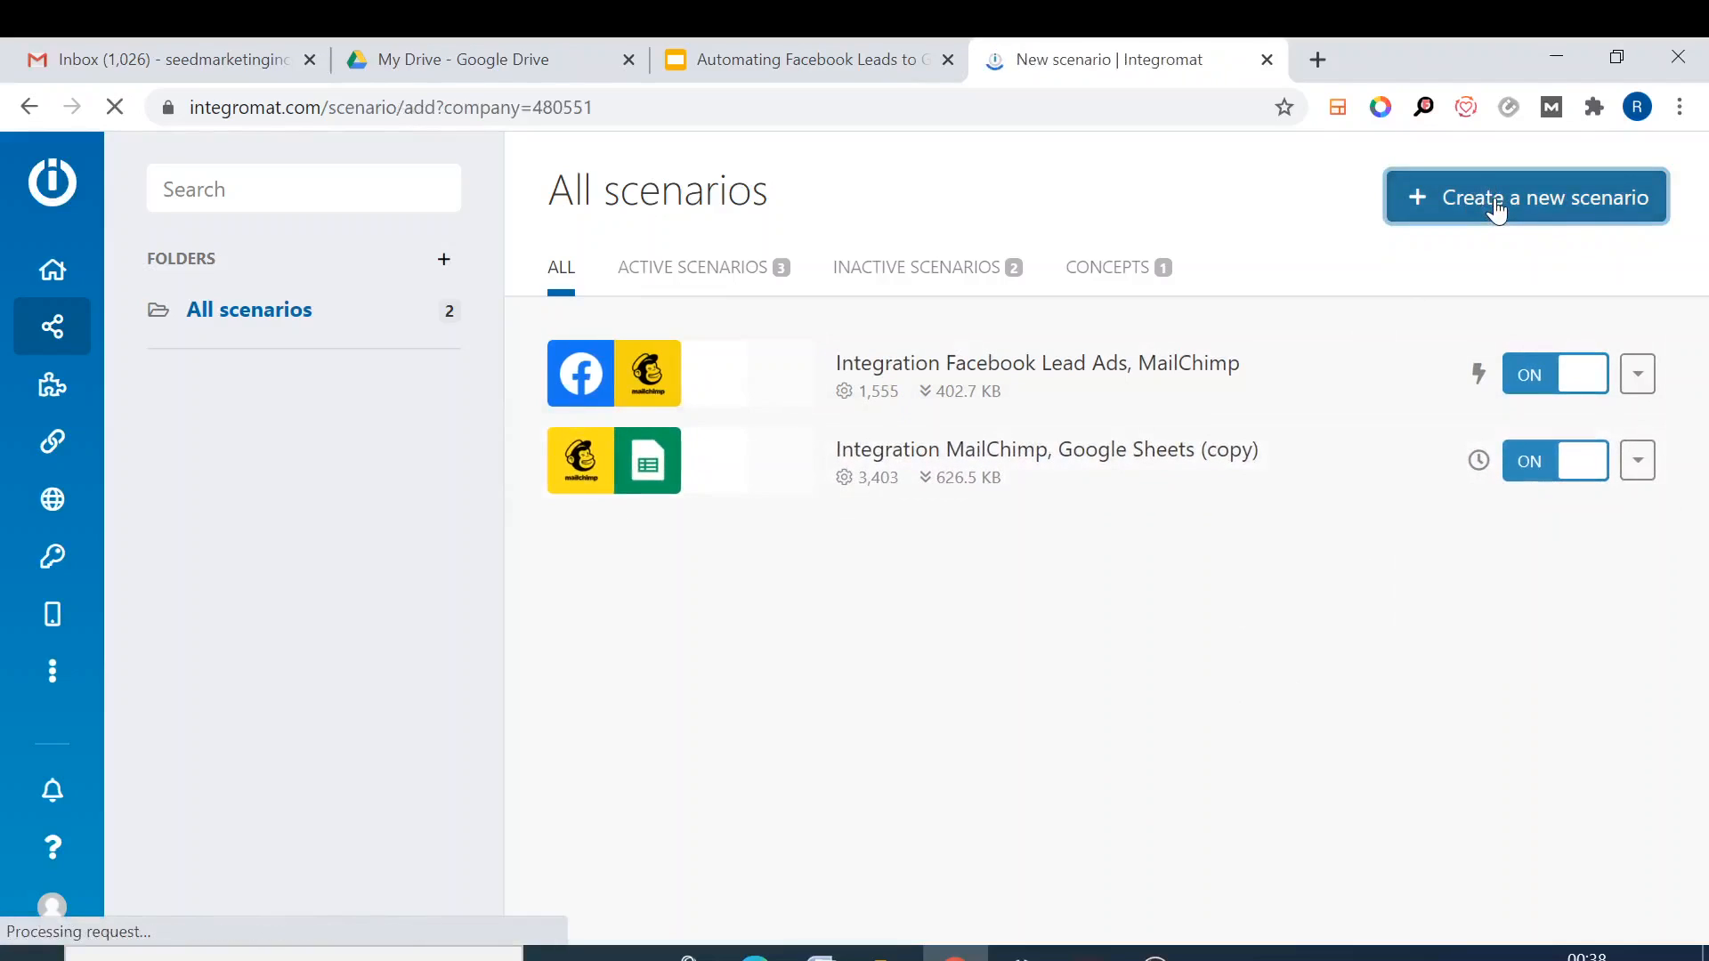
{"action": "left_click", "coordinate": [1524, 198]}
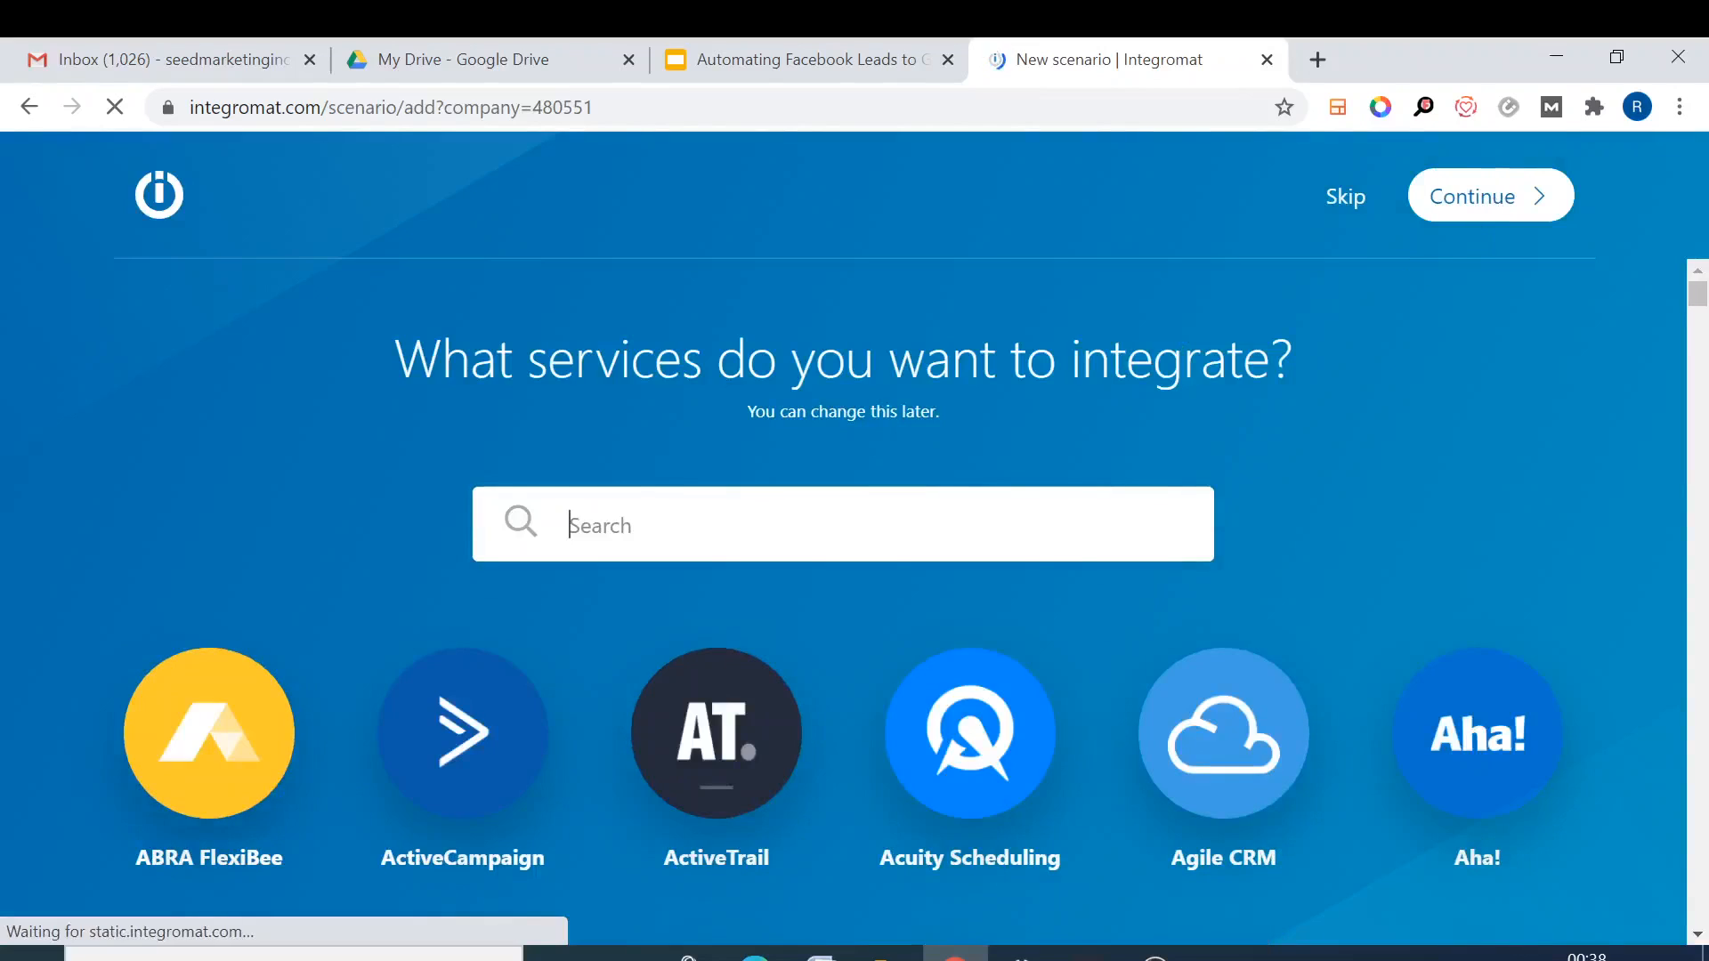
{"action": "type", "text": "mai"}
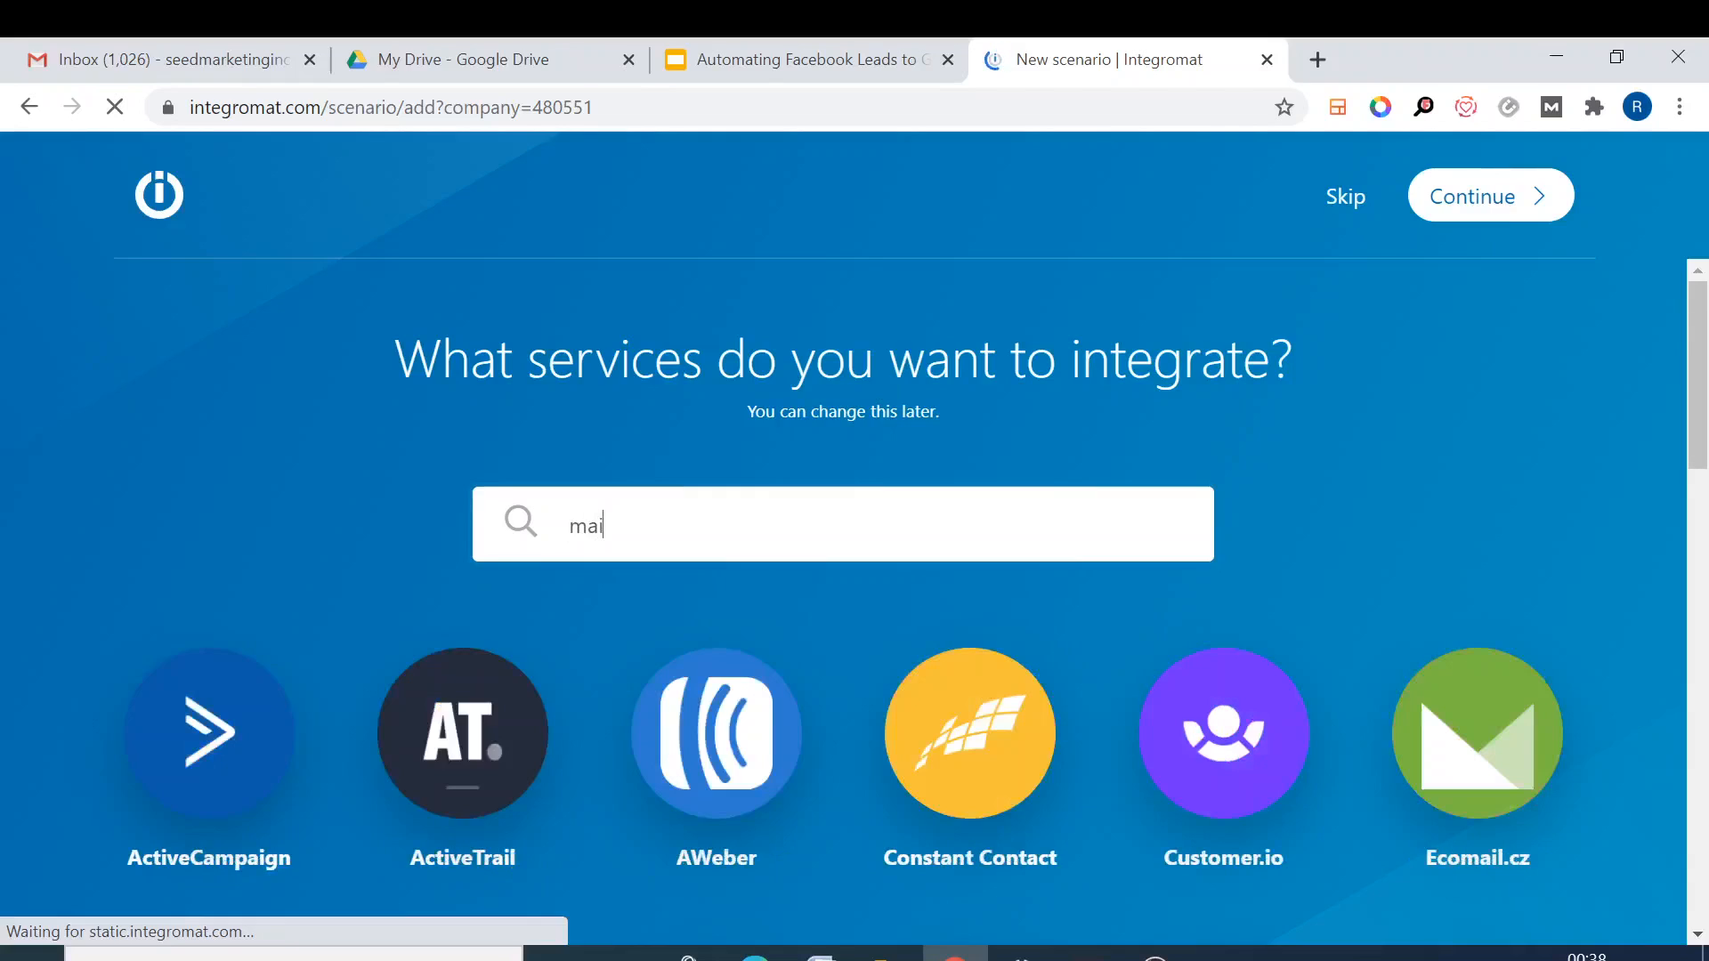
{"action": "type", "text": "lchi"}
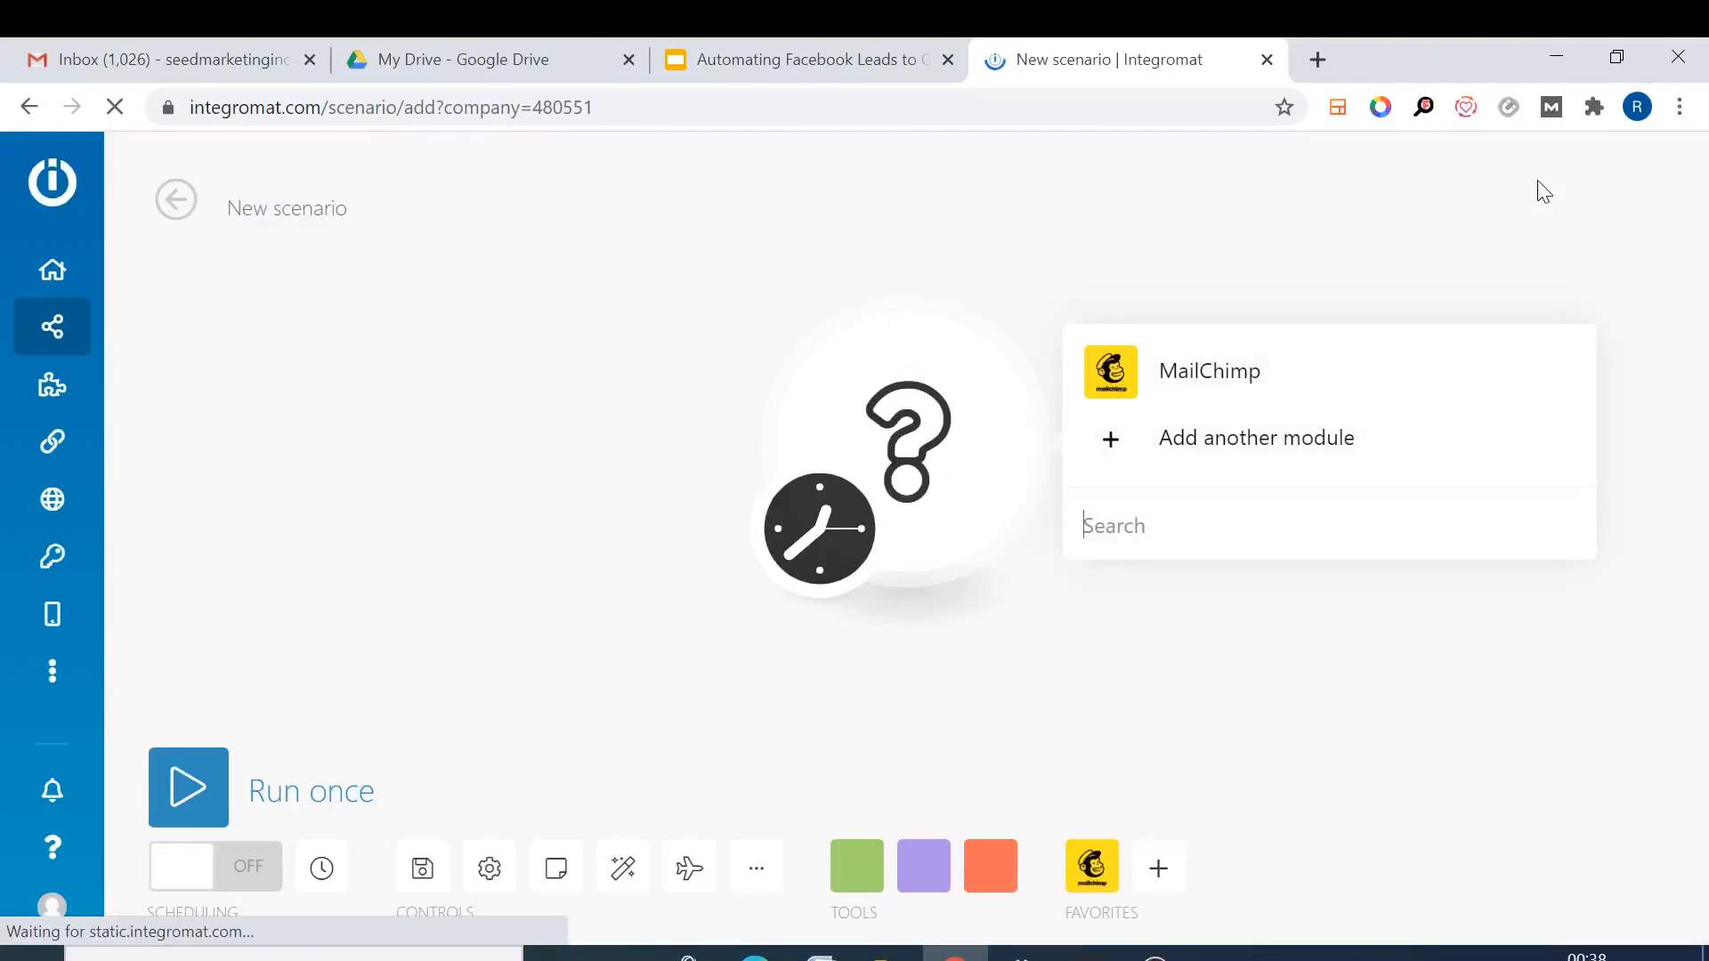
- Add MailChimp's Get subscribers action as the scenario's first module
{"action": "left_click", "coordinate": [1208, 370]}
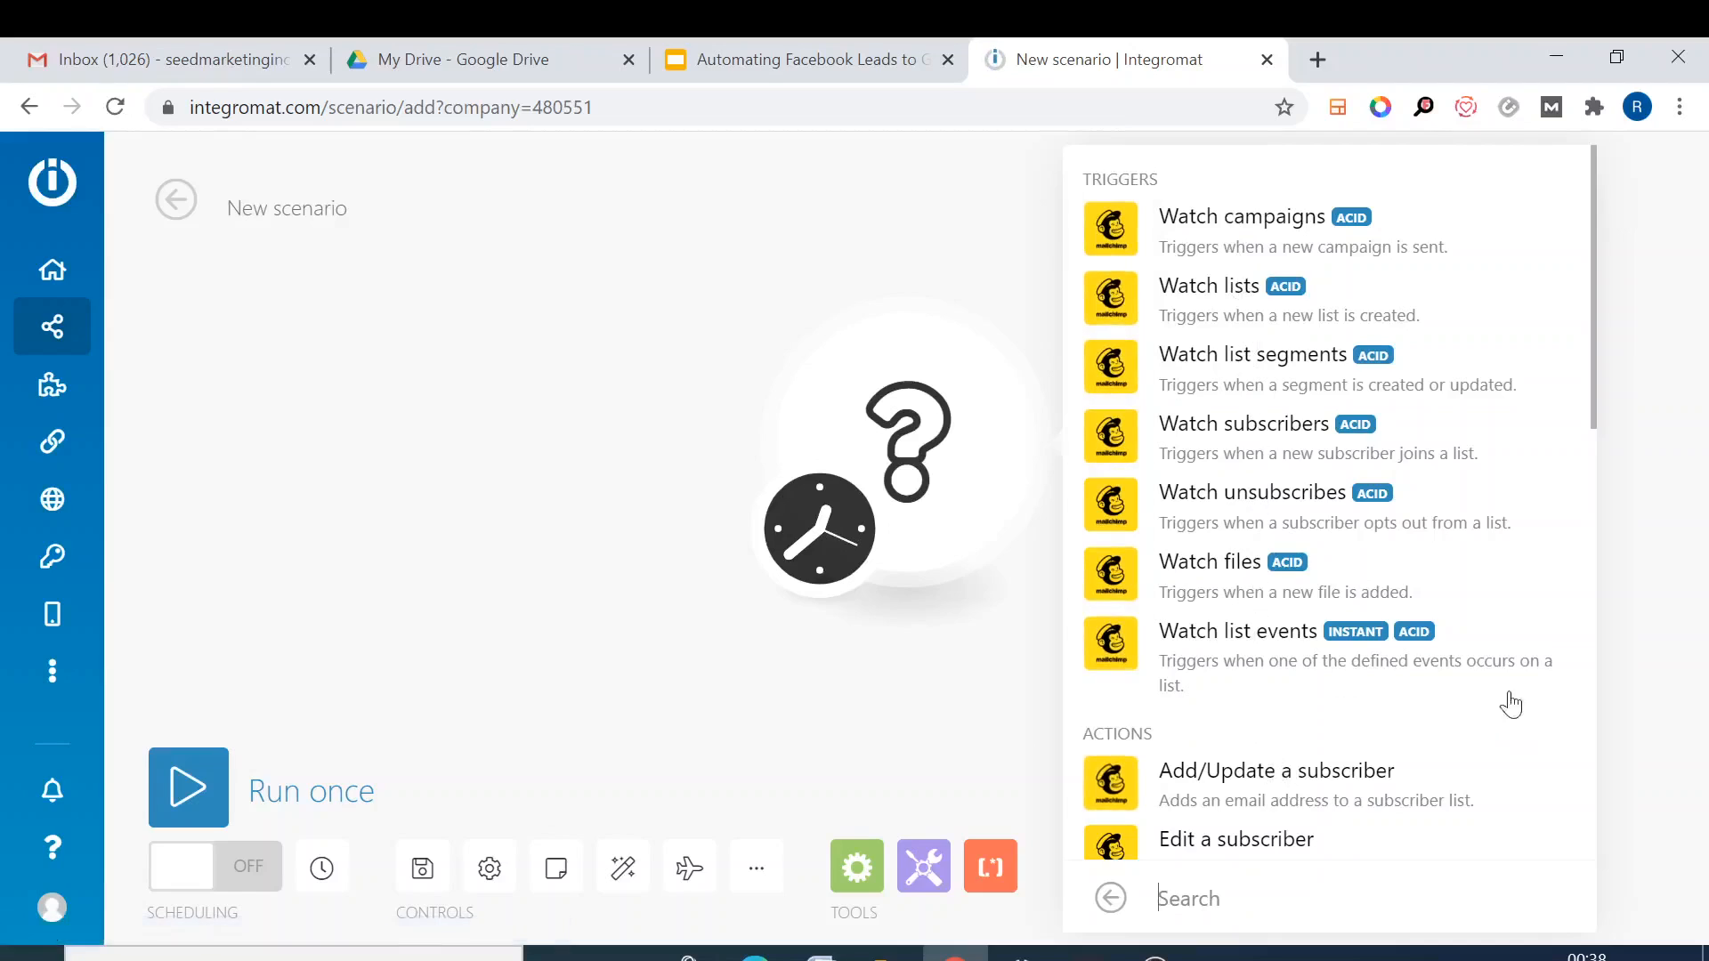
{"action": "mouse_move", "coordinate": [1480, 402]}
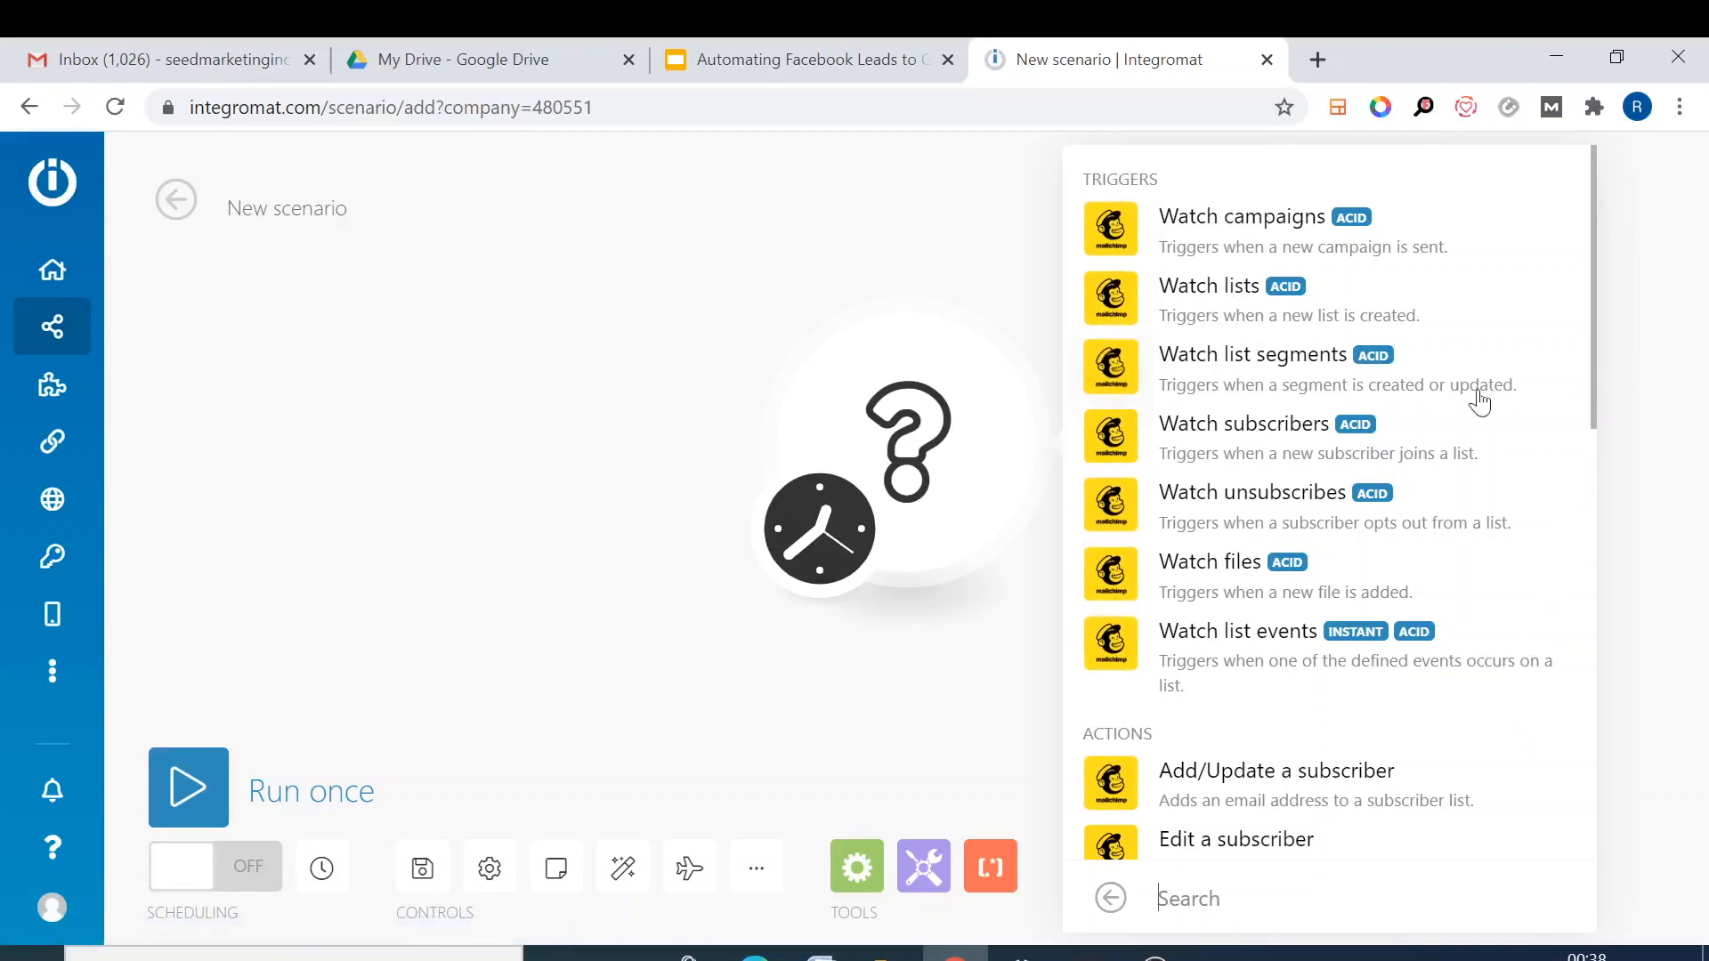
{"action": "mouse_move", "coordinate": [1537, 373]}
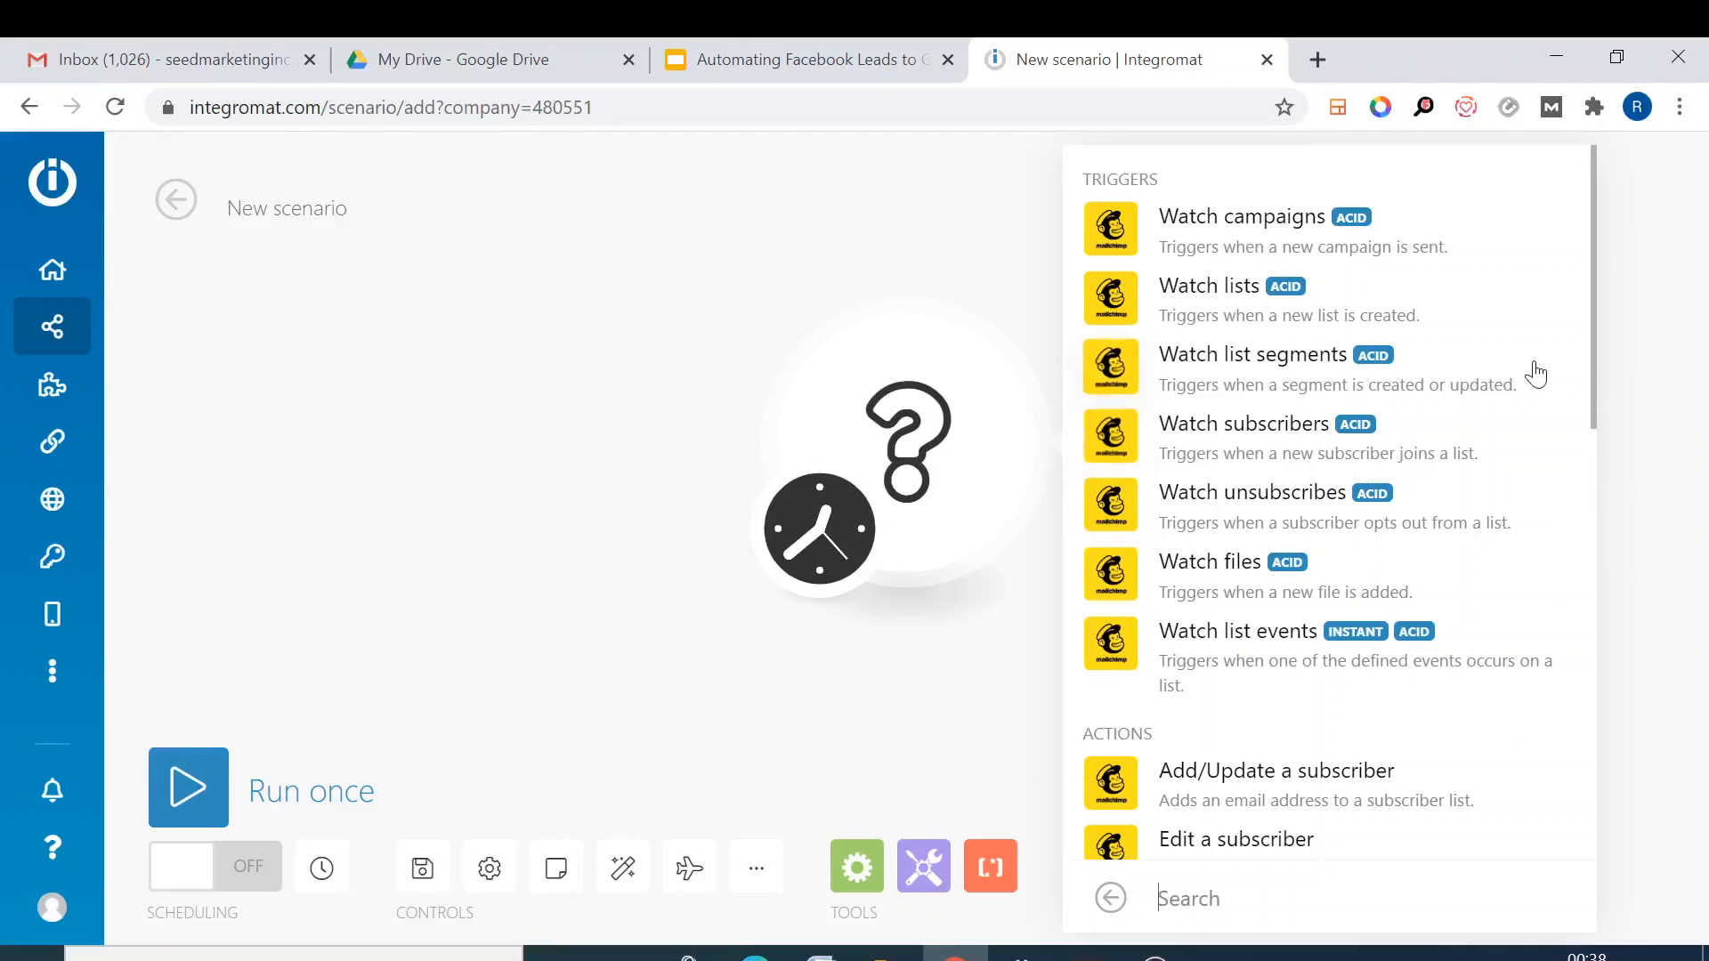
{"action": "scroll", "scroll_direction": "down", "scroll_amount": 3}
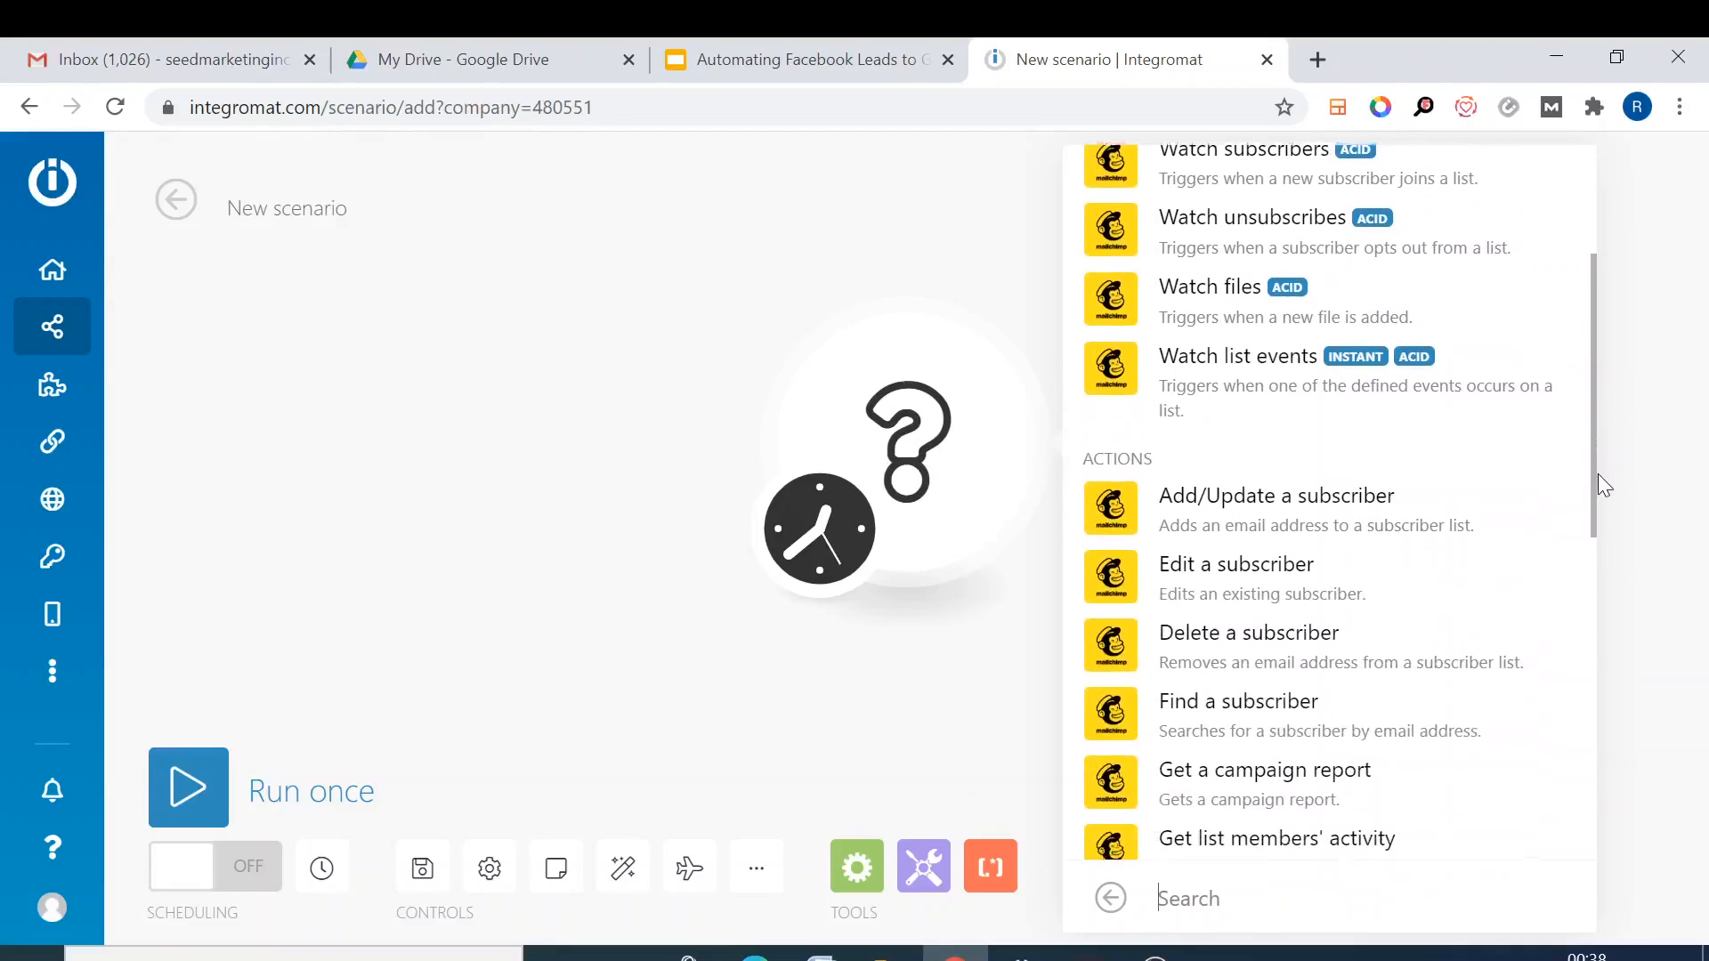
{"action": "scroll", "scroll_direction": "down", "scroll_amount": 3}
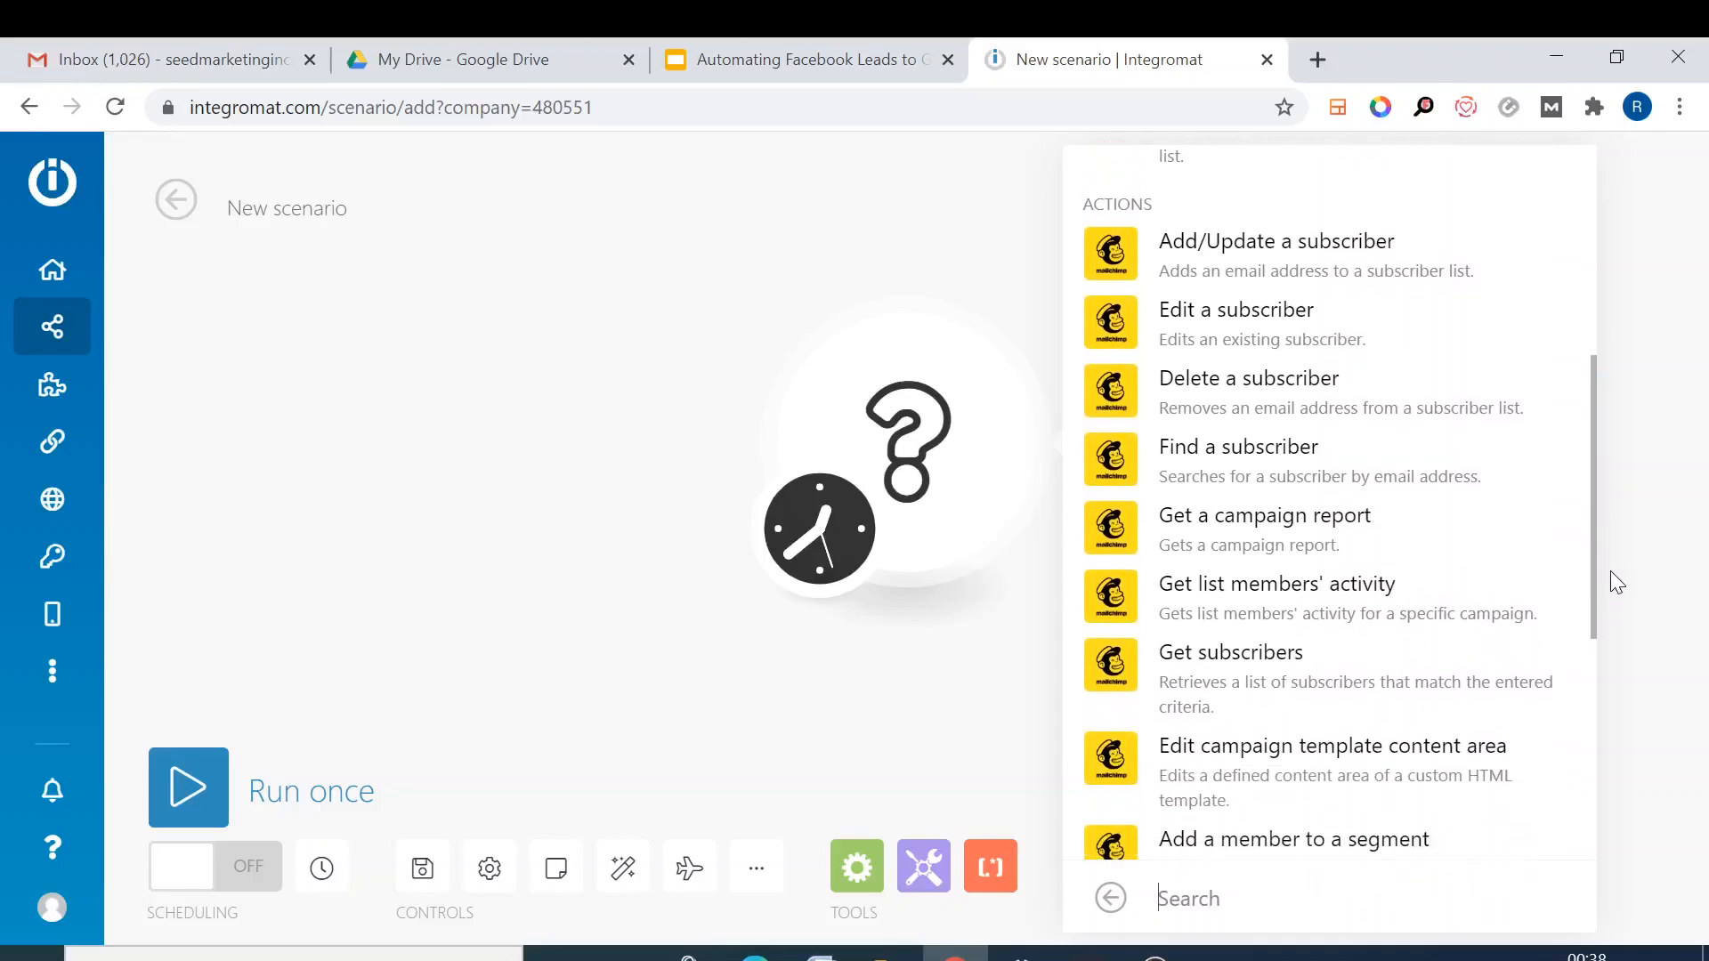
{"action": "scroll", "scroll_direction": "down", "scroll_amount": 3}
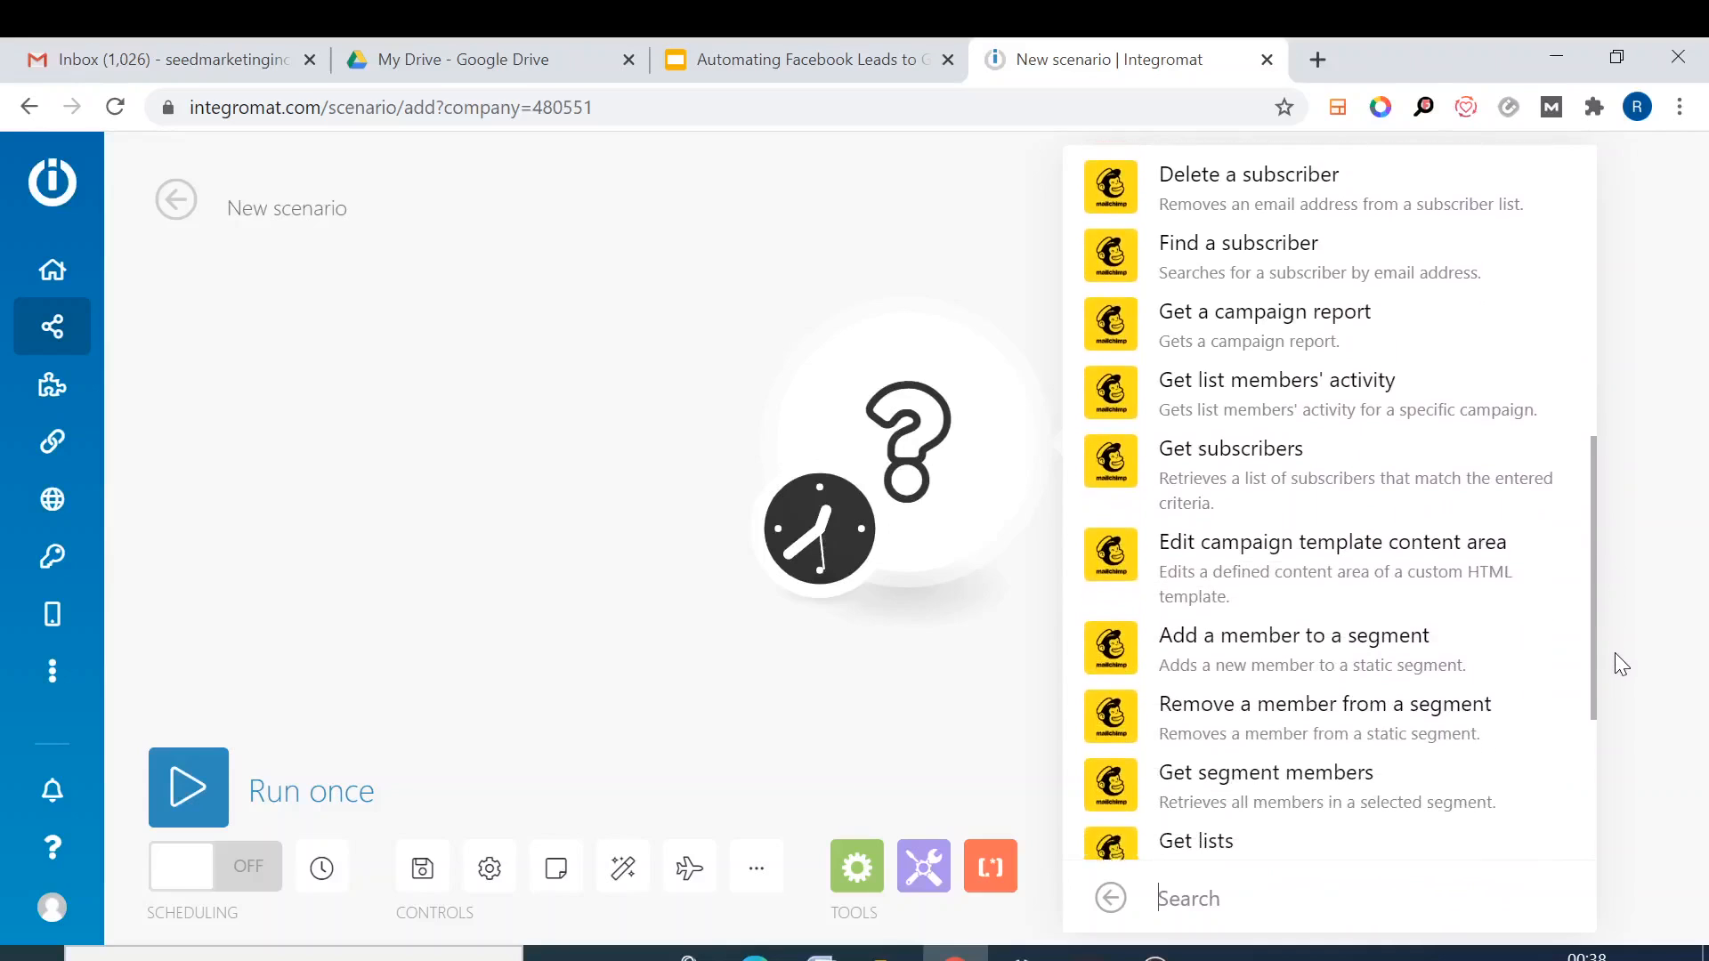
{"action": "scroll", "scroll_direction": "down", "scroll_amount": 3}
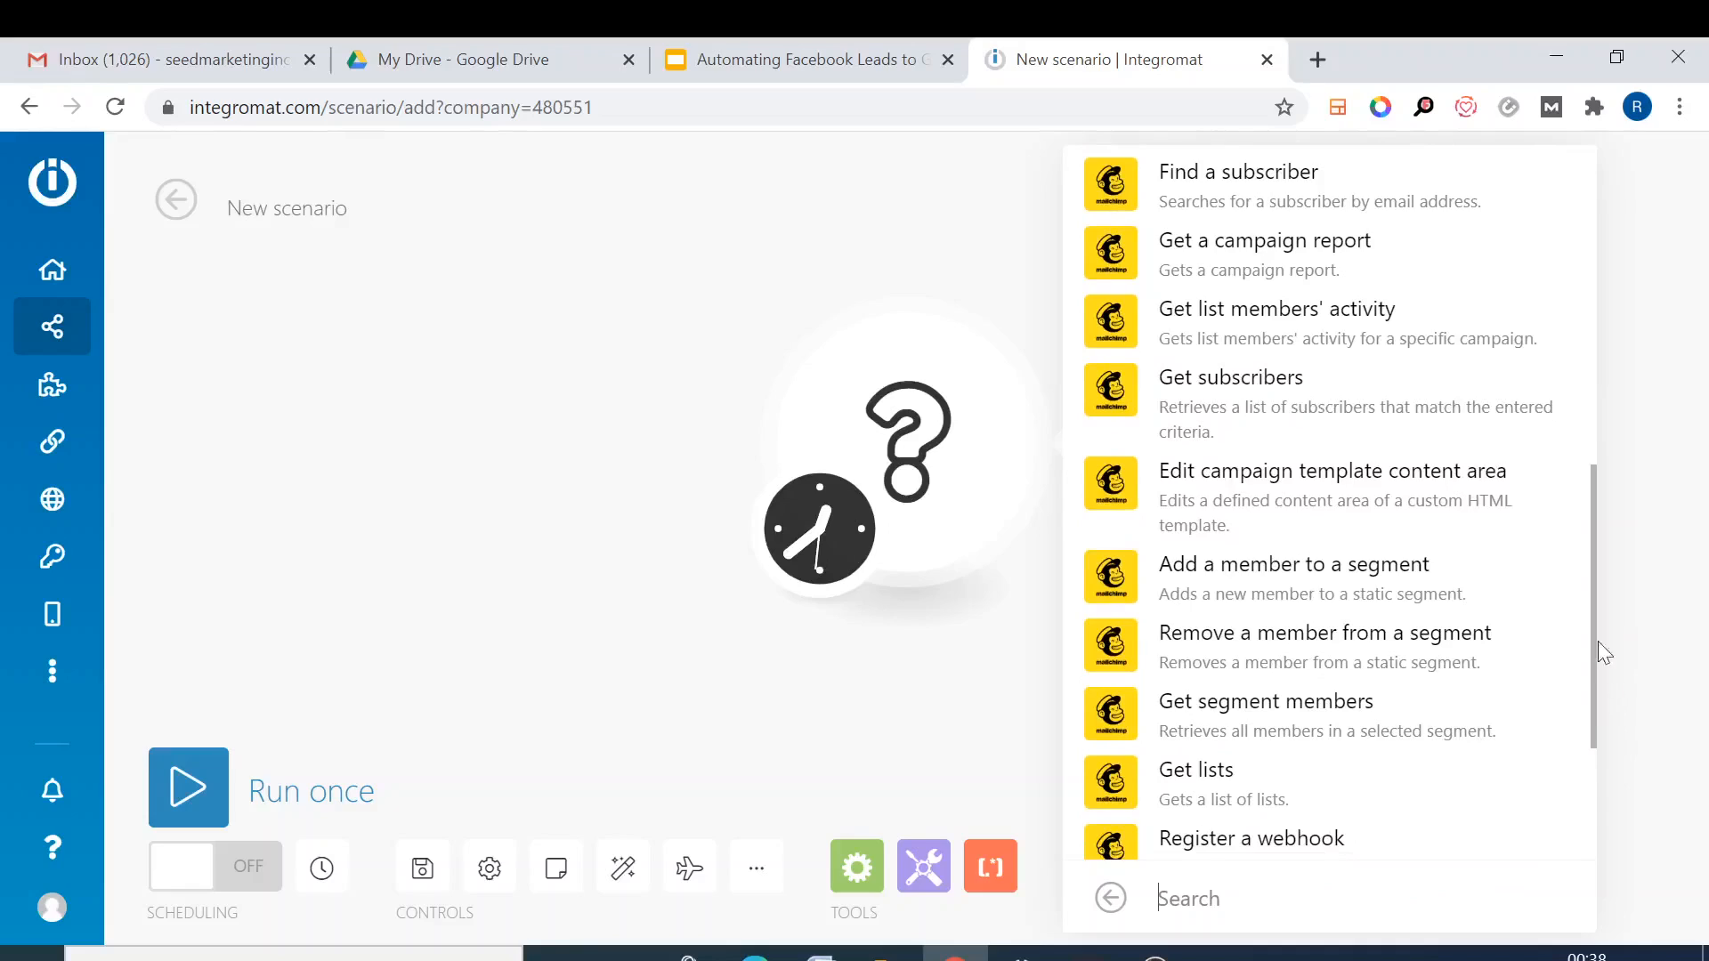
{"action": "mouse_move", "coordinate": [1354, 437]}
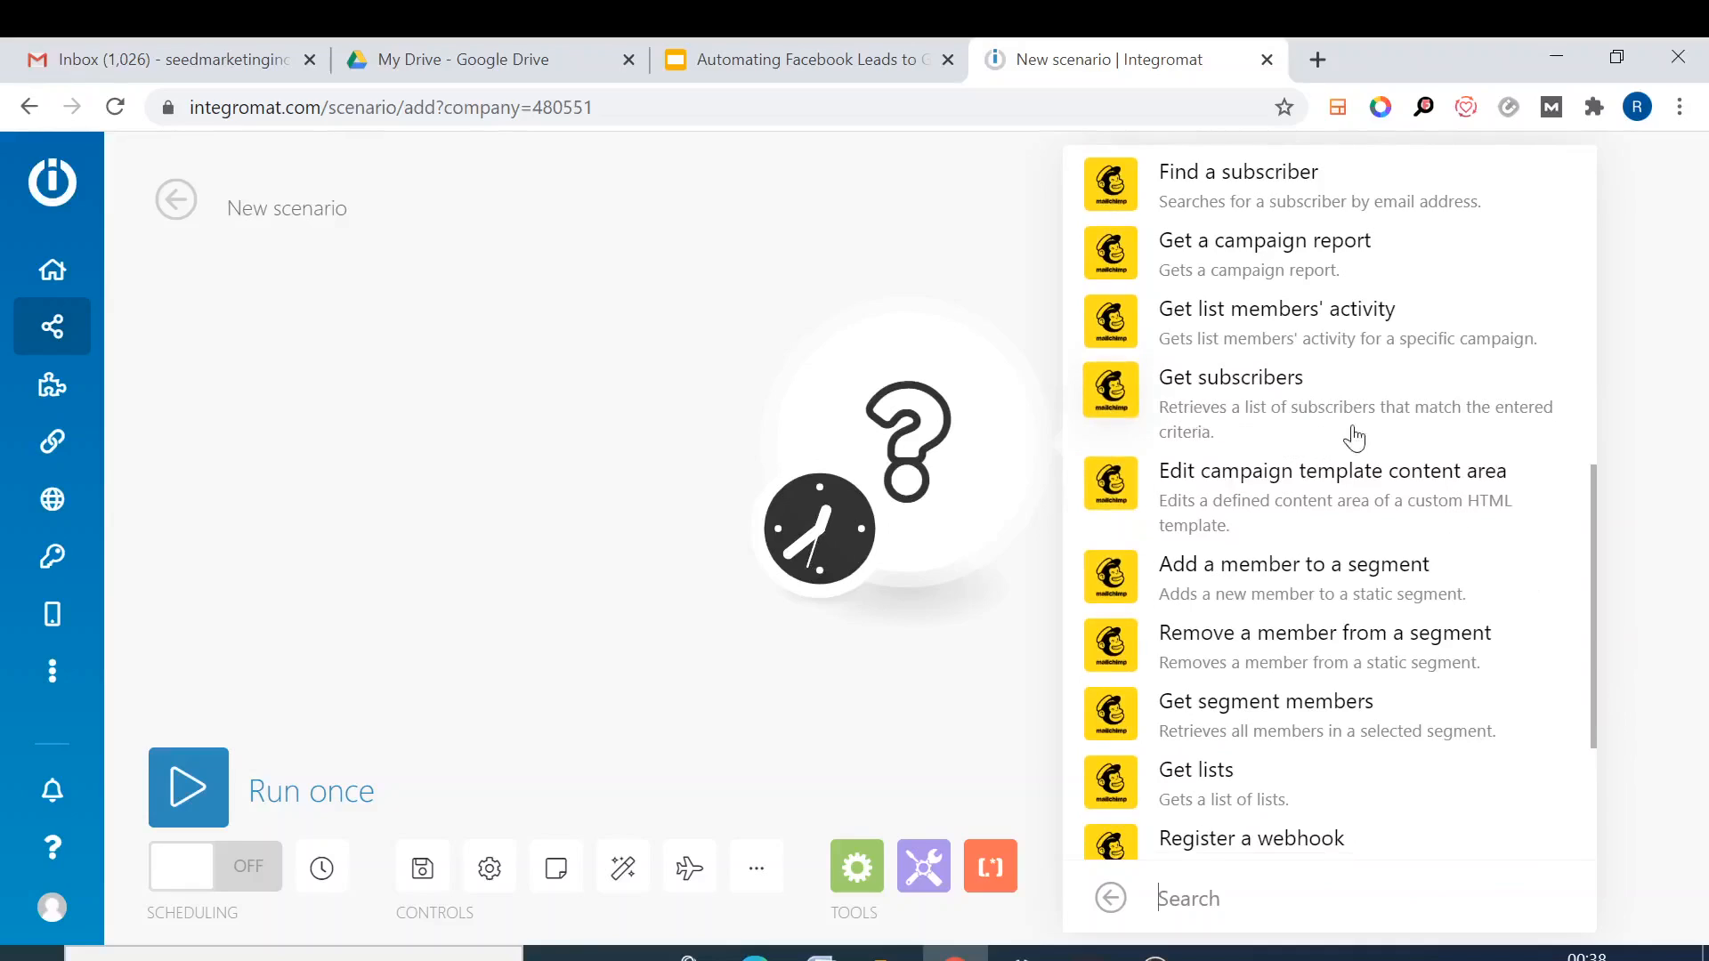
{"action": "mouse_move", "coordinate": [1200, 409]}
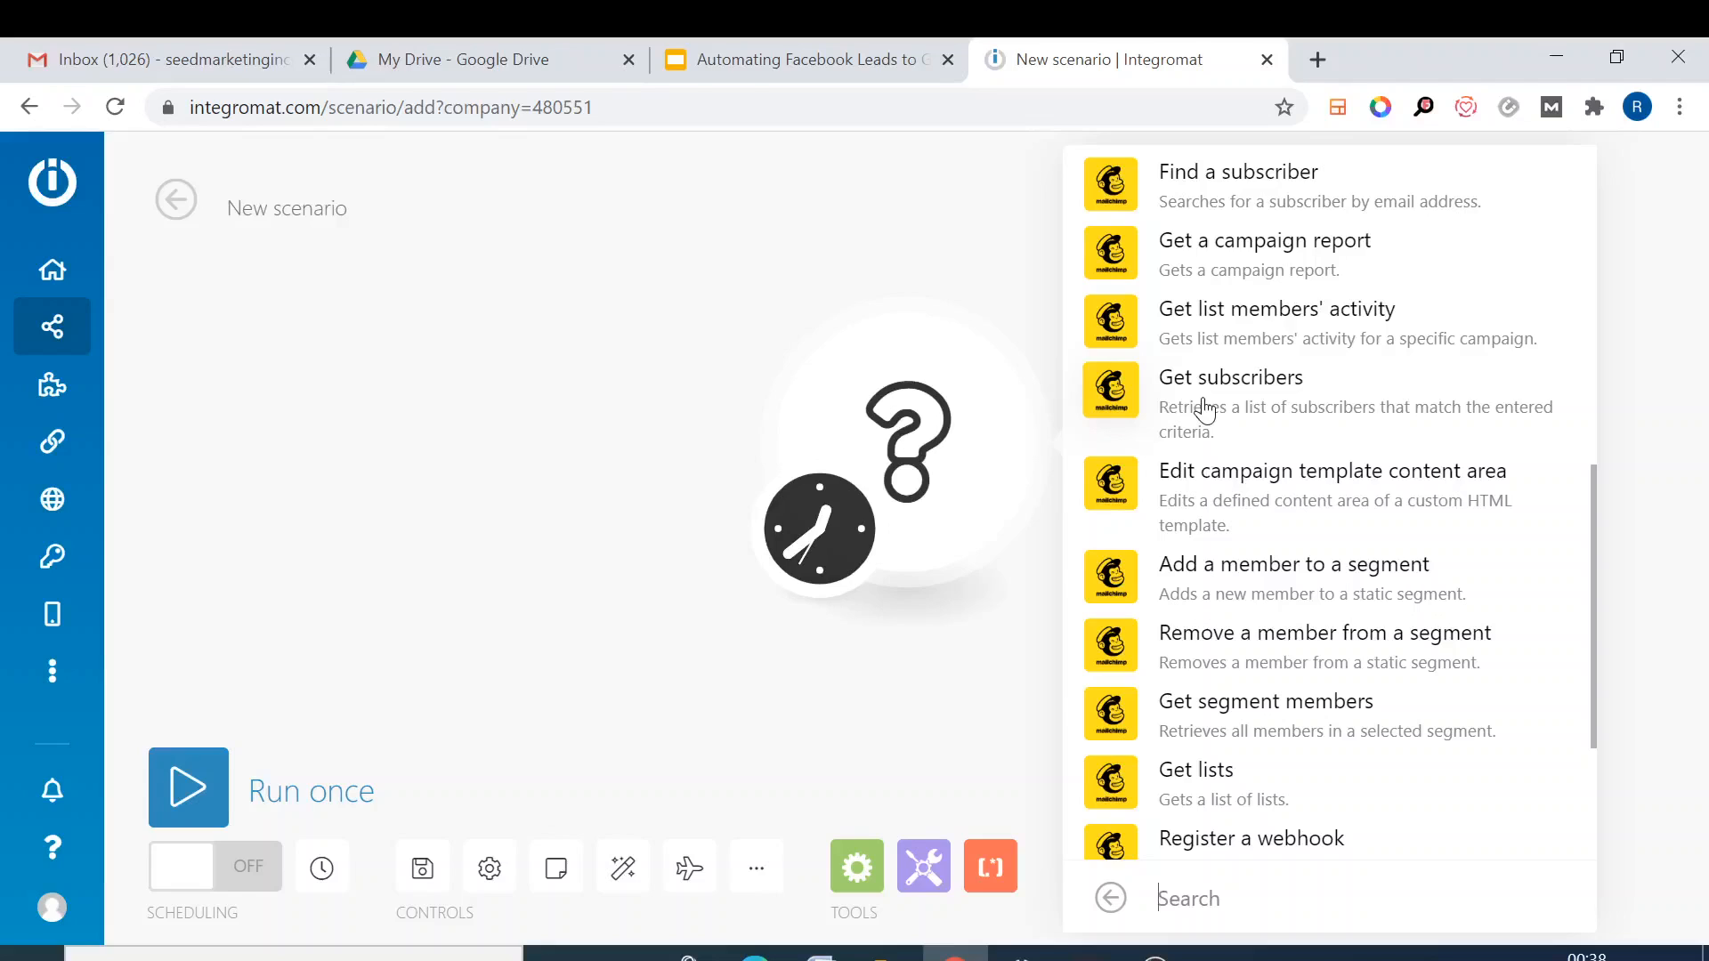
{"action": "left_click", "coordinate": [1229, 378]}
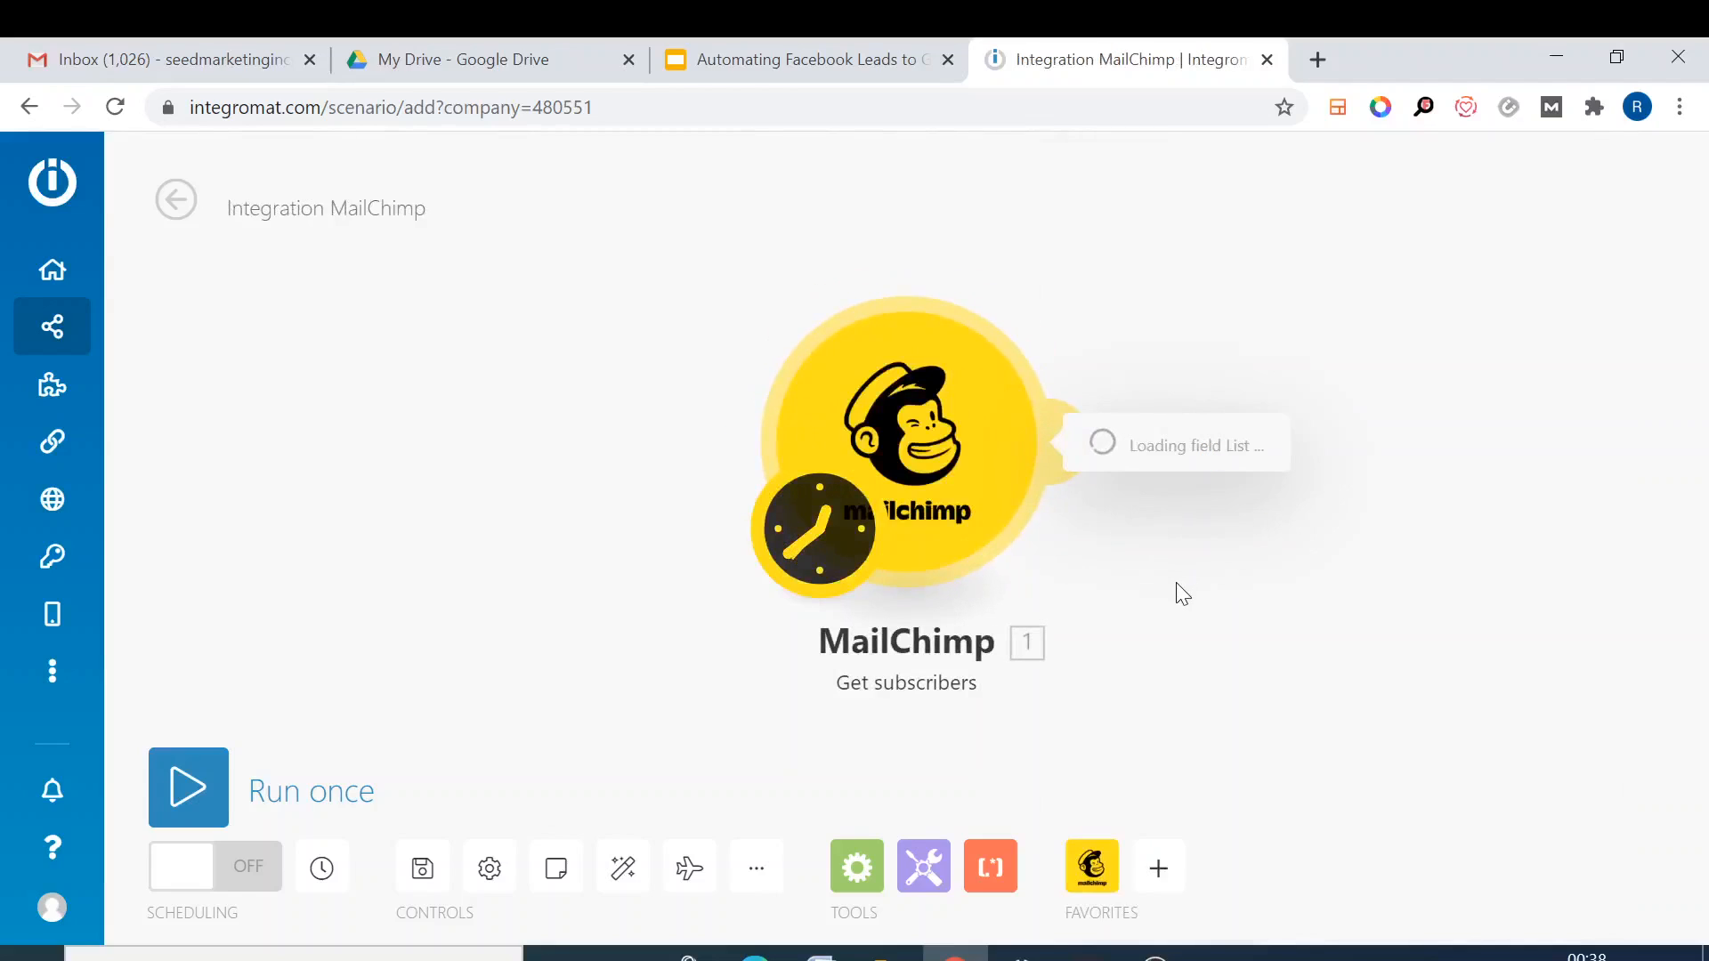
- Keep the MailChimp connection and Nlpwithneha list, leaving Since and Before date added blank
{"action": "left_click", "coordinate": [906, 447]}
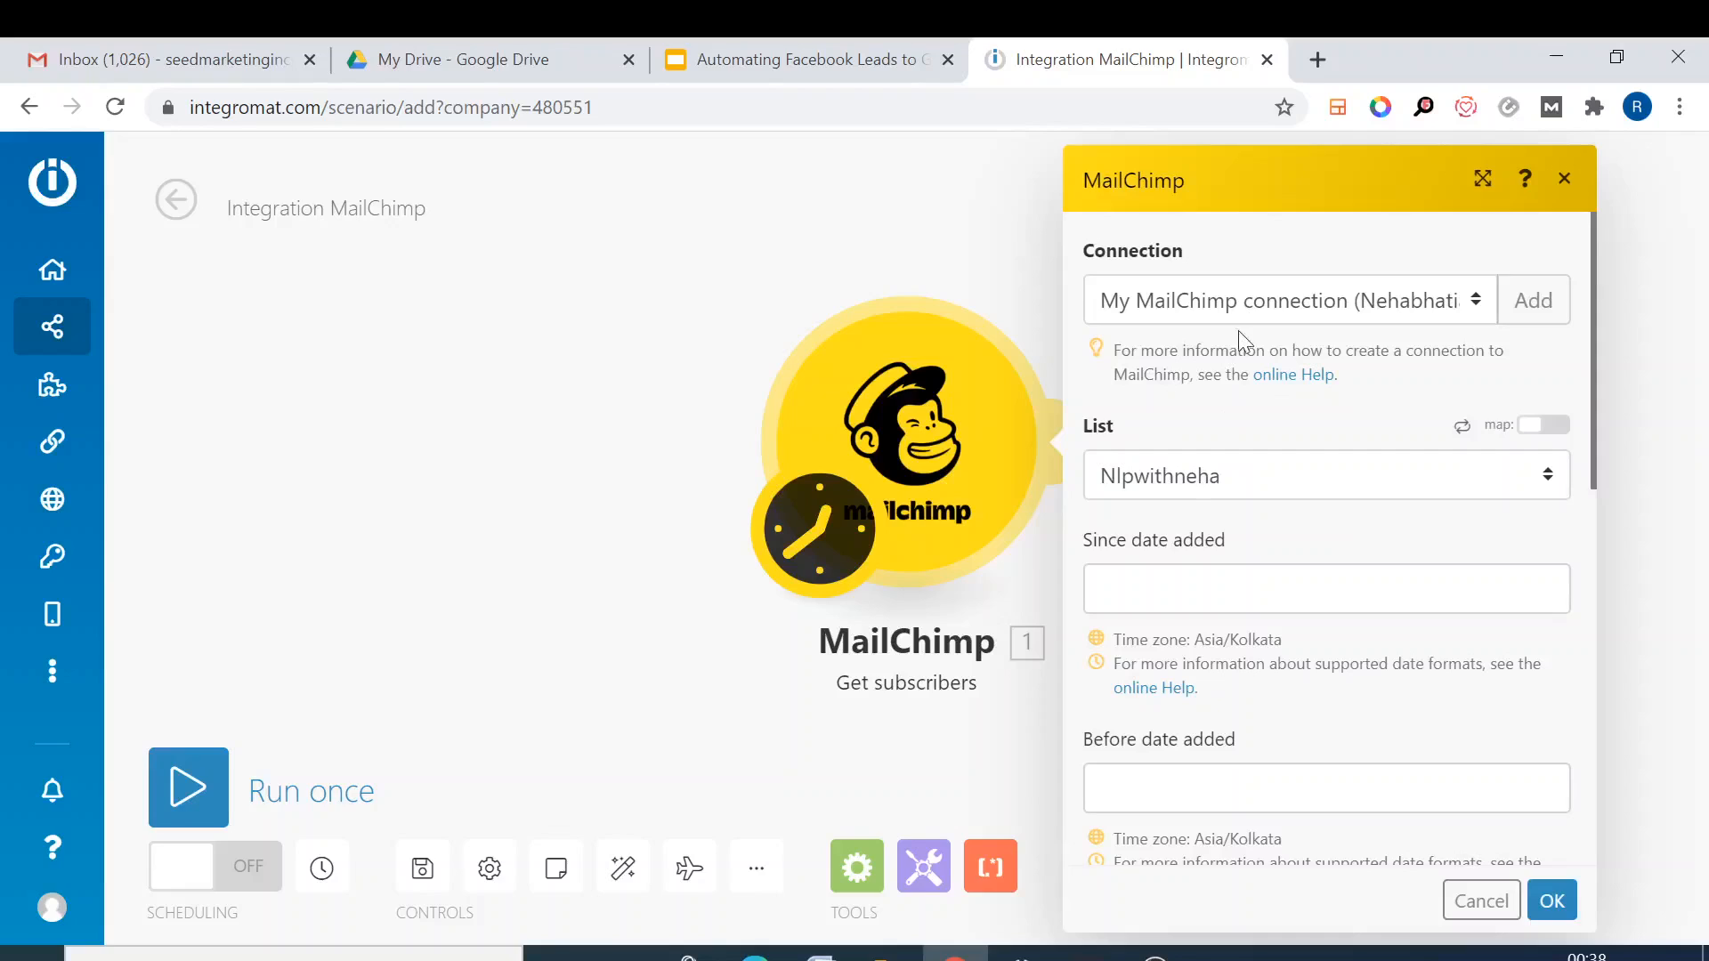
{"action": "mouse_move", "coordinate": [1212, 503]}
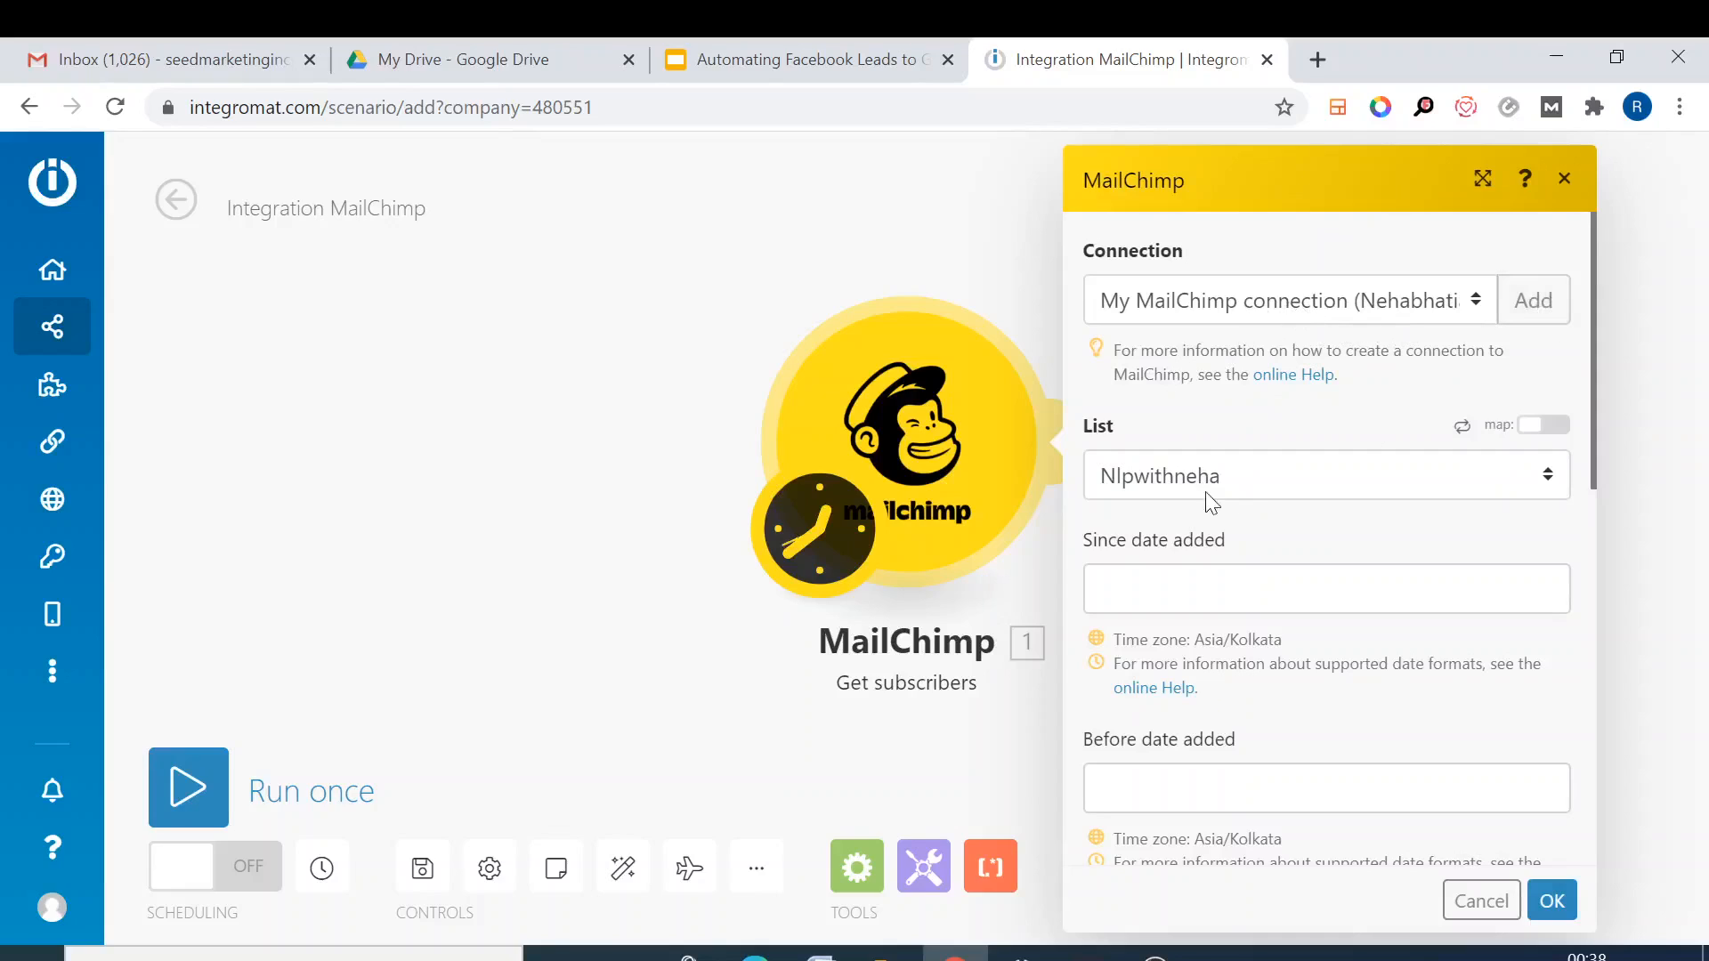
{"action": "mouse_move", "coordinate": [1213, 502]}
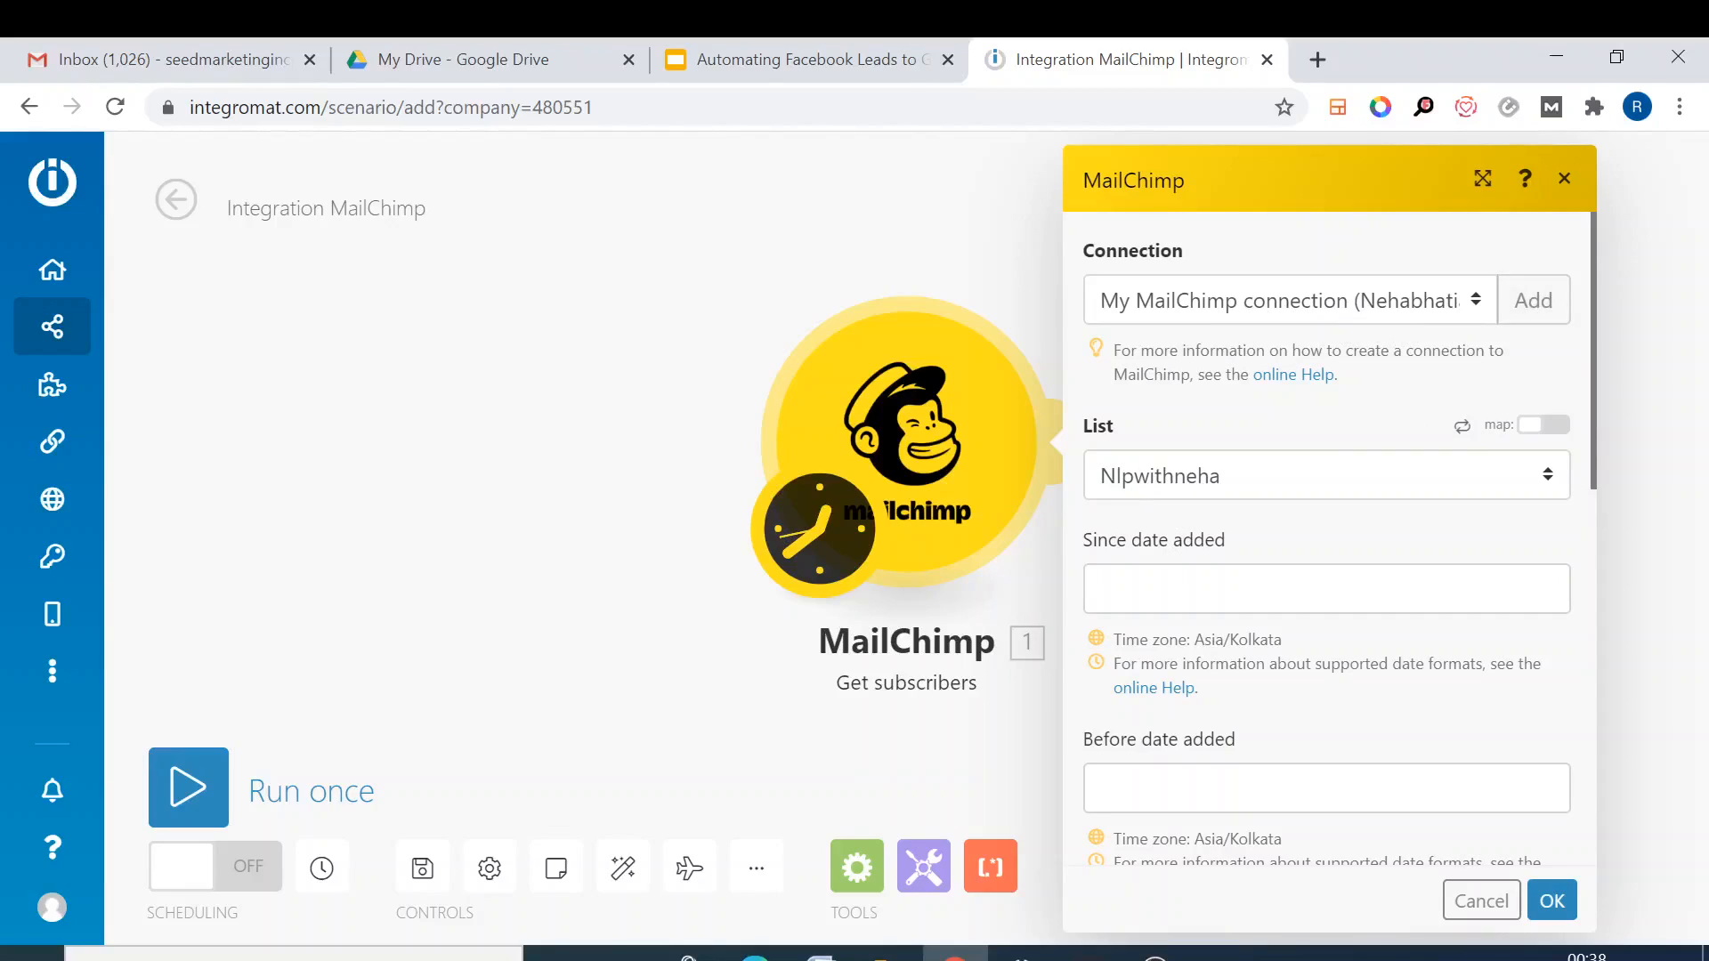
{"action": "left_click", "coordinate": [1325, 588]}
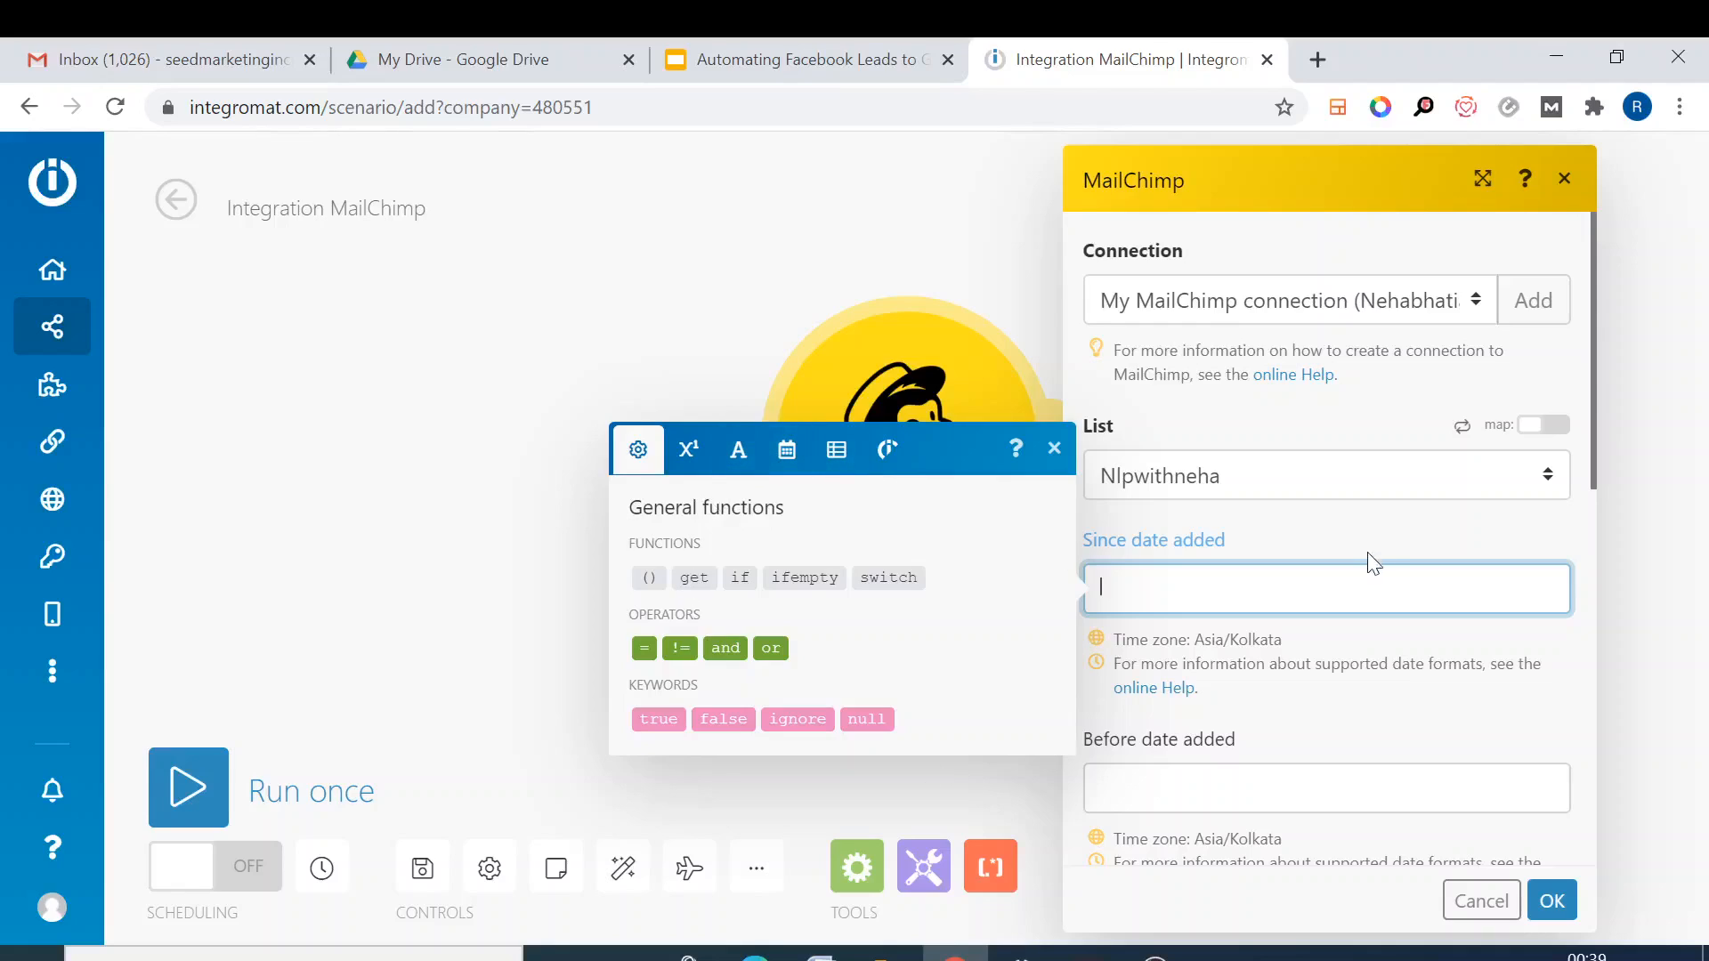
{"action": "mouse_move", "coordinate": [1253, 777]}
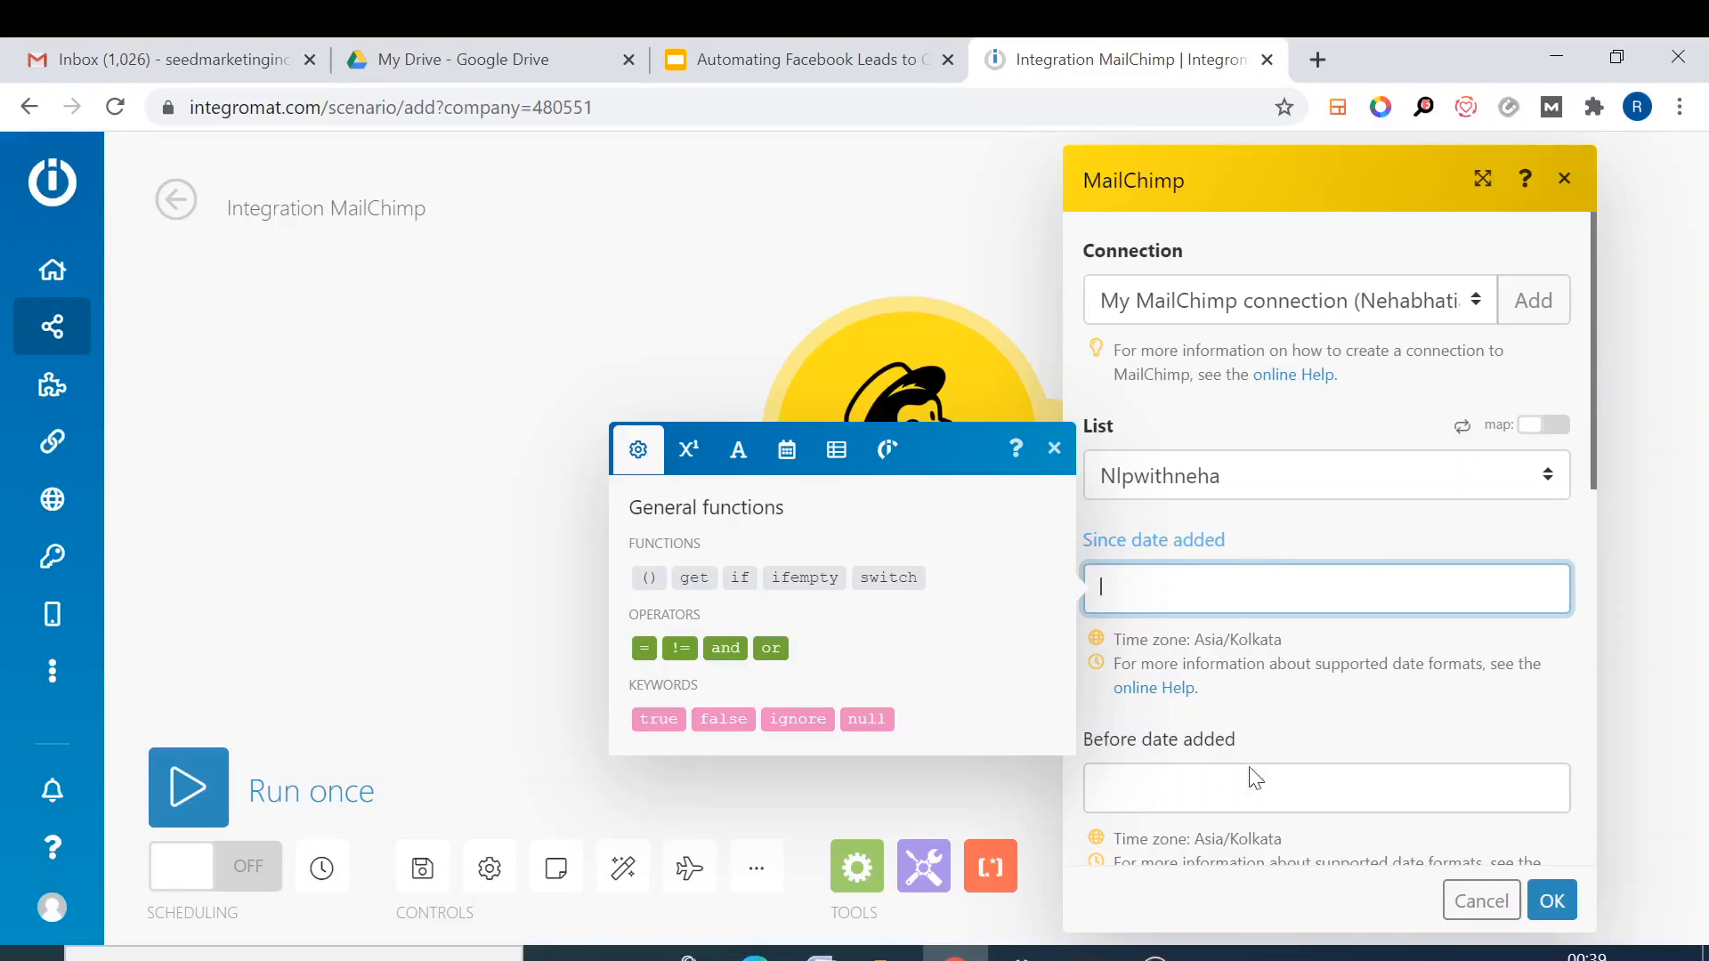
{"action": "left_click", "coordinate": [1325, 787]}
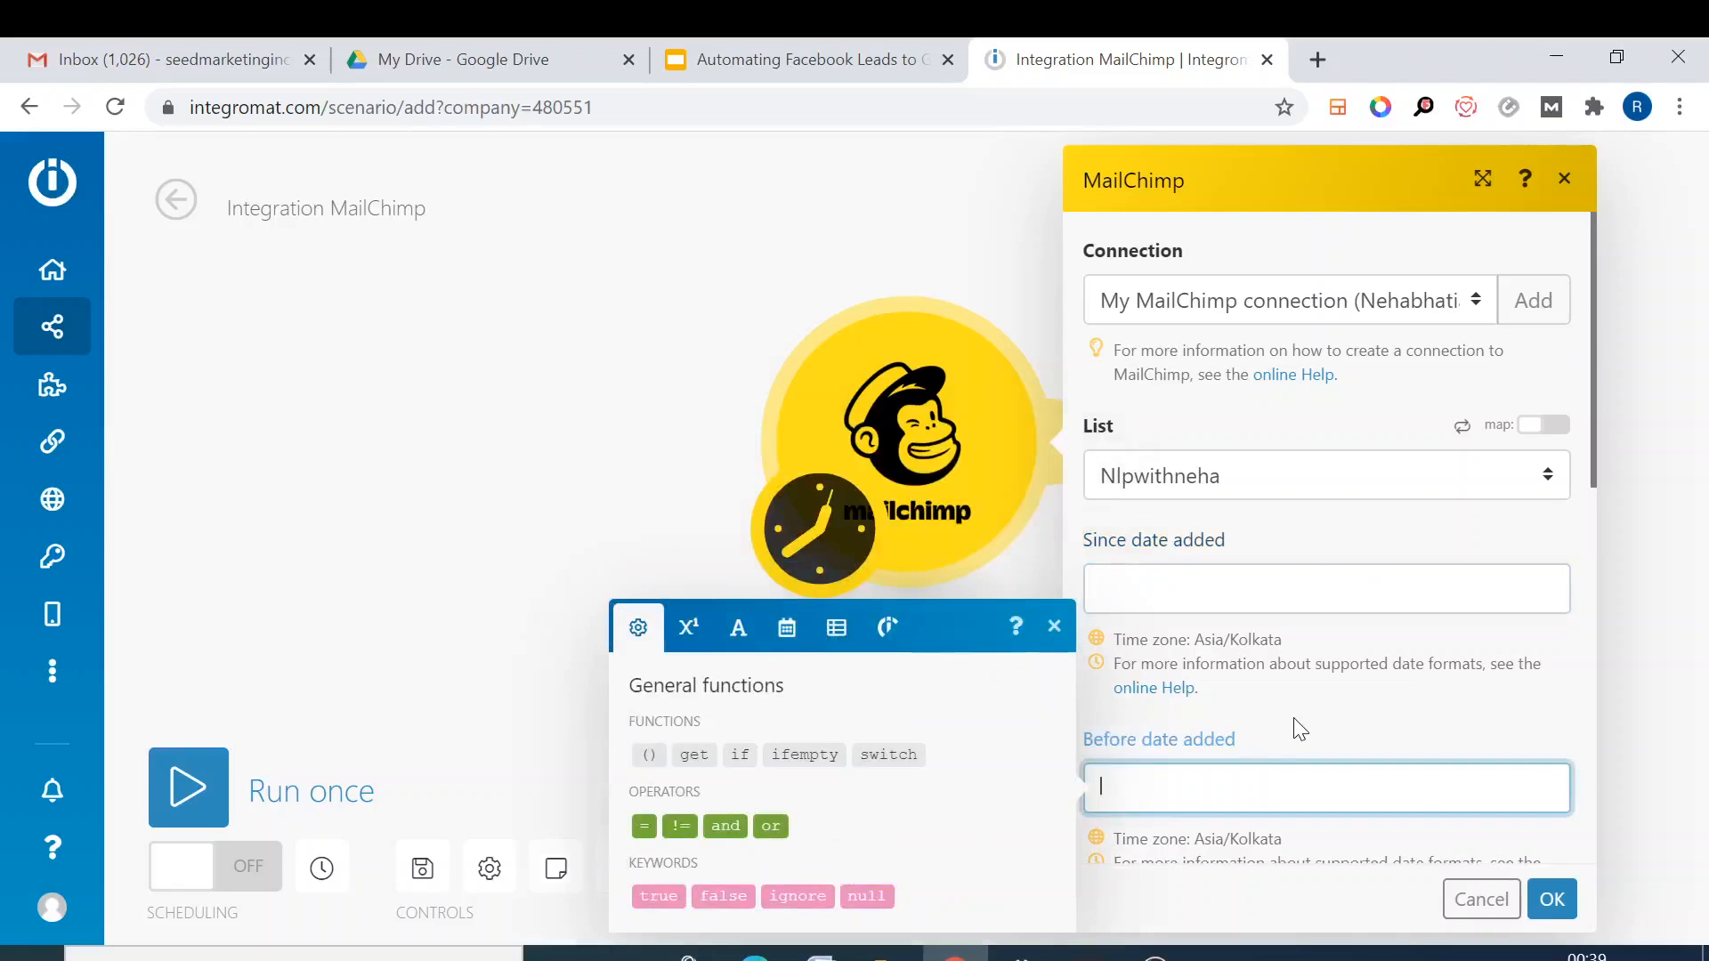
{"action": "left_click", "coordinate": [1325, 588]}
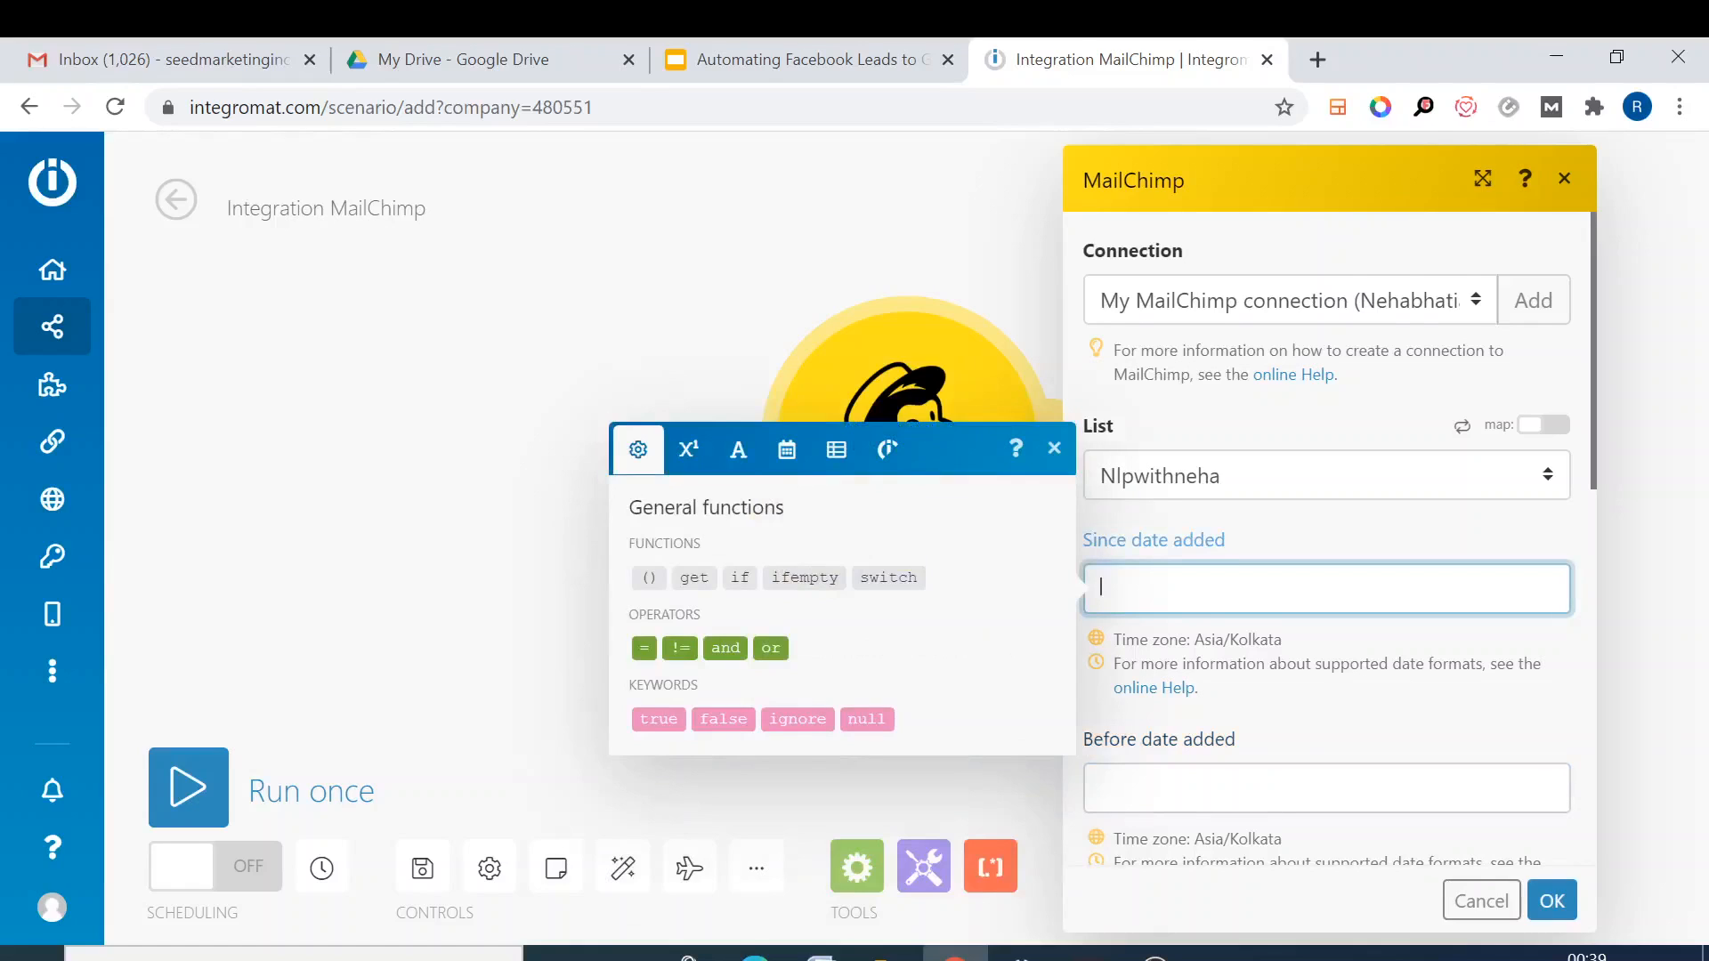
{"action": "scroll", "scroll_direction": "down", "scroll_amount": 3}
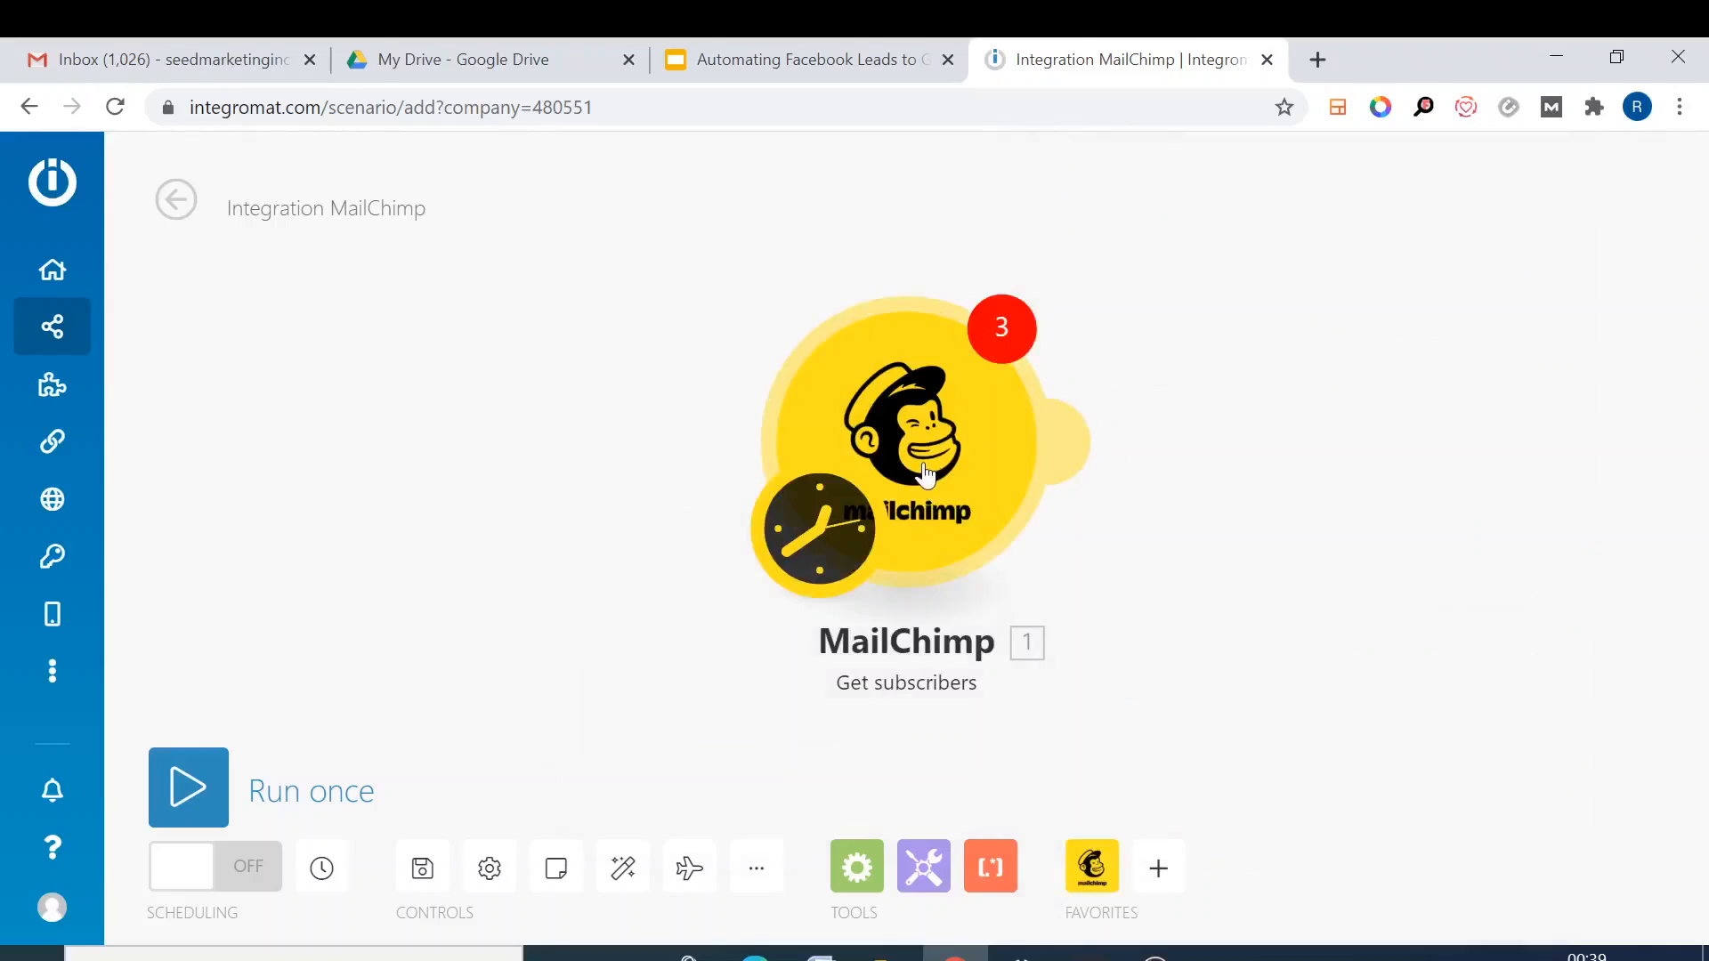
- Reopen and close the MailChimp module, then go to Scenarios, prompting the Leave site warning
{"action": "left_click", "coordinate": [906, 436]}
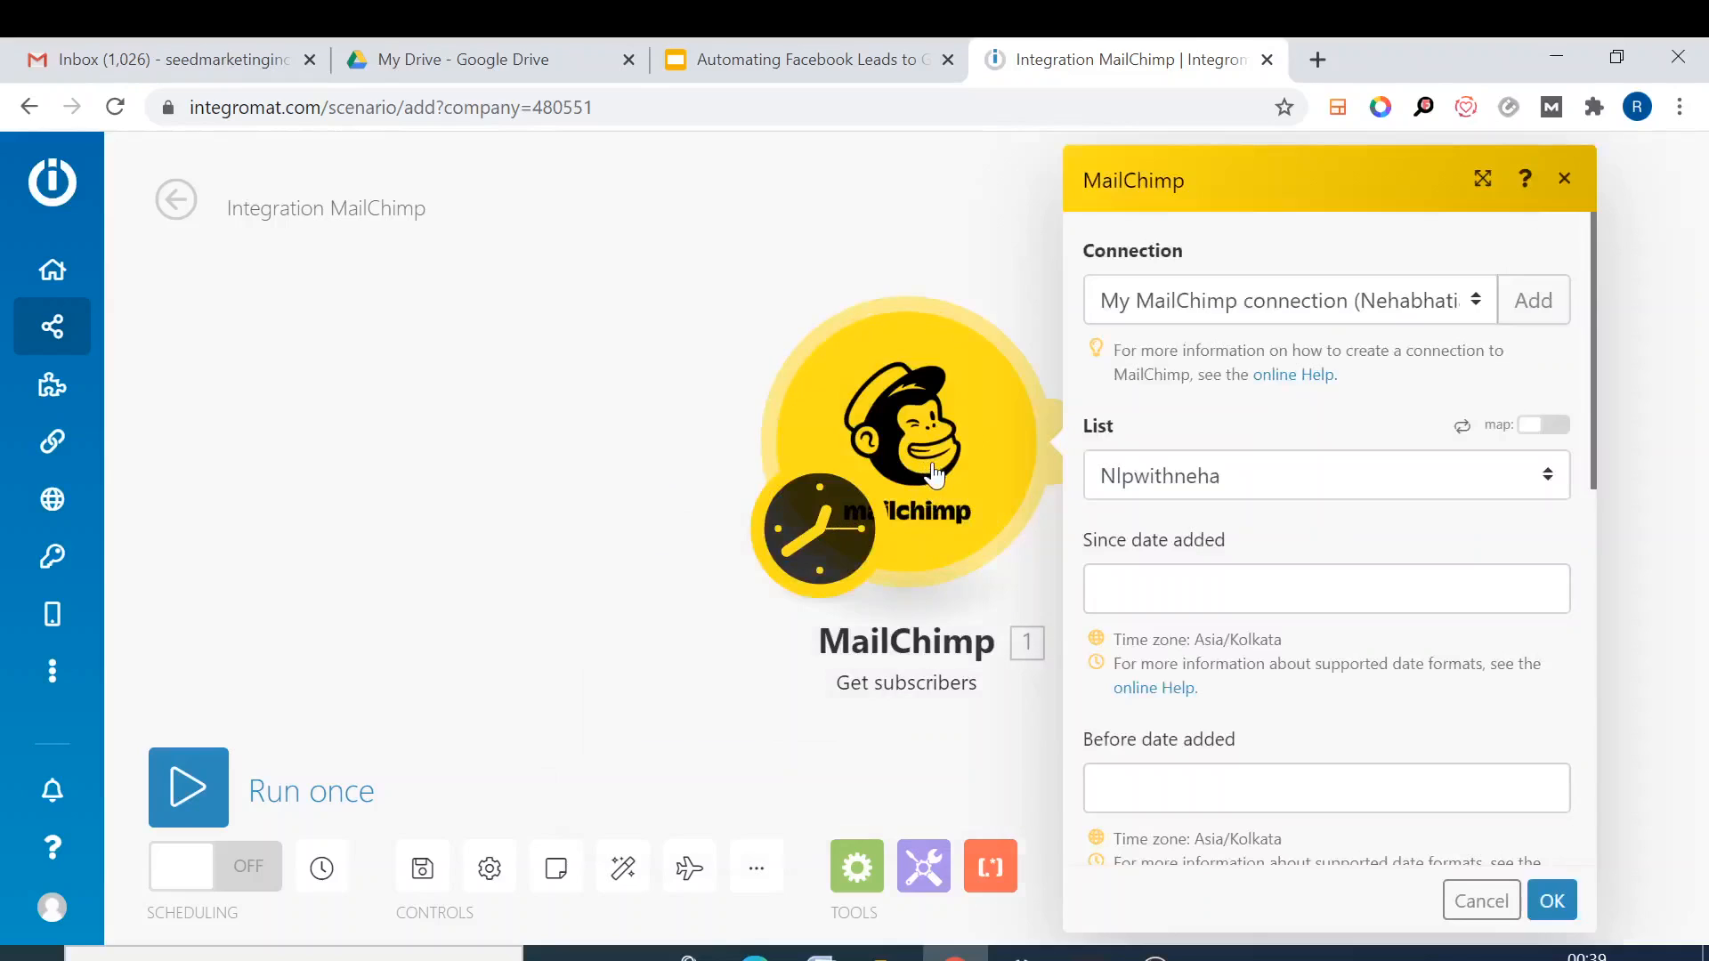
{"action": "left_click", "coordinate": [1551, 900]}
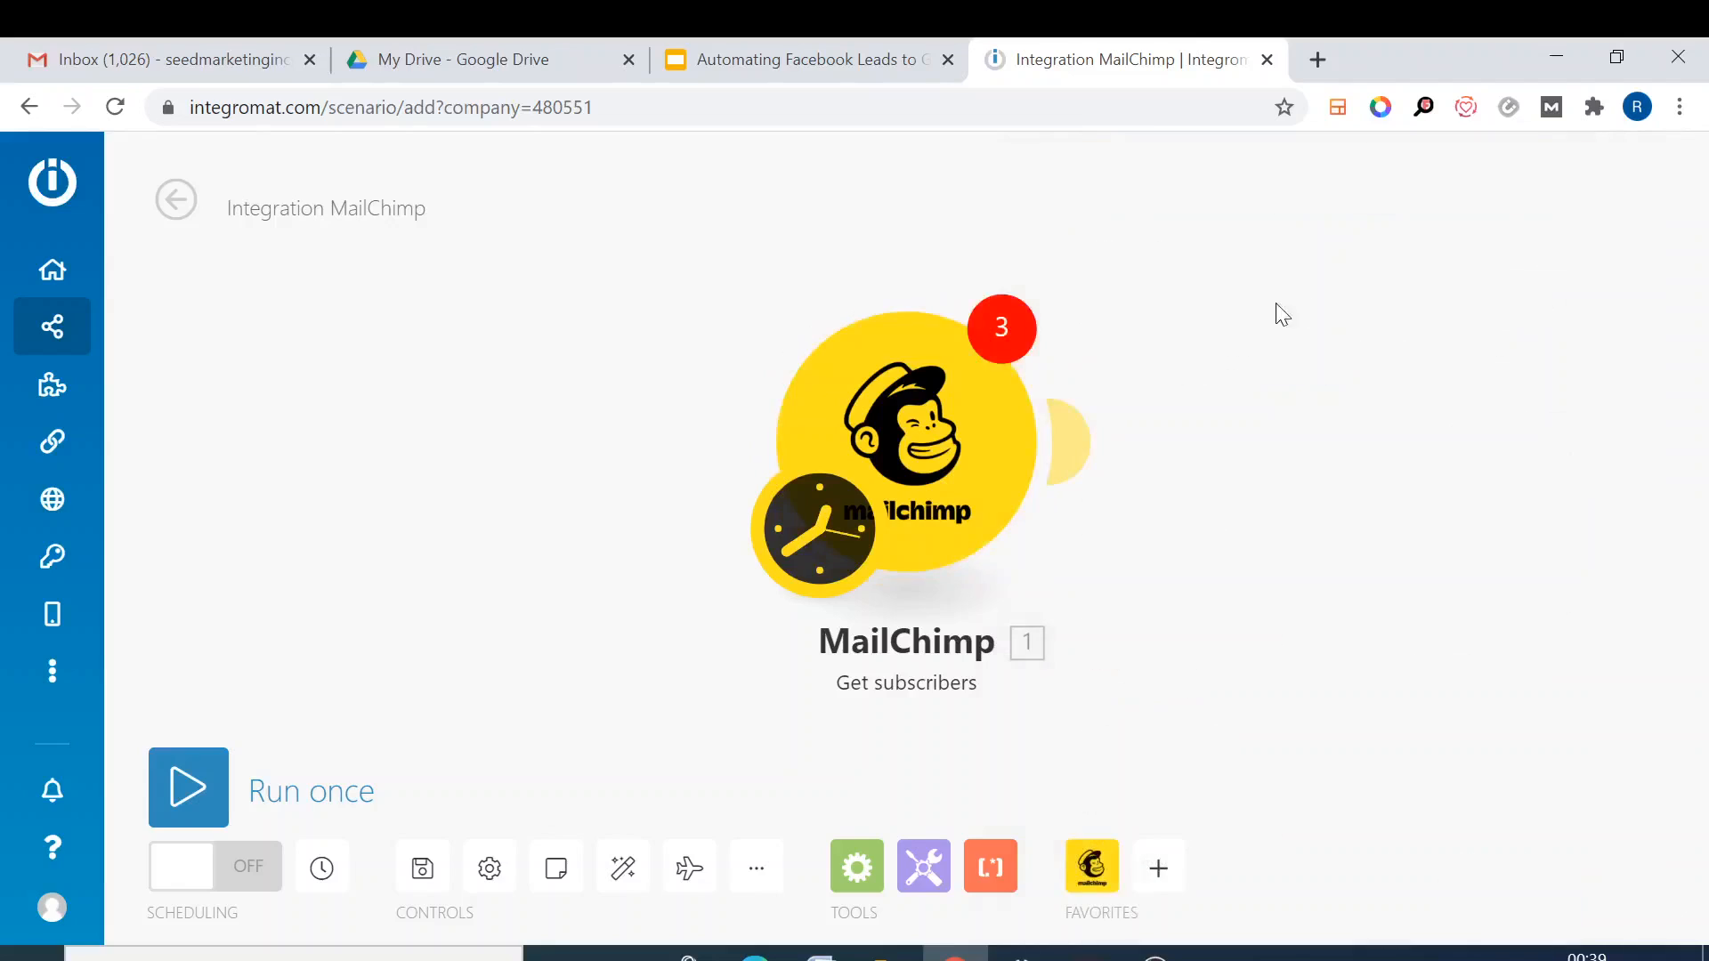
{"action": "left_click", "coordinate": [188, 787]}
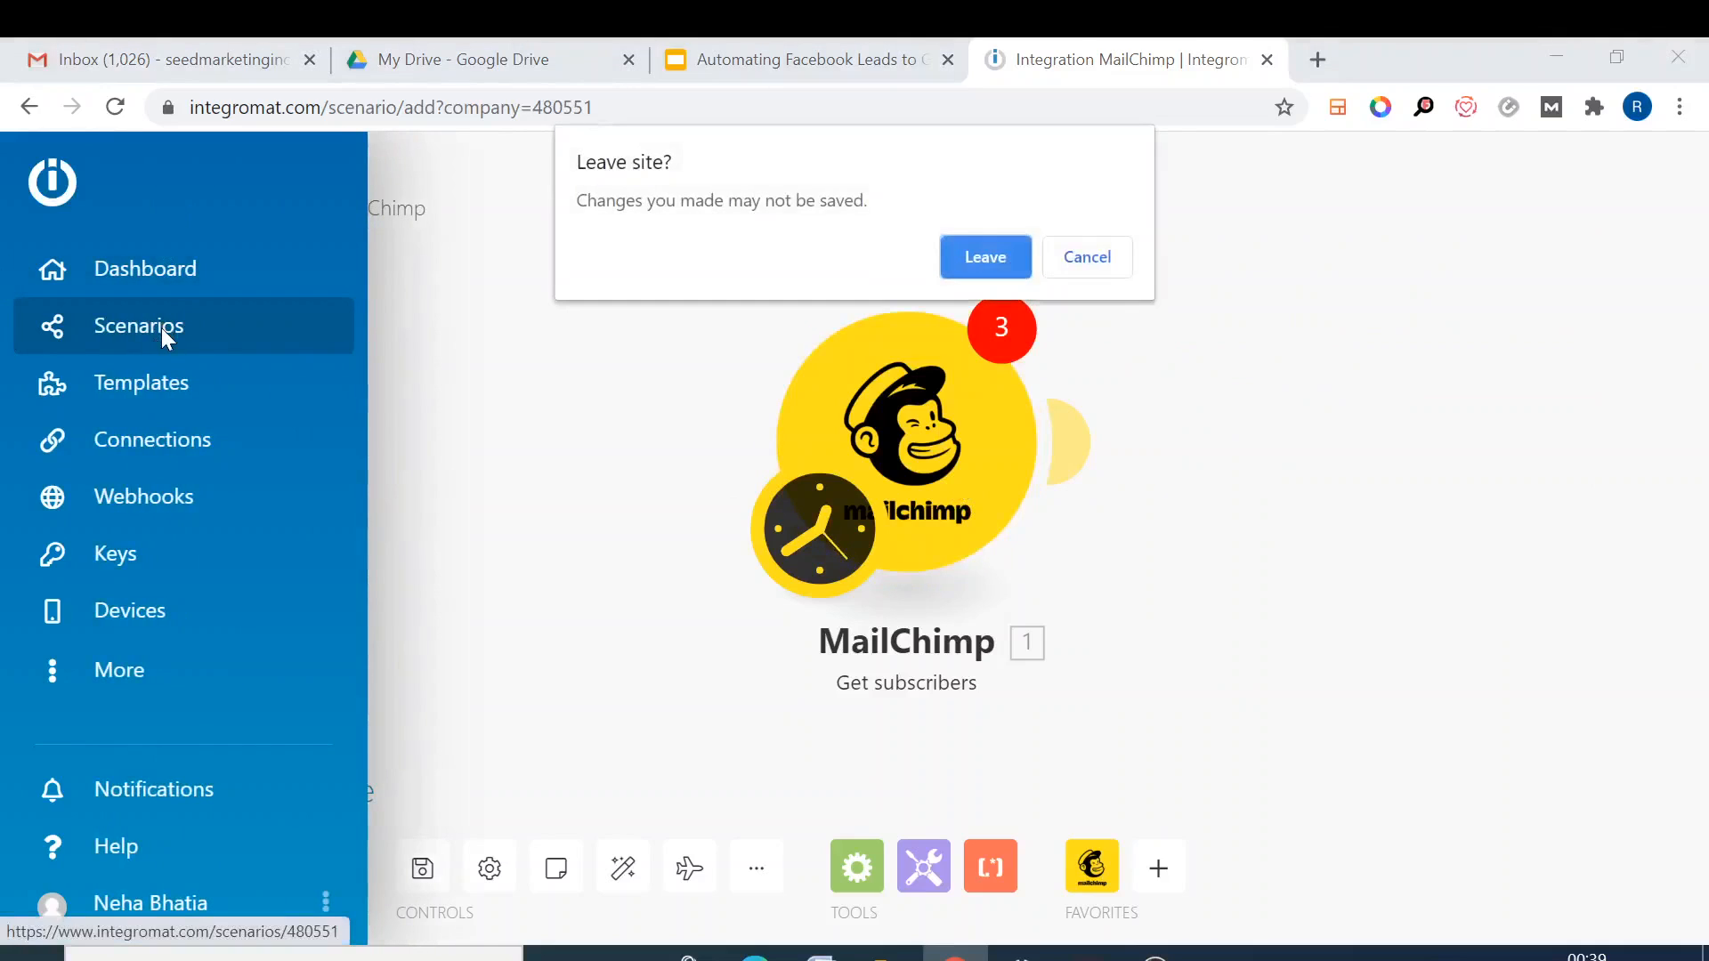
- Leave the unsaved scenario and start a new one with MailChimp chosen
{"action": "left_click", "coordinate": [983, 257]}
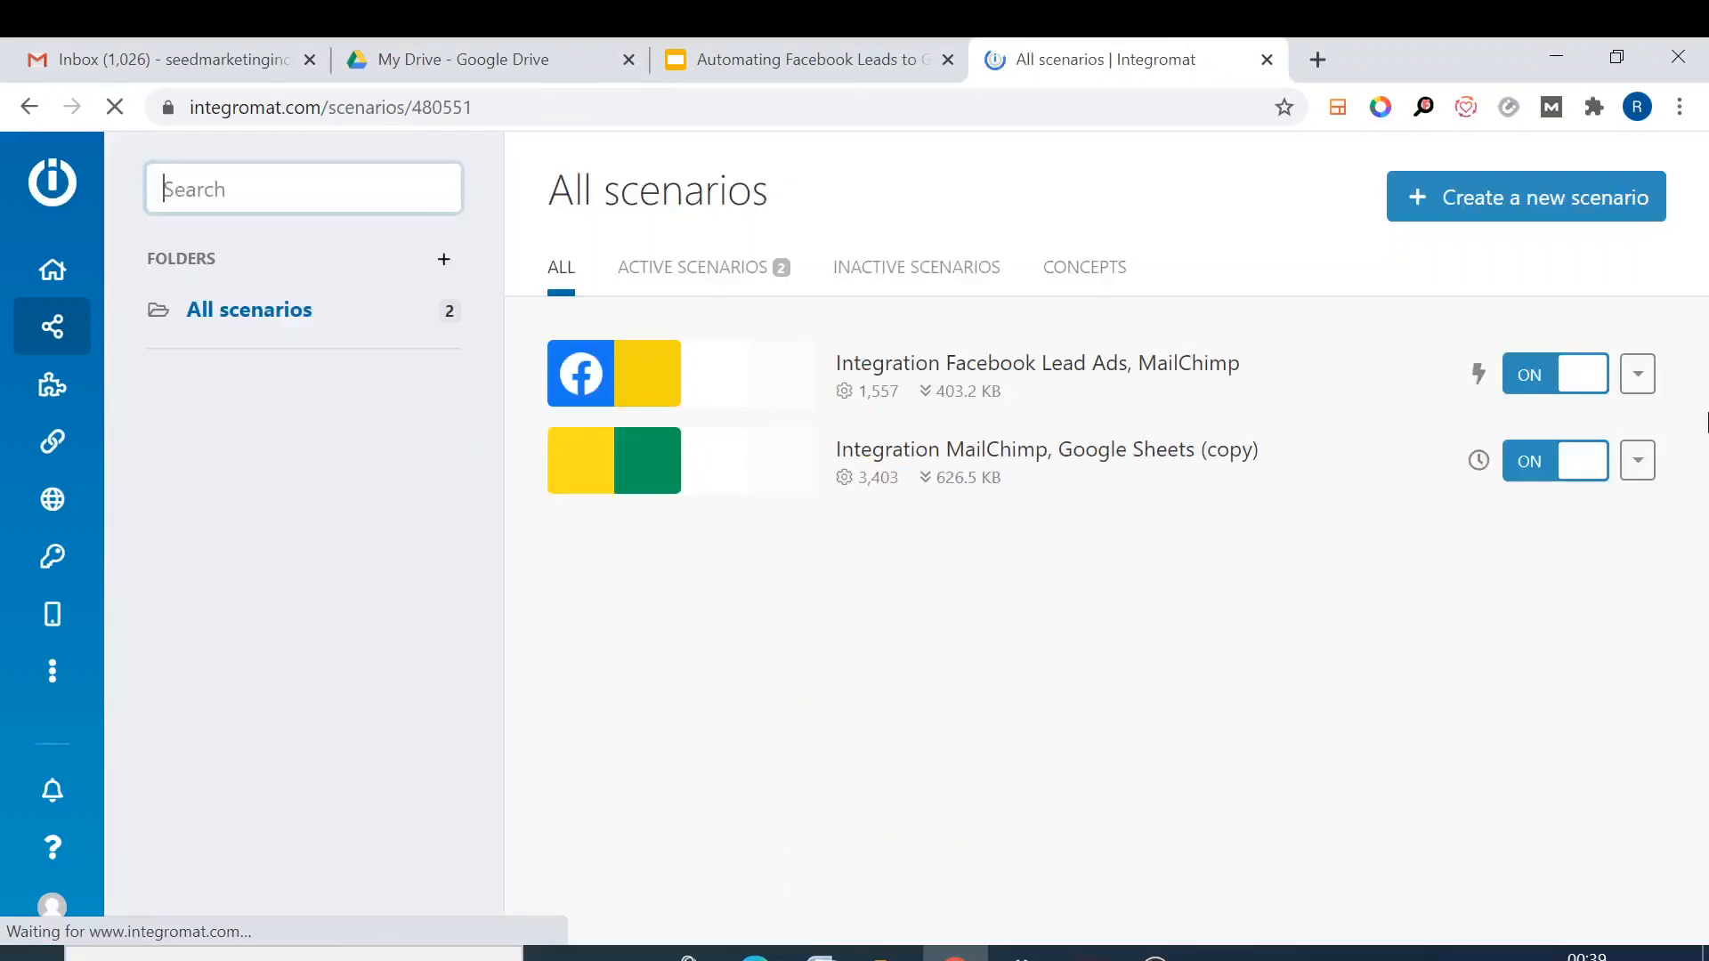
{"action": "left_click", "coordinate": [1525, 198]}
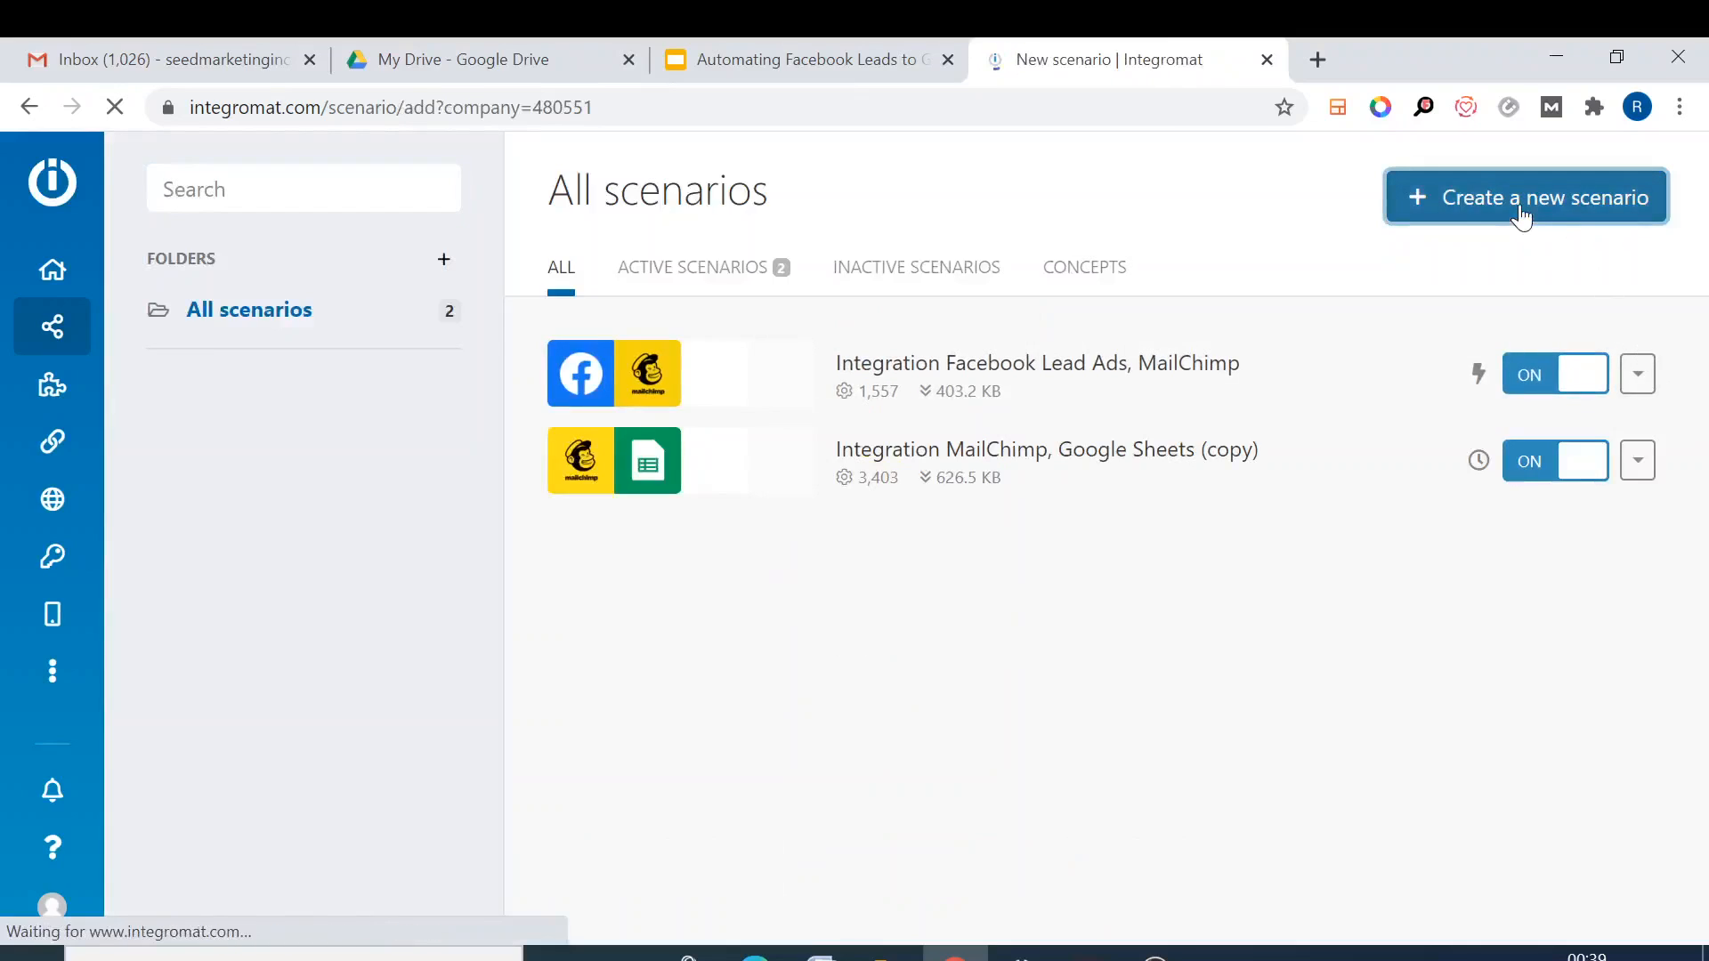
{"action": "left_click", "coordinate": [1525, 197]}
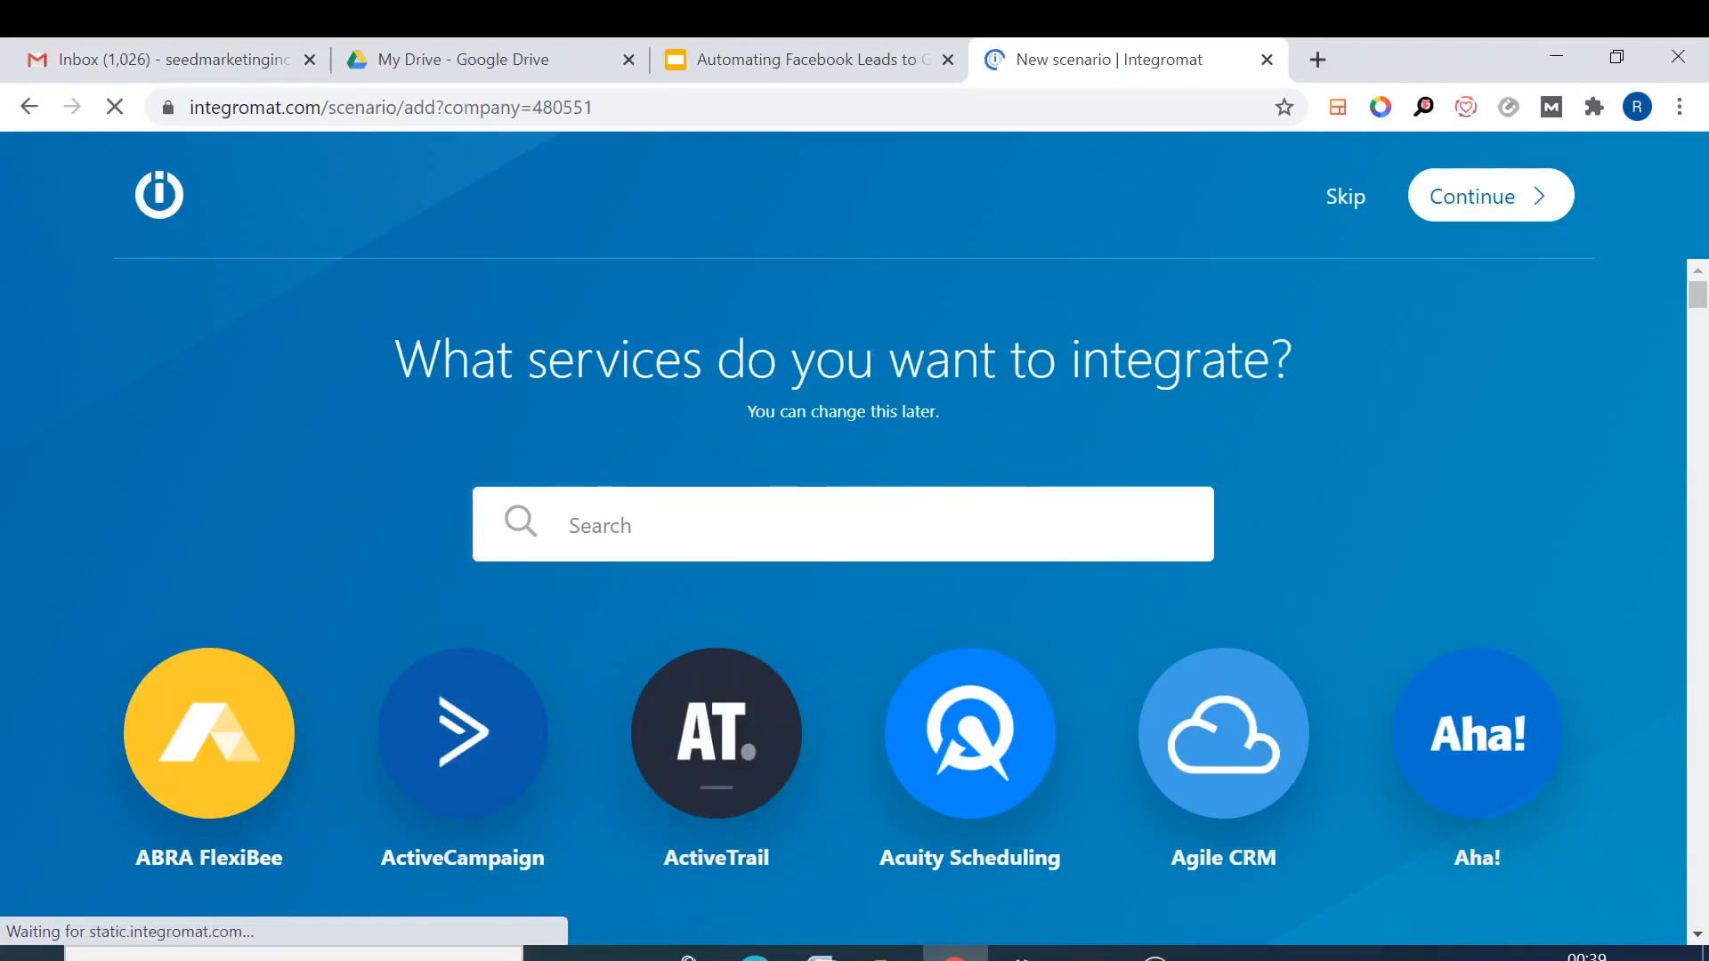
{"action": "type", "text": "mail"}
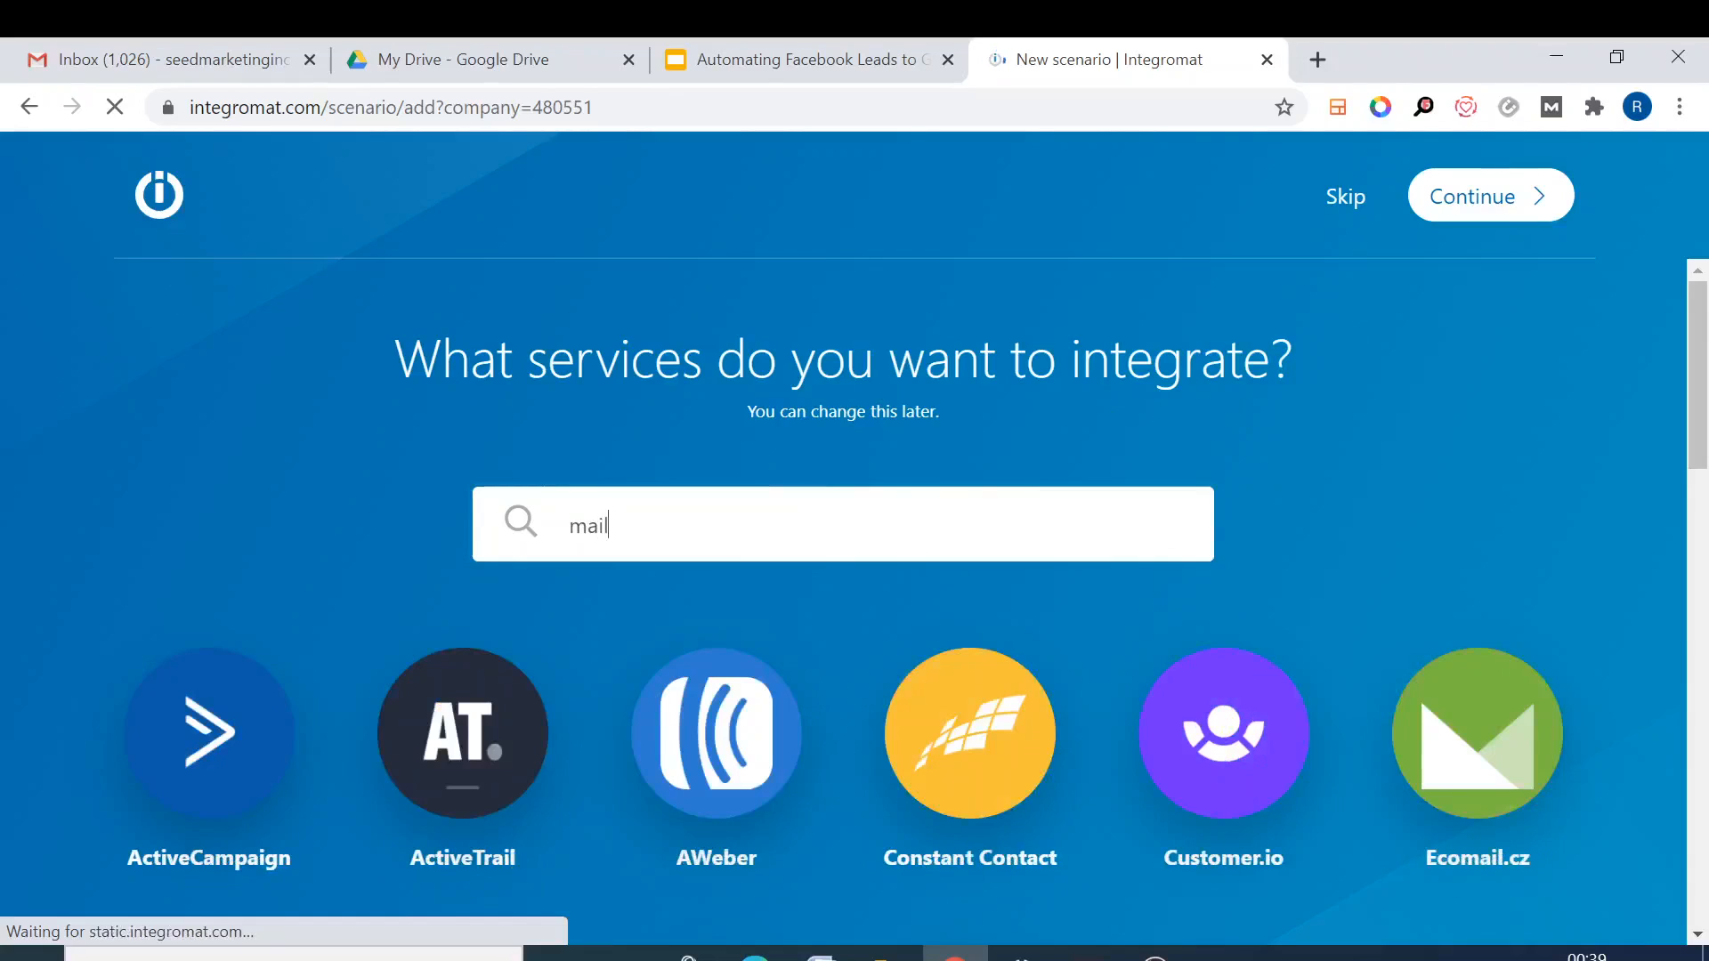
{"action": "type", "text": "chi"}
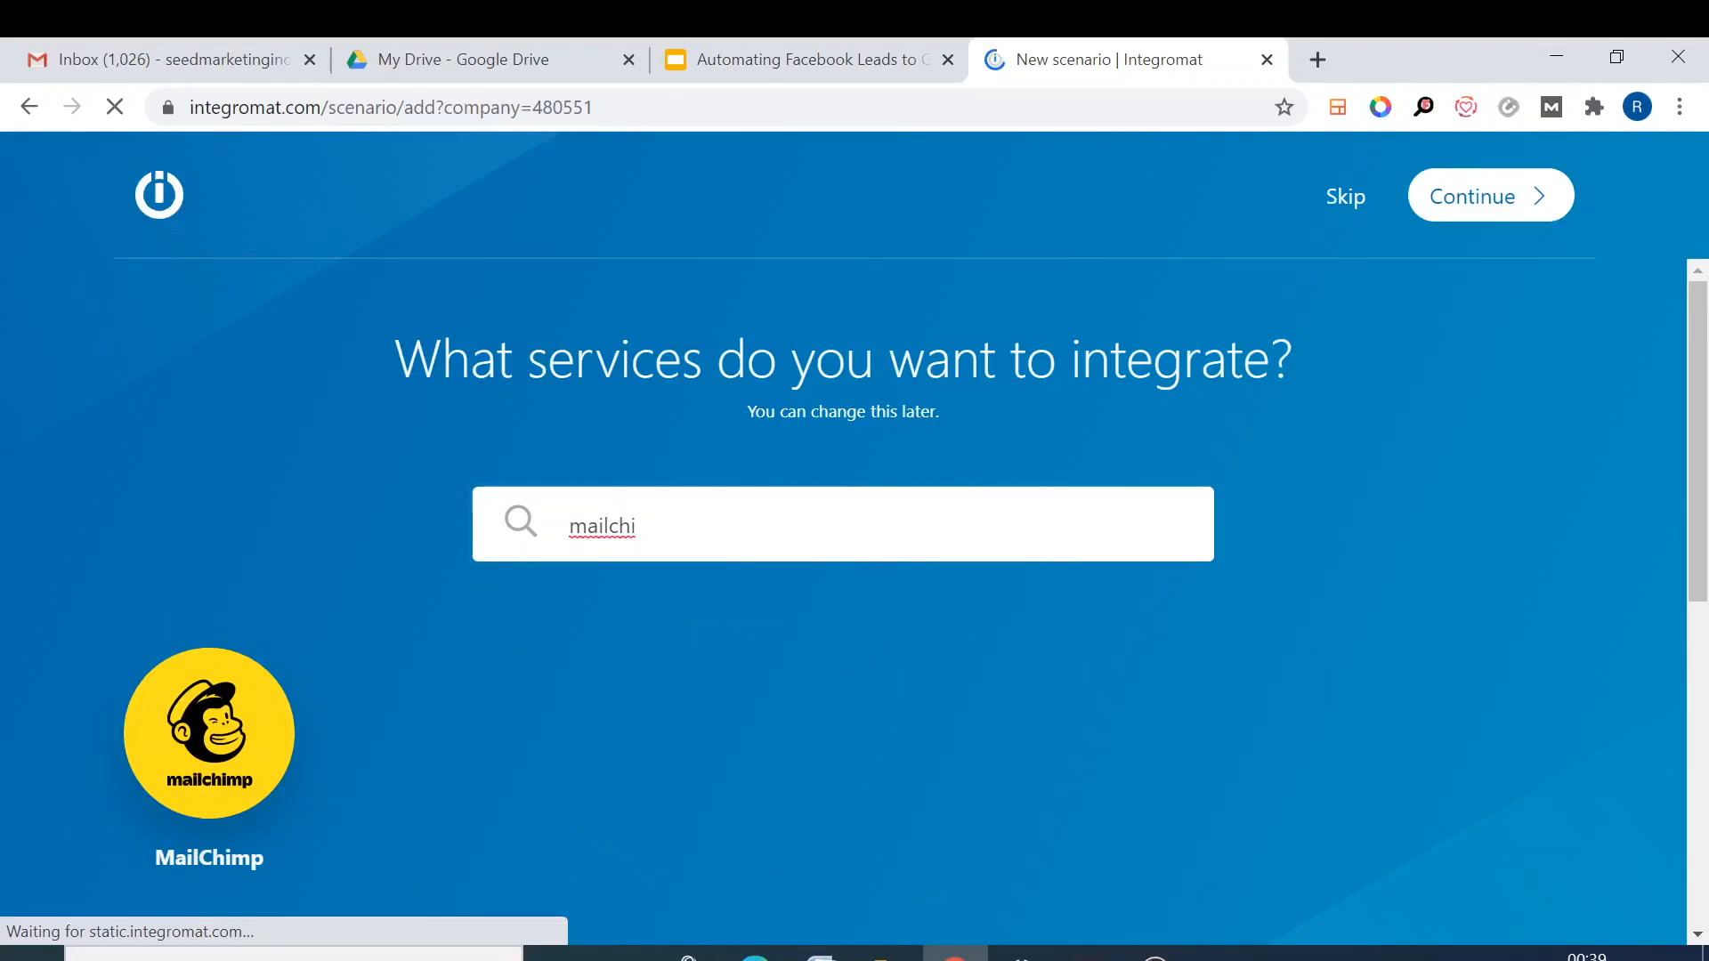
{"action": "left_click", "coordinate": [209, 732]}
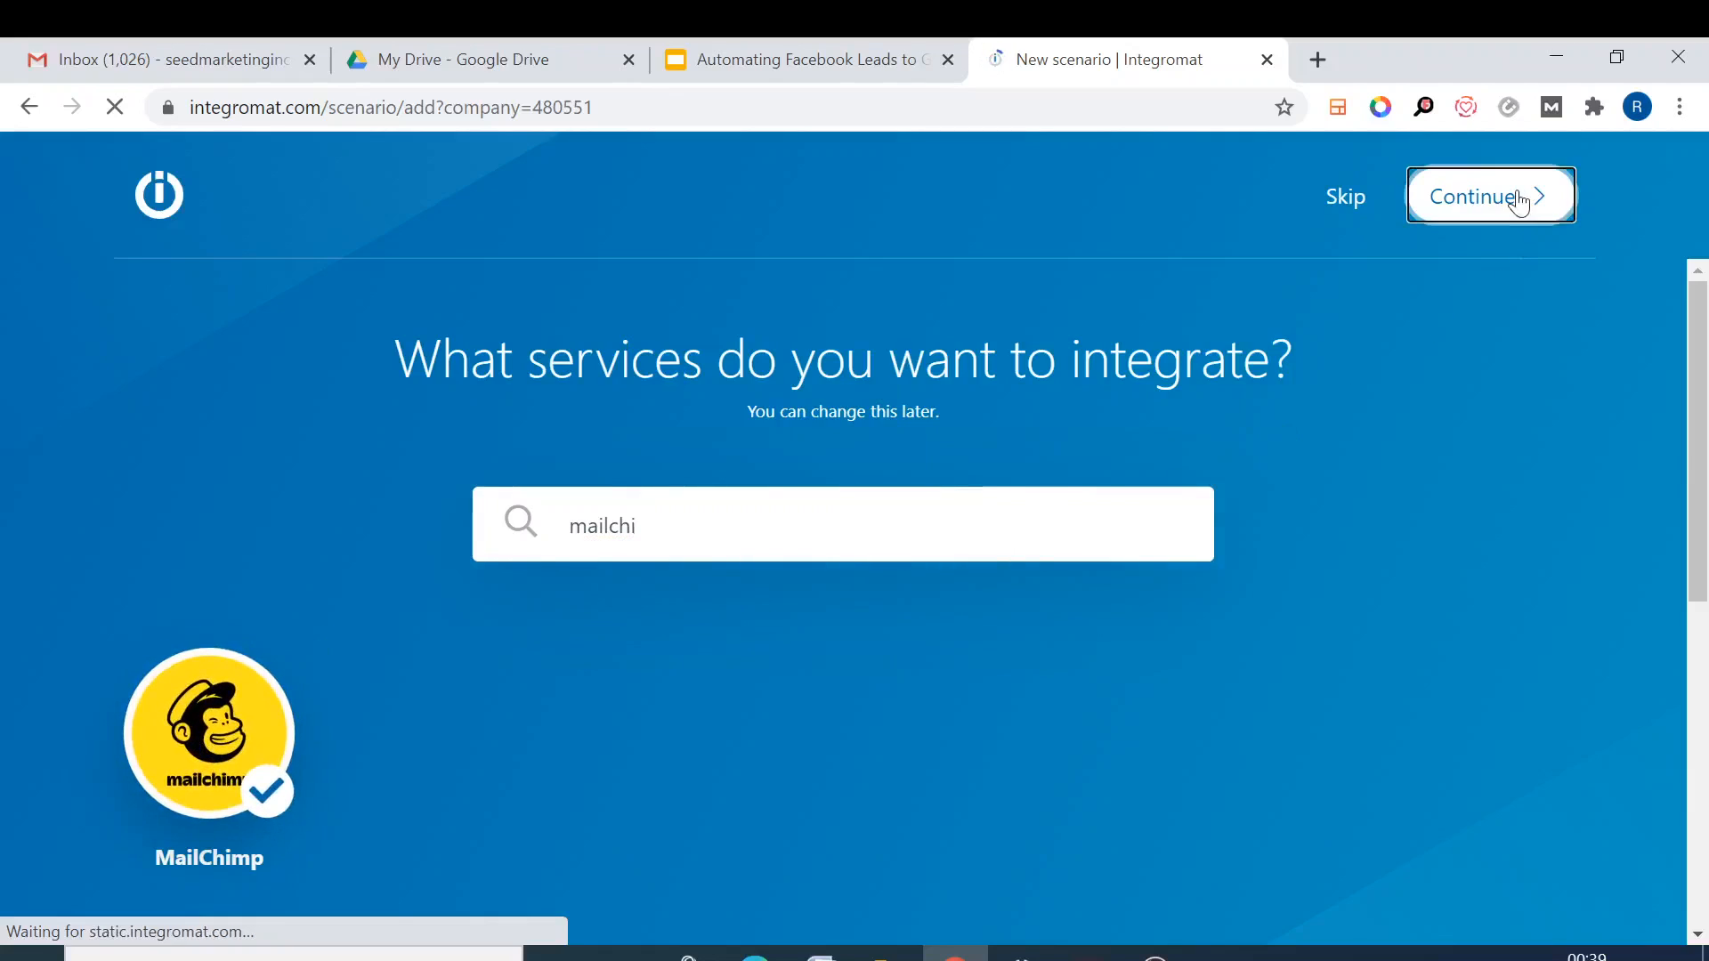
{"action": "left_click", "coordinate": [1490, 195]}
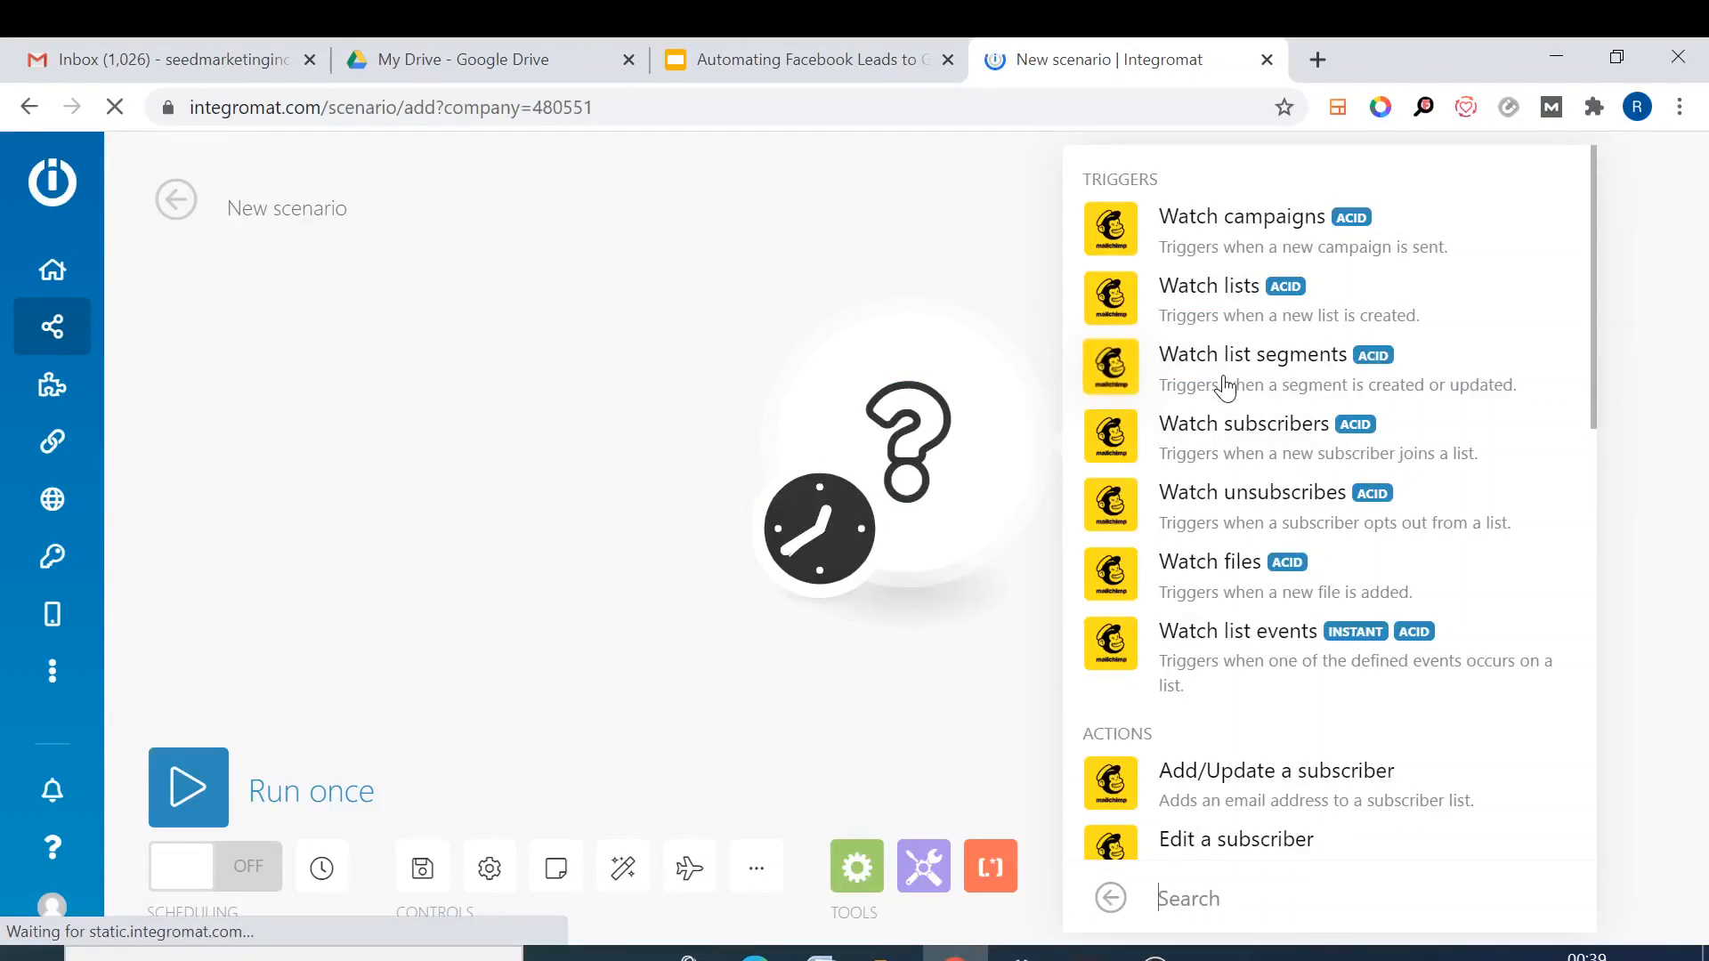
- Set Watch subscribers to only new, Subscribed status, html email type, and maximum 2 subscribers
{"action": "left_click", "coordinate": [1243, 424]}
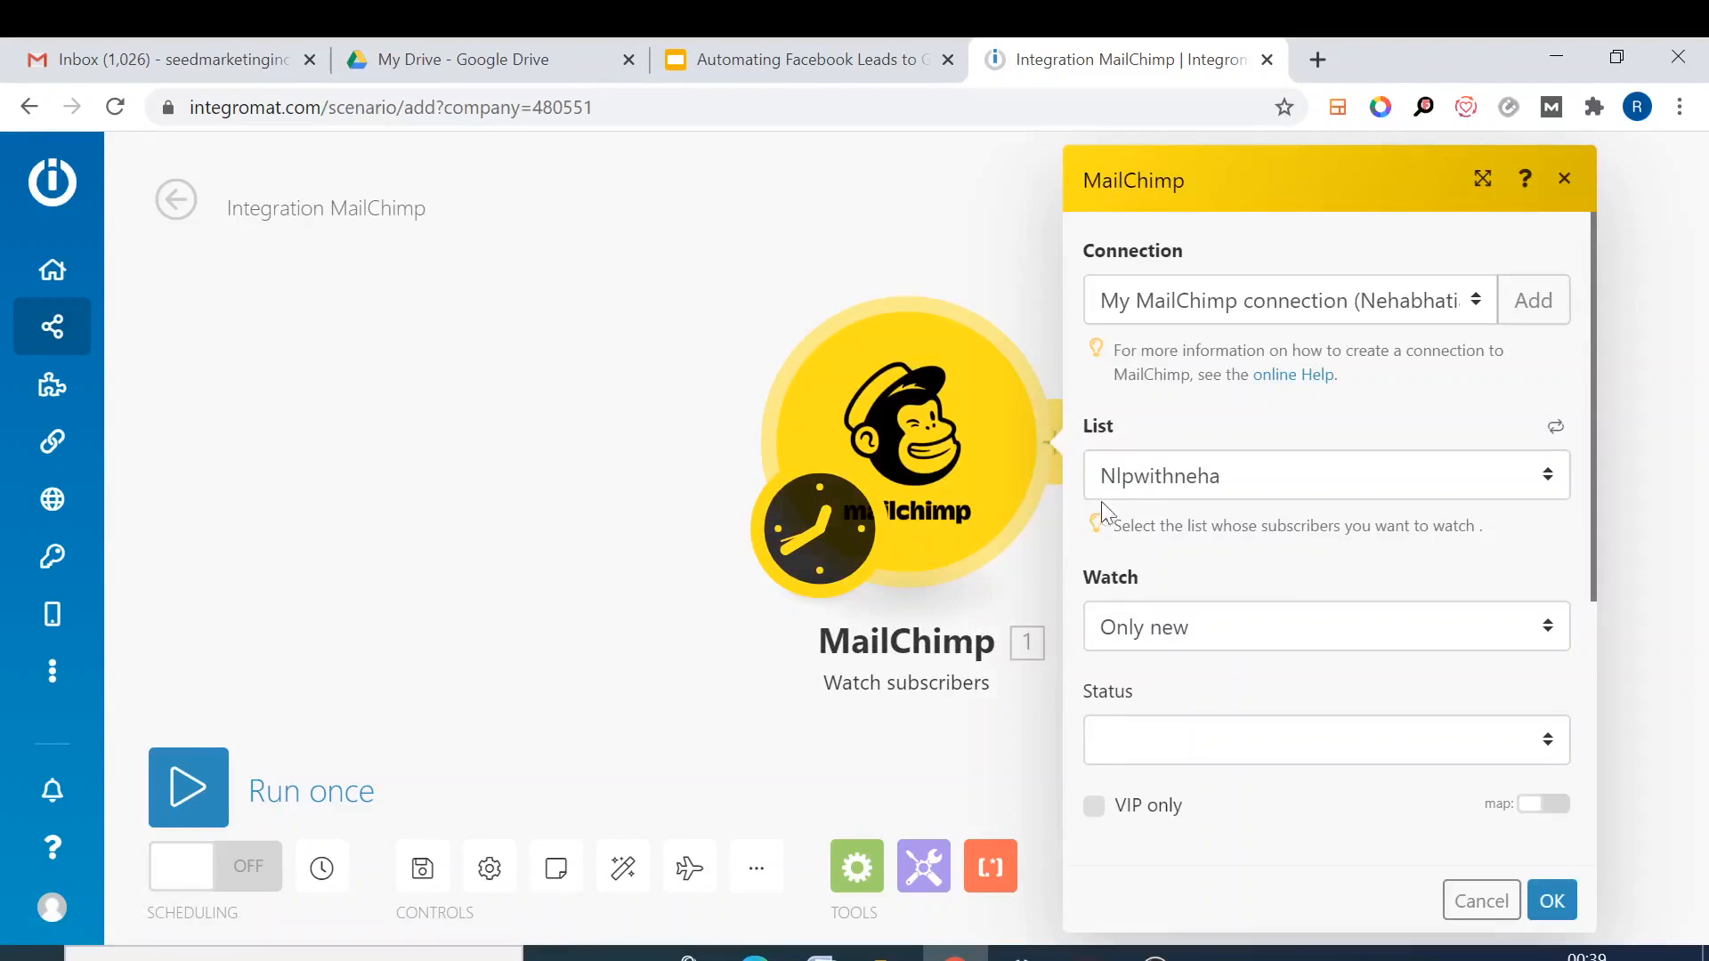
{"action": "mouse_move", "coordinate": [1606, 535]}
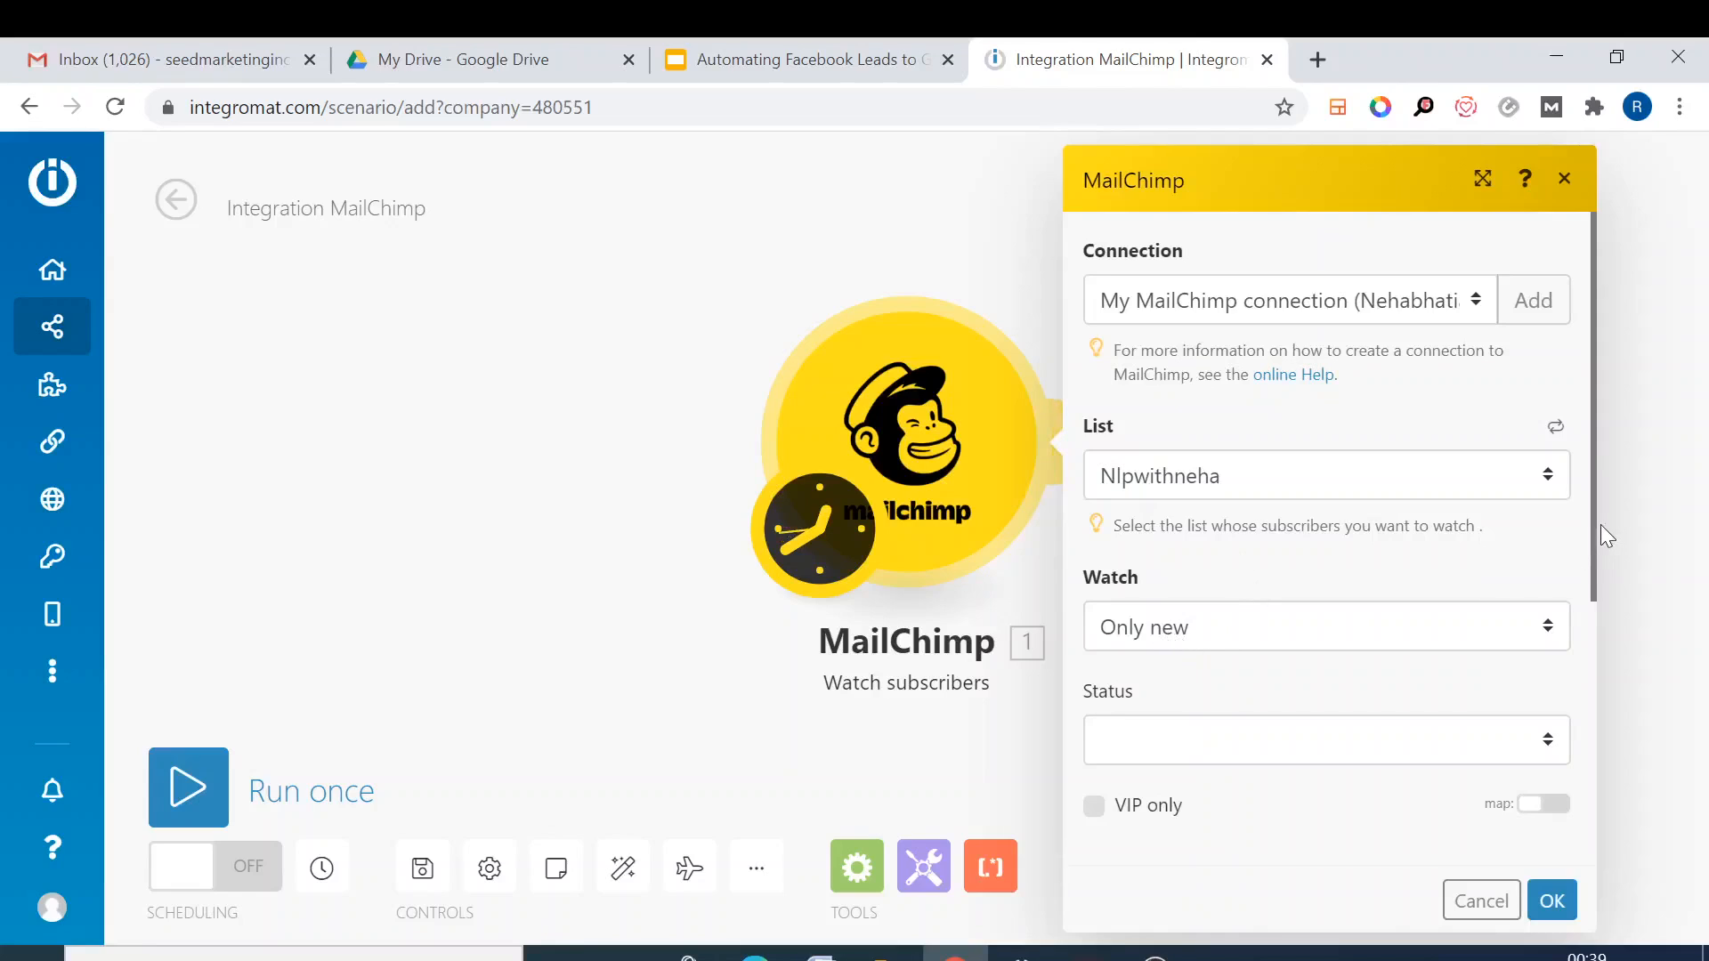
{"action": "scroll", "scroll_direction": "down", "scroll_amount": 3}
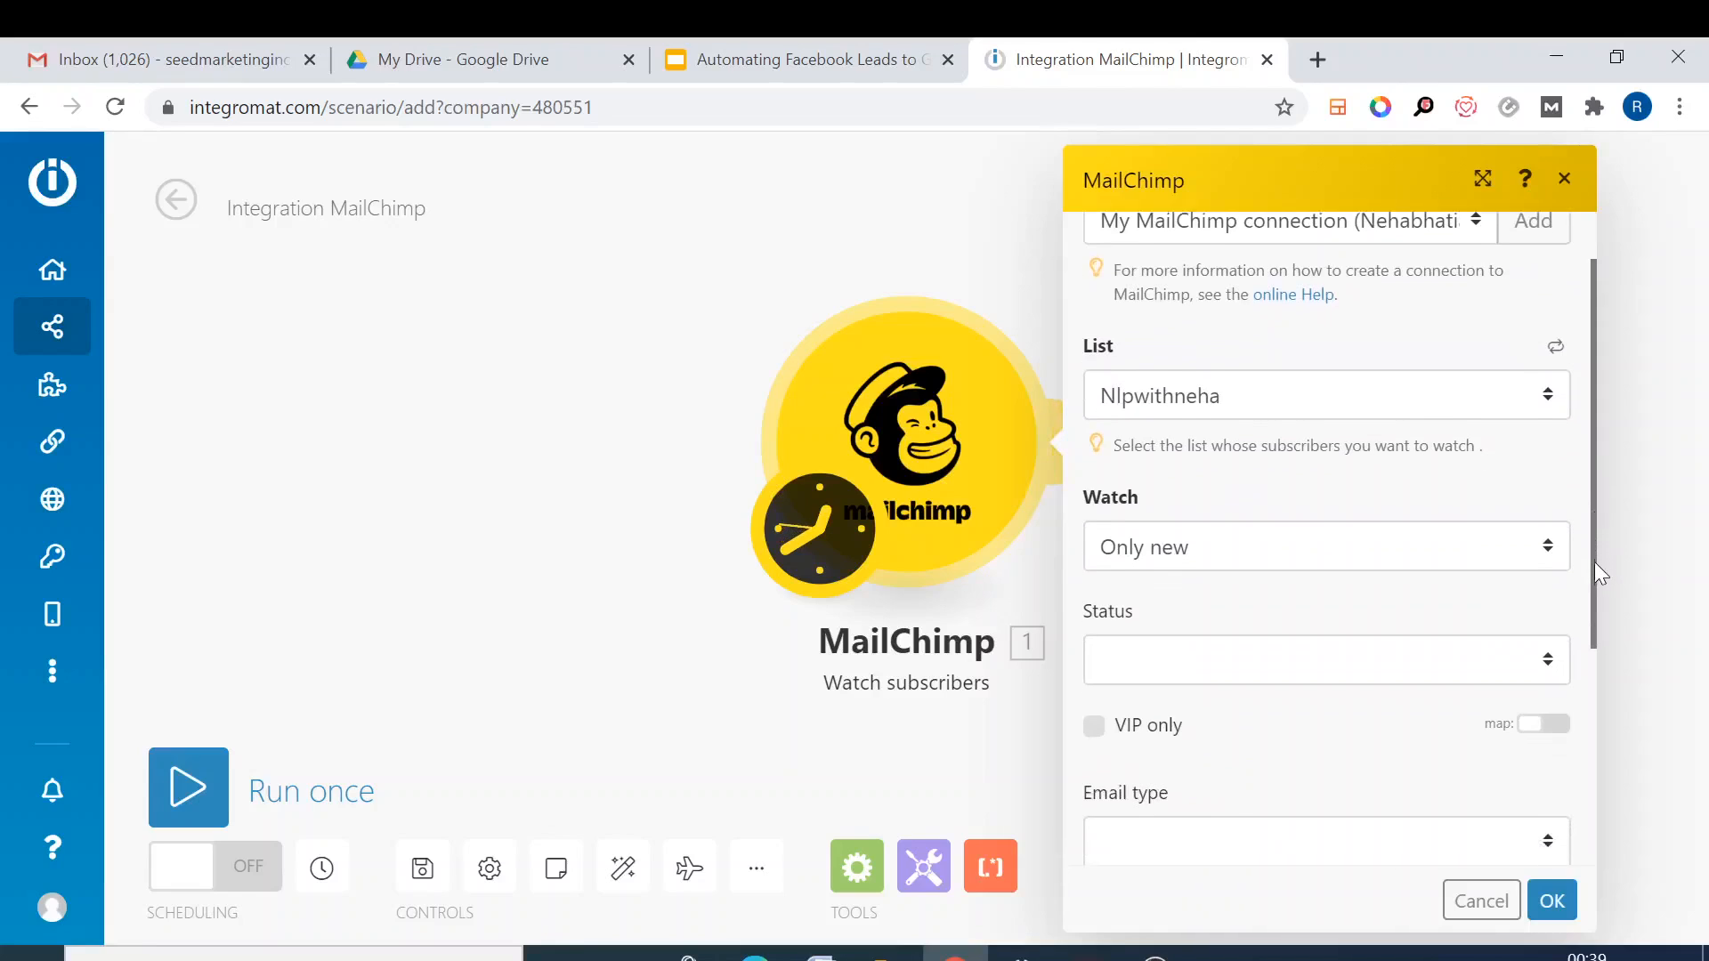
{"action": "scroll", "scroll_direction": "down", "scroll_amount": 3}
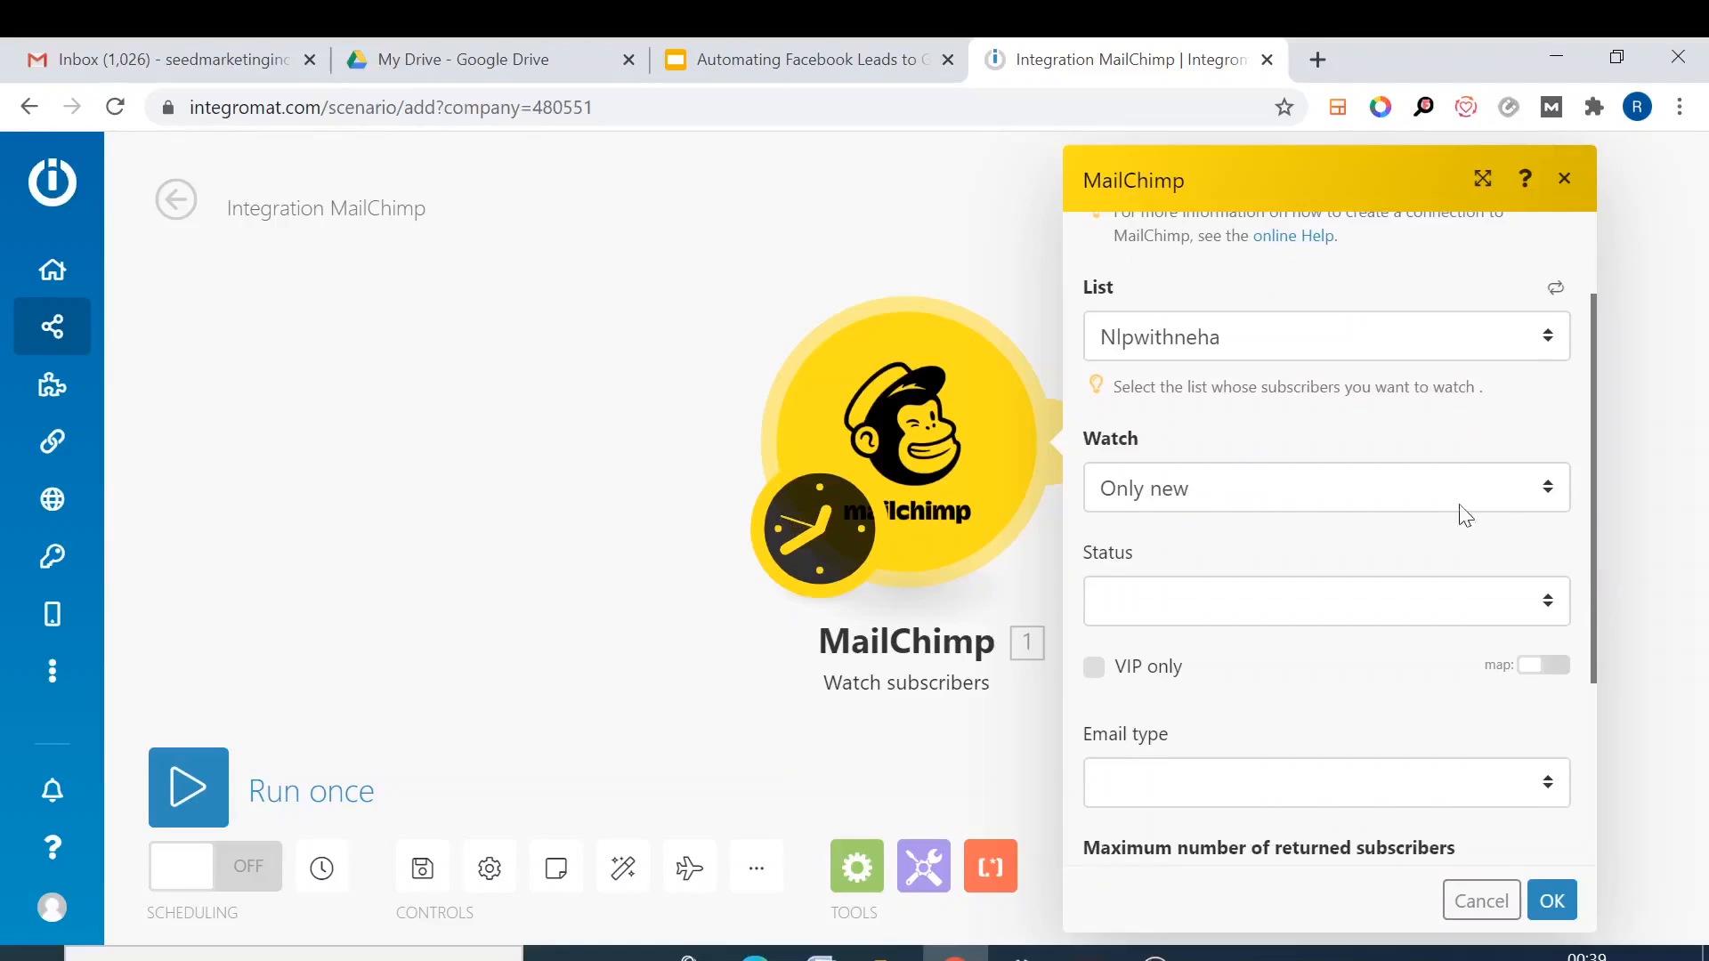
{"action": "scroll", "scroll_direction": "down", "scroll_amount": 3}
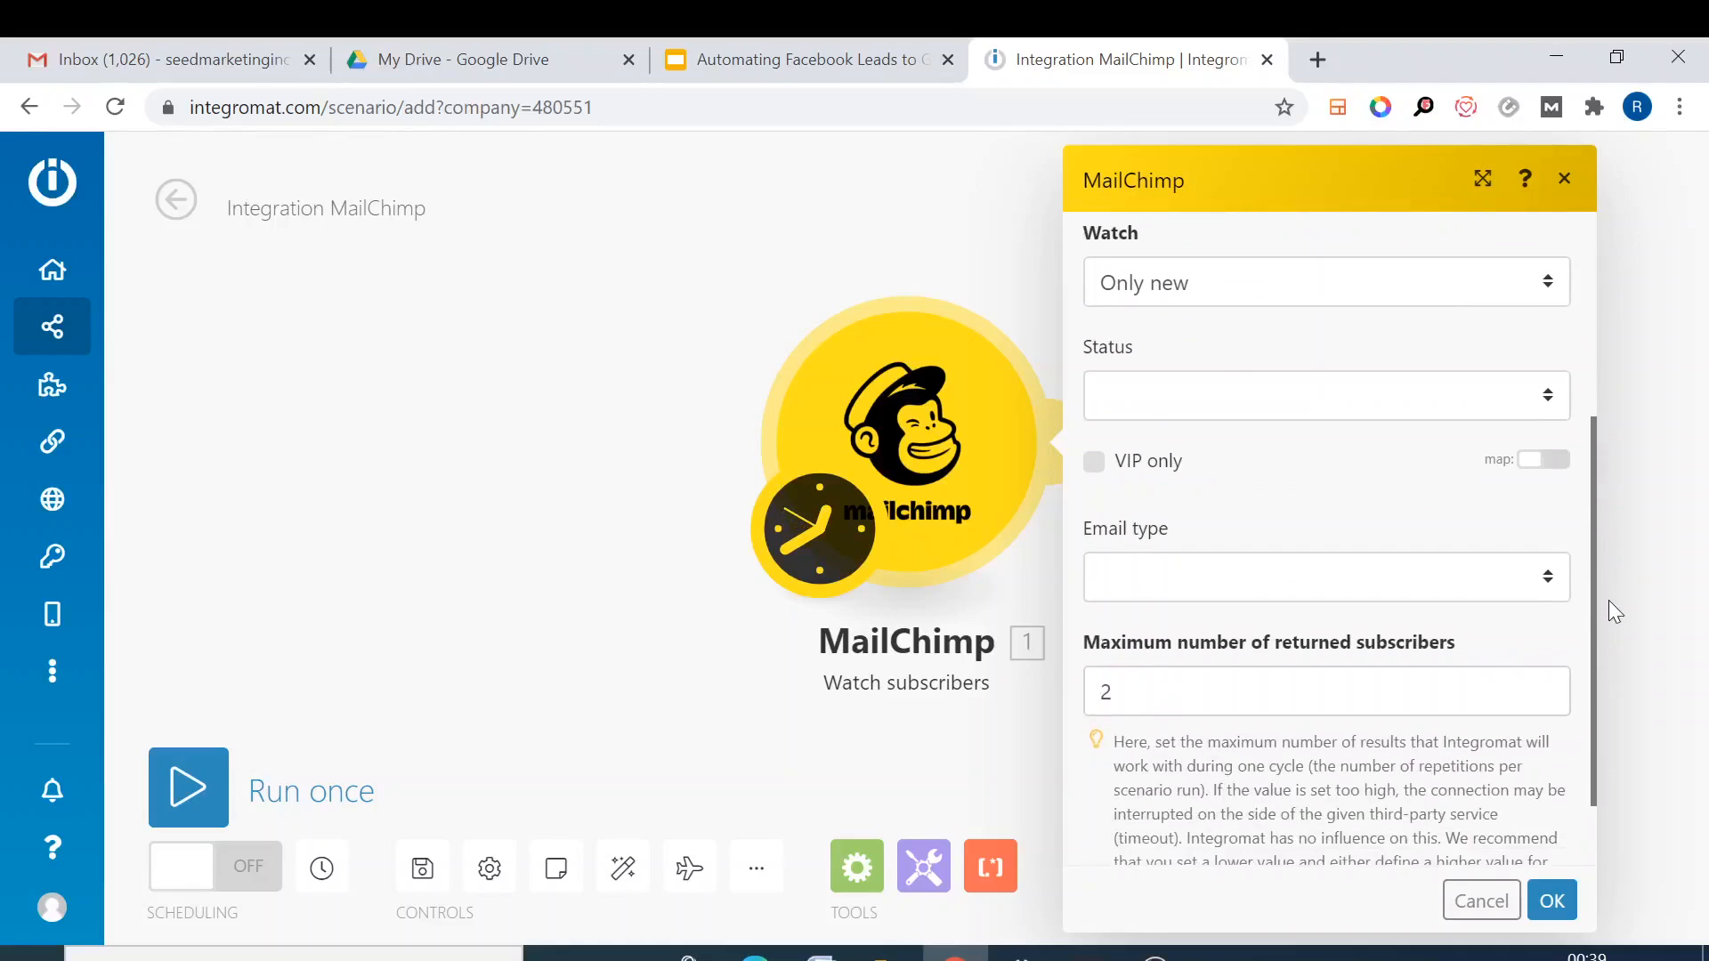
{"action": "left_click", "coordinate": [1326, 395]}
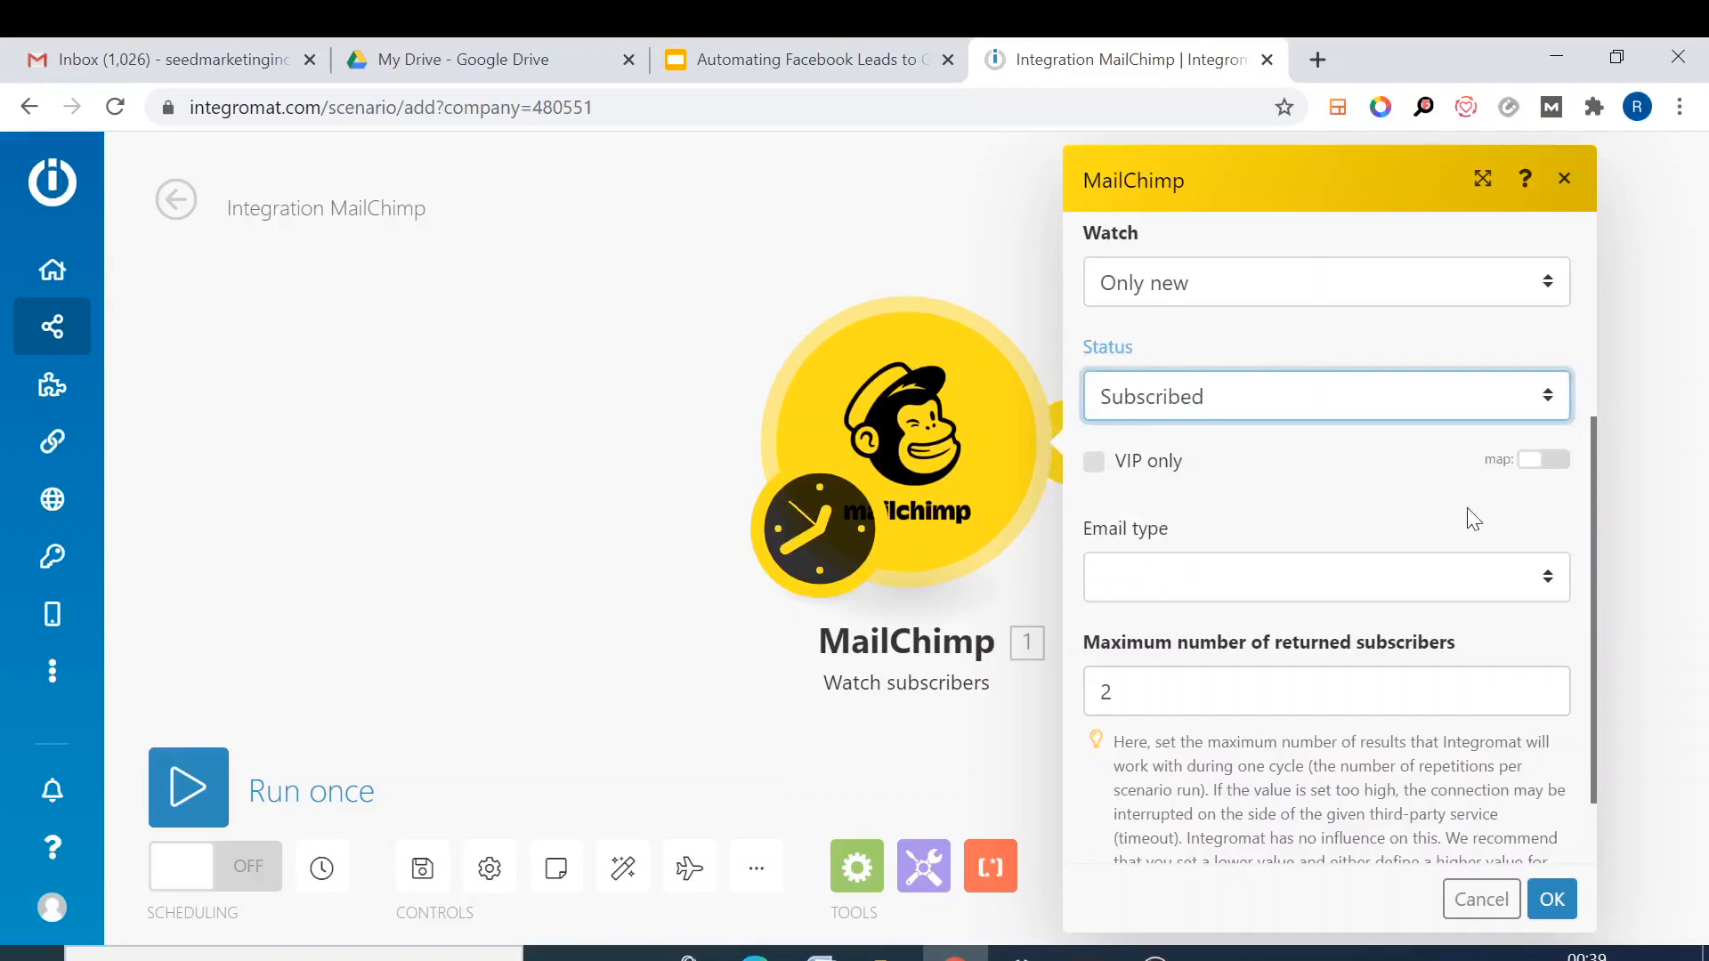
{"action": "left_click", "coordinate": [1325, 577]}
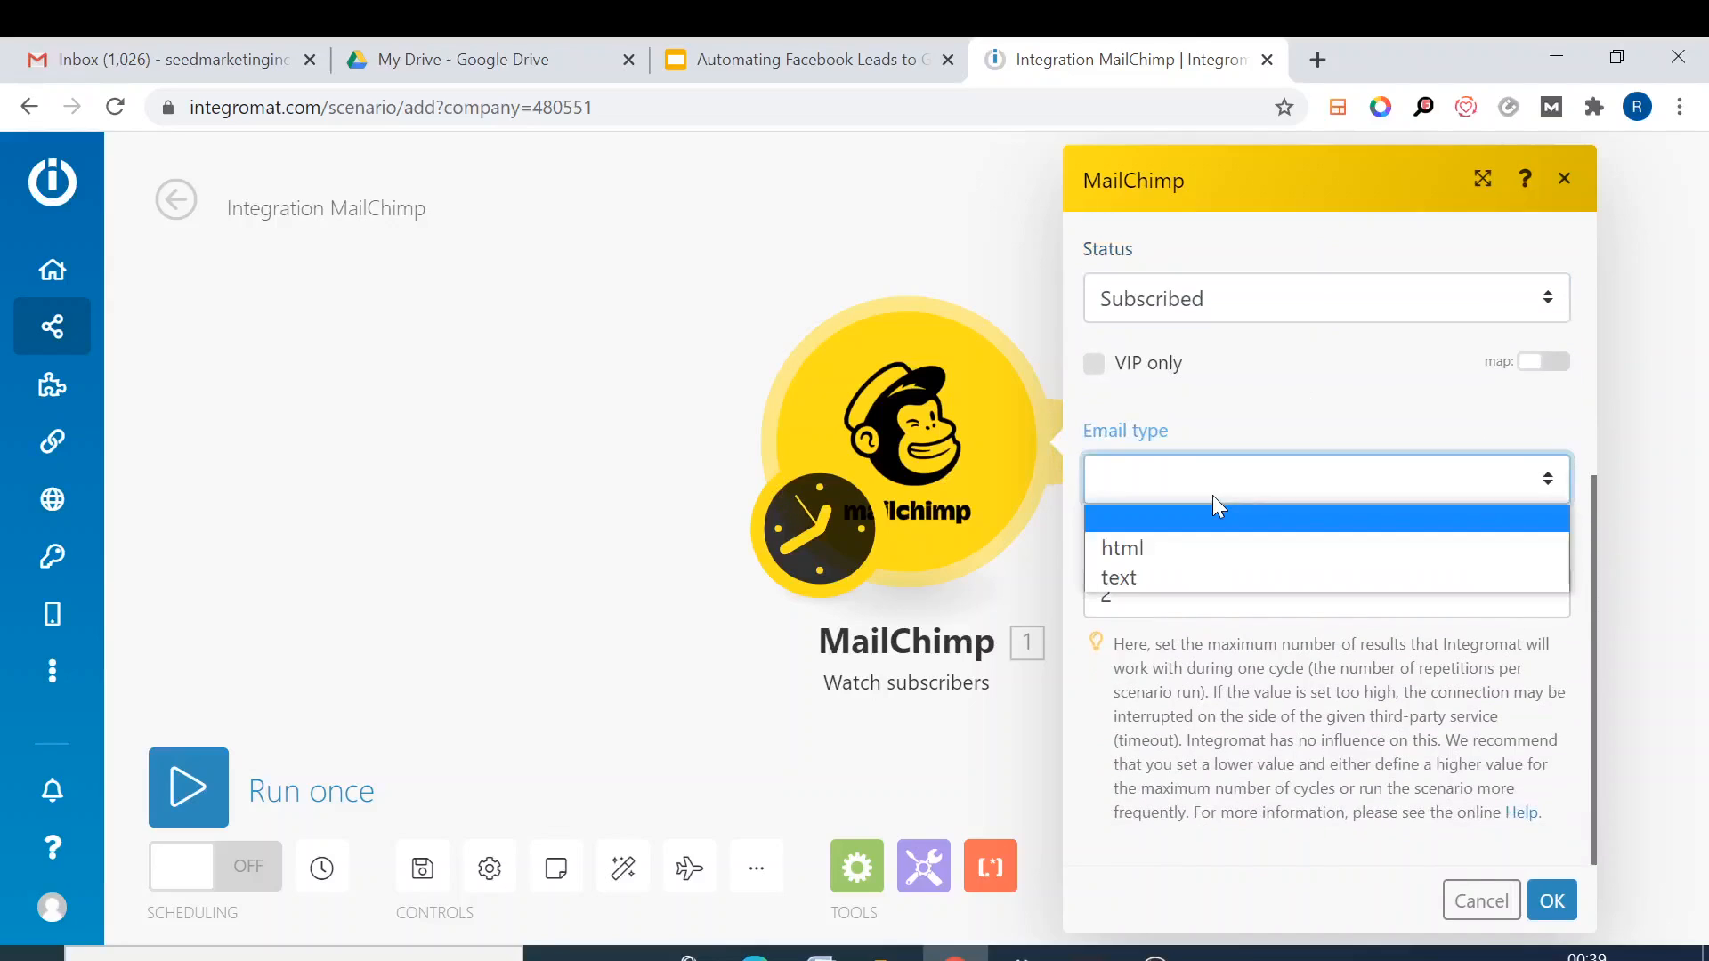
{"action": "left_click", "coordinate": [1122, 547]}
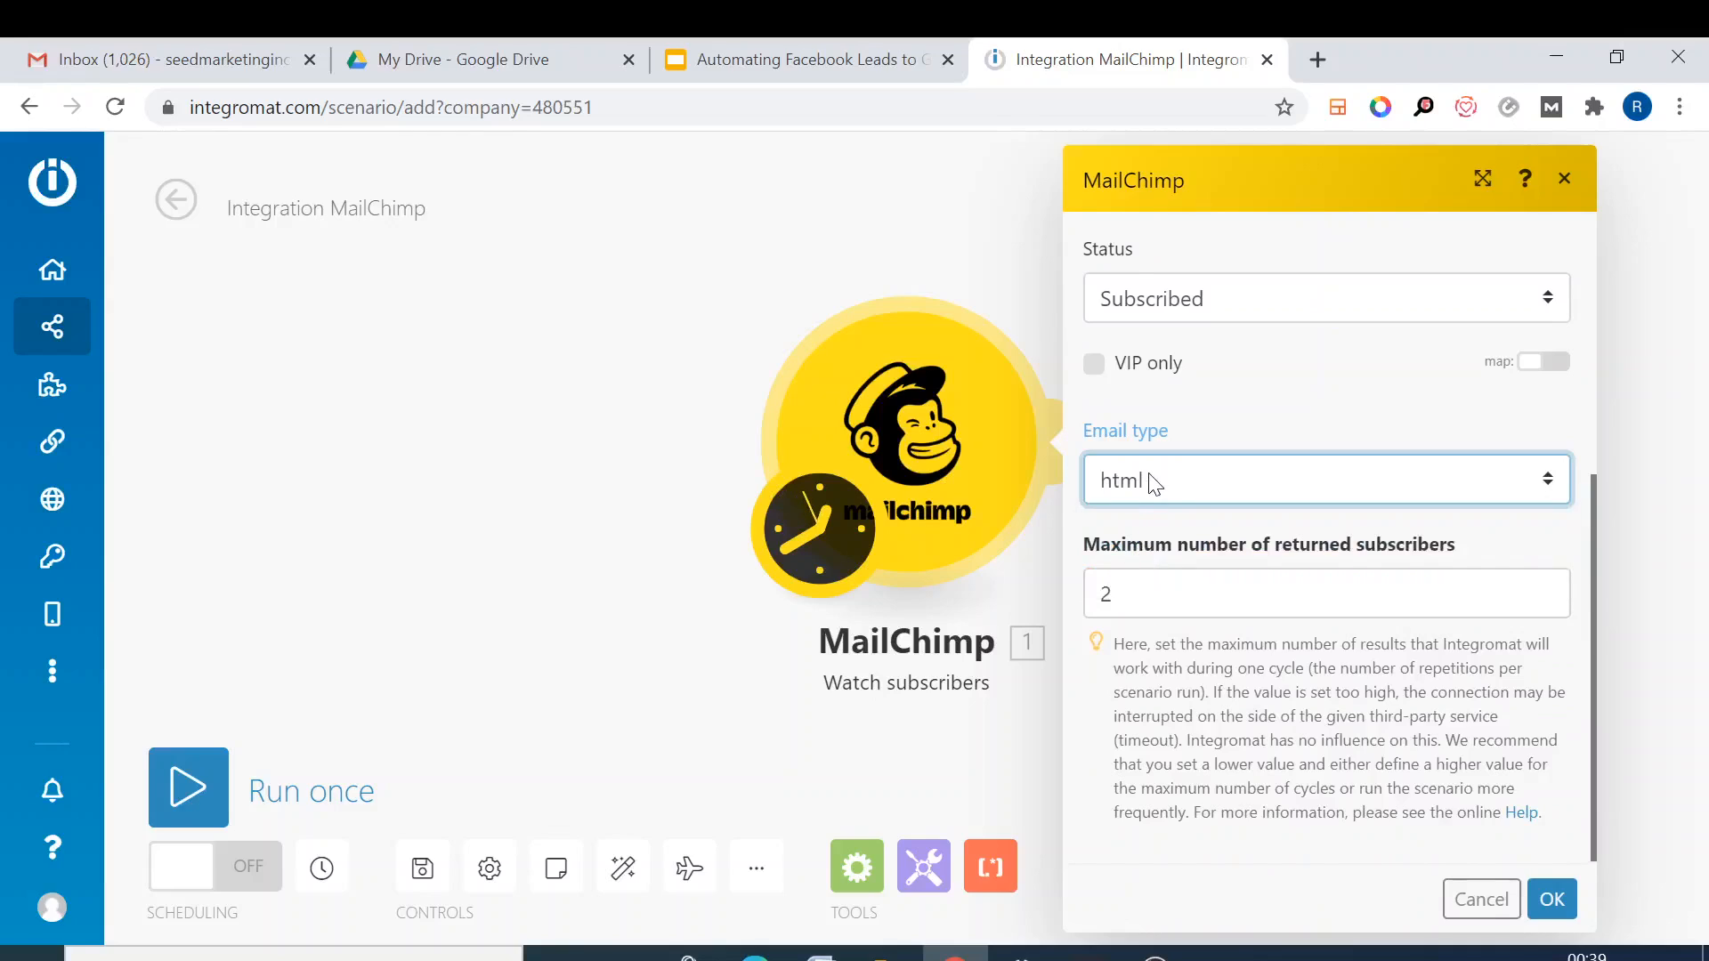
{"action": "mouse_move", "coordinate": [1597, 594]}
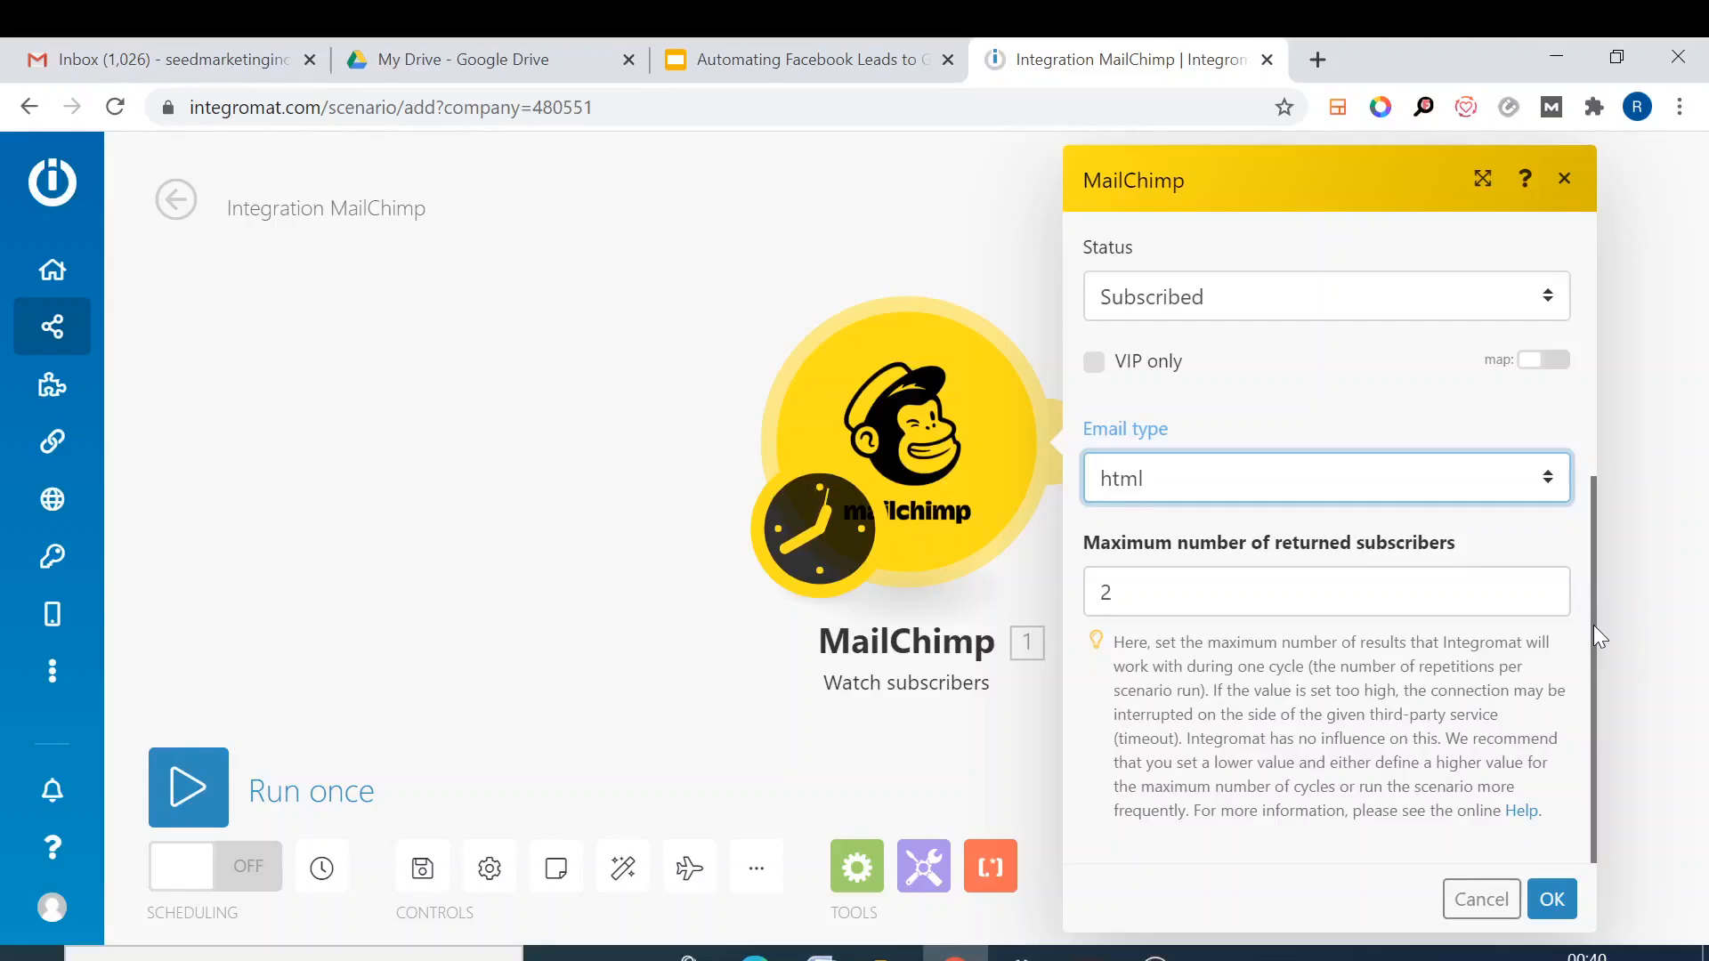
{"action": "mouse_move", "coordinate": [1154, 563]}
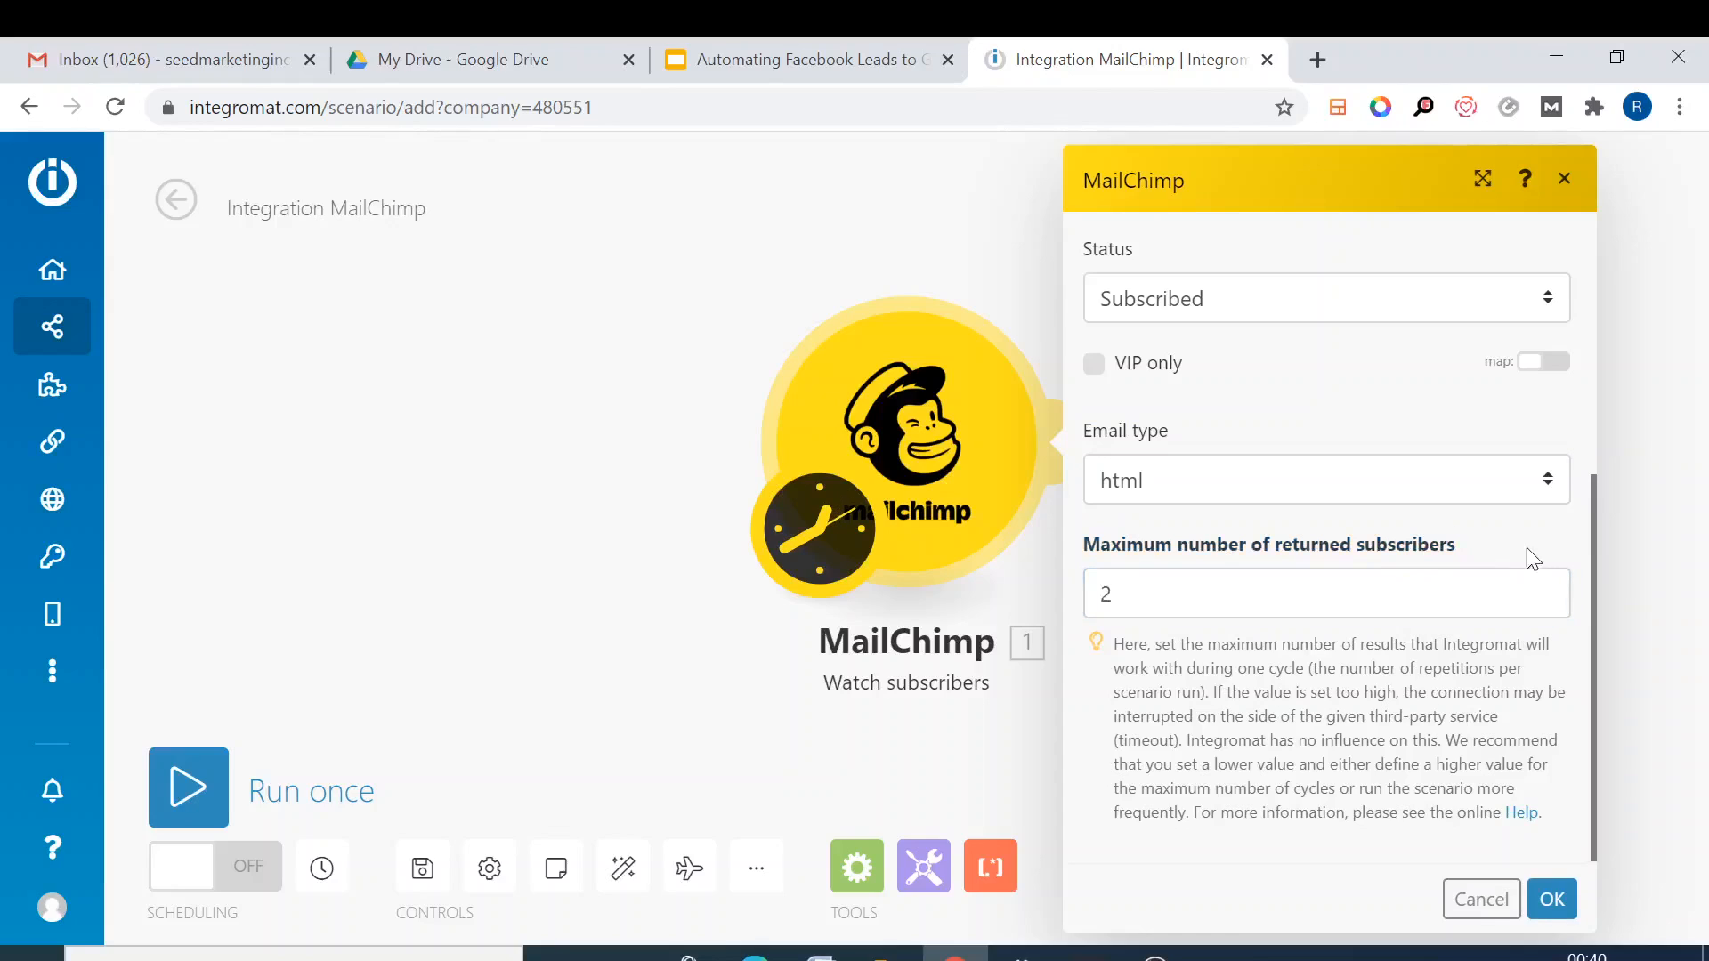
{"action": "scroll", "scroll_direction": "up", "scroll_amount": 3}
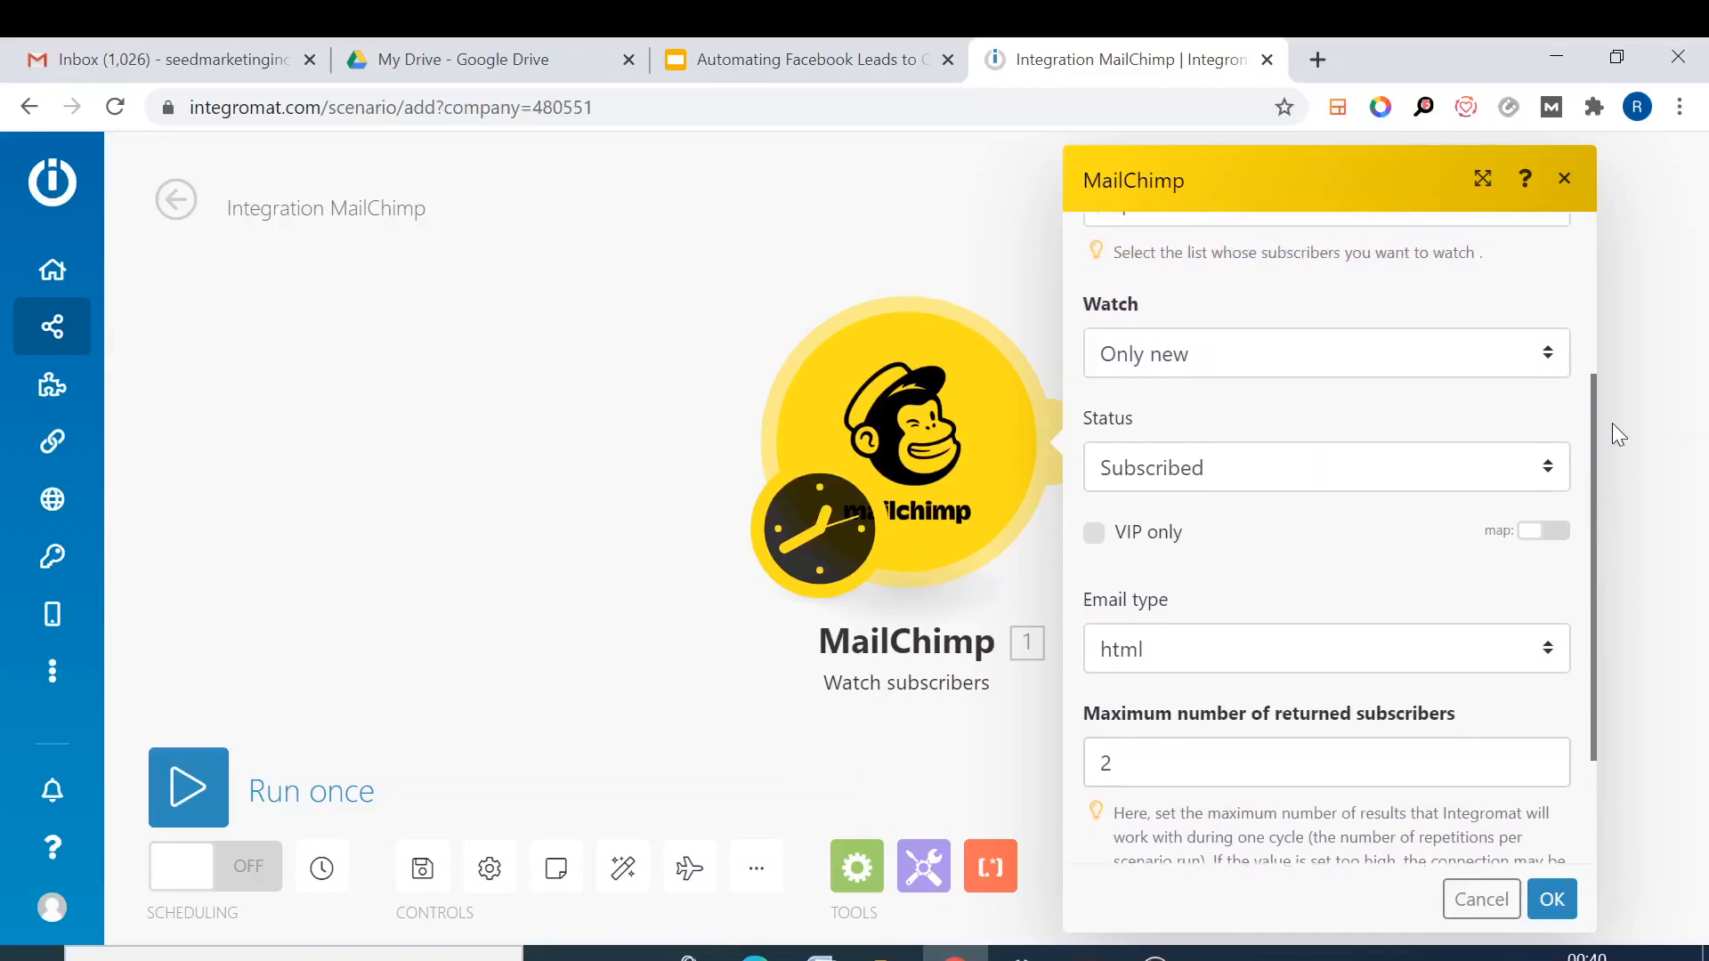
{"action": "scroll", "scroll_direction": "down", "scroll_amount": 3}
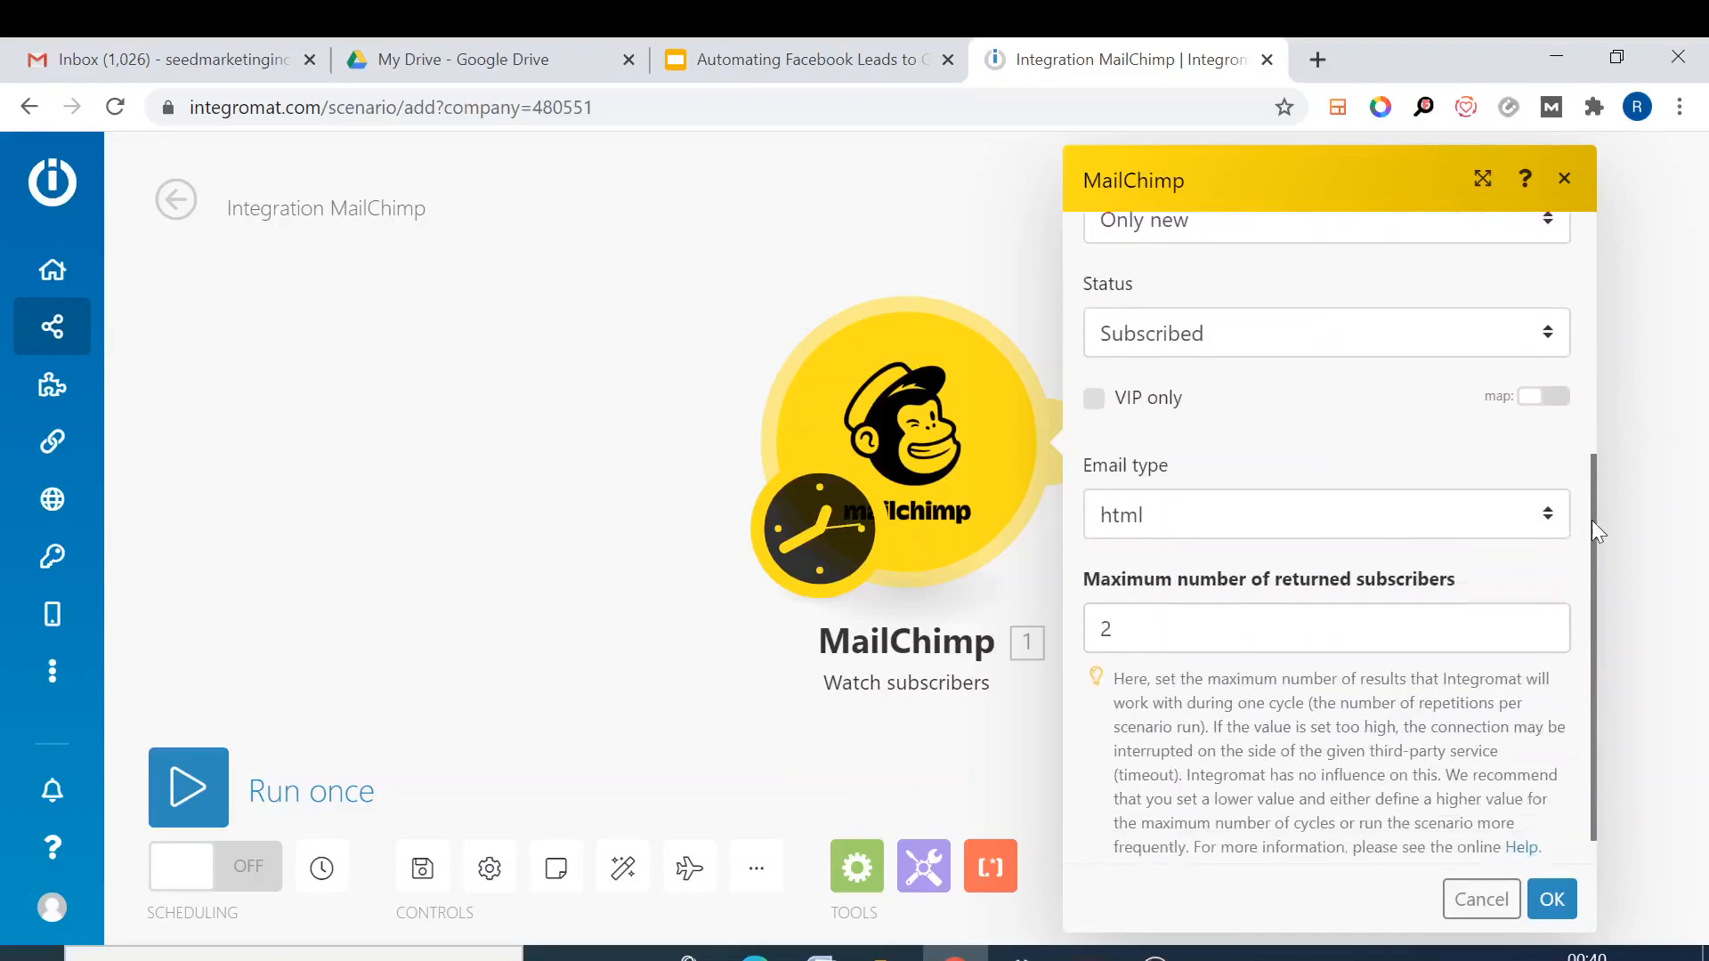
{"action": "scroll", "scroll_direction": "down", "scroll_amount": 3}
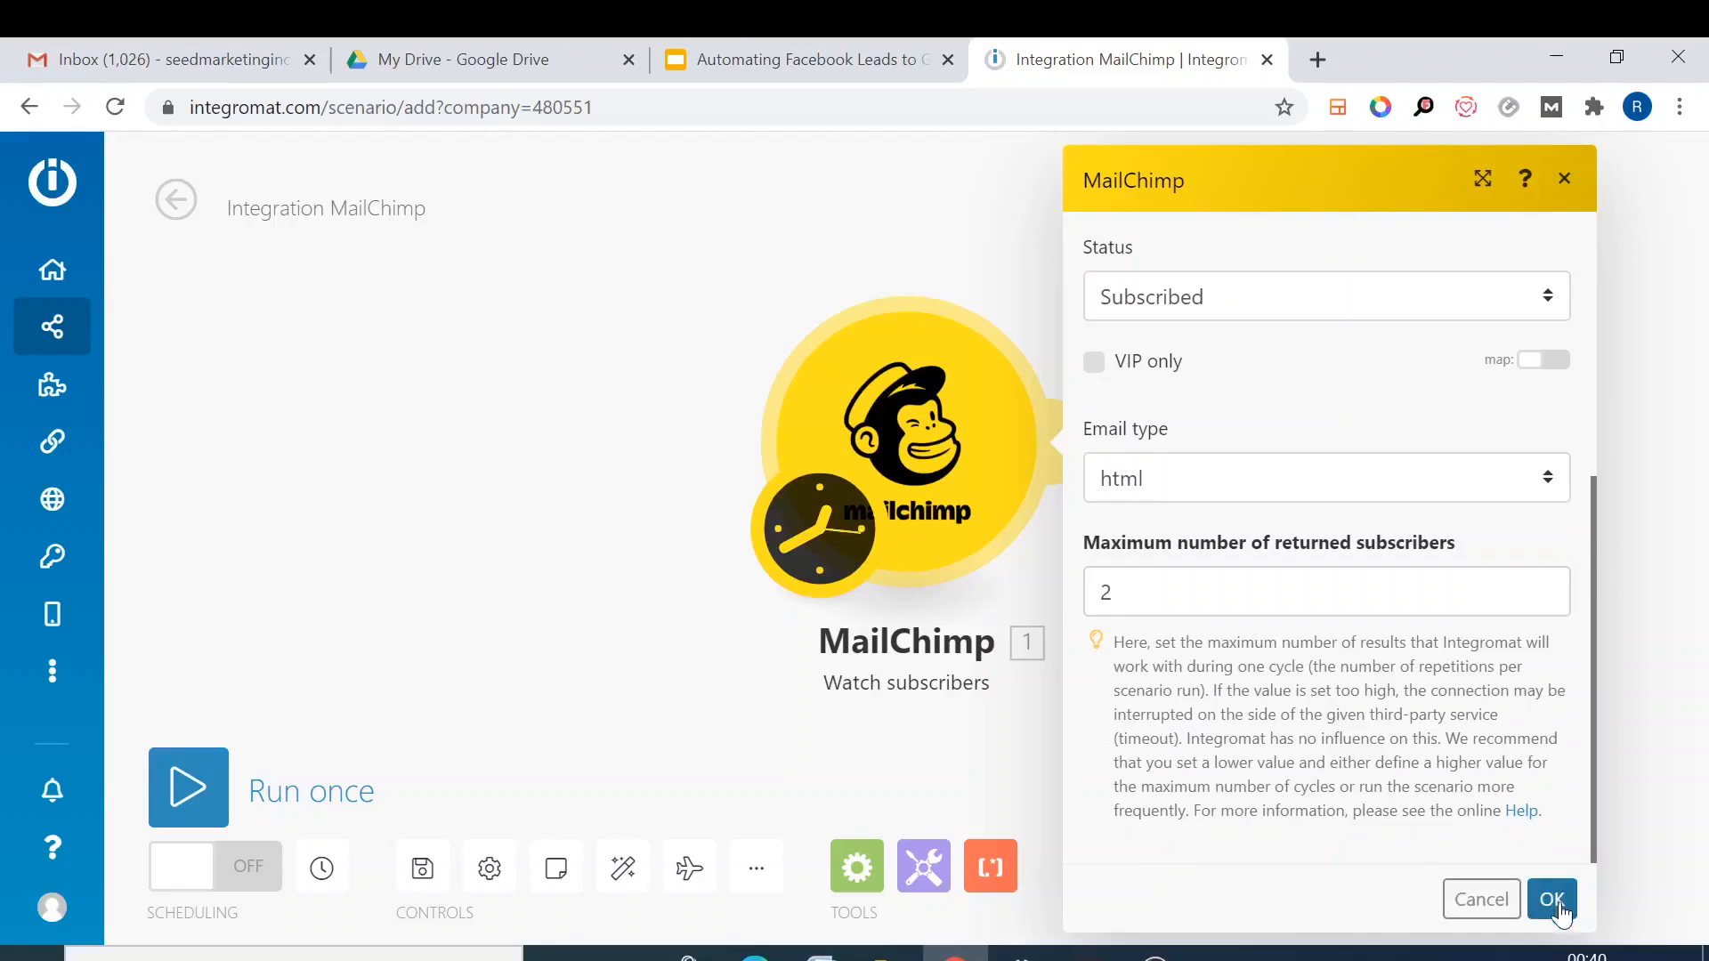
- Save the MailChimp trigger and start processing subscribers 'From now on'
{"action": "left_click", "coordinate": [1551, 899]}
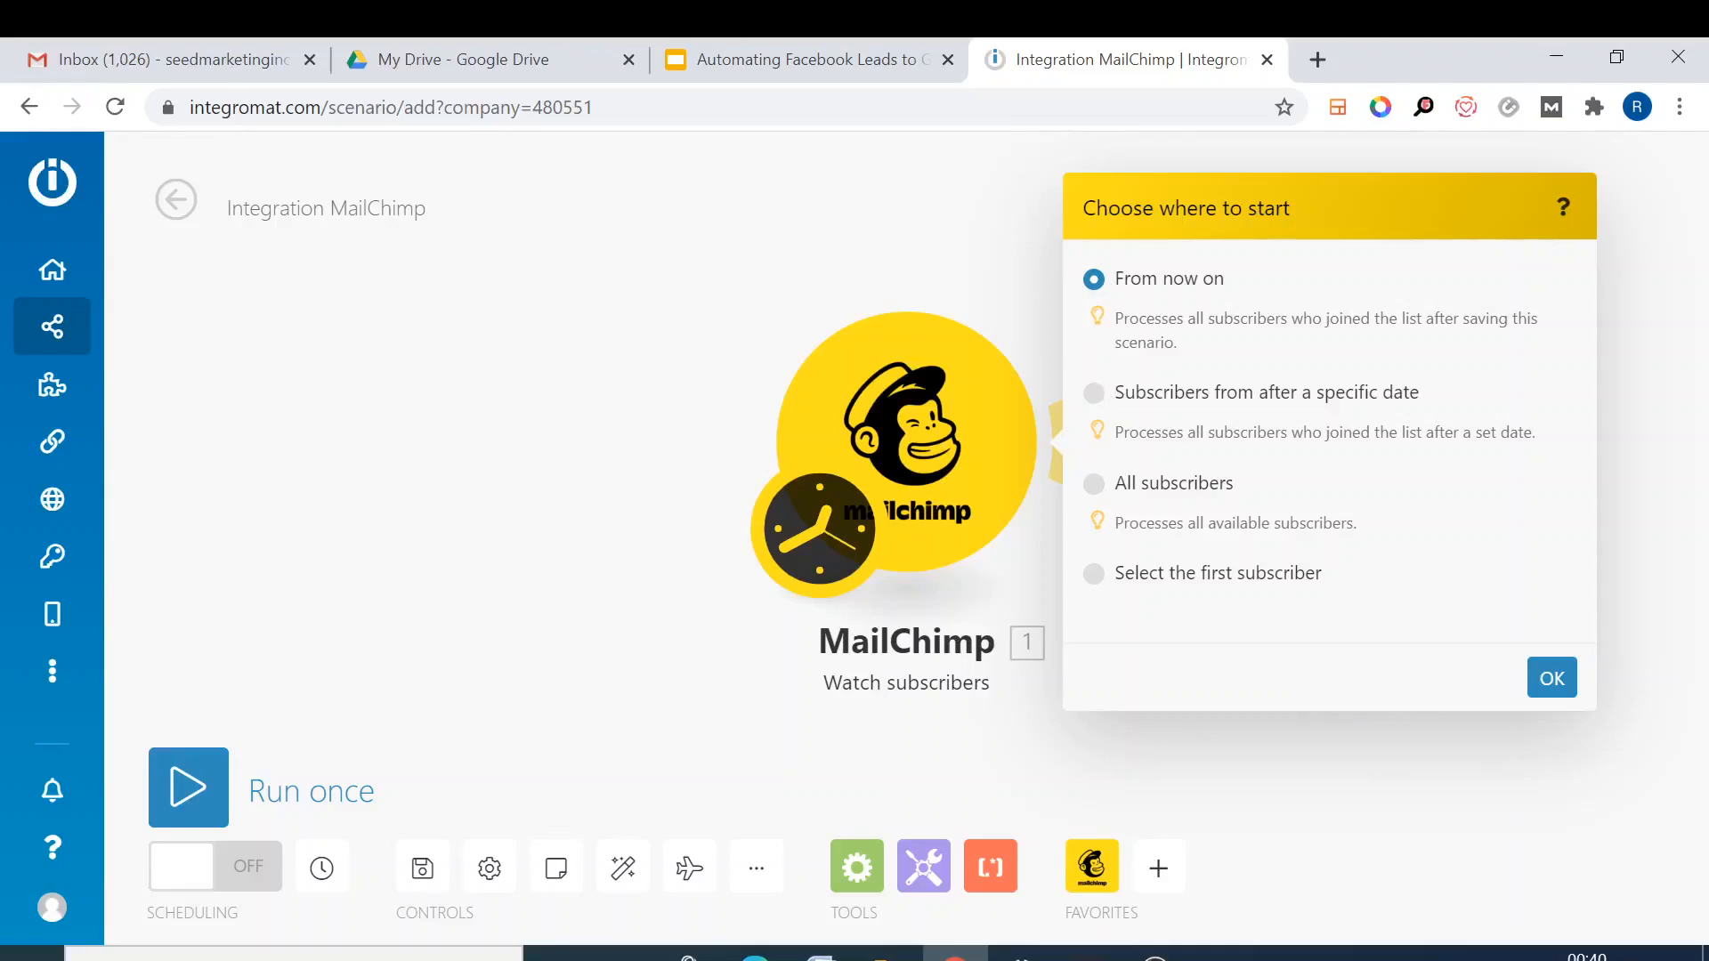
{"action": "mouse_move", "coordinate": [1370, 423]}
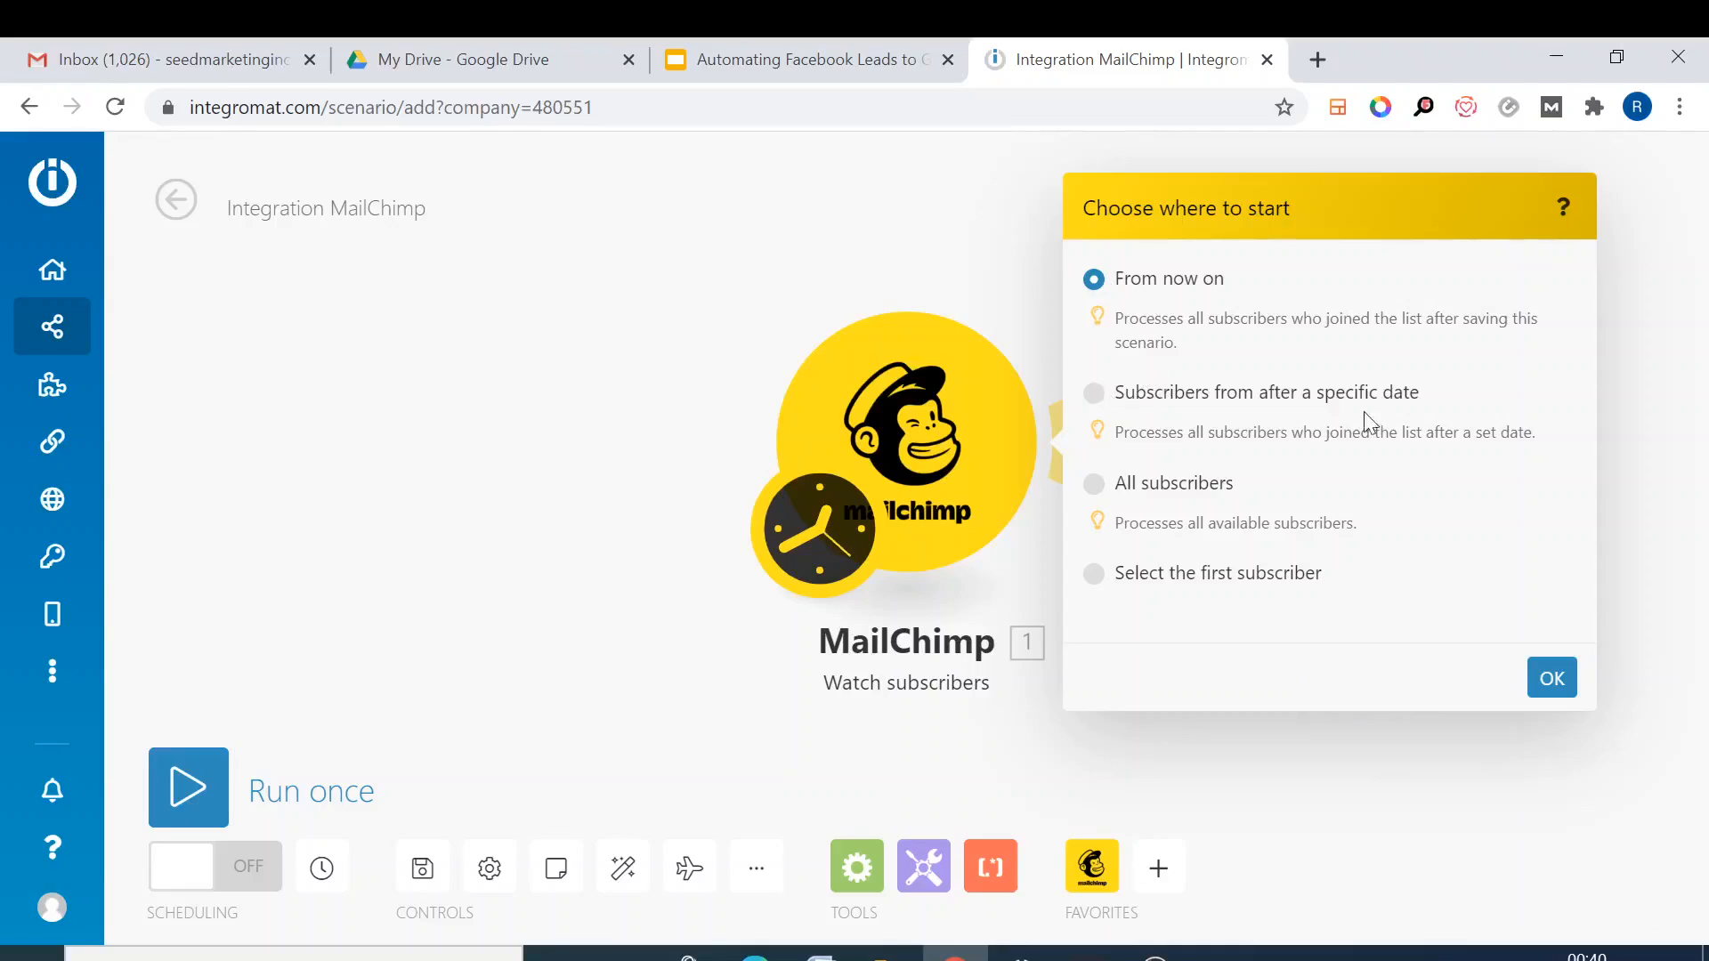
{"action": "mouse_move", "coordinate": [1302, 423]}
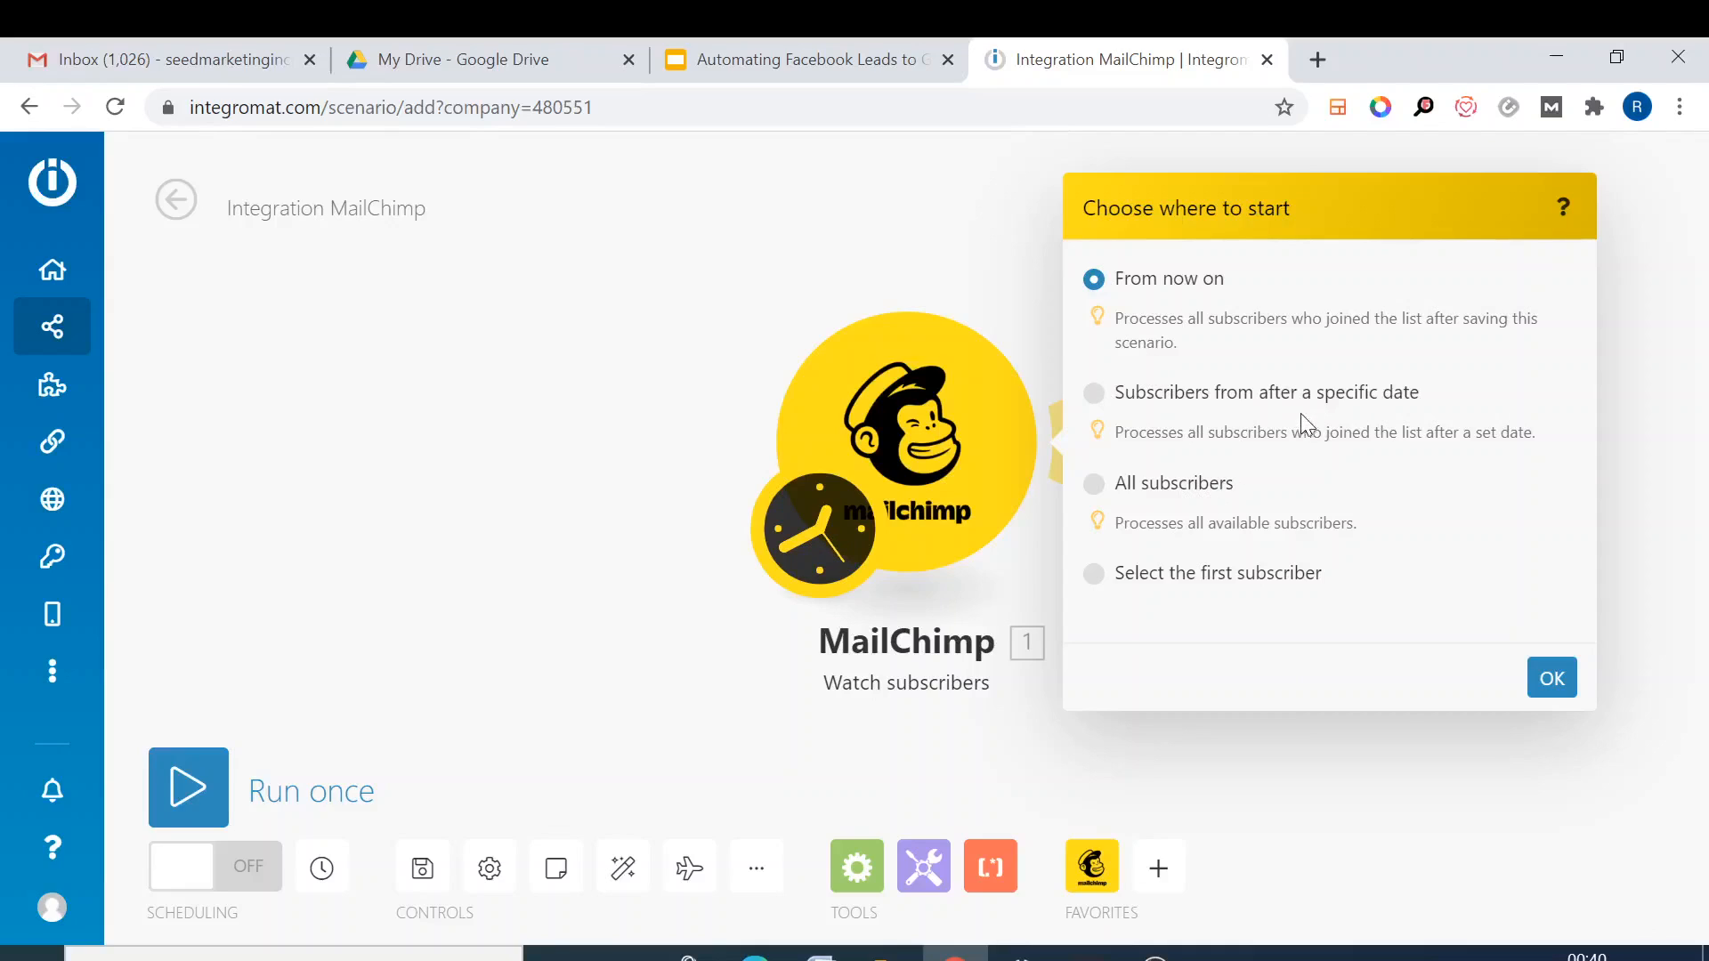
{"action": "mouse_move", "coordinate": [1140, 579]}
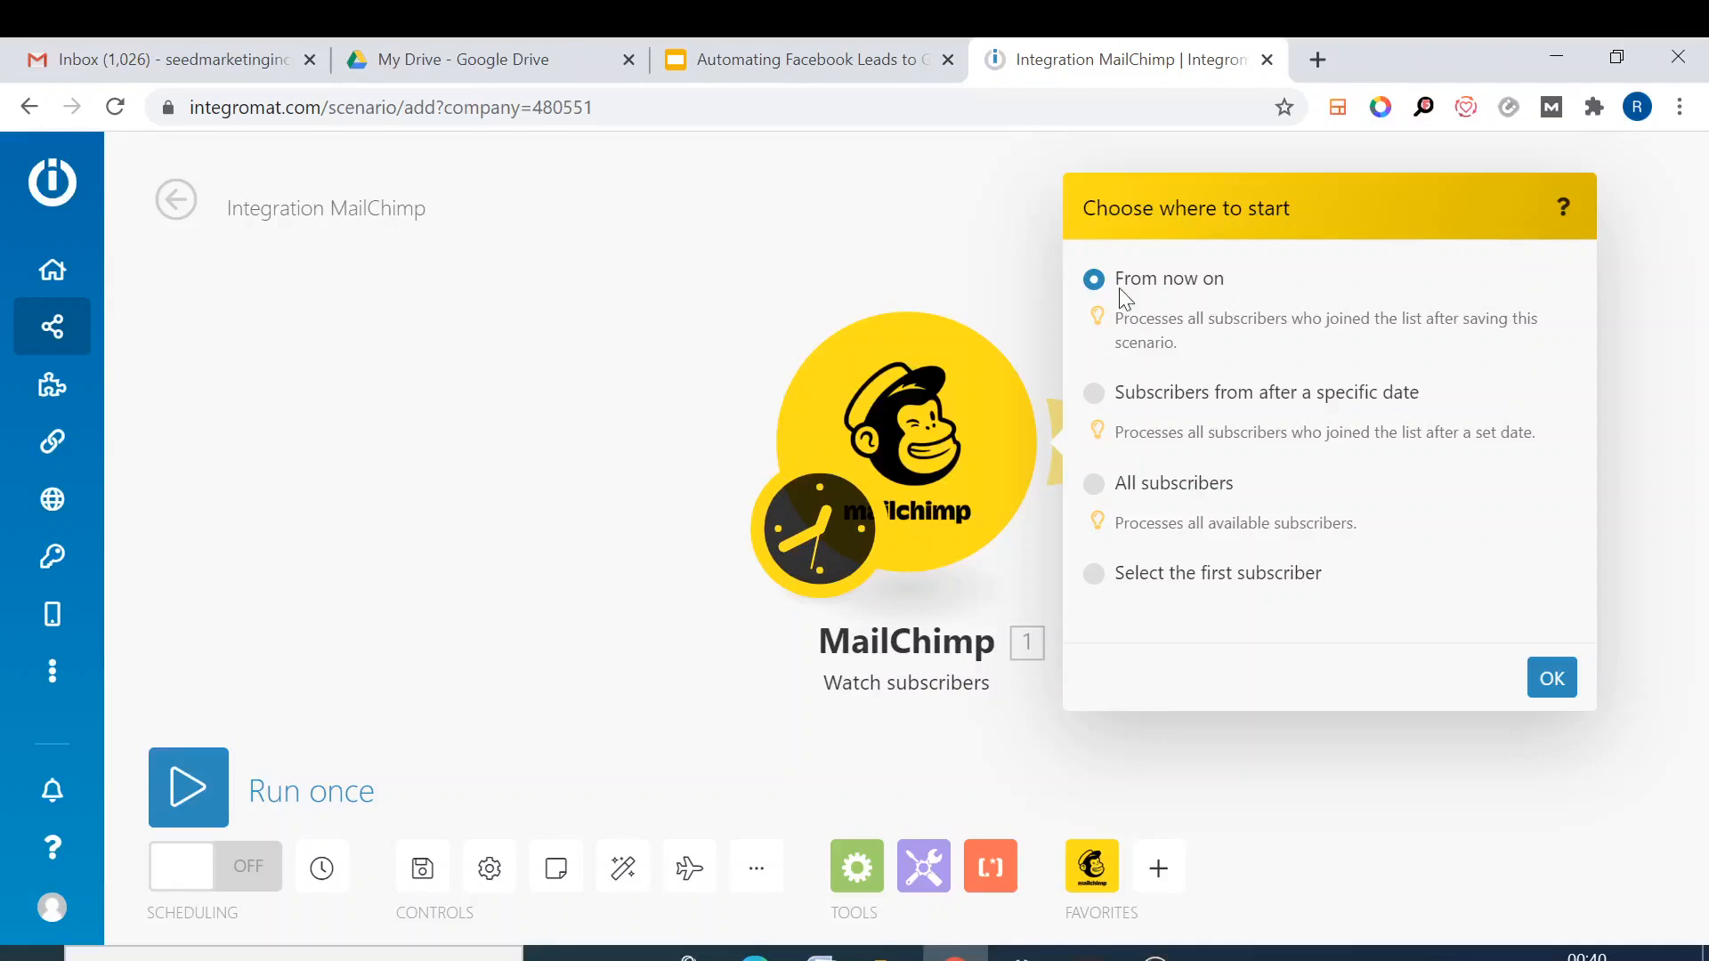
{"action": "left_click", "coordinate": [1549, 676]}
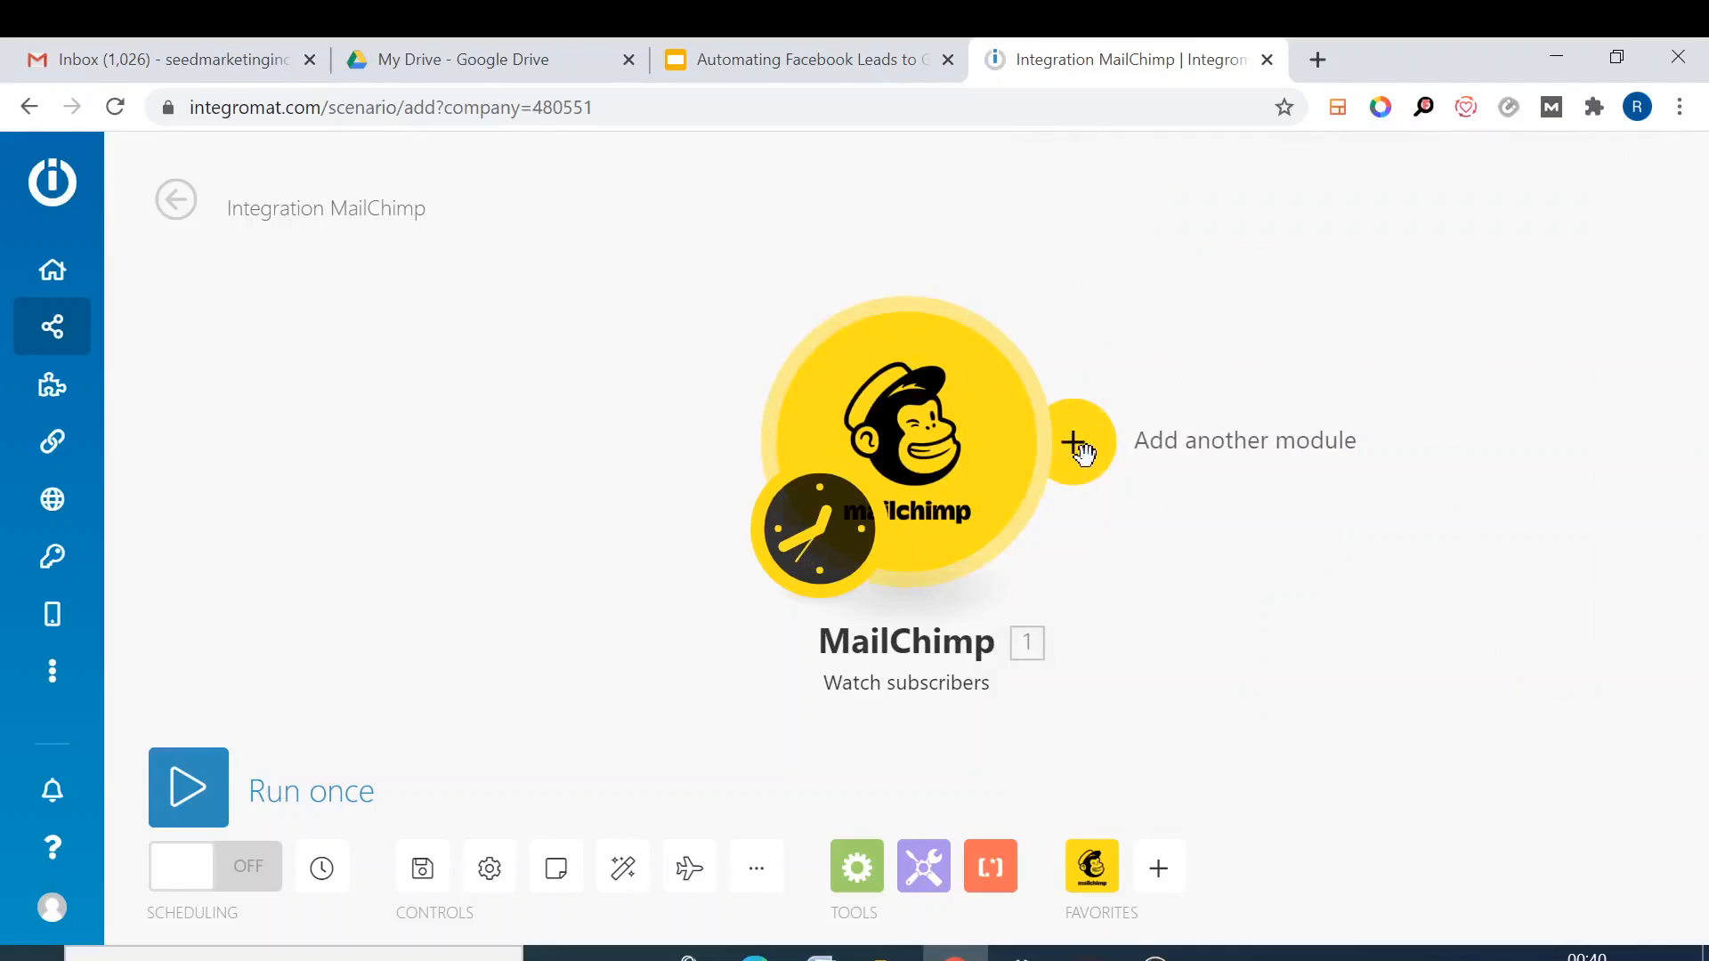
- Add a Google Sheets Add a Row module after the MailChimp trigger
{"action": "left_click", "coordinate": [1077, 442]}
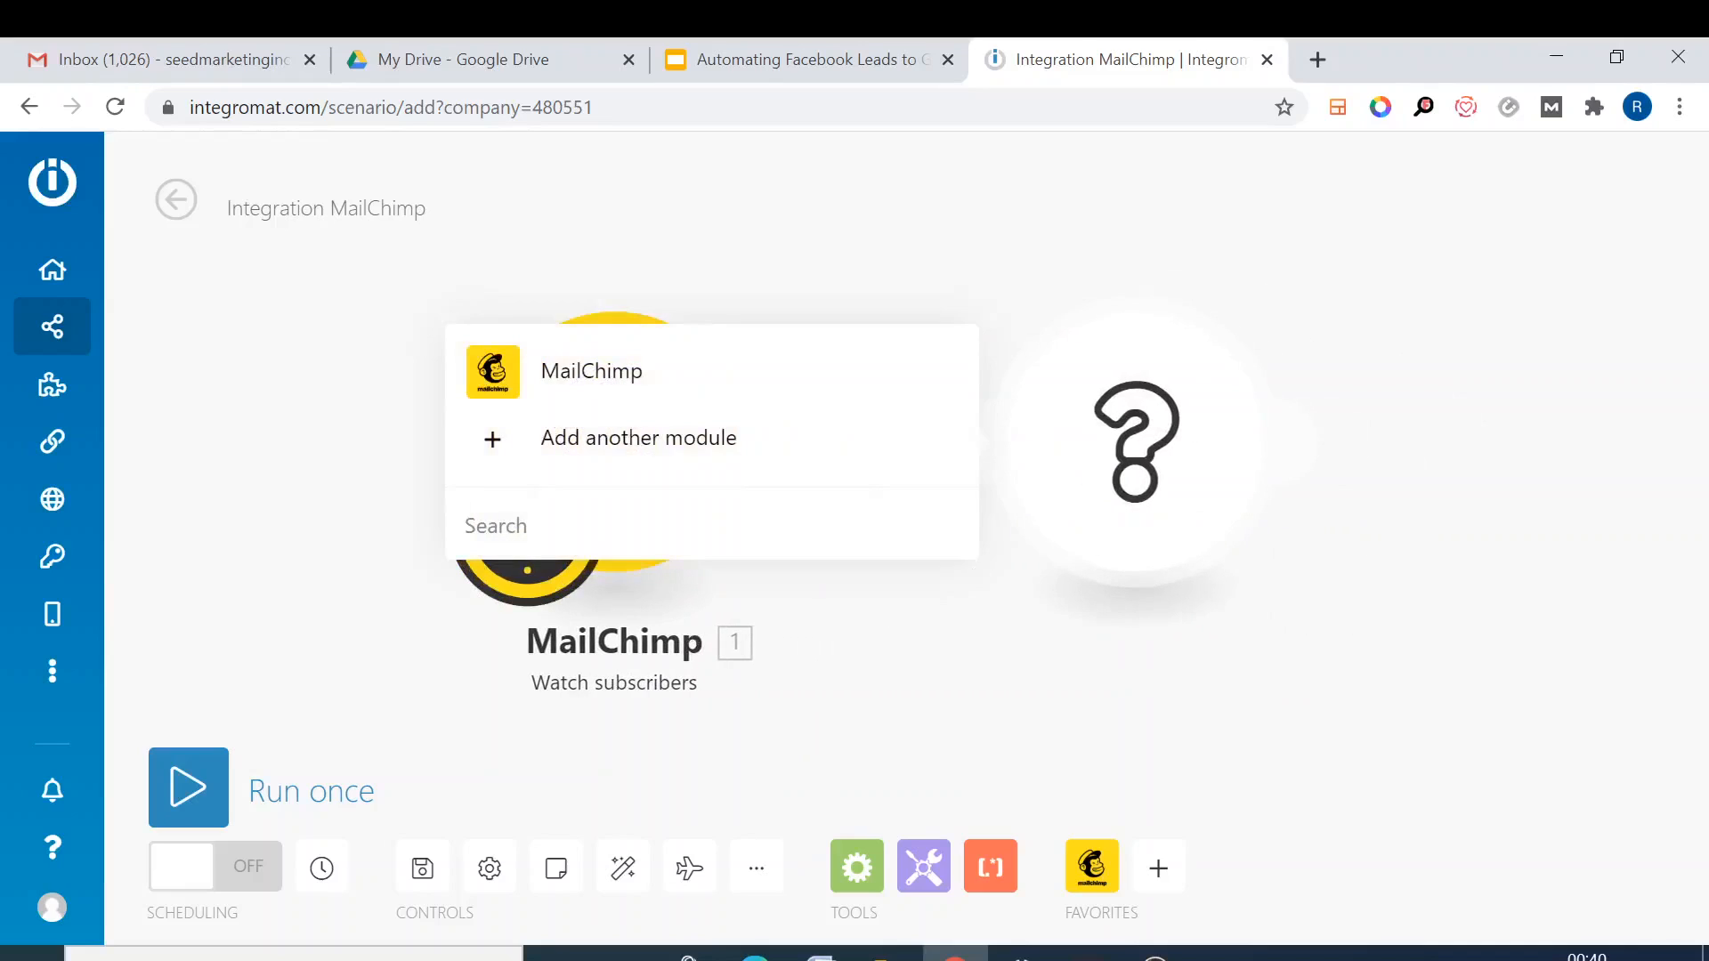
{"action": "type", "text": "google sh"}
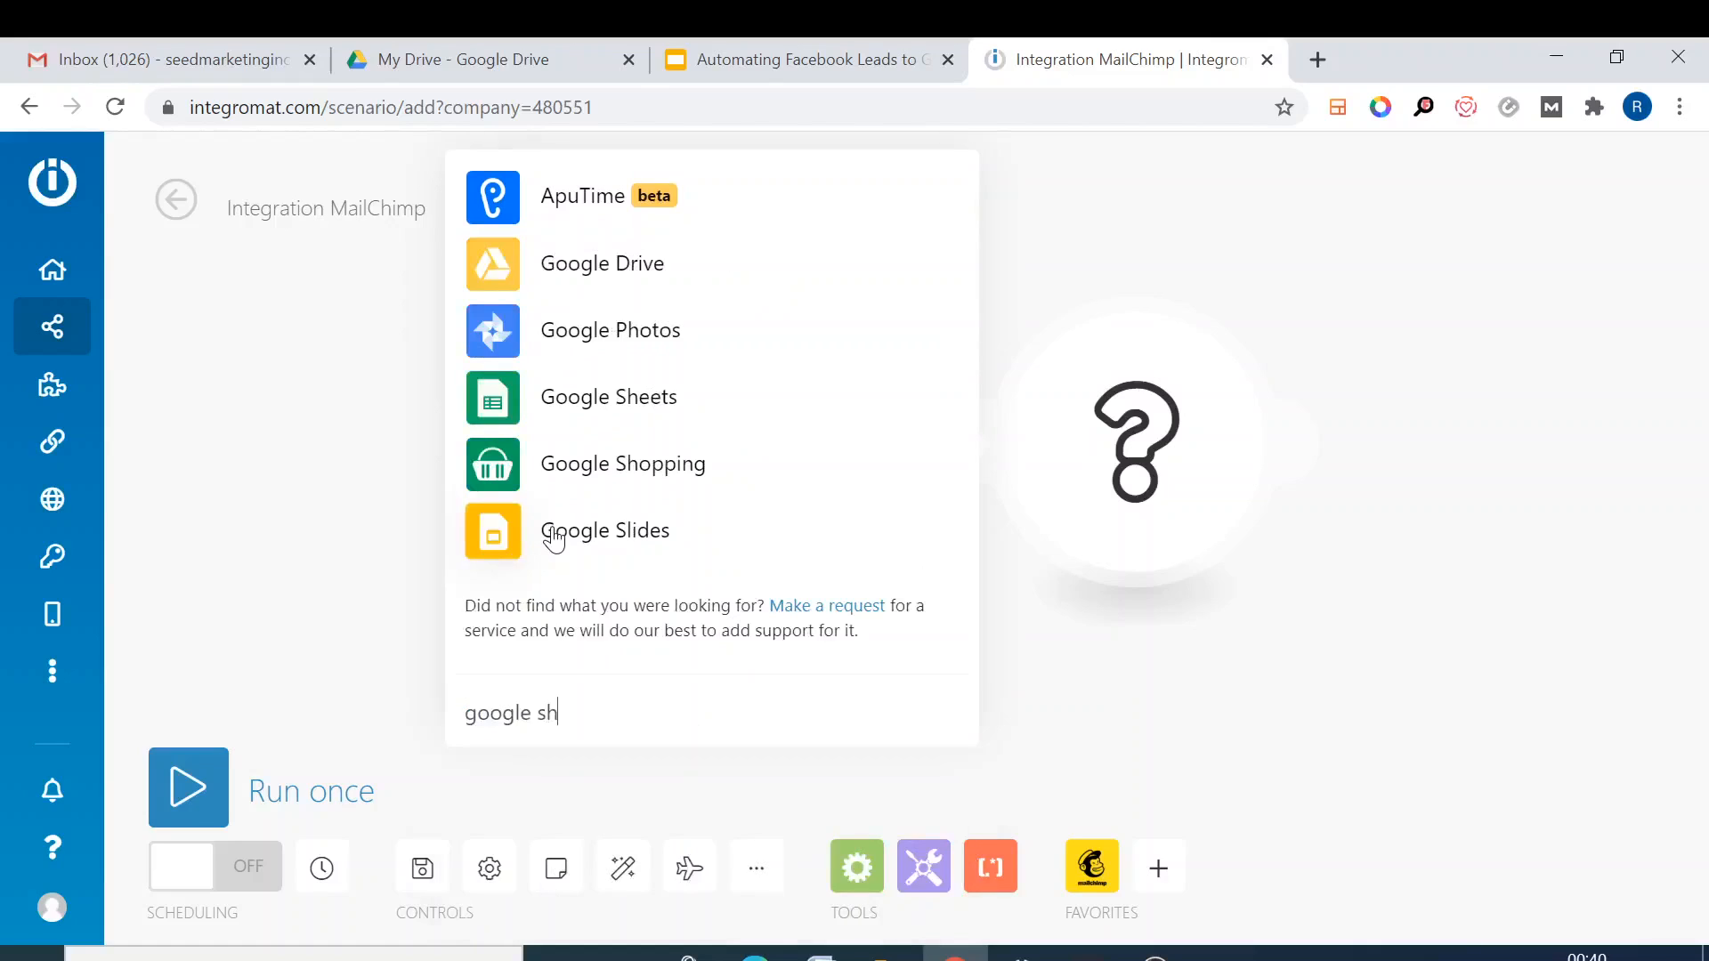
{"action": "left_click", "coordinate": [608, 397]}
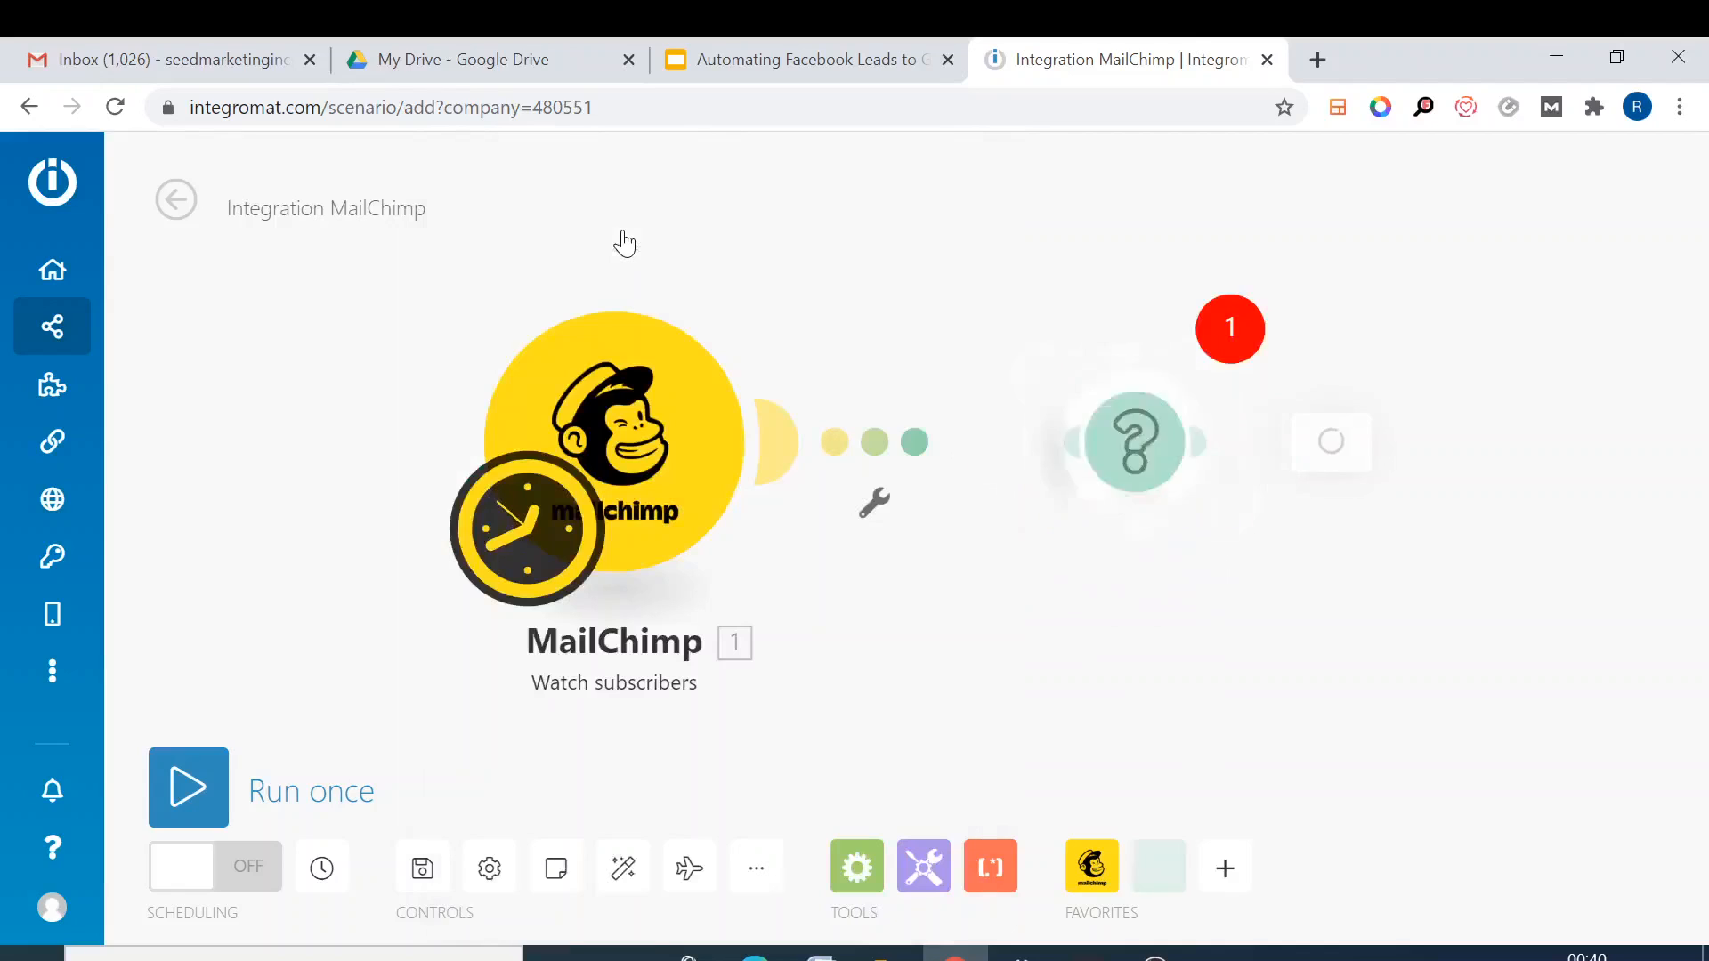
{"action": "left_click", "coordinate": [1134, 441]}
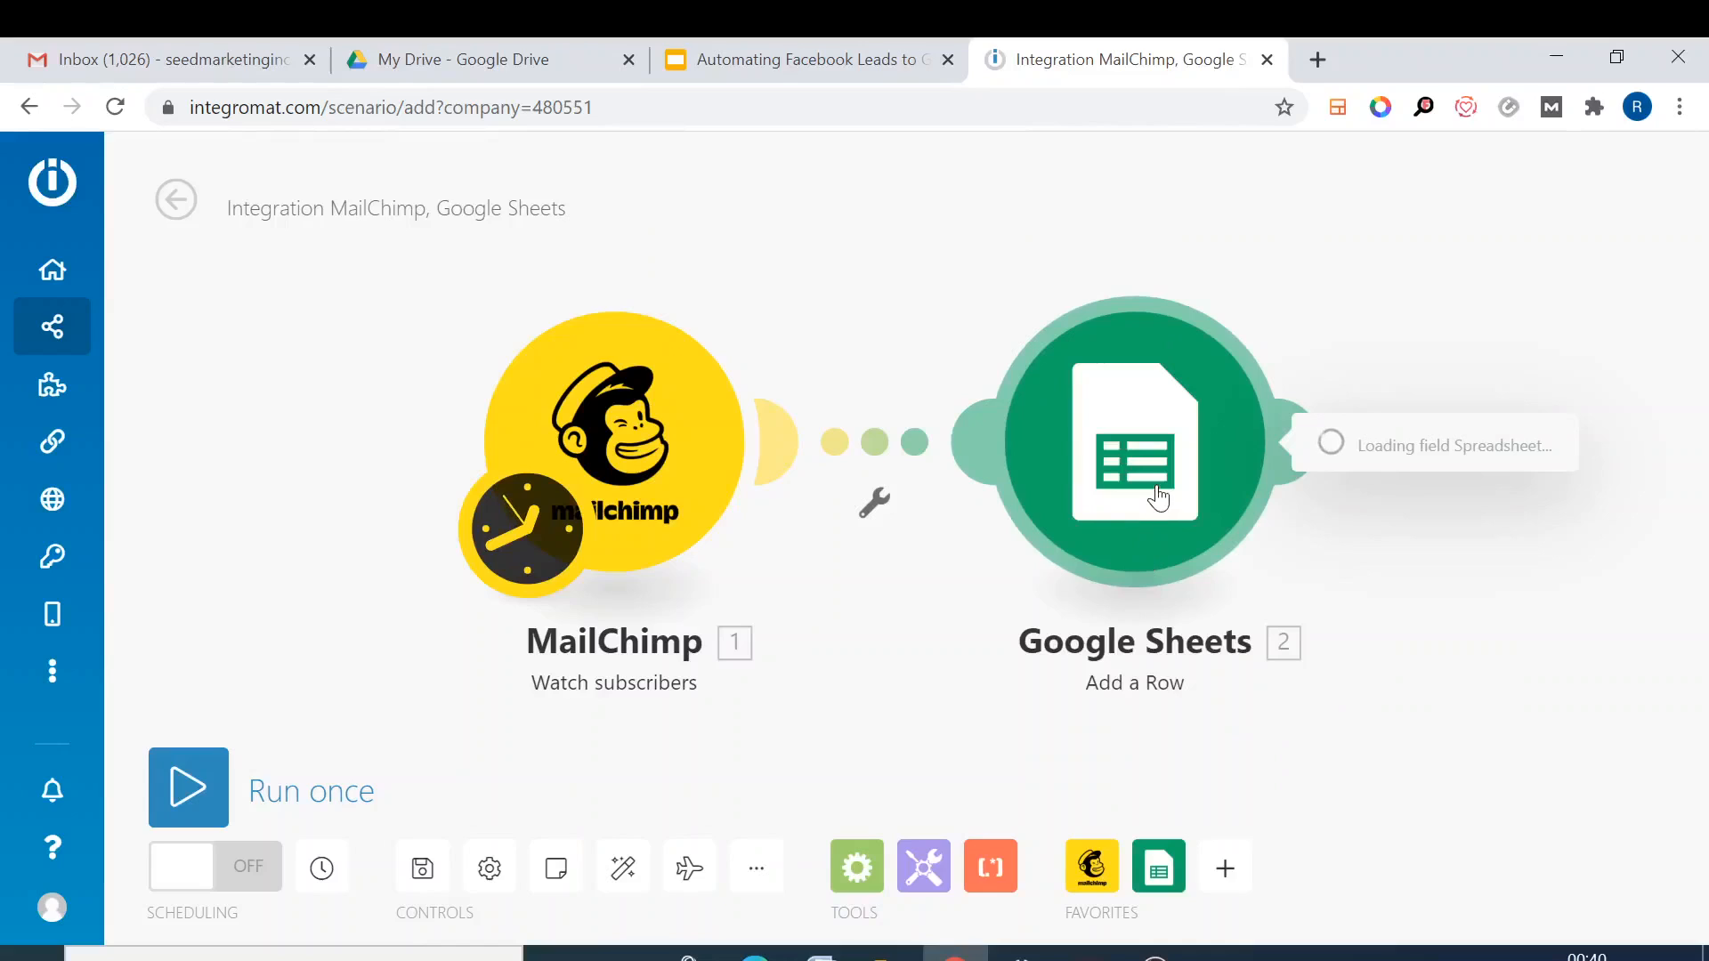
- Point Add a Row at the Total Leads spreadsheet, Sheet1, using the first Google connection
{"action": "left_click", "coordinate": [1133, 441]}
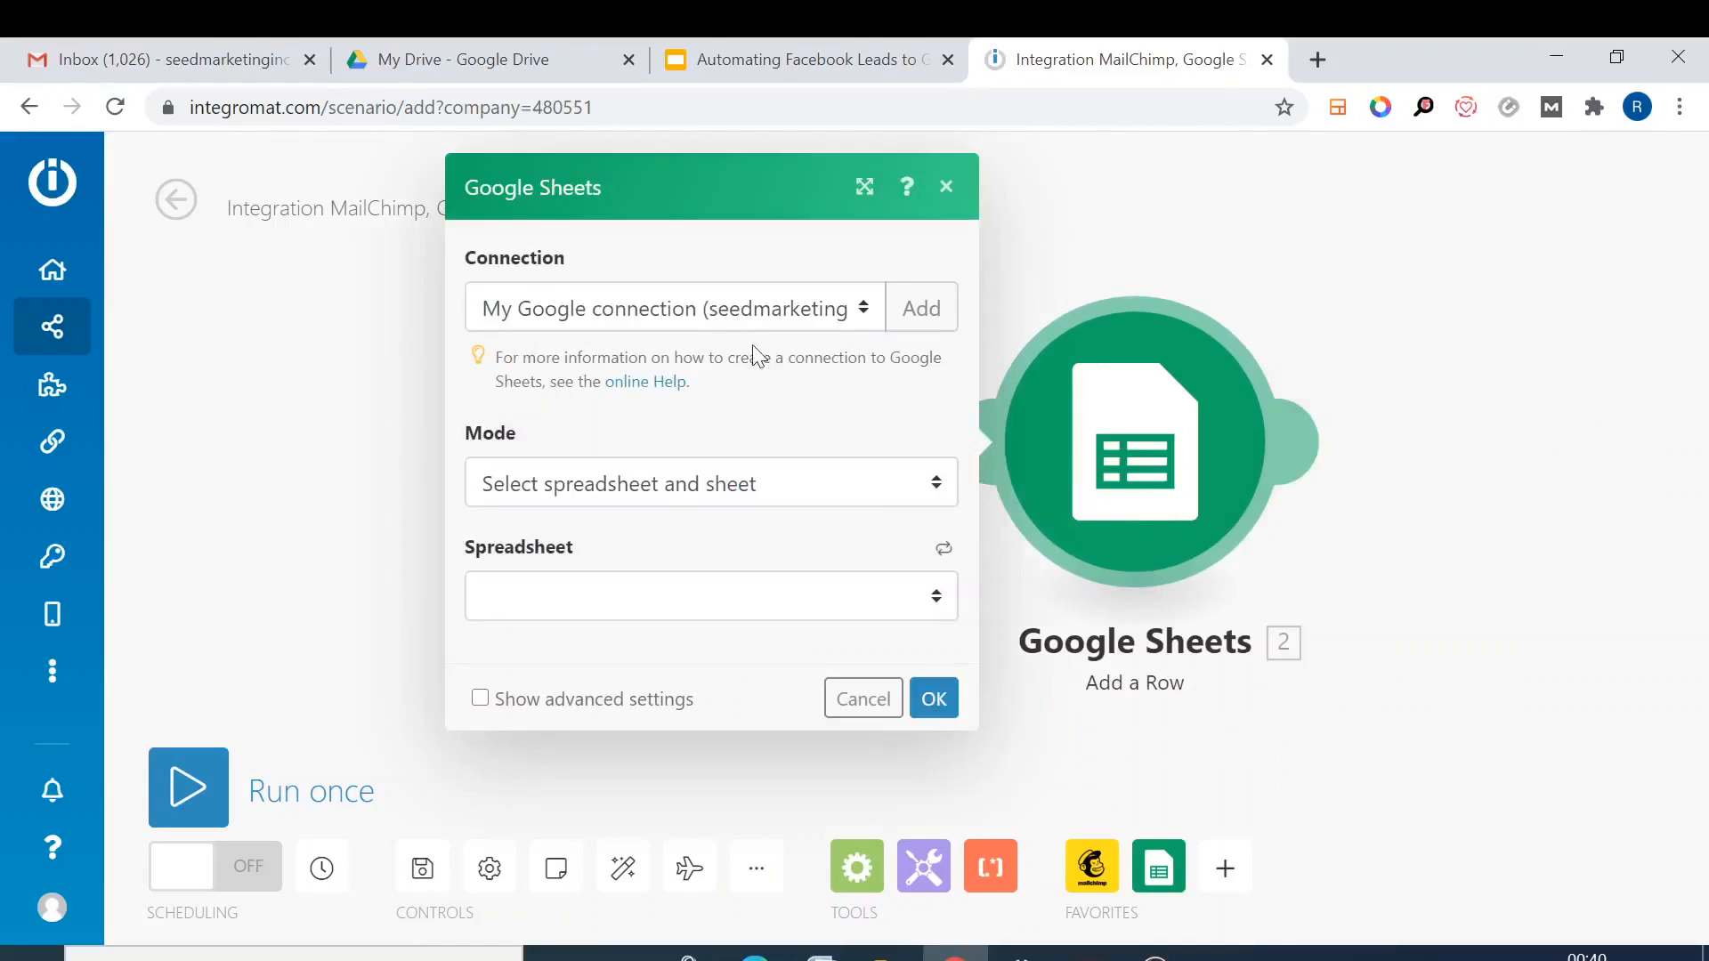
{"action": "mouse_move", "coordinate": [774, 316]}
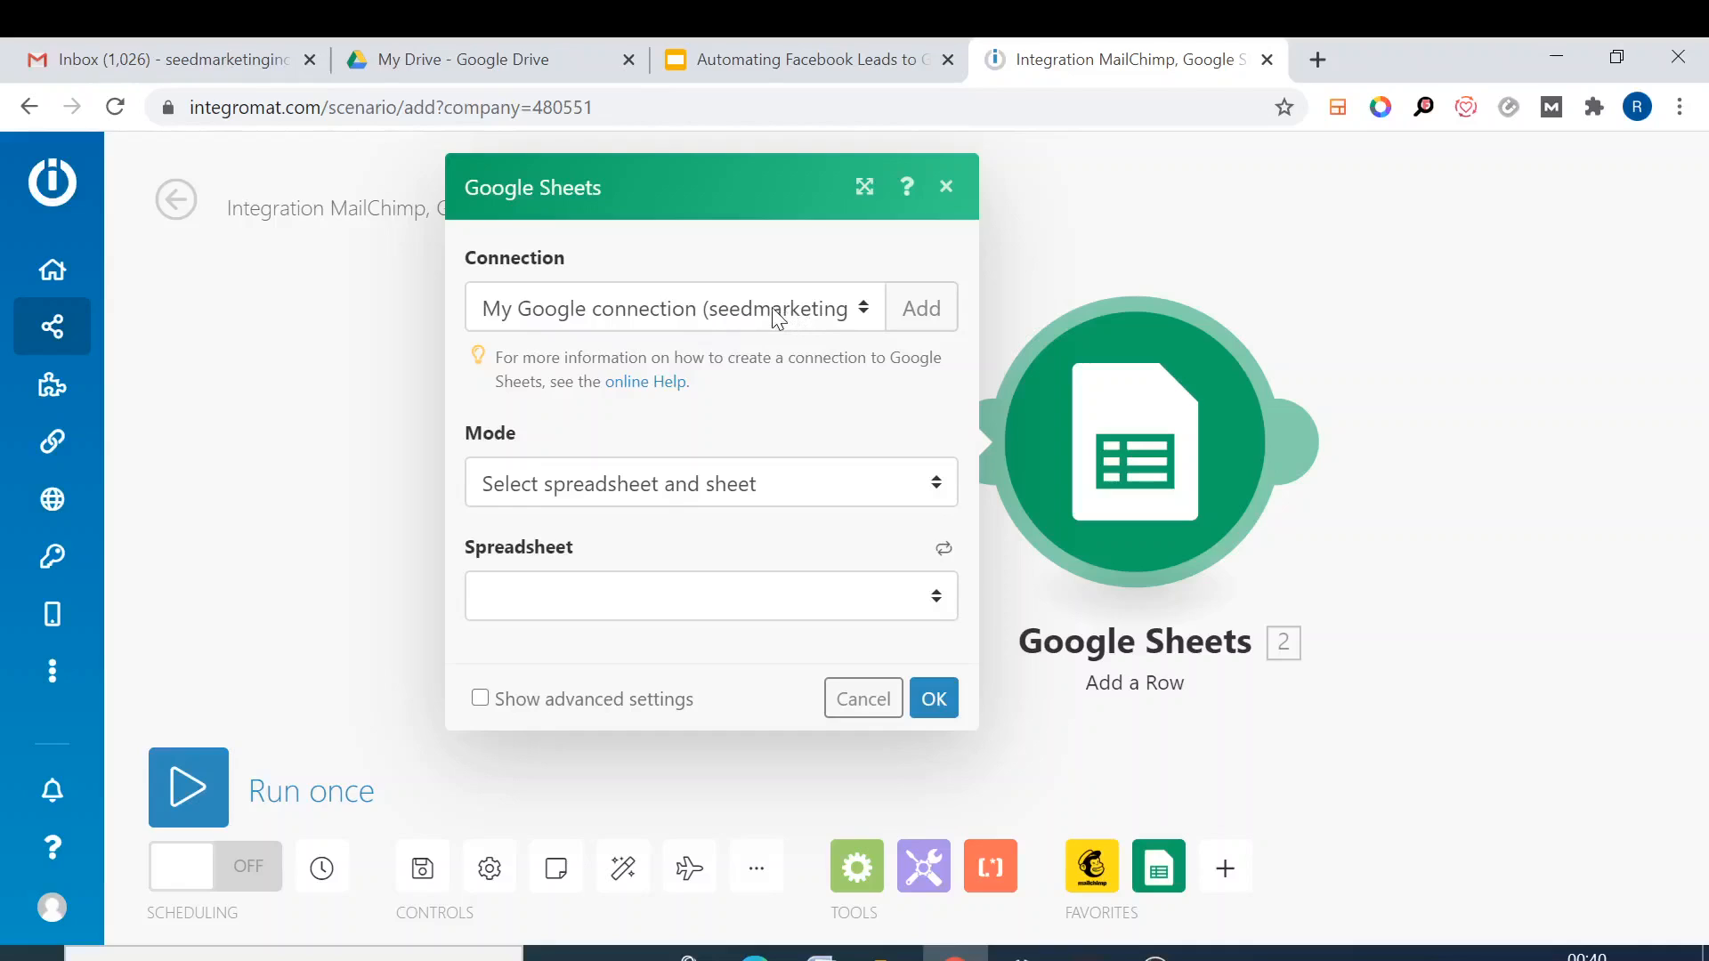
{"action": "left_click", "coordinate": [674, 307]}
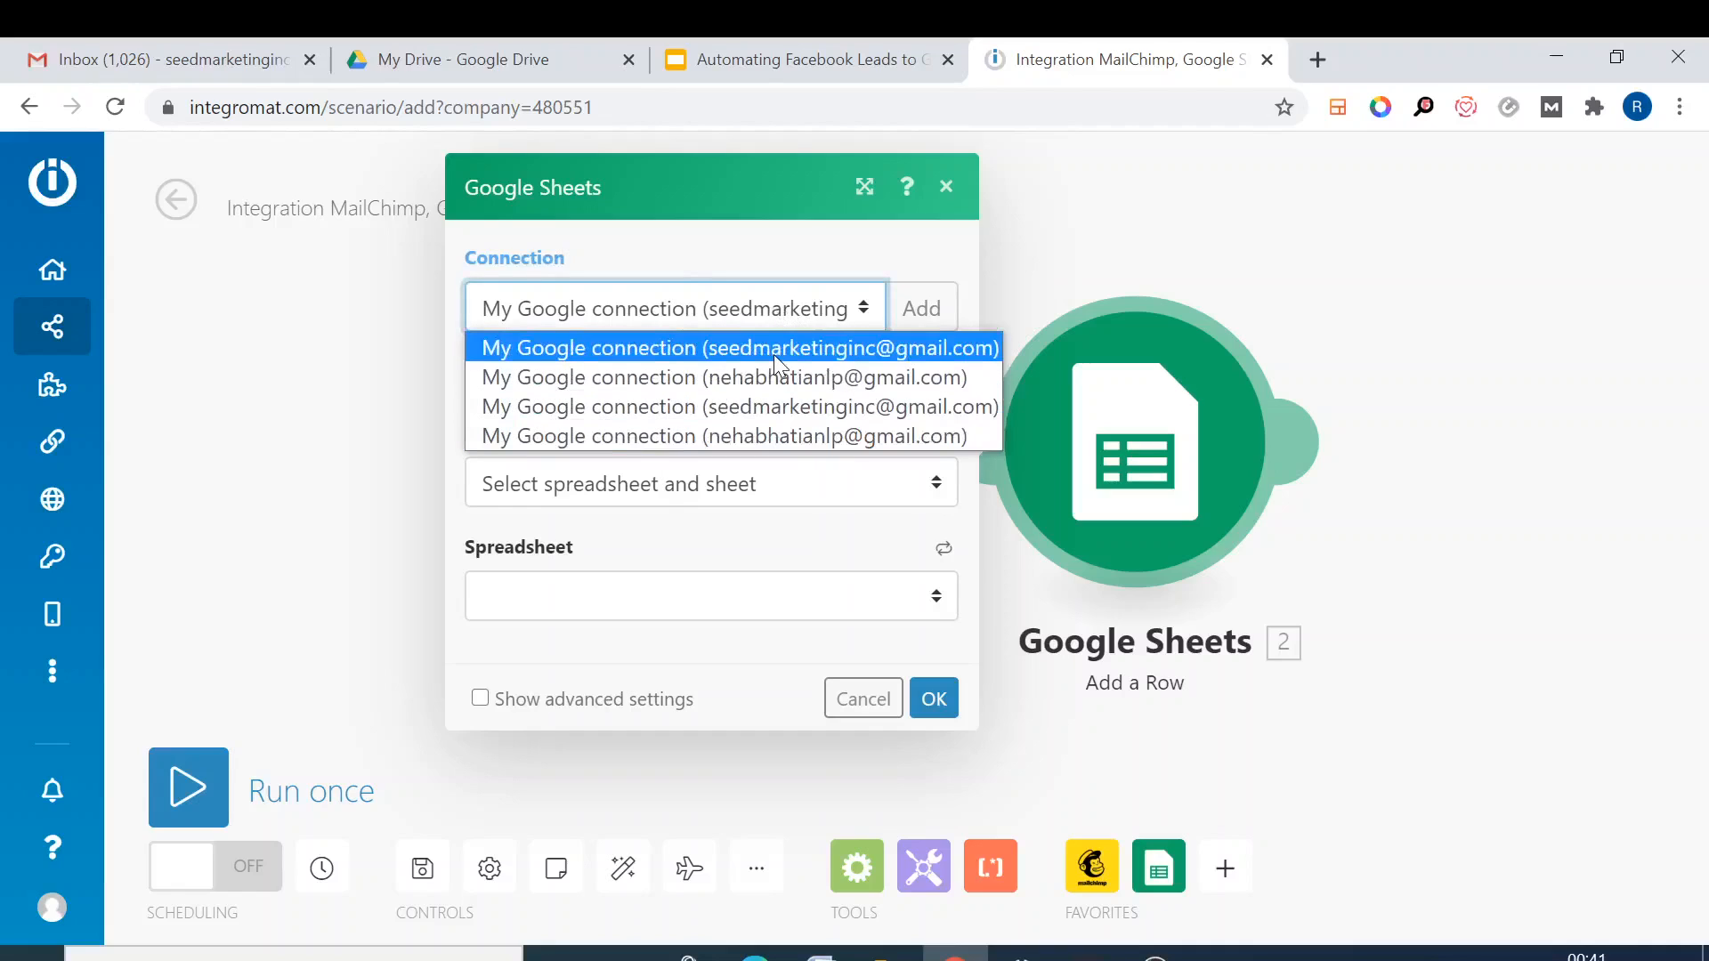
{"action": "mouse_move", "coordinate": [792, 368]}
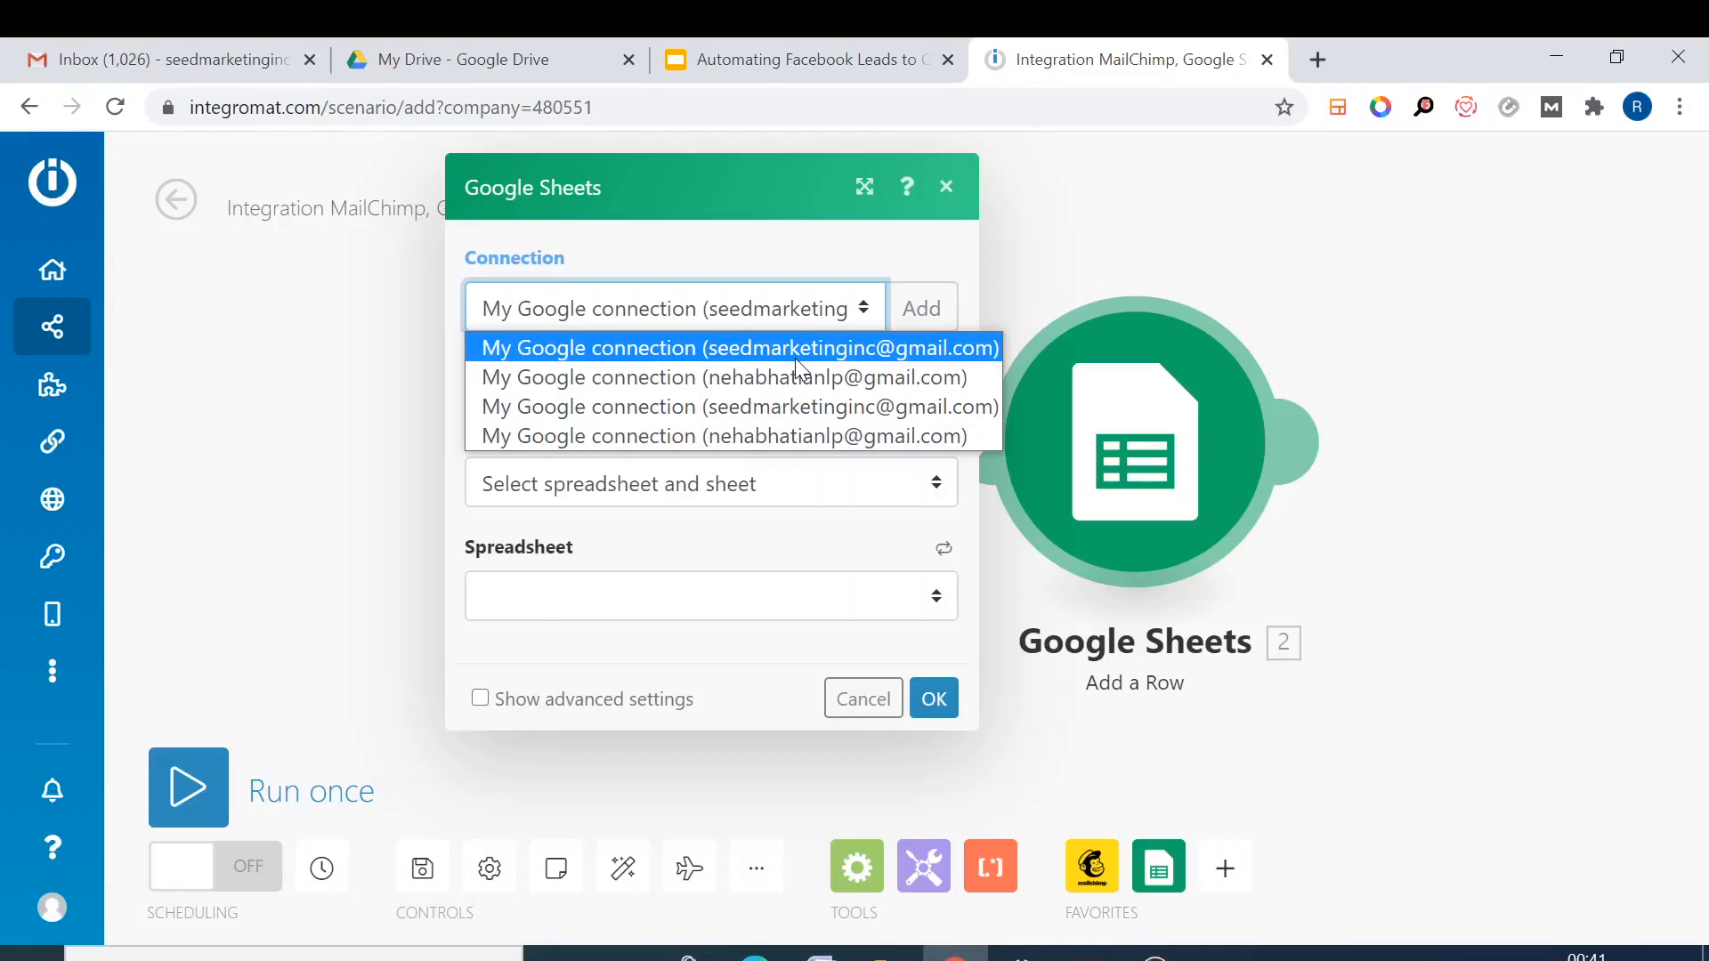
{"action": "left_click", "coordinate": [739, 346]}
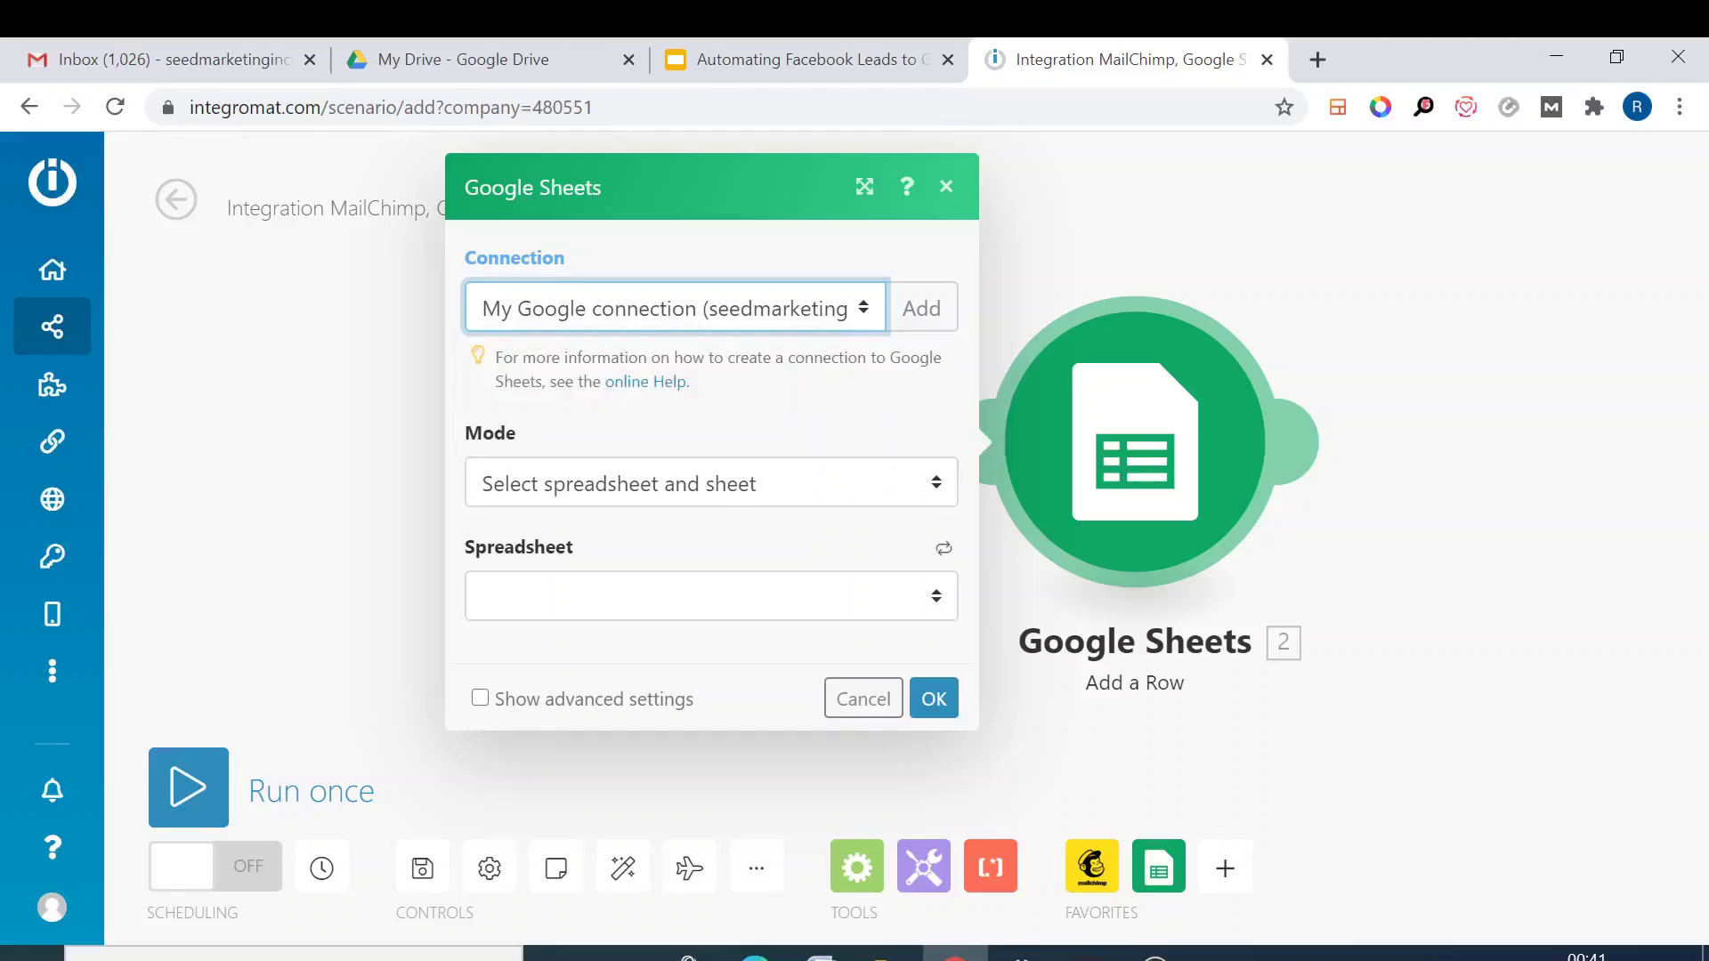
{"action": "left_click", "coordinate": [710, 483]}
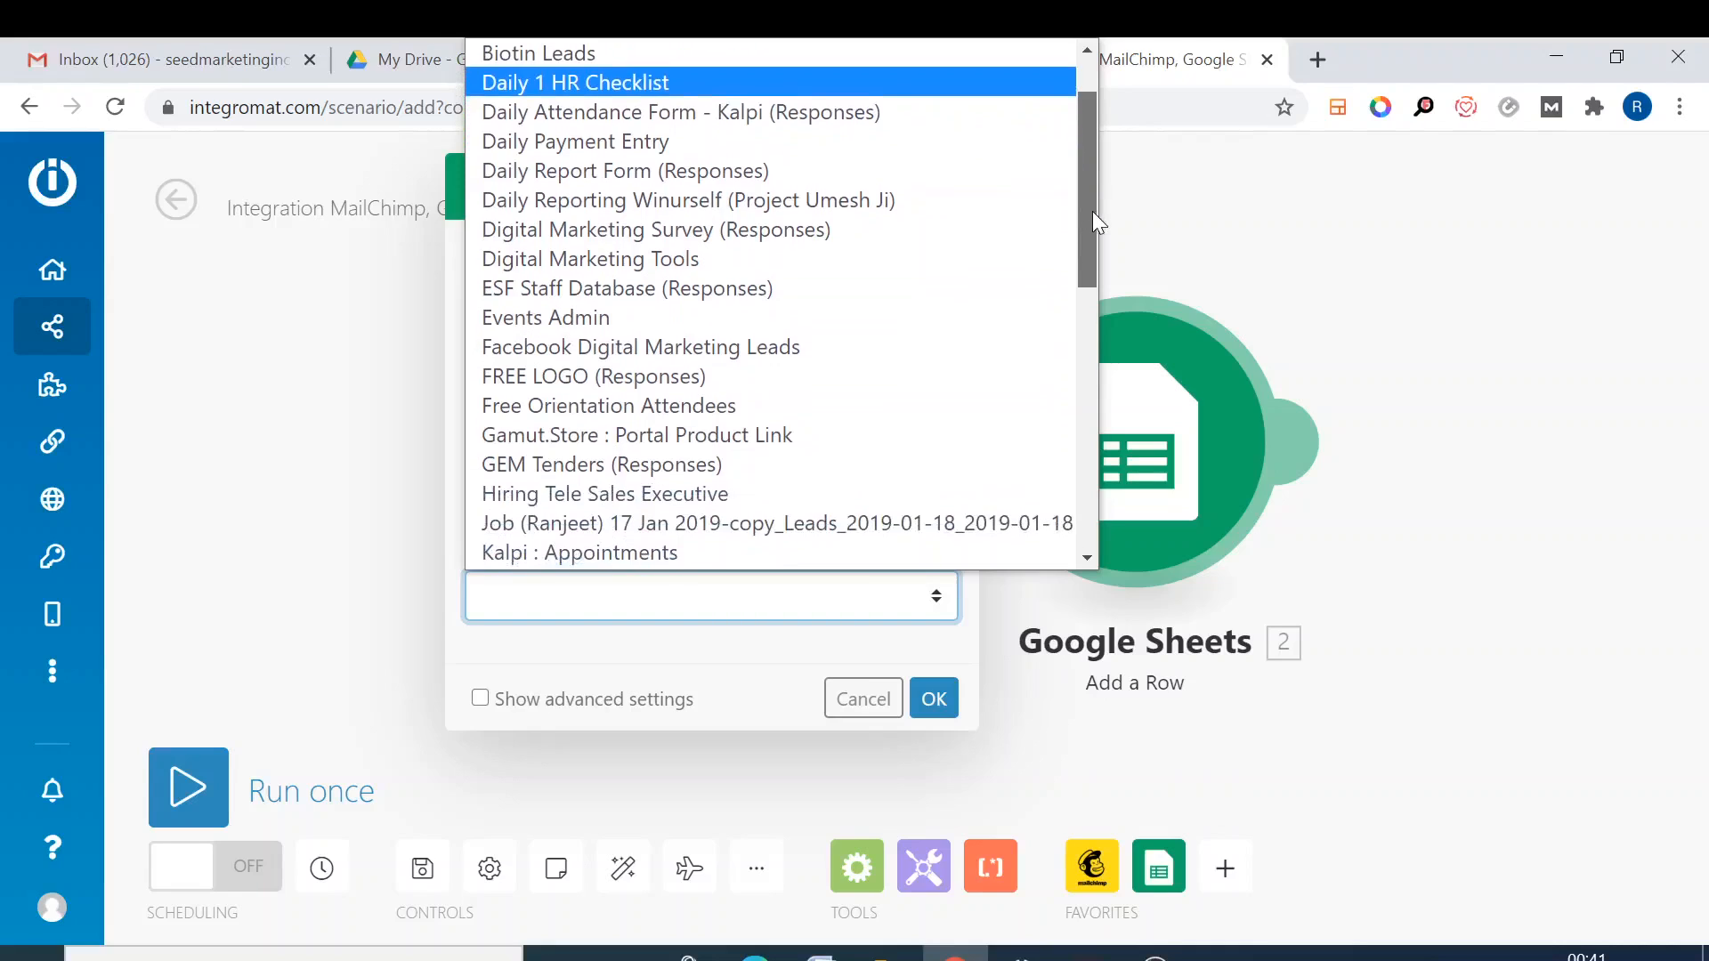
{"action": "scroll", "scroll_direction": "down", "scroll_amount": 3}
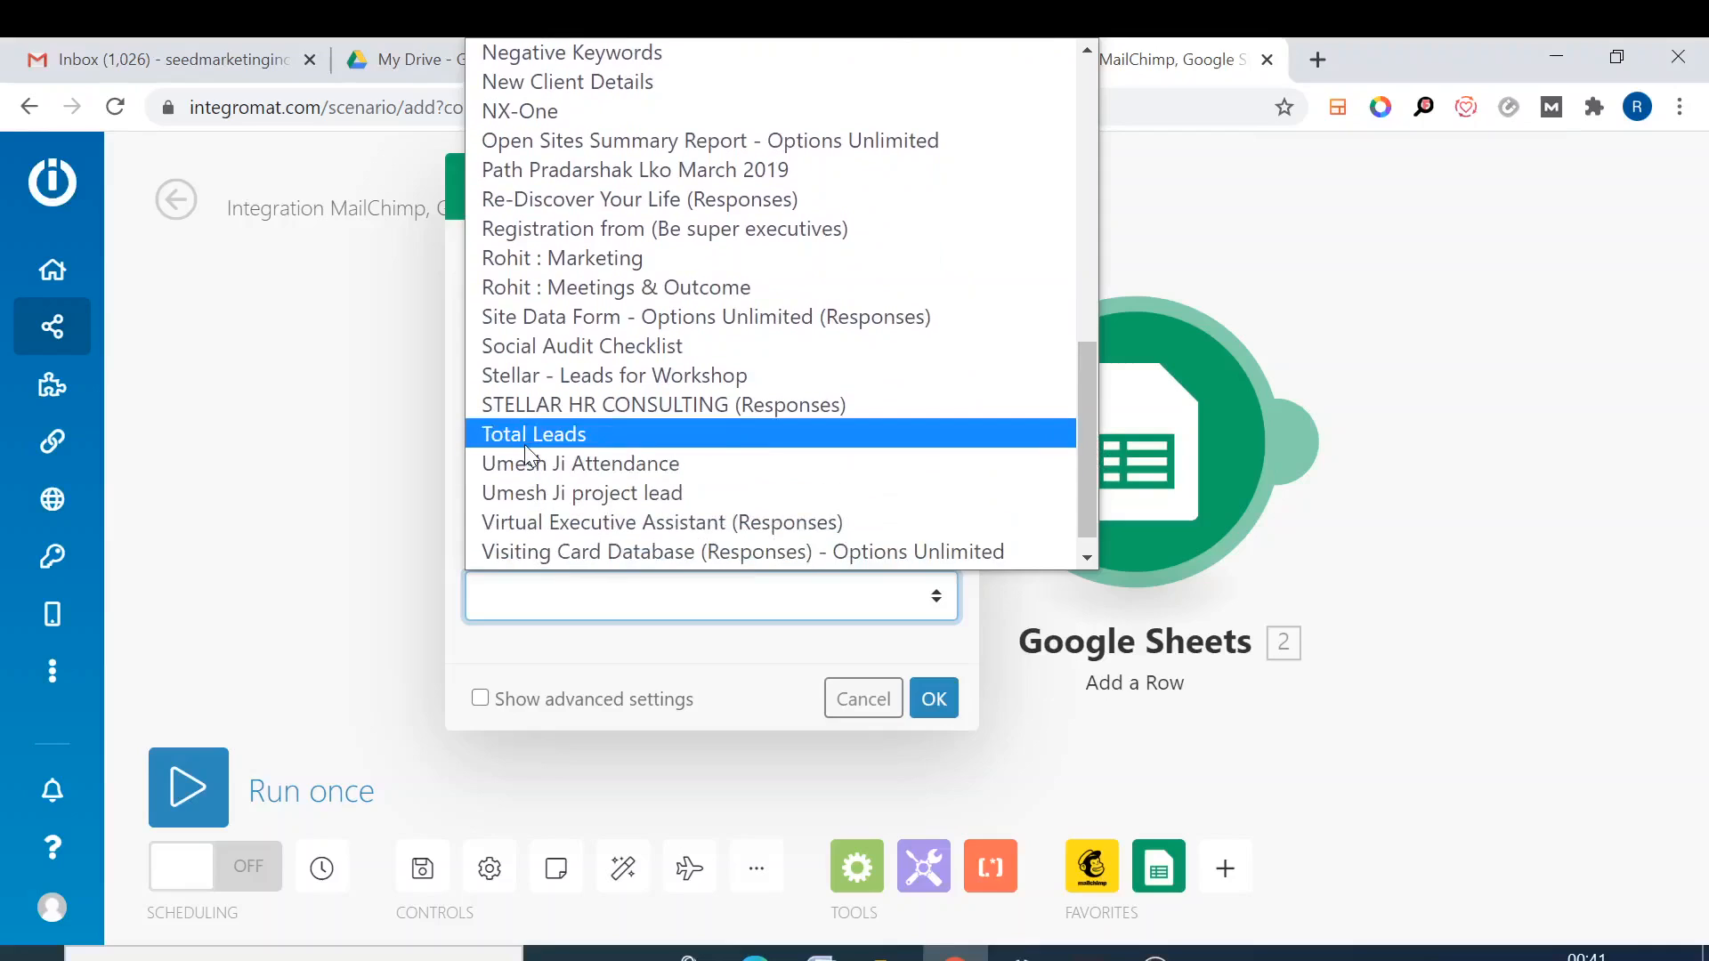
{"action": "left_click", "coordinate": [534, 434]}
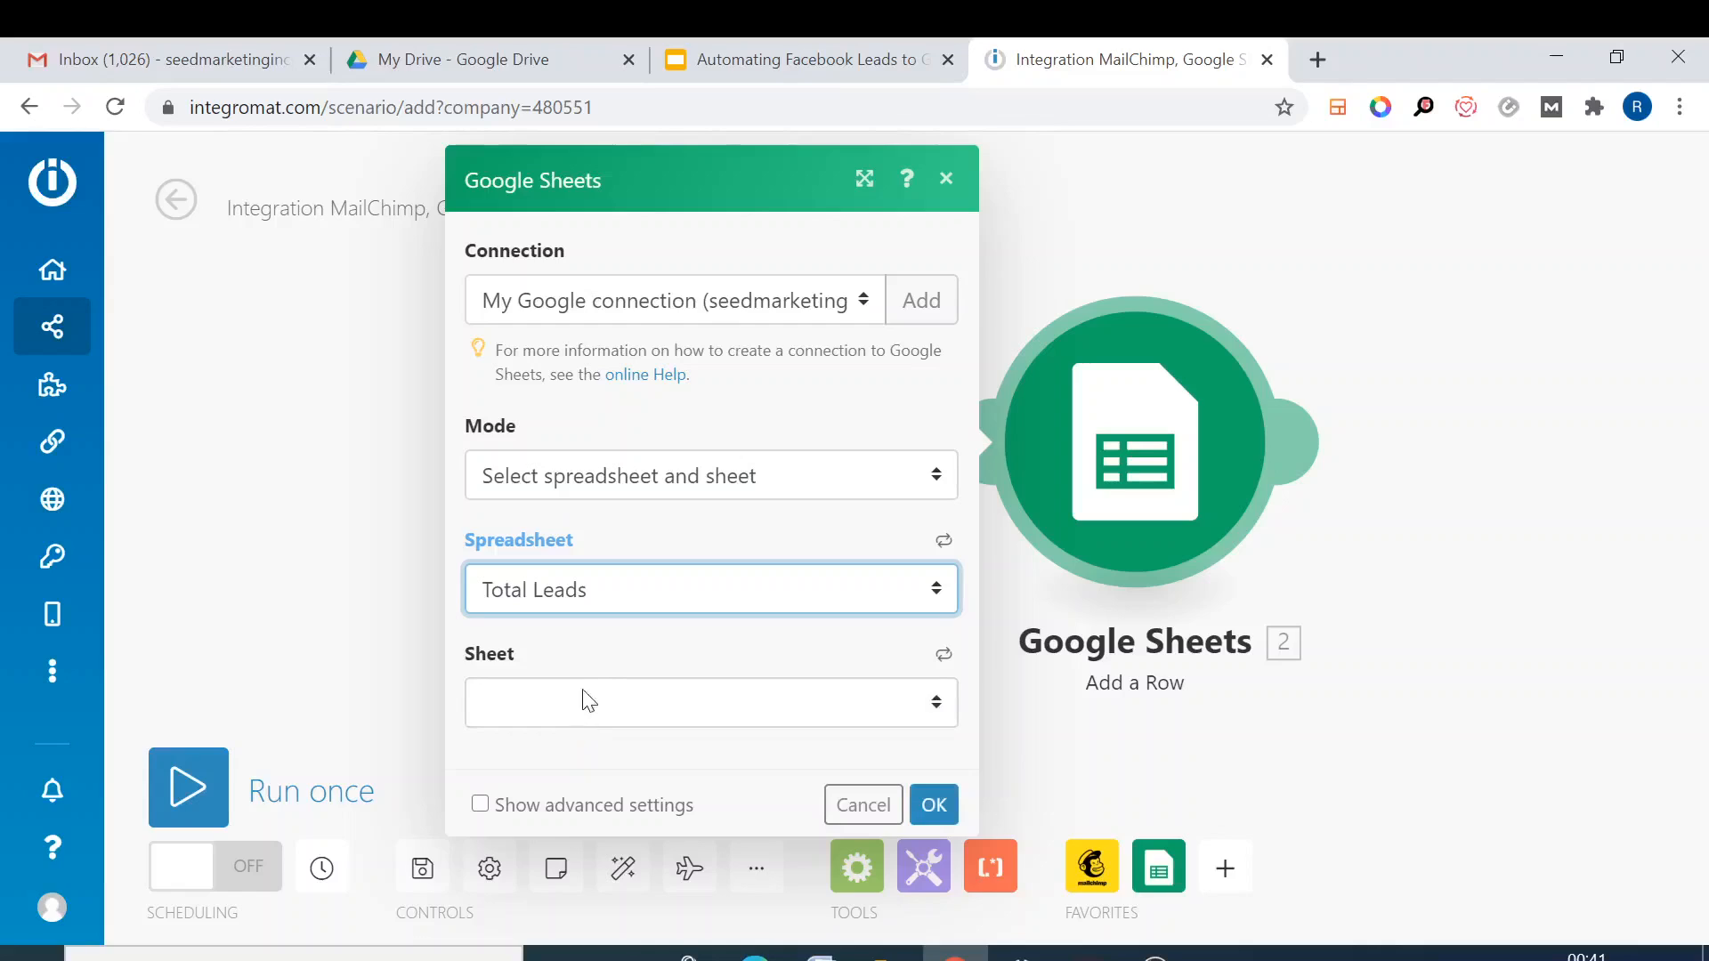
{"action": "left_click", "coordinate": [710, 702]}
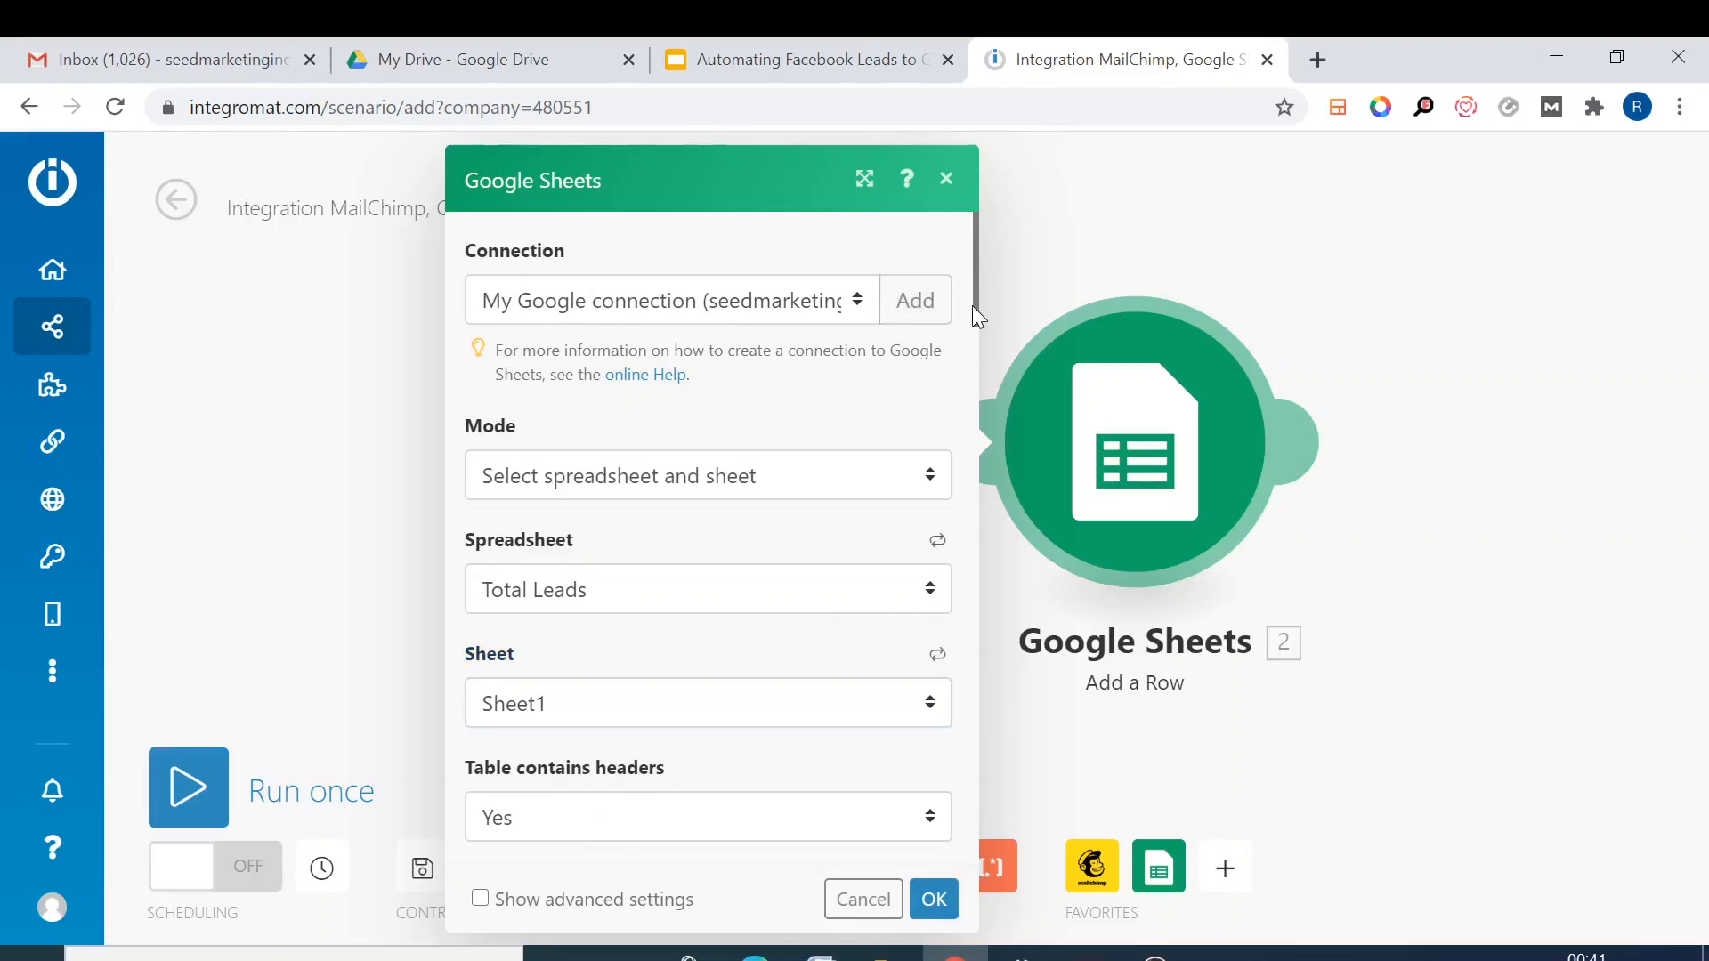
{"action": "scroll", "scroll_direction": "down", "scroll_amount": 3}
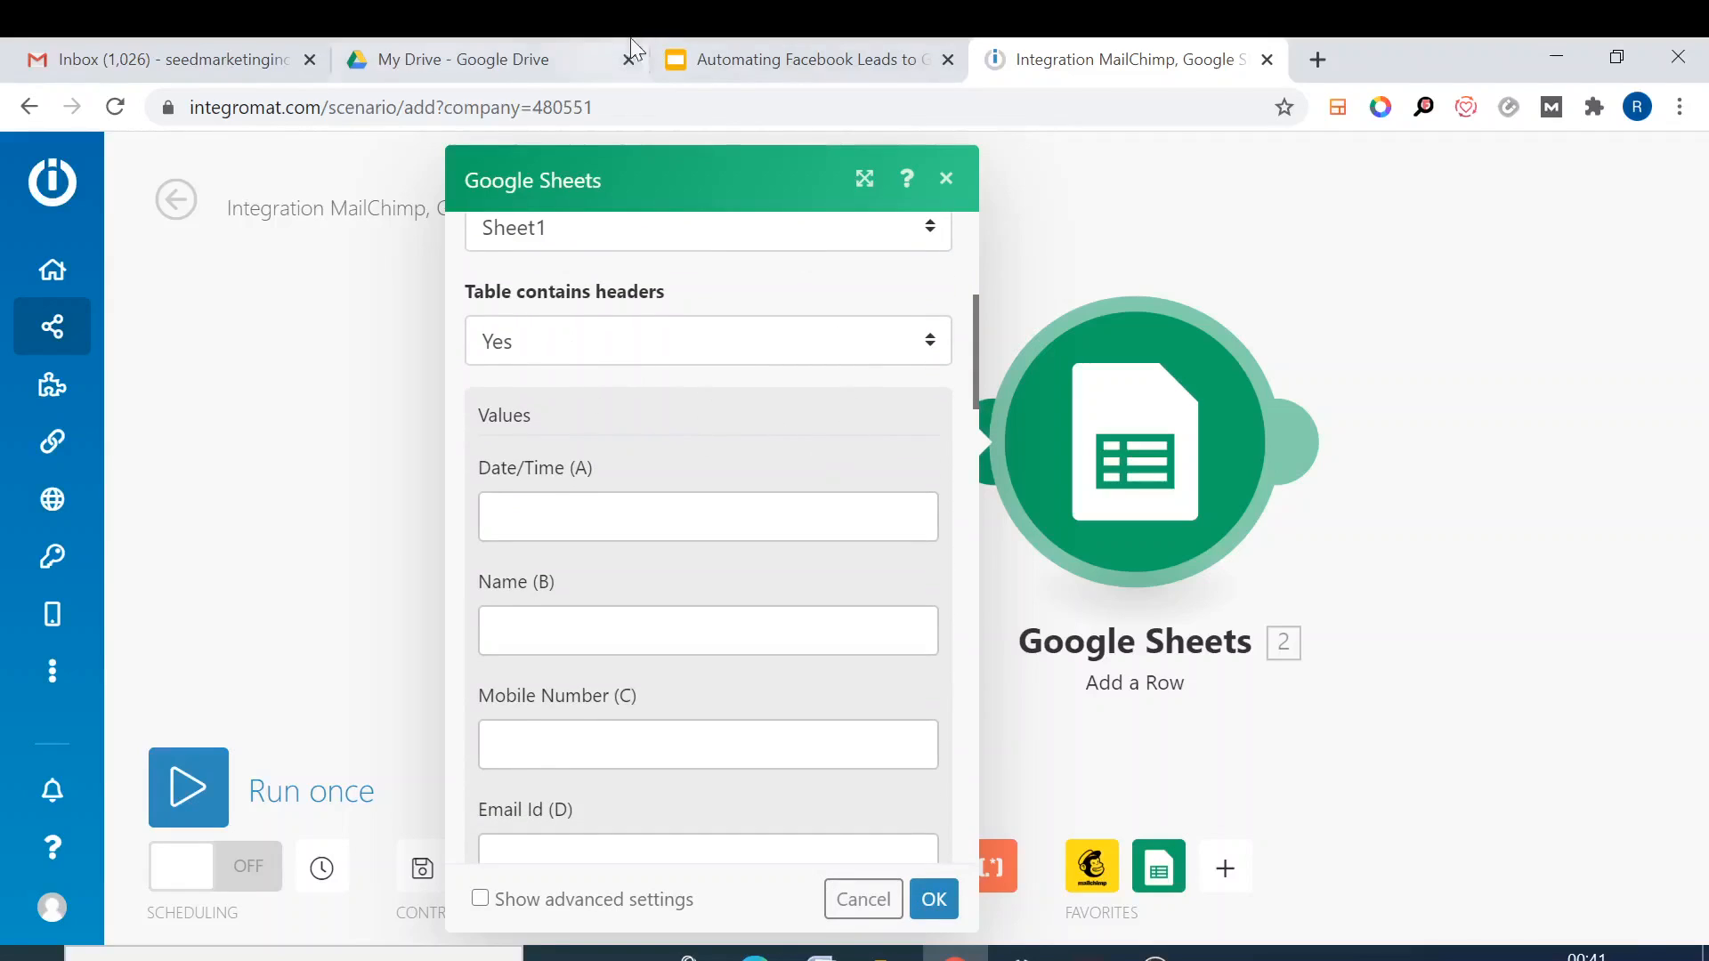
- Search Drive for 'total leads', open the Total Leads sheet, then view the Facebook Leads slides
{"action": "left_click", "coordinate": [458, 58]}
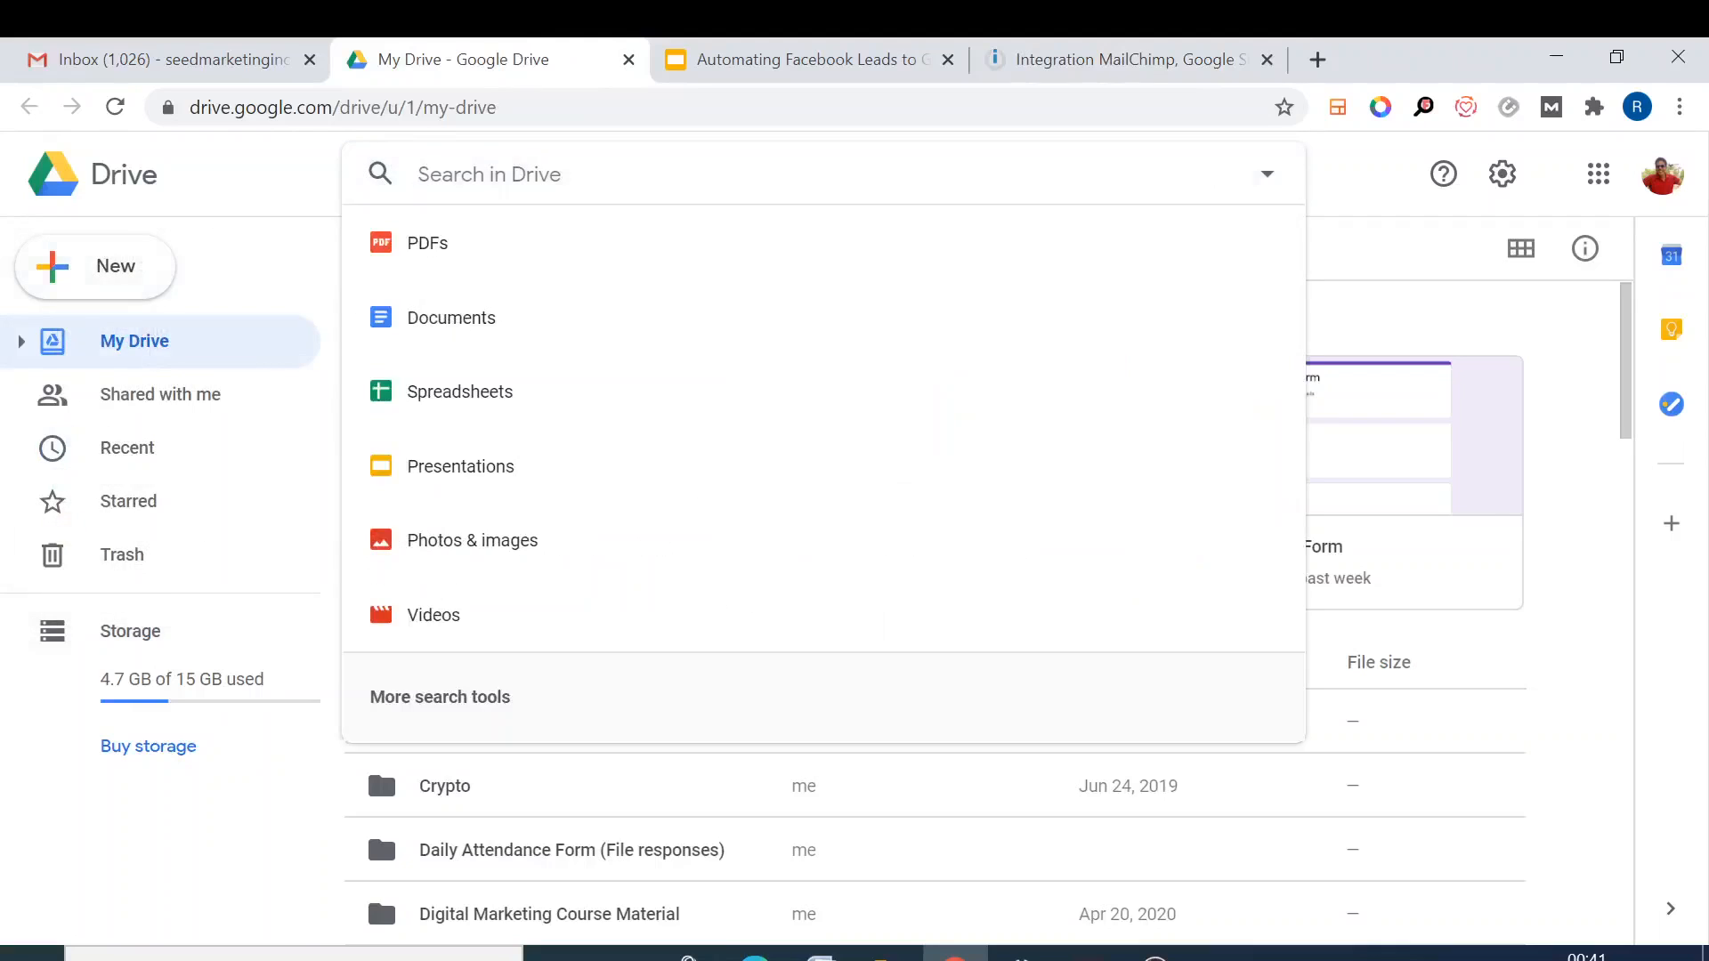
{"action": "type", "text": "tools"}
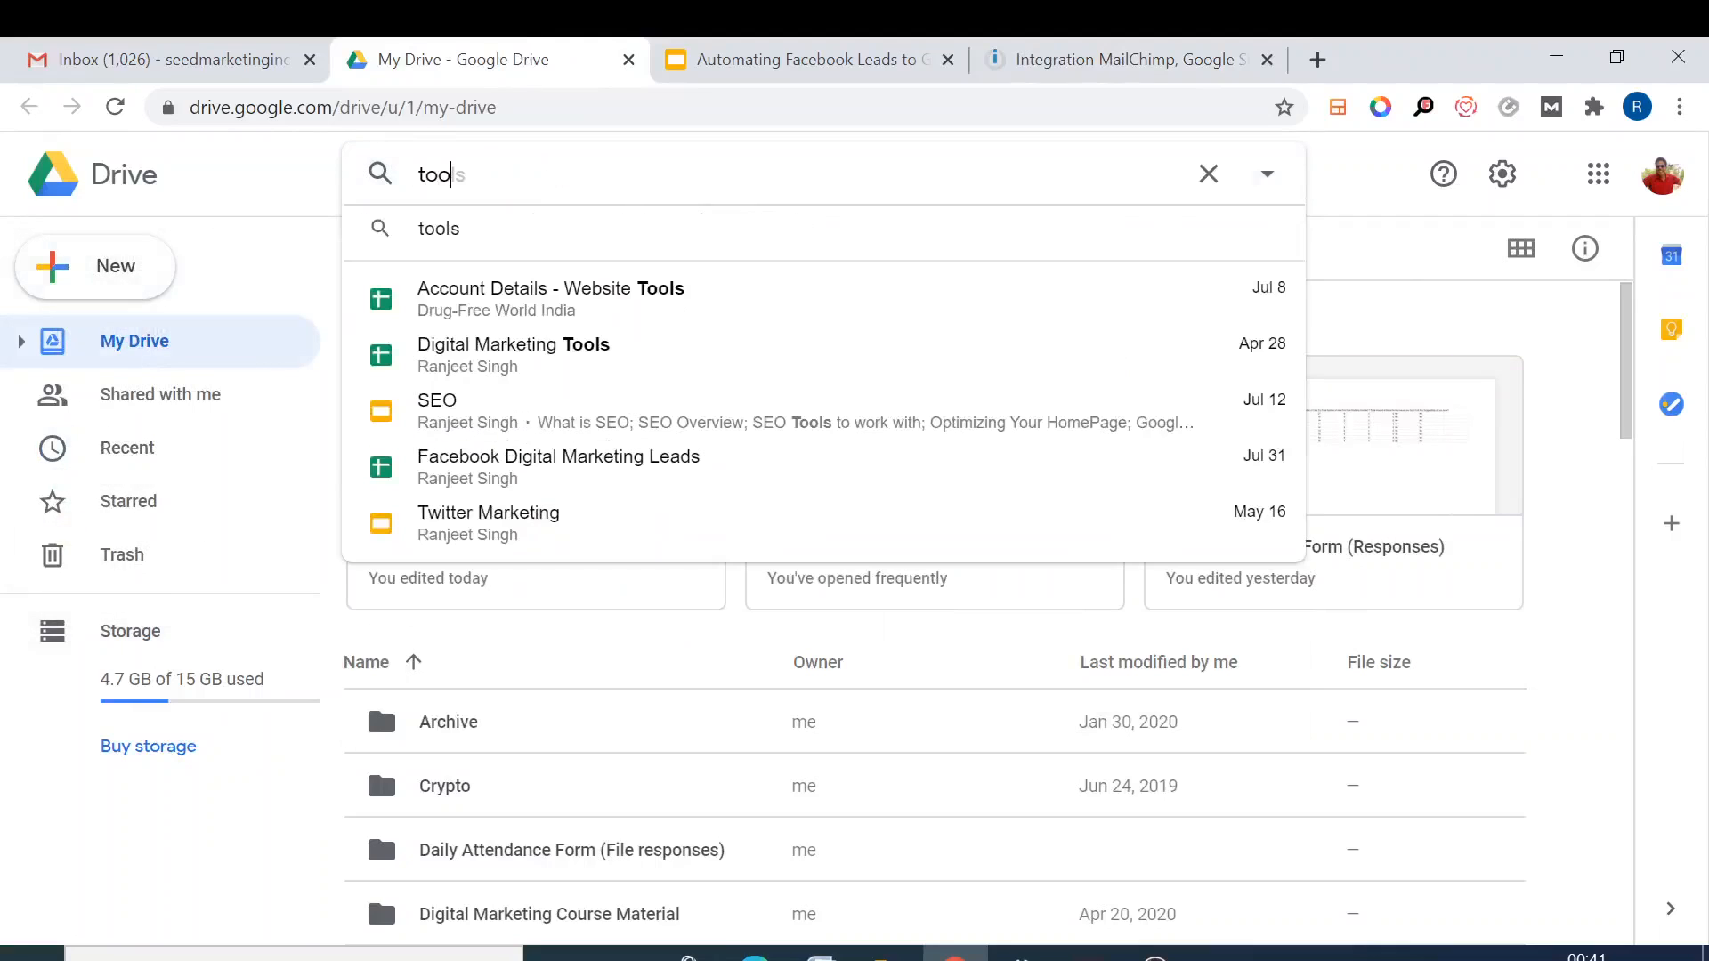
{"action": "type", "text": "toa"}
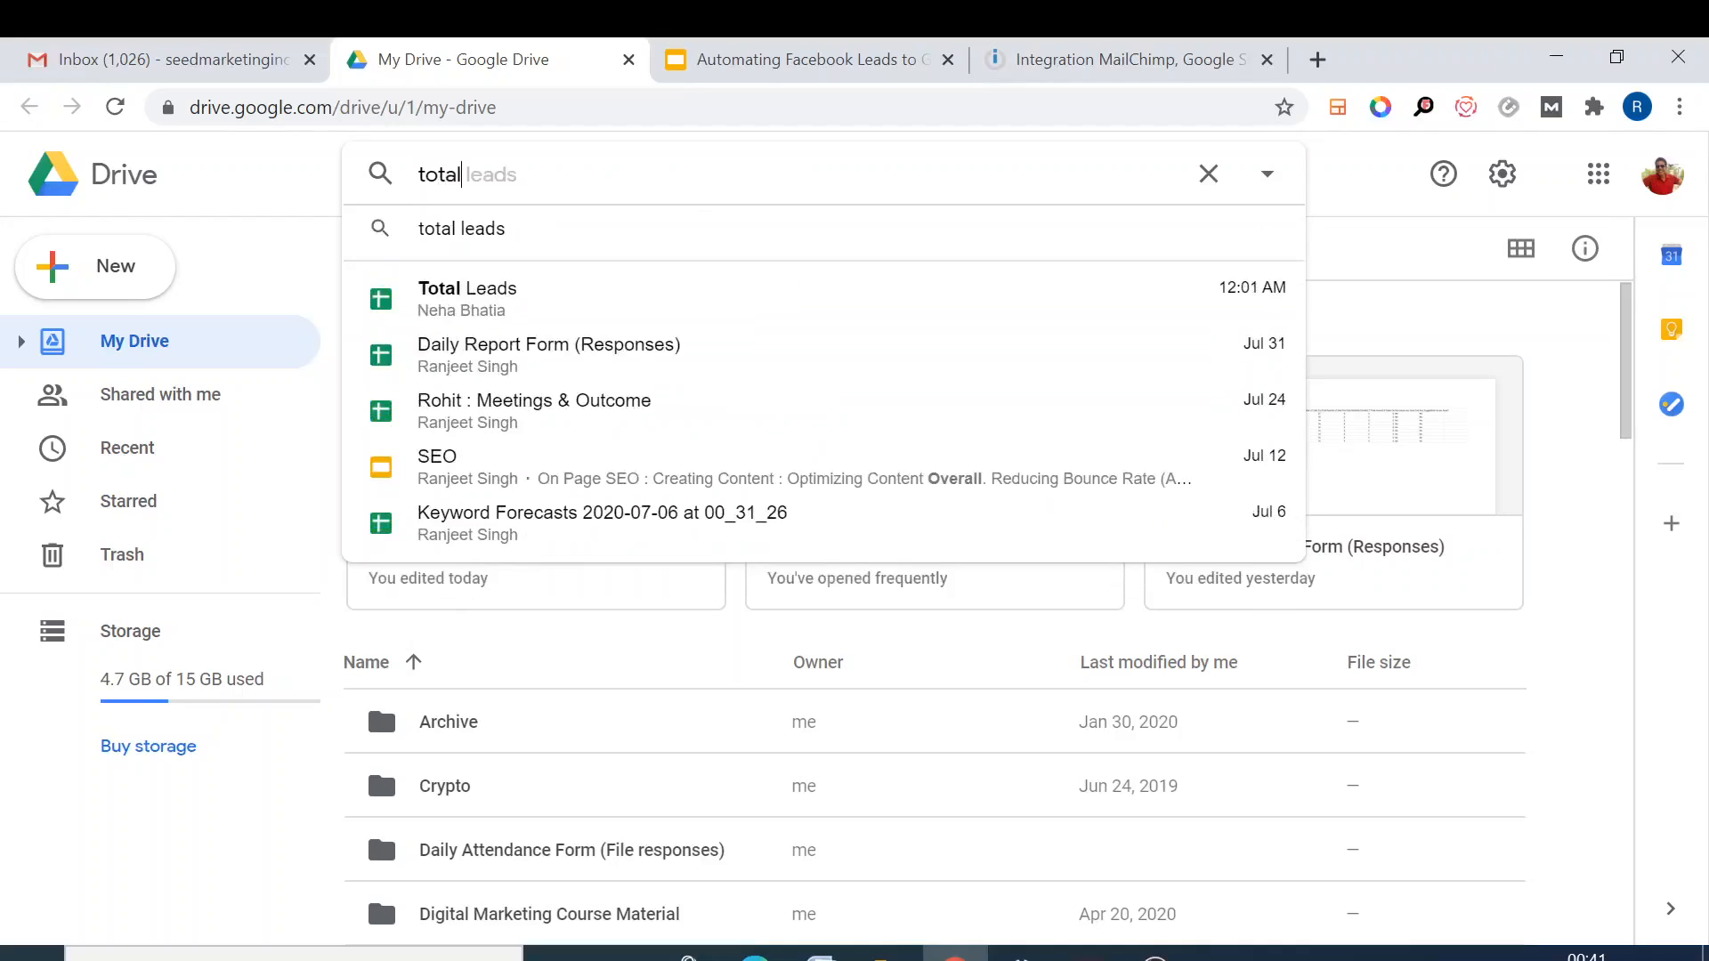
{"action": "left_click", "coordinate": [466, 288]}
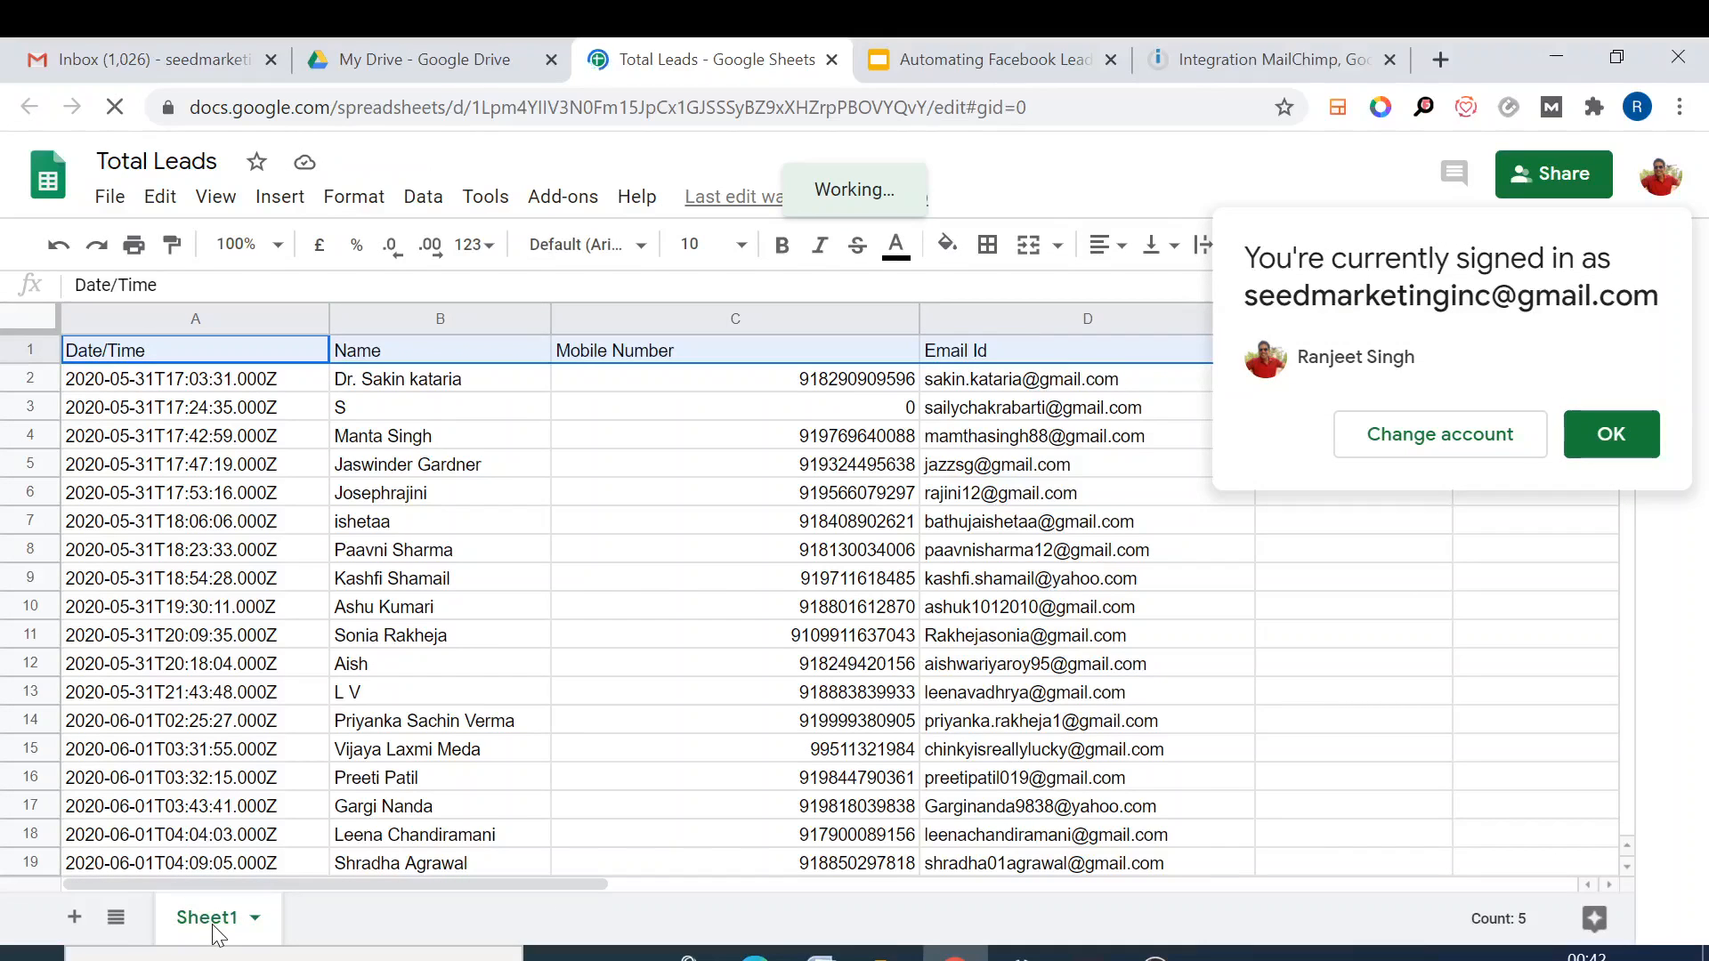
{"action": "left_click", "coordinate": [989, 59]}
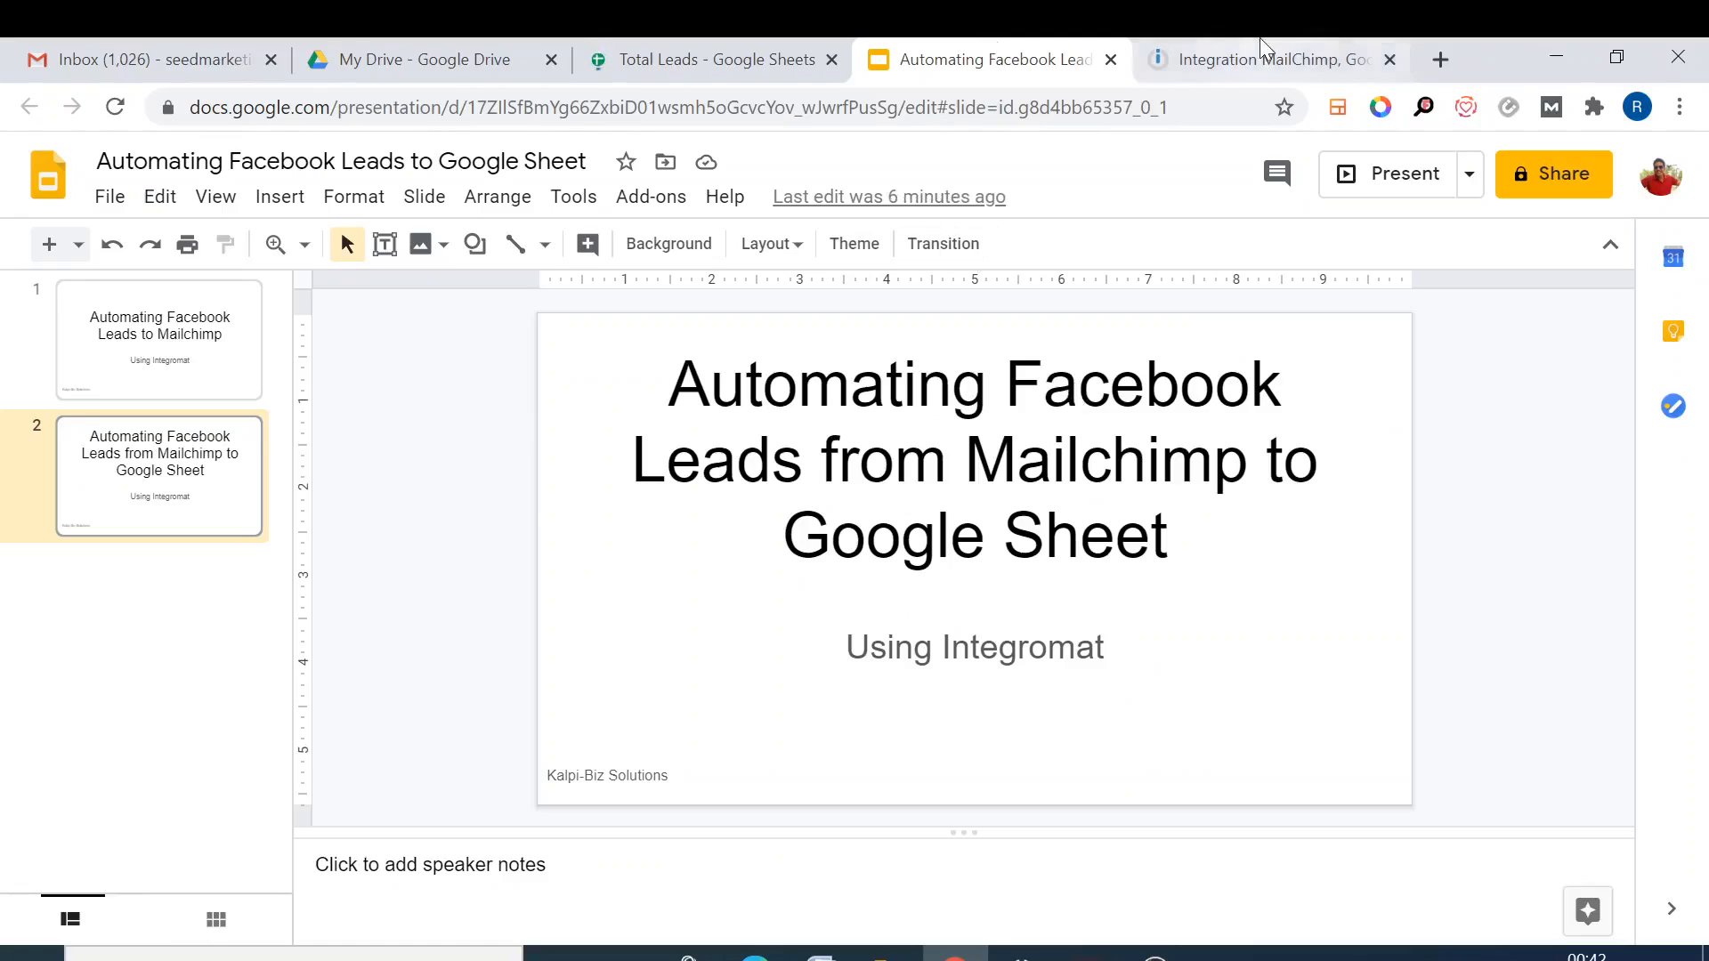
- Map Date created, Name/First Name, Mobile Number and Email address into sheet columns A–D
{"action": "left_click", "coordinate": [1270, 58]}
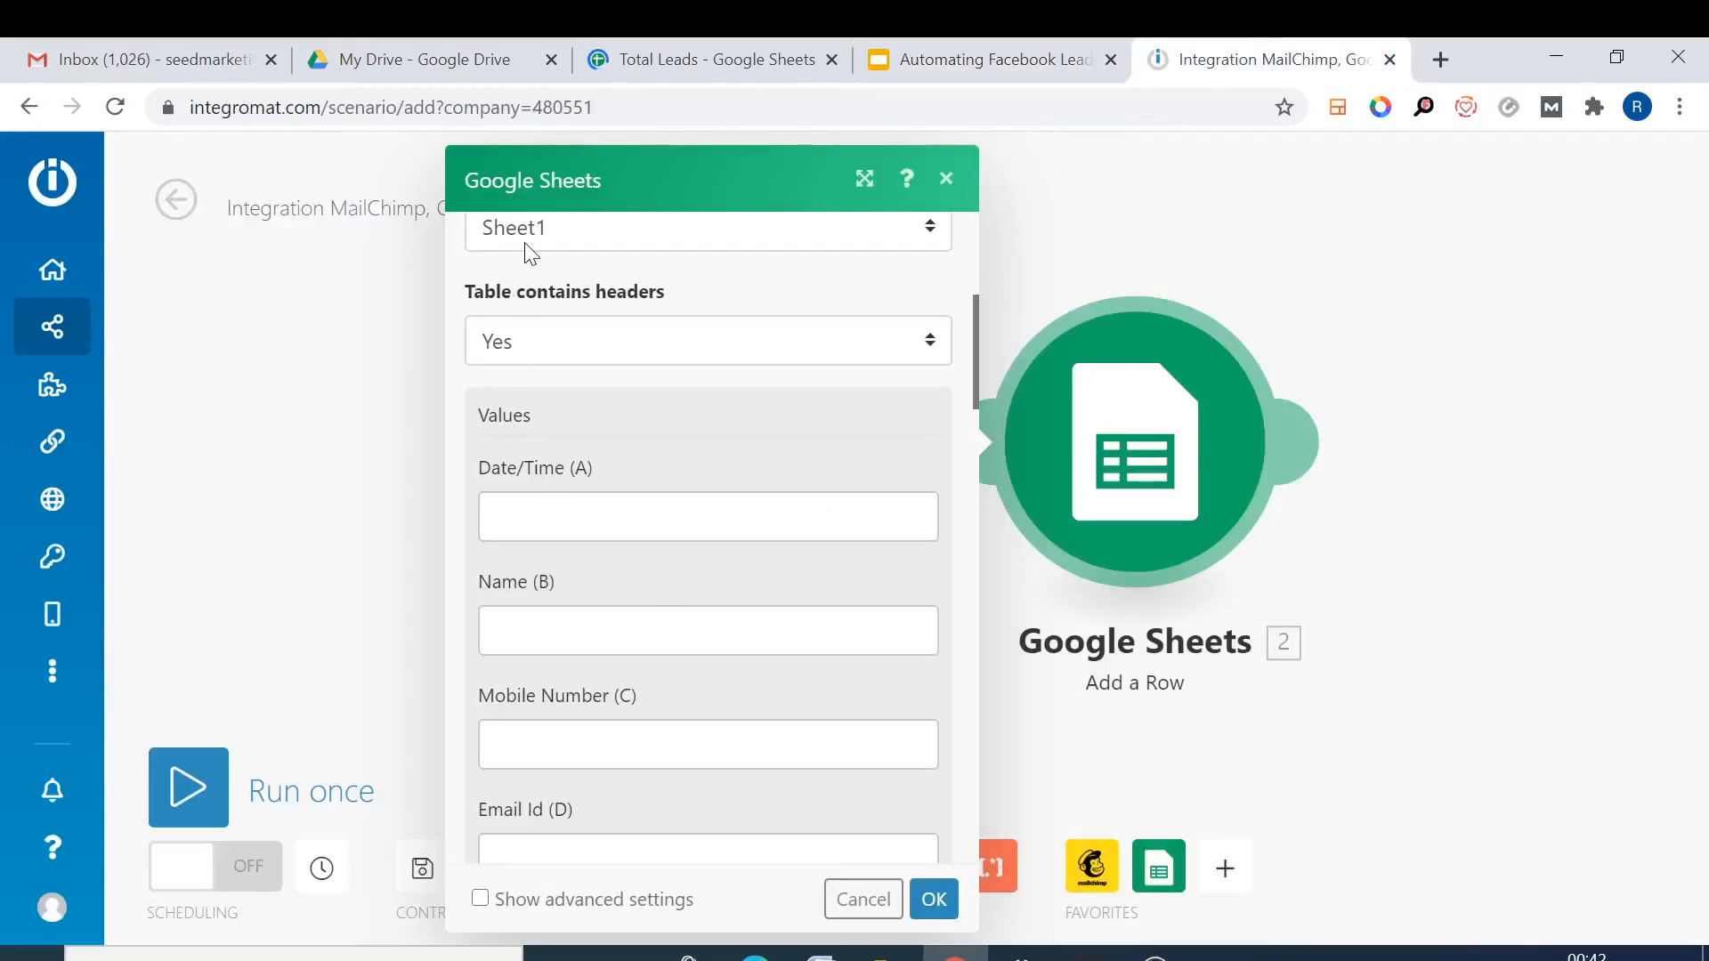
{"action": "mouse_move", "coordinate": [505, 378]}
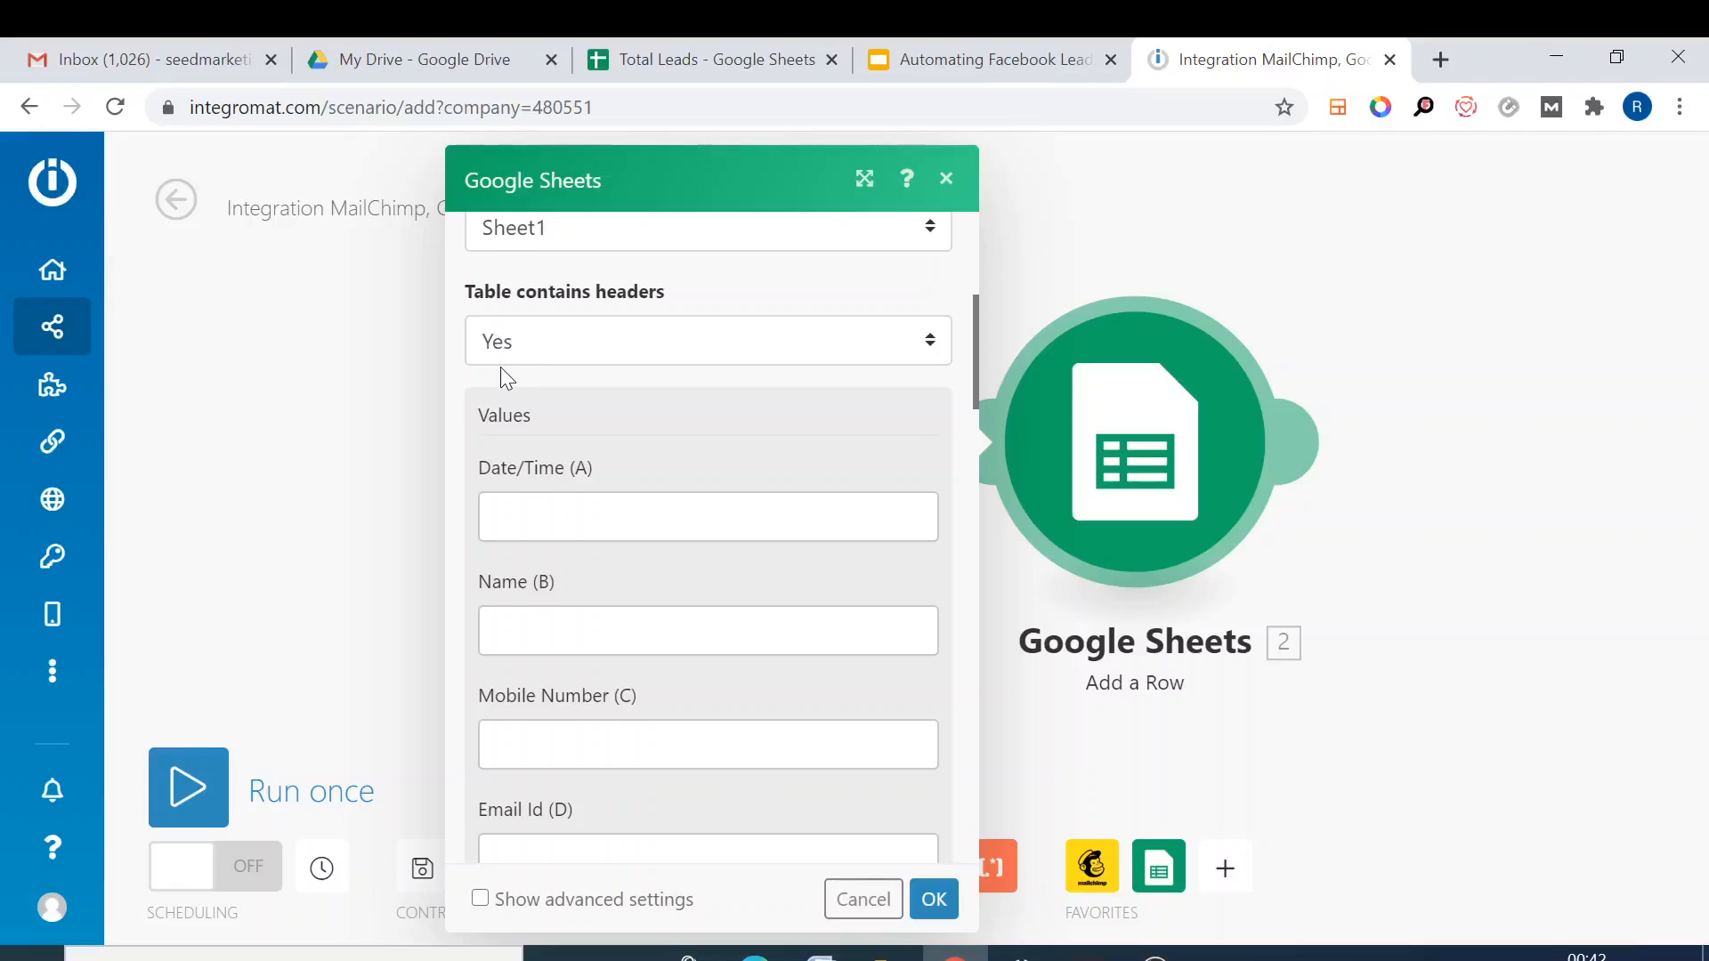
{"action": "left_click", "coordinate": [708, 516]}
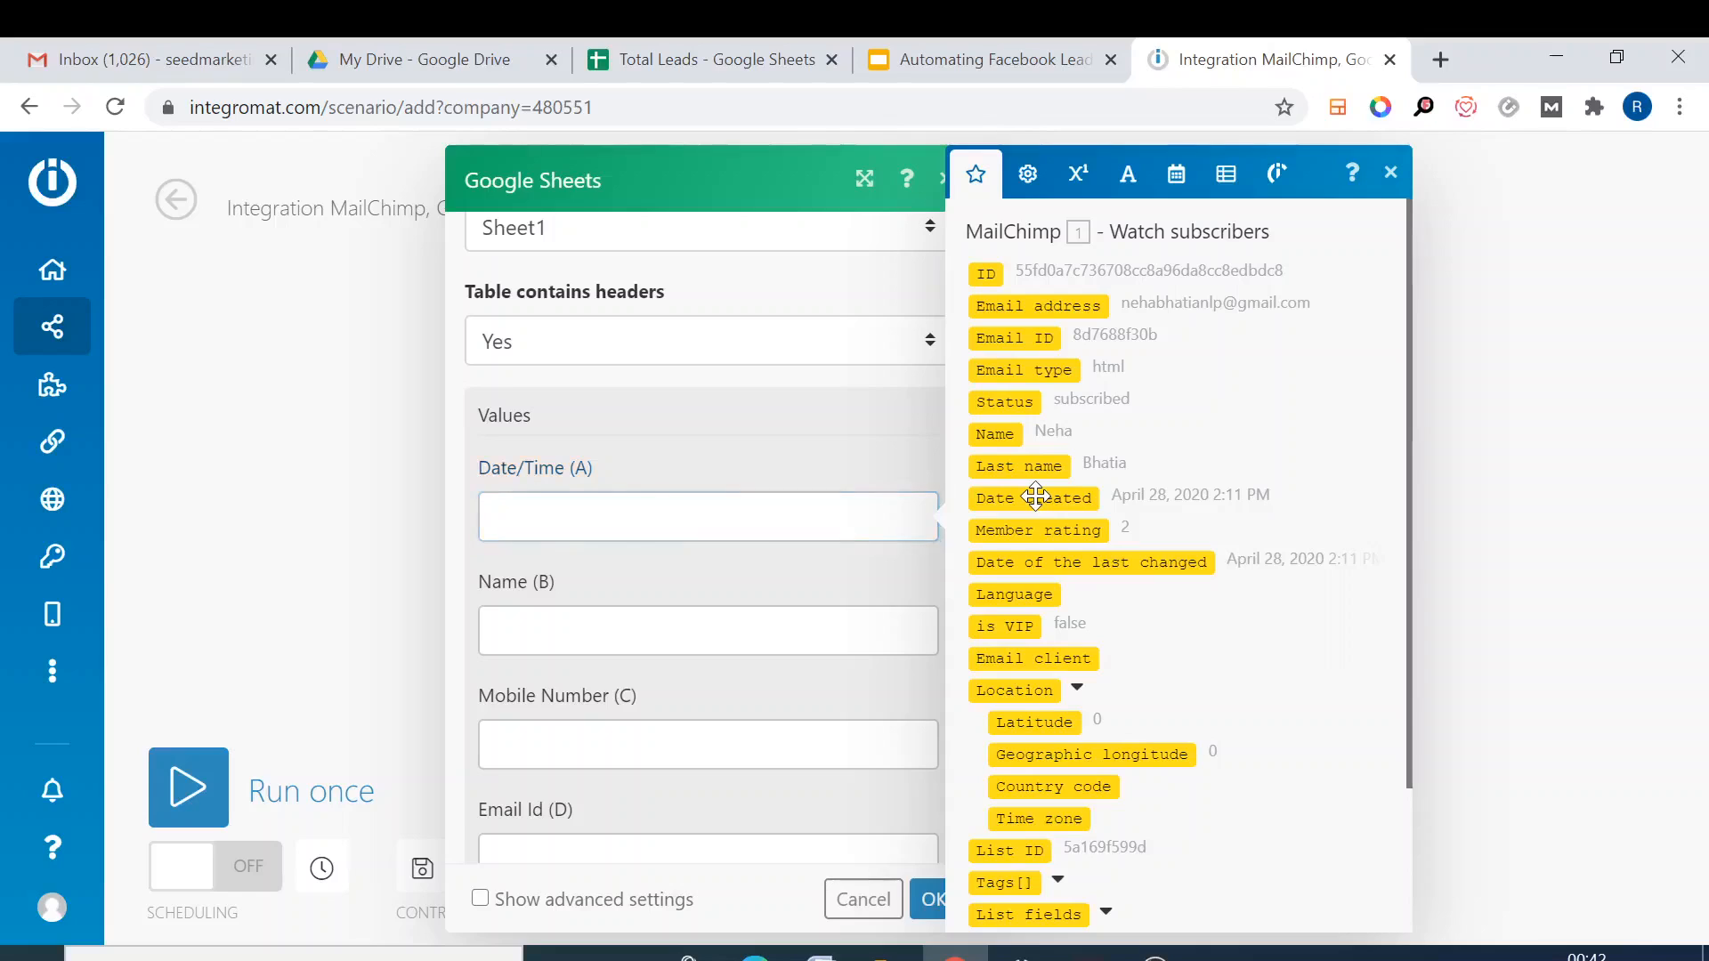
{"action": "left_click", "coordinate": [1033, 499]}
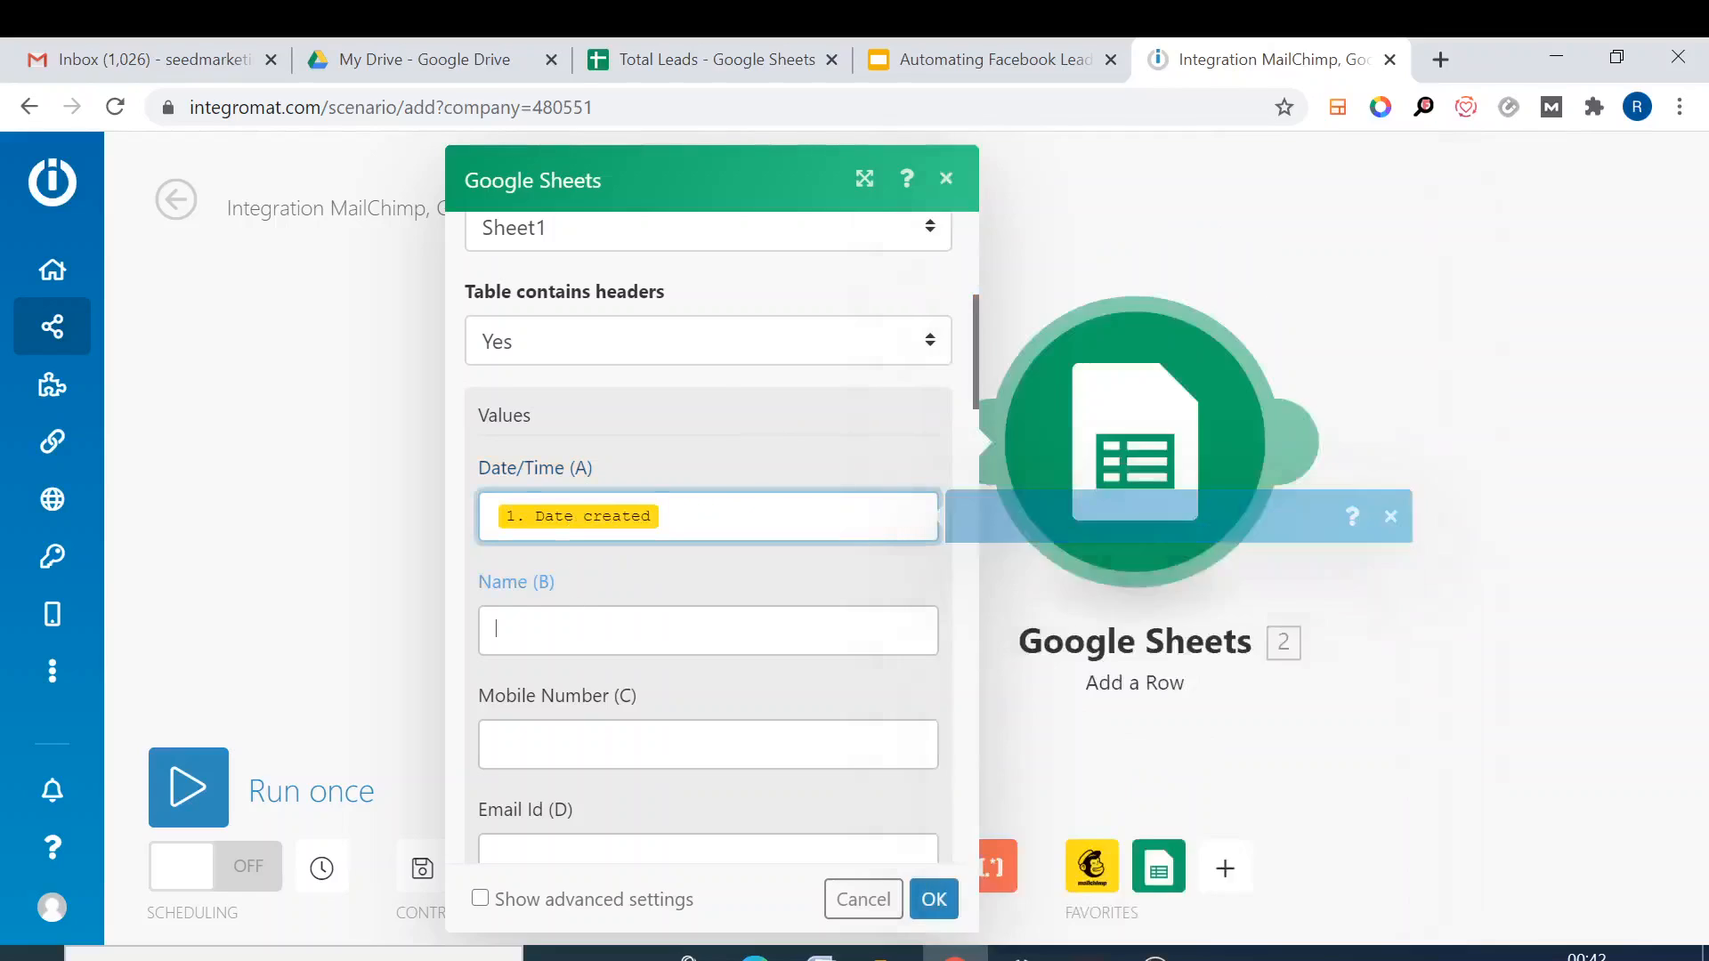
{"action": "left_click", "coordinate": [706, 630]}
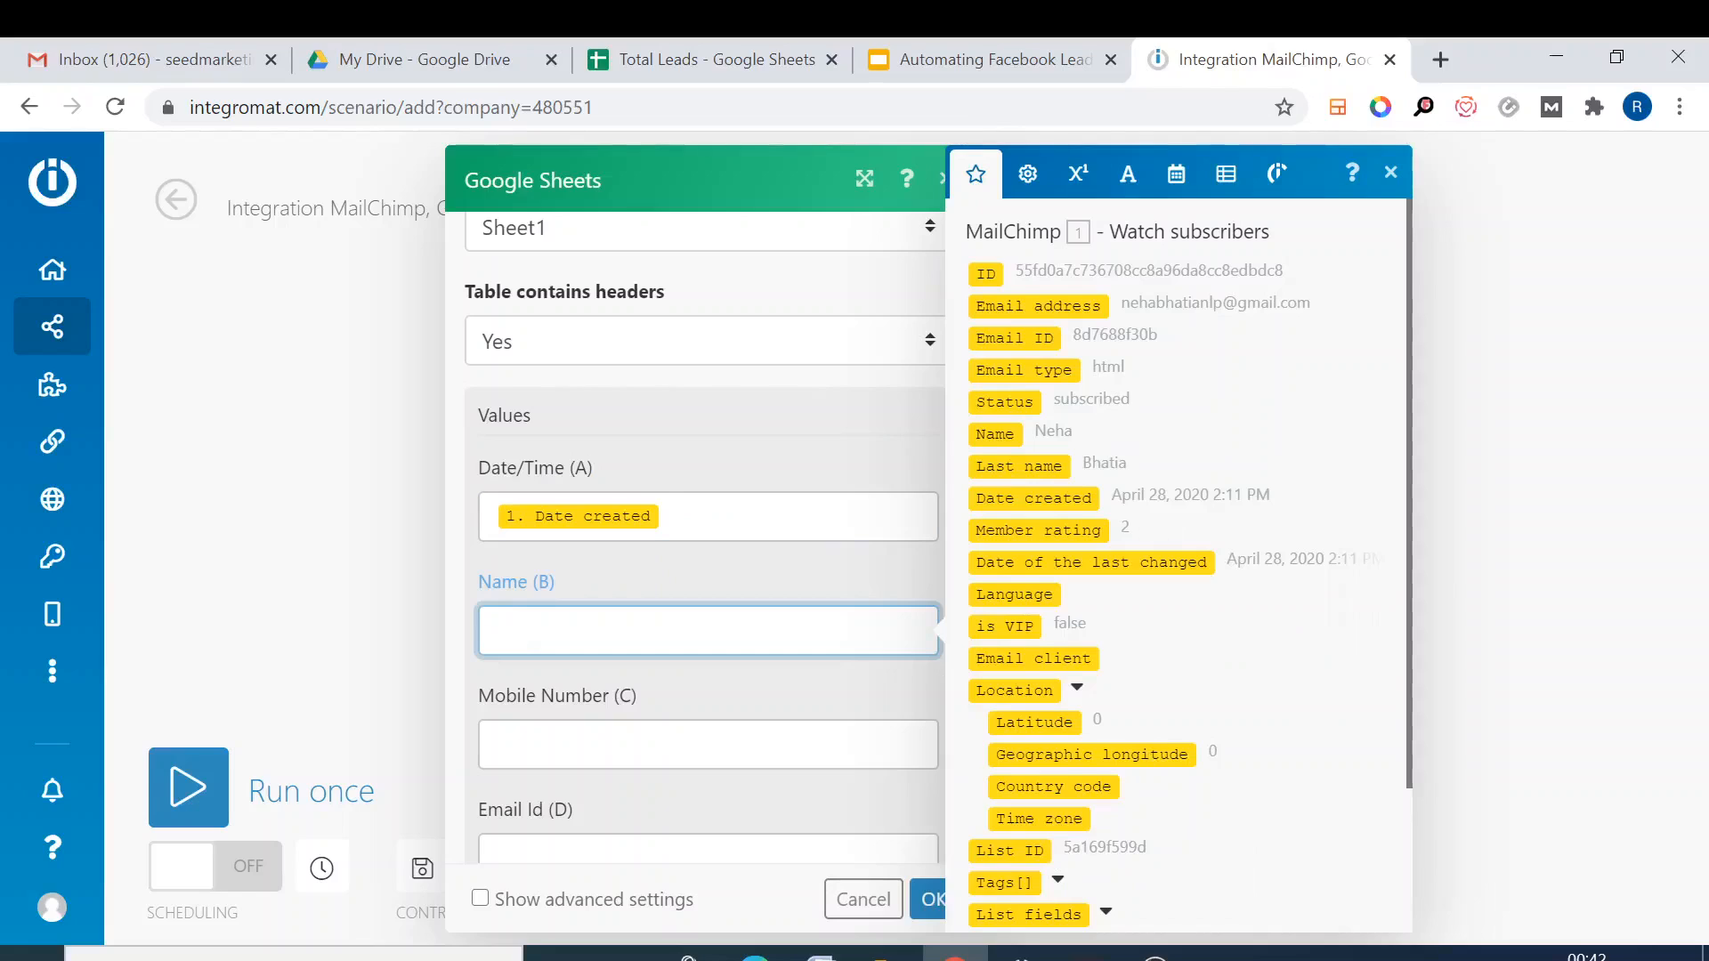
{"action": "mouse_move", "coordinate": [995, 433]}
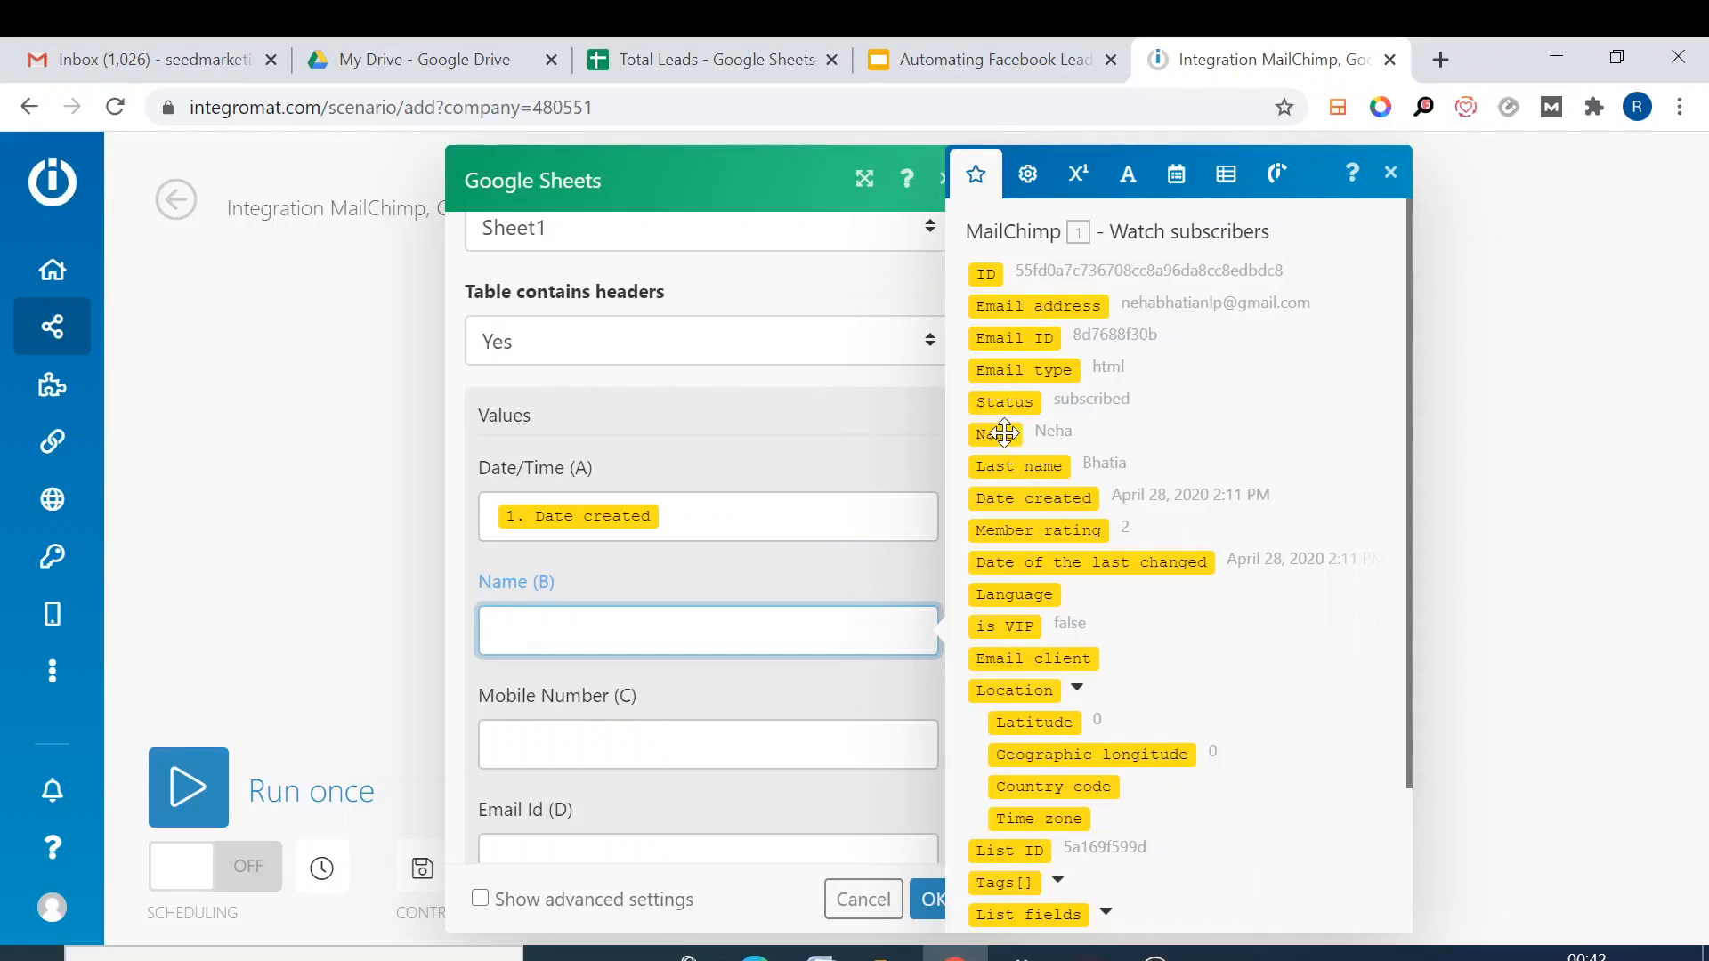
{"action": "left_click", "coordinate": [993, 431]}
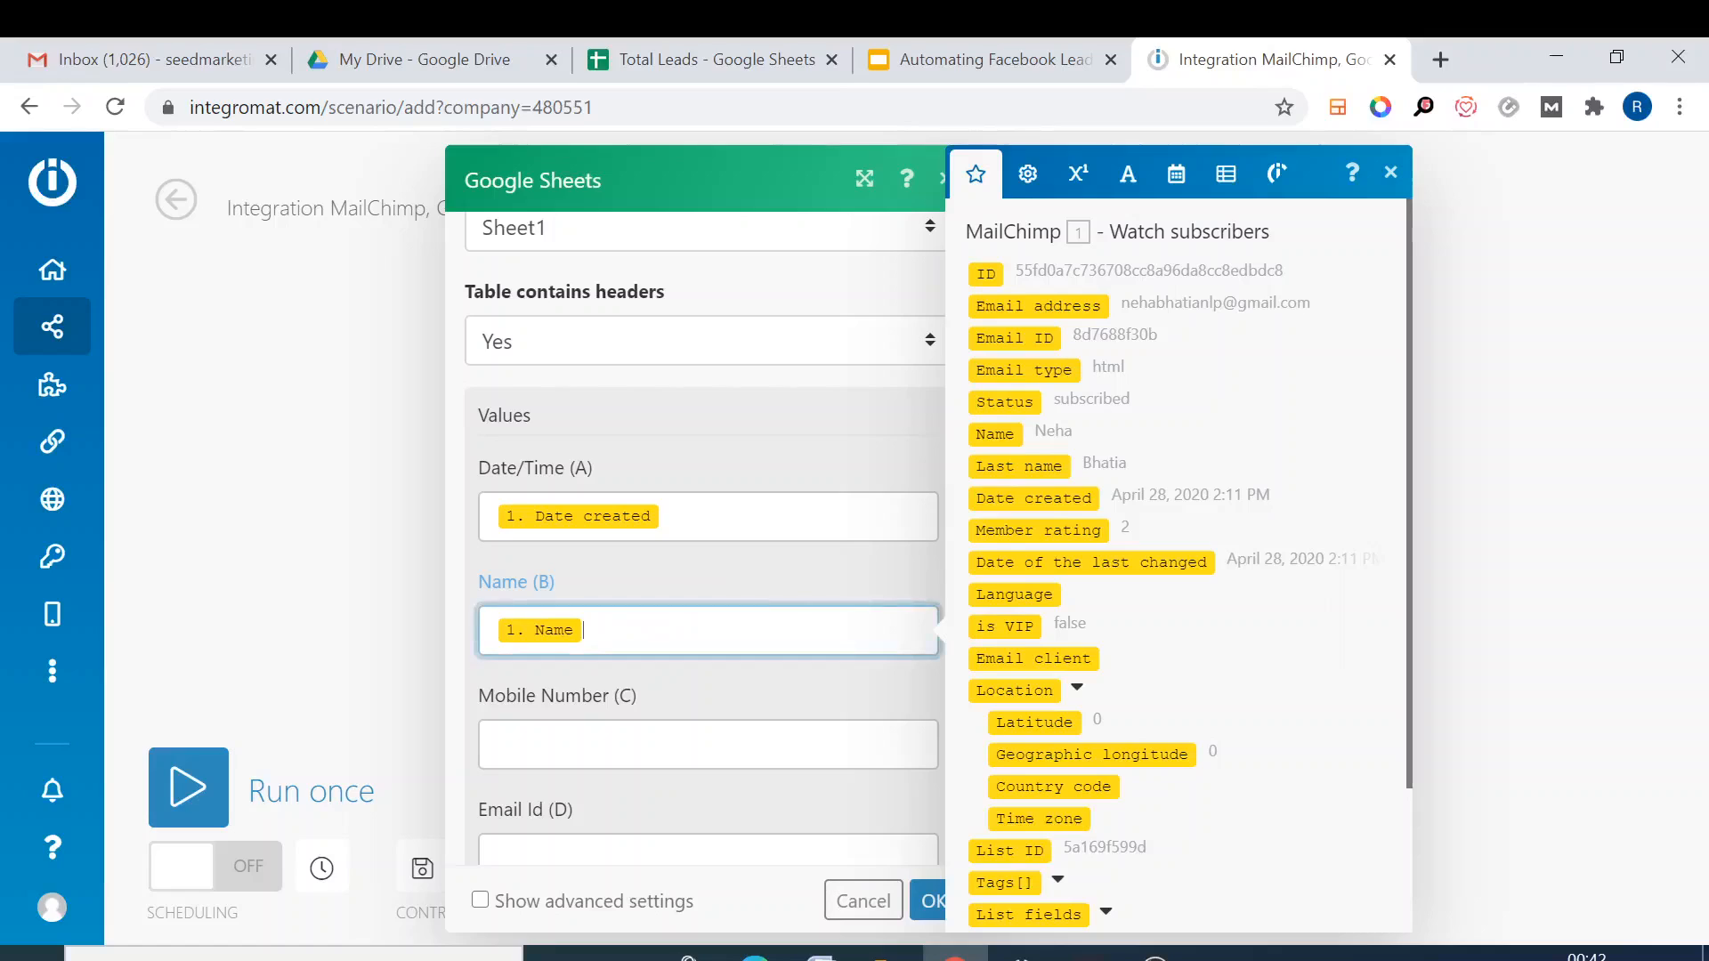
{"action": "mouse_move", "coordinate": [1017, 359]}
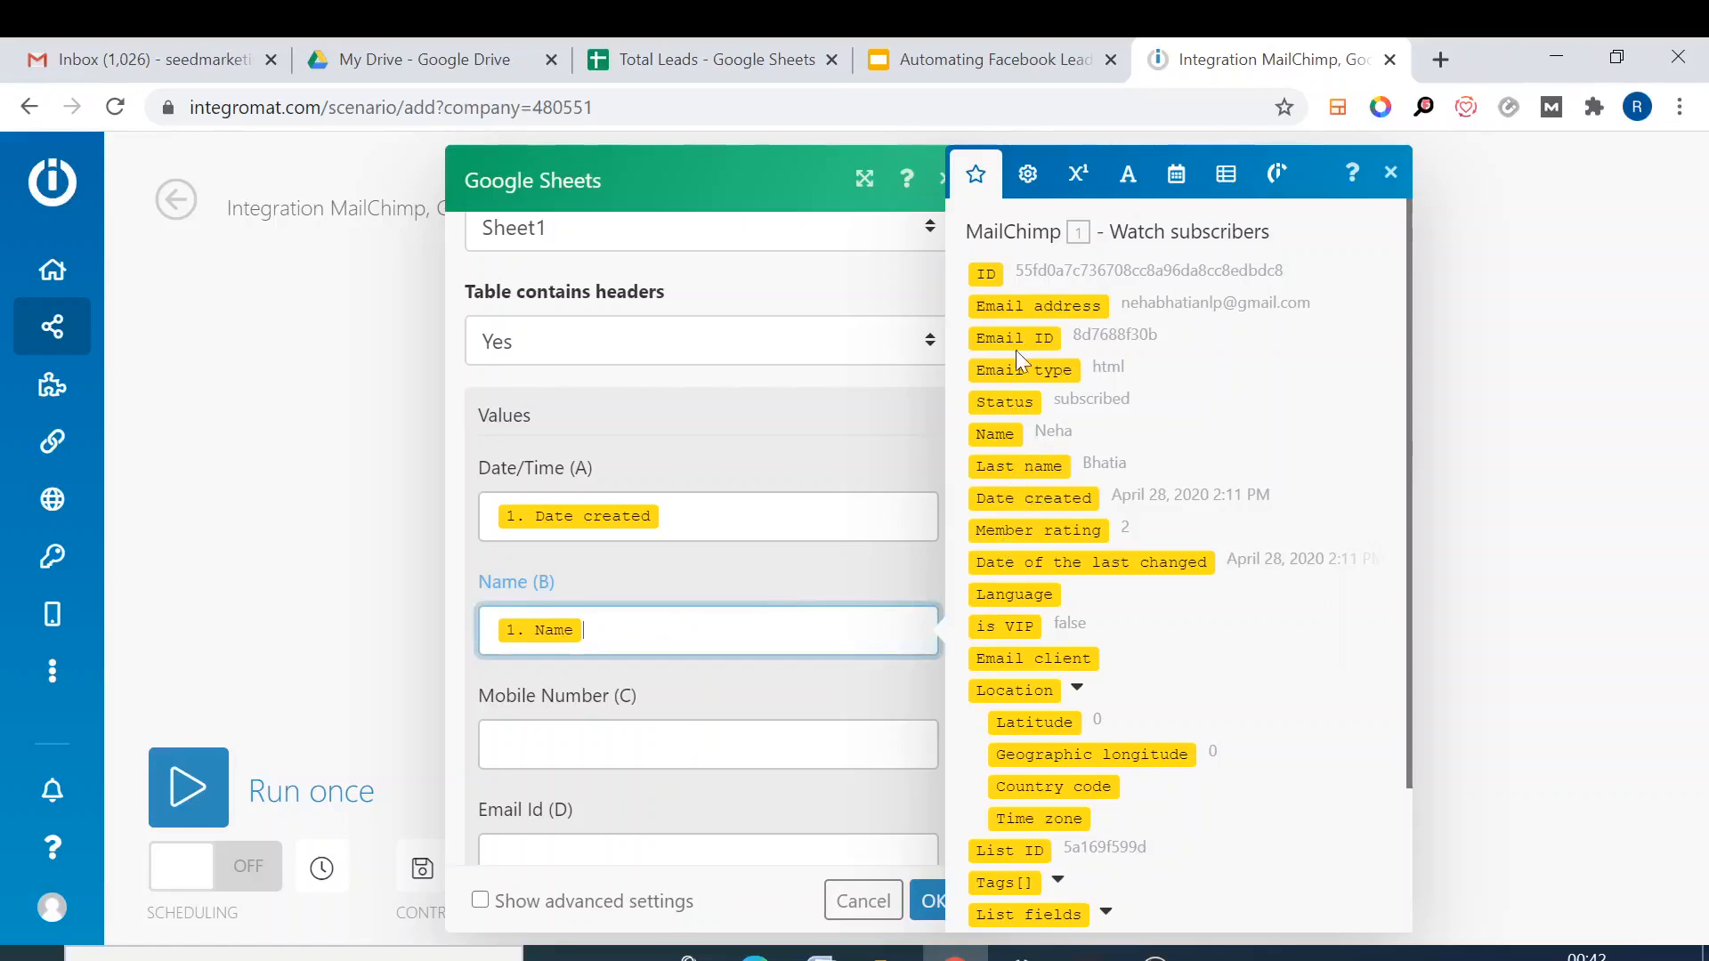
{"action": "mouse_move", "coordinate": [1400, 513]}
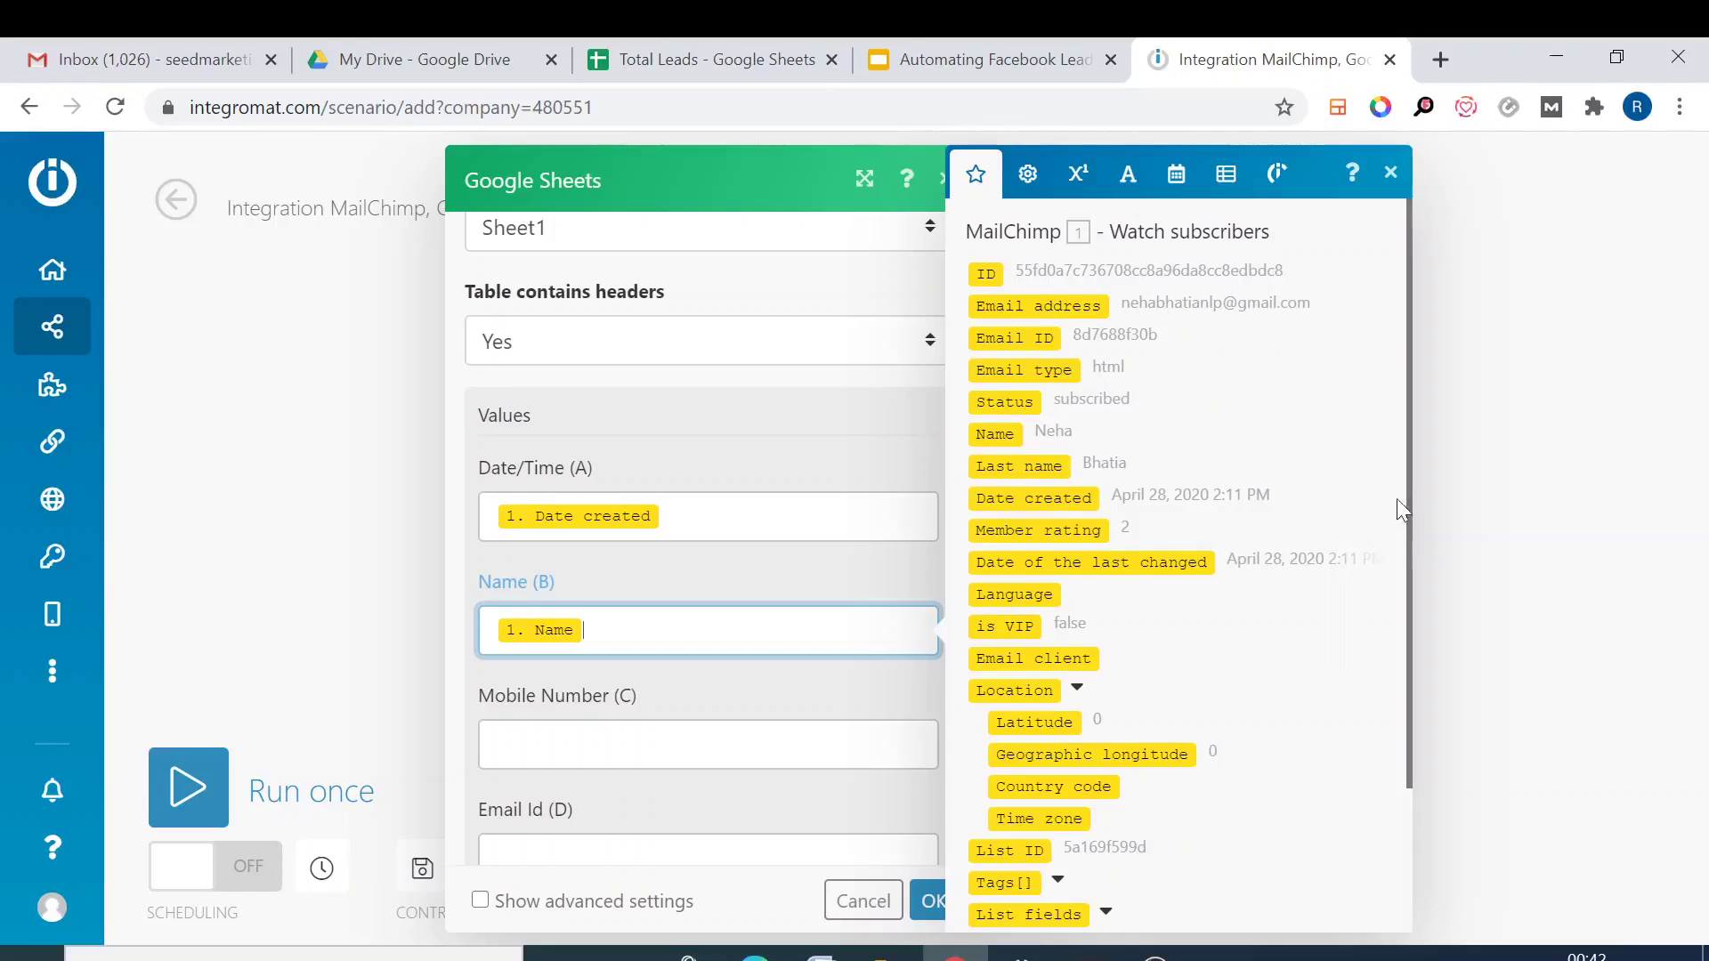
{"action": "mouse_move", "coordinate": [1418, 549]}
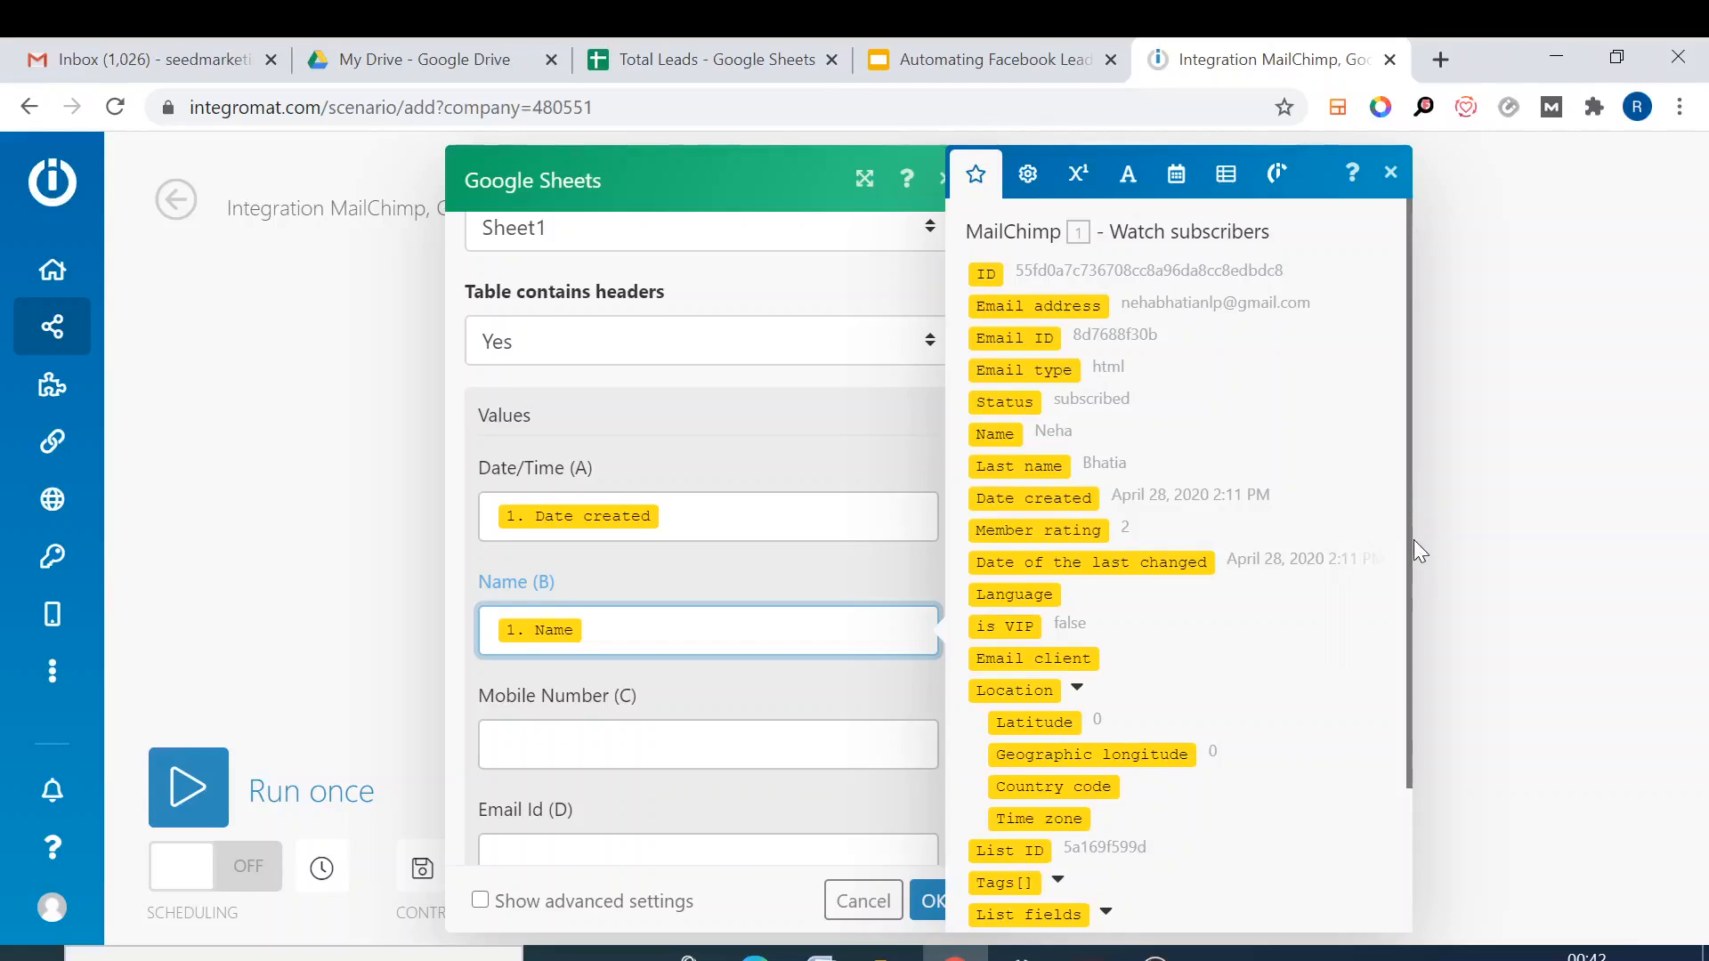
{"action": "scroll", "scroll_direction": "down", "scroll_amount": 3}
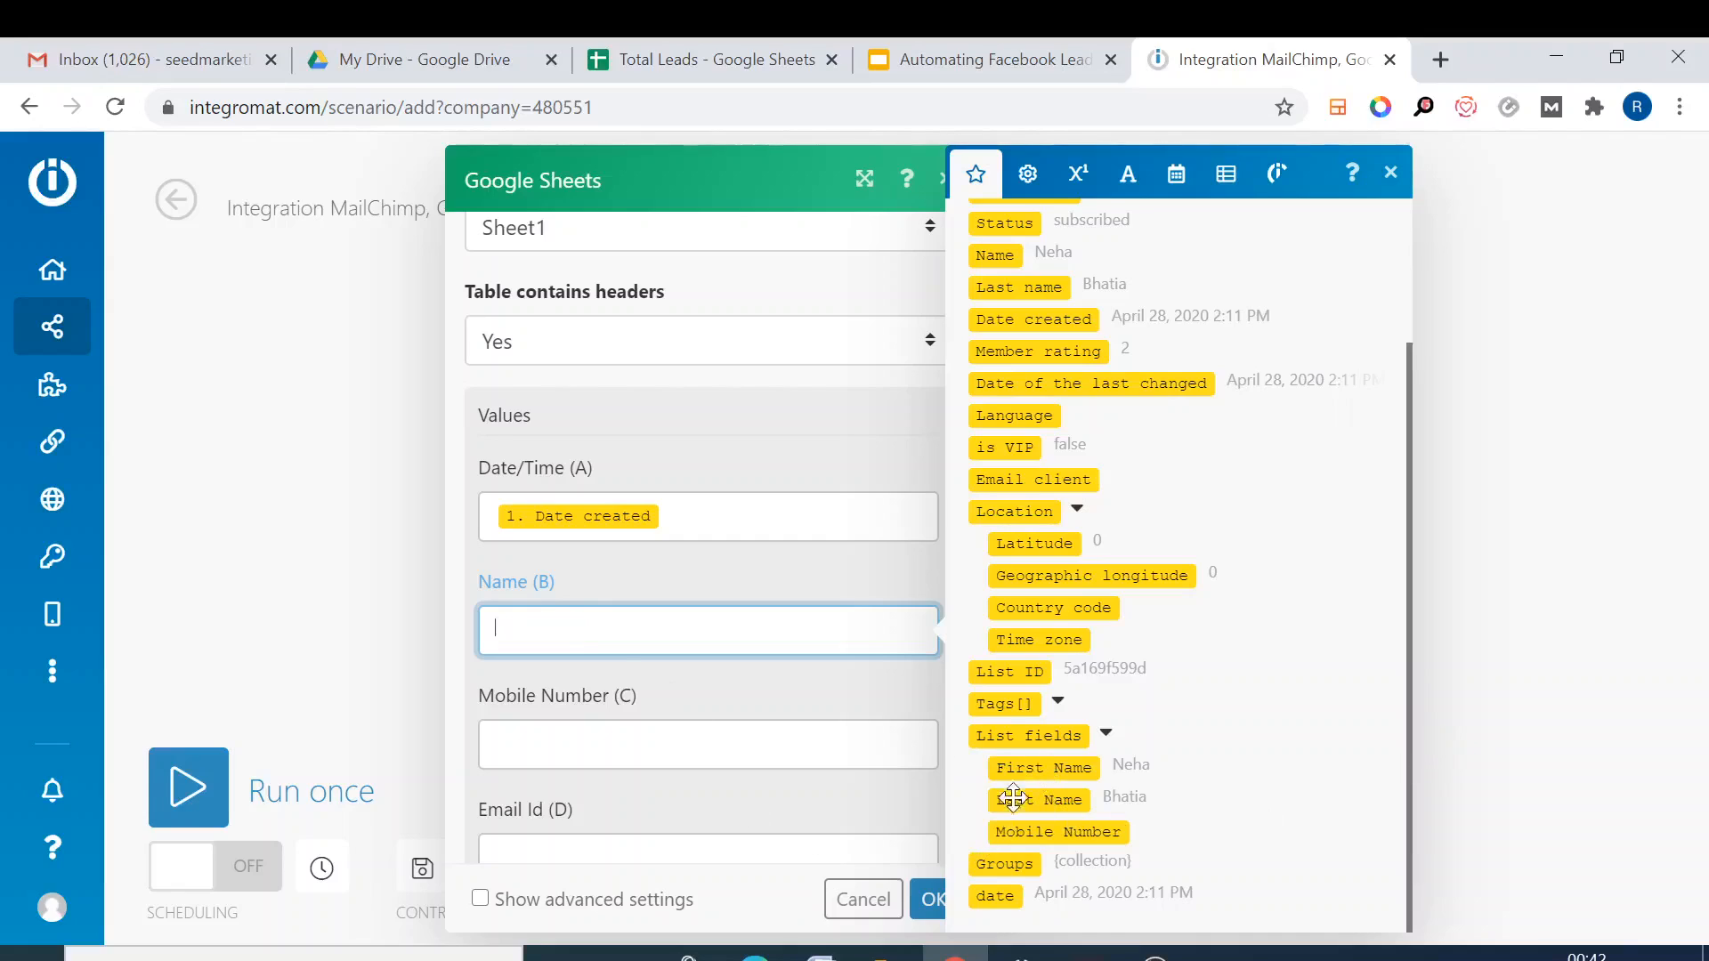
{"action": "left_click", "coordinate": [1043, 768]}
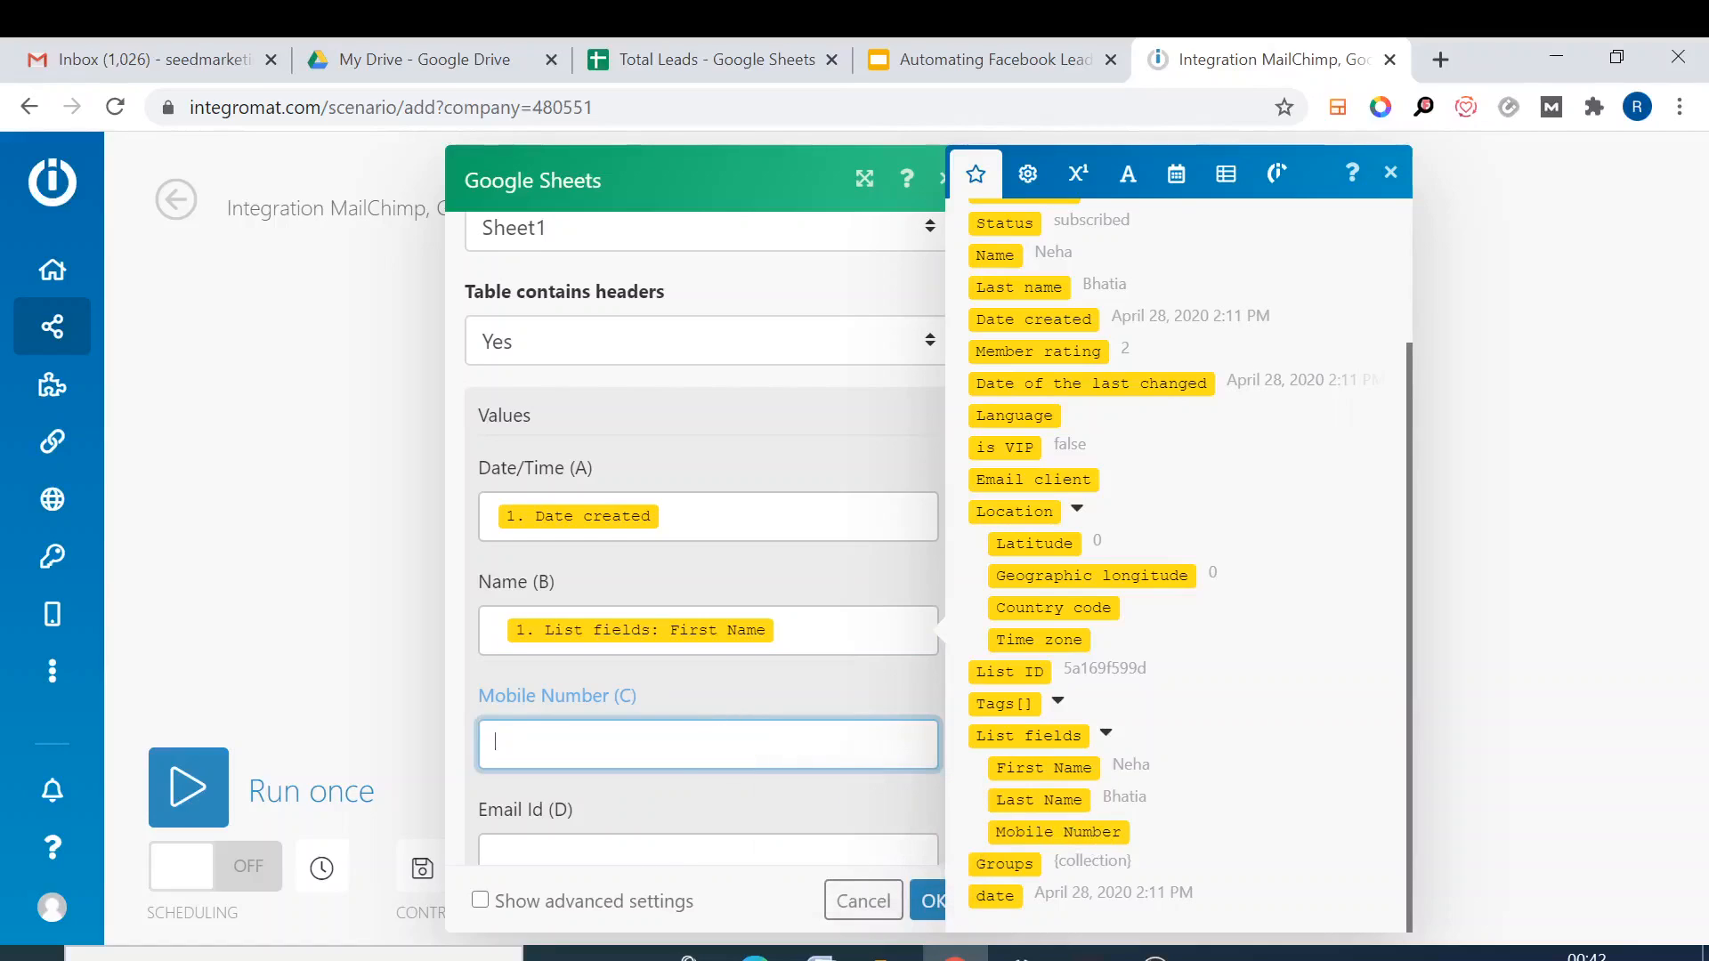
{"action": "mouse_move", "coordinate": [1057, 831]}
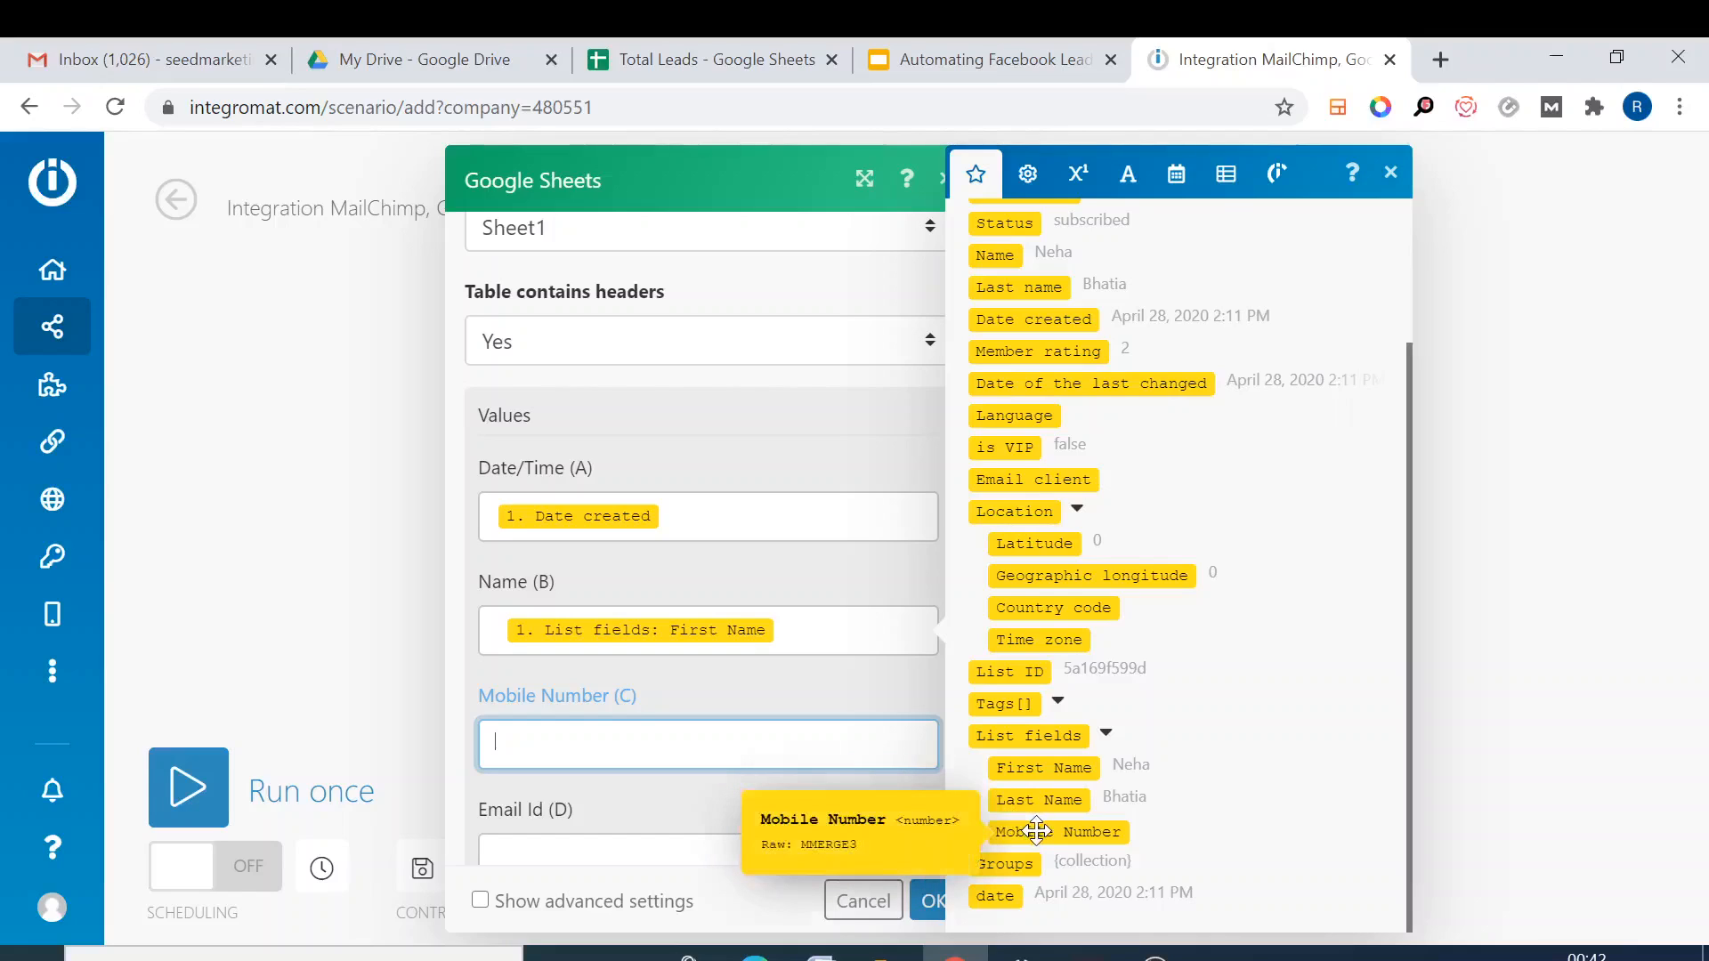
{"action": "left_click", "coordinate": [1057, 831]}
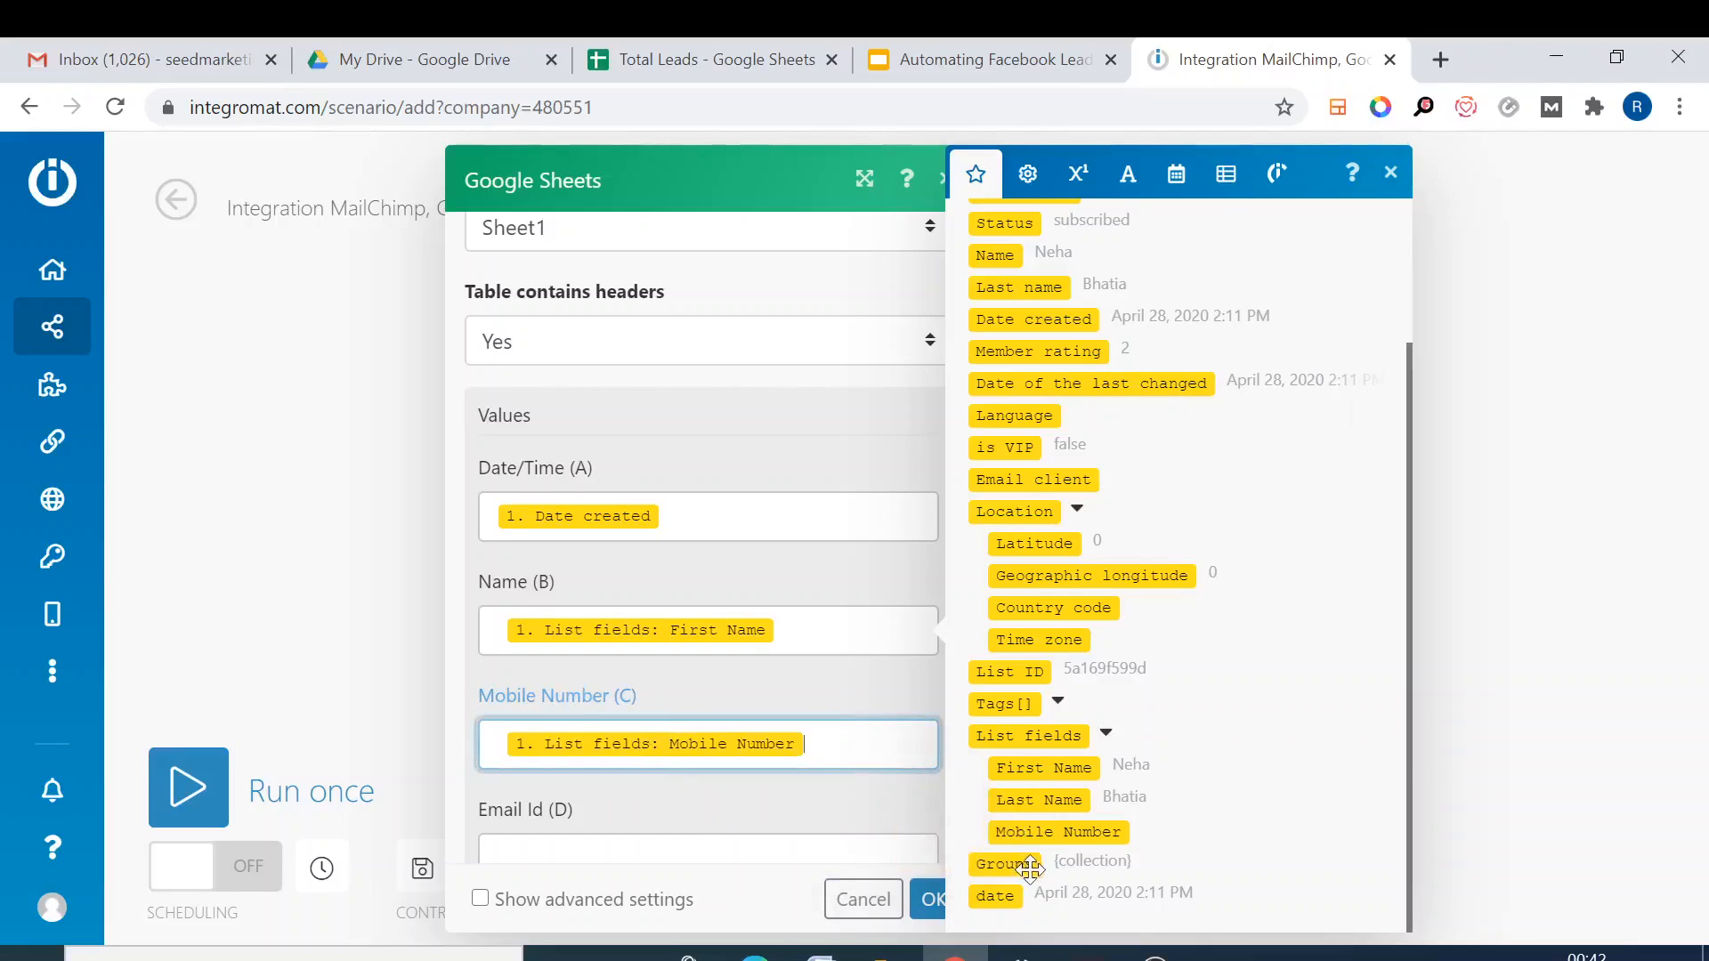
{"action": "mouse_move", "coordinate": [1063, 278]}
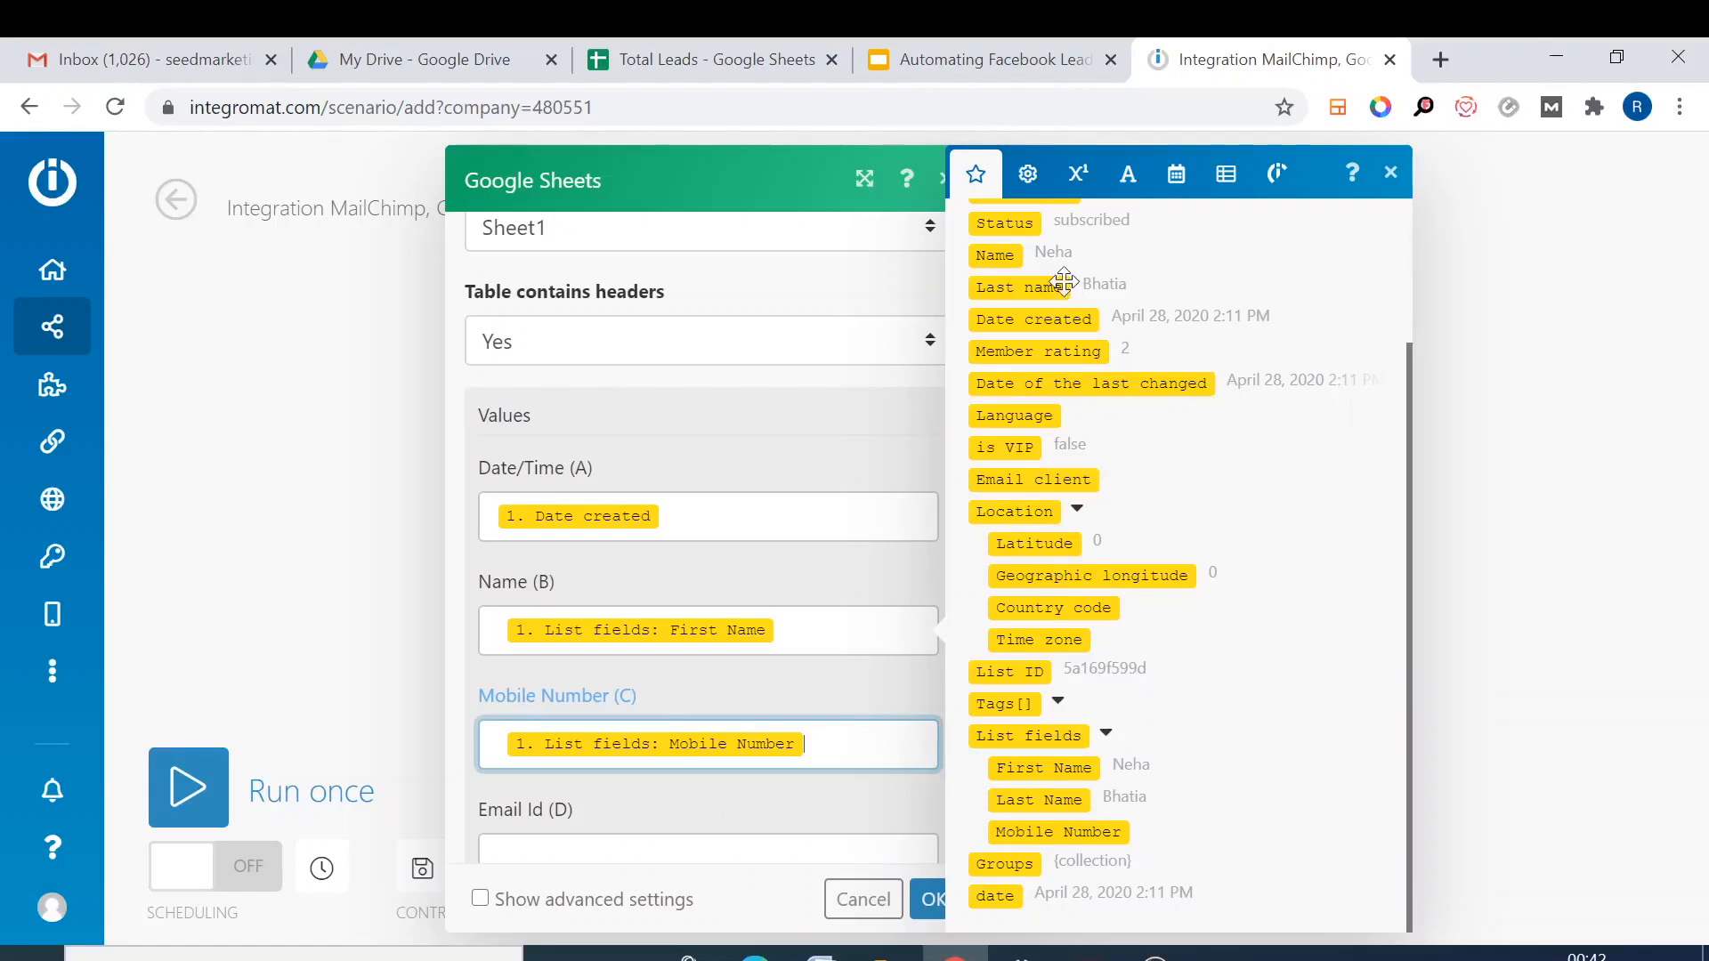
{"action": "mouse_move", "coordinate": [737, 585]}
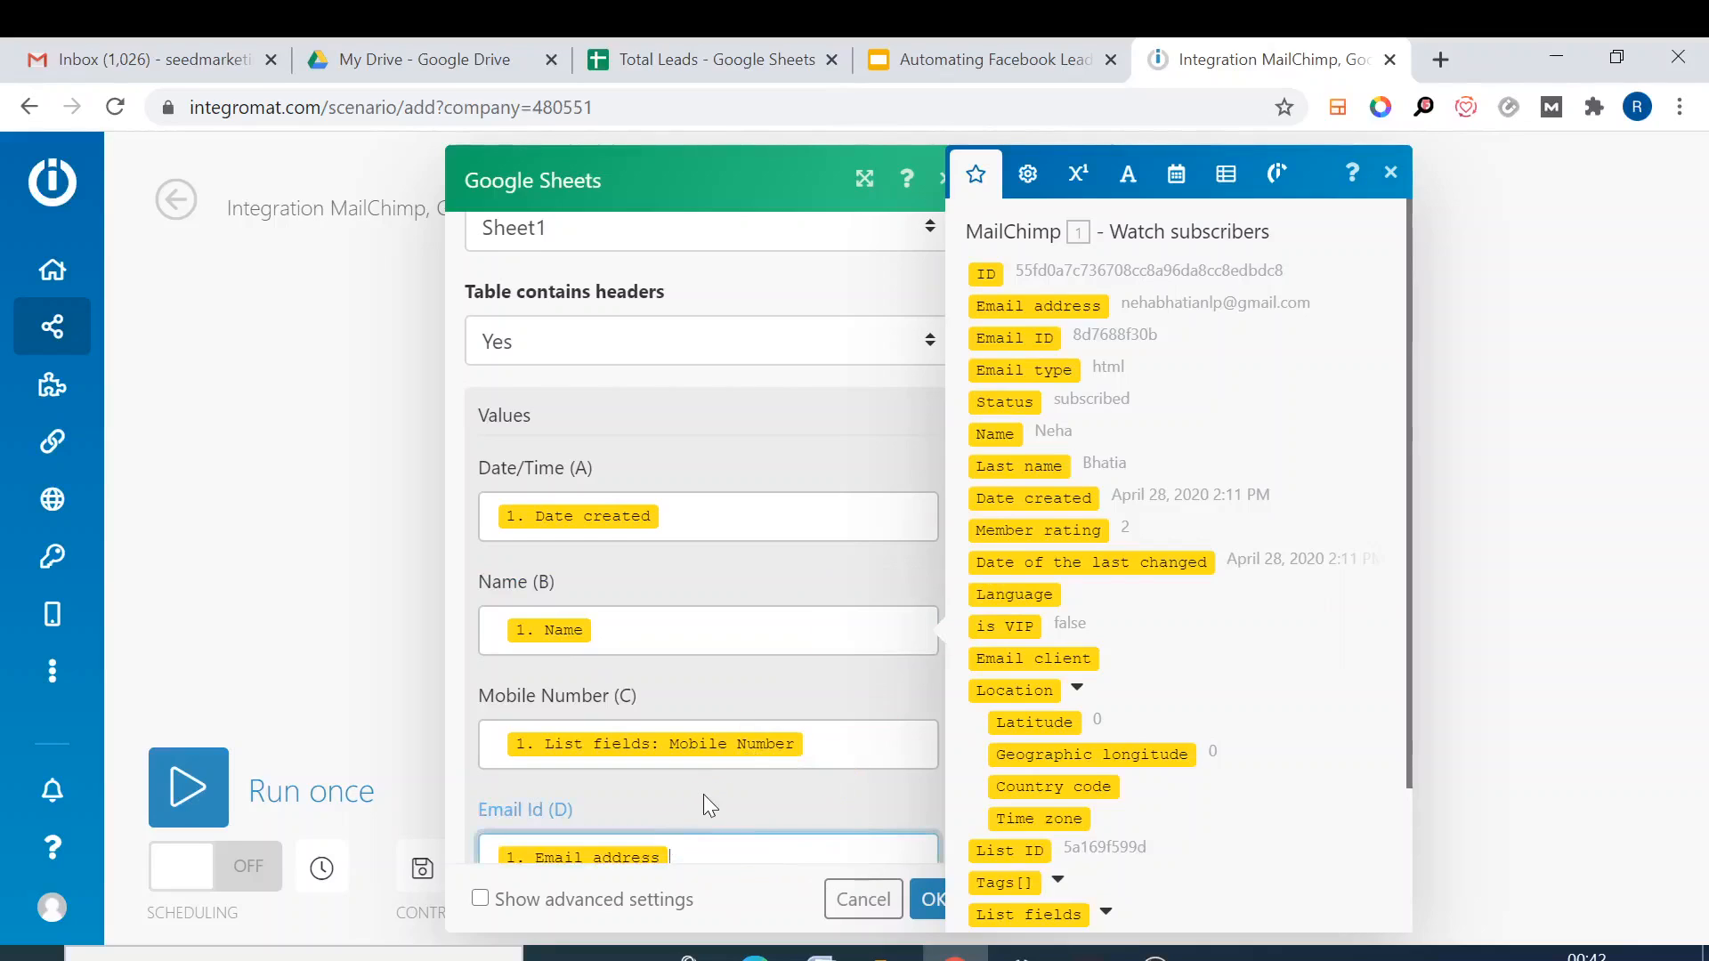
{"action": "scroll", "scroll_direction": "down", "scroll_amount": 3}
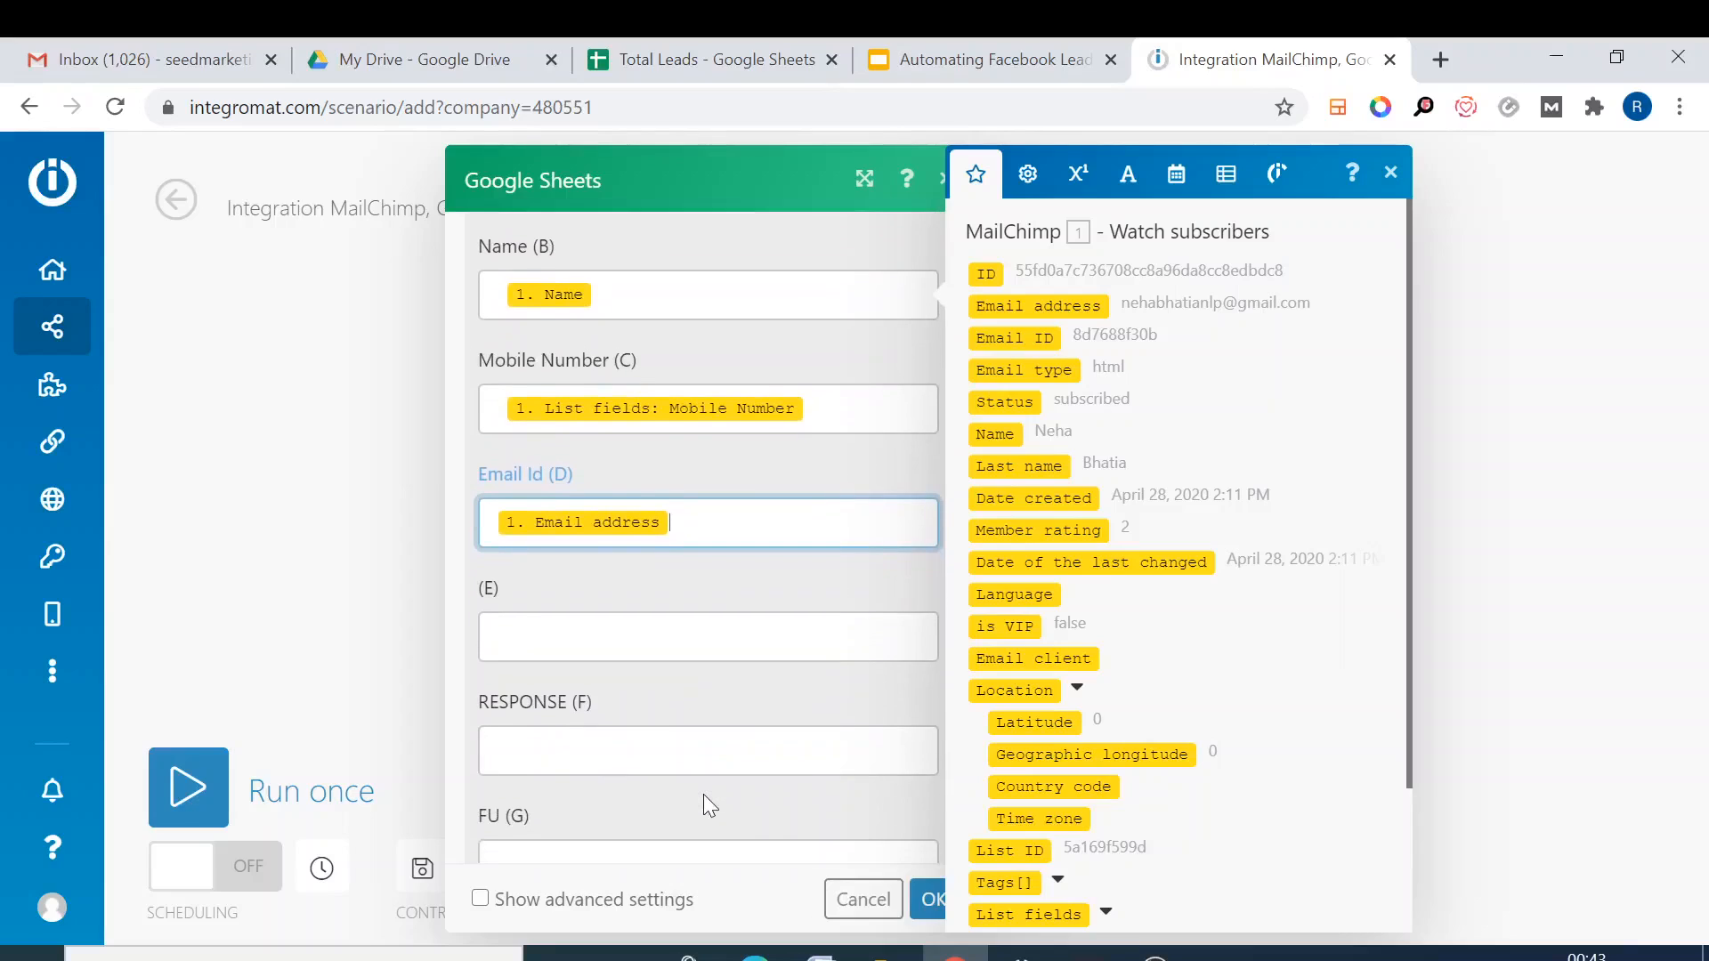
{"action": "scroll", "scroll_direction": "down", "scroll_amount": 3}
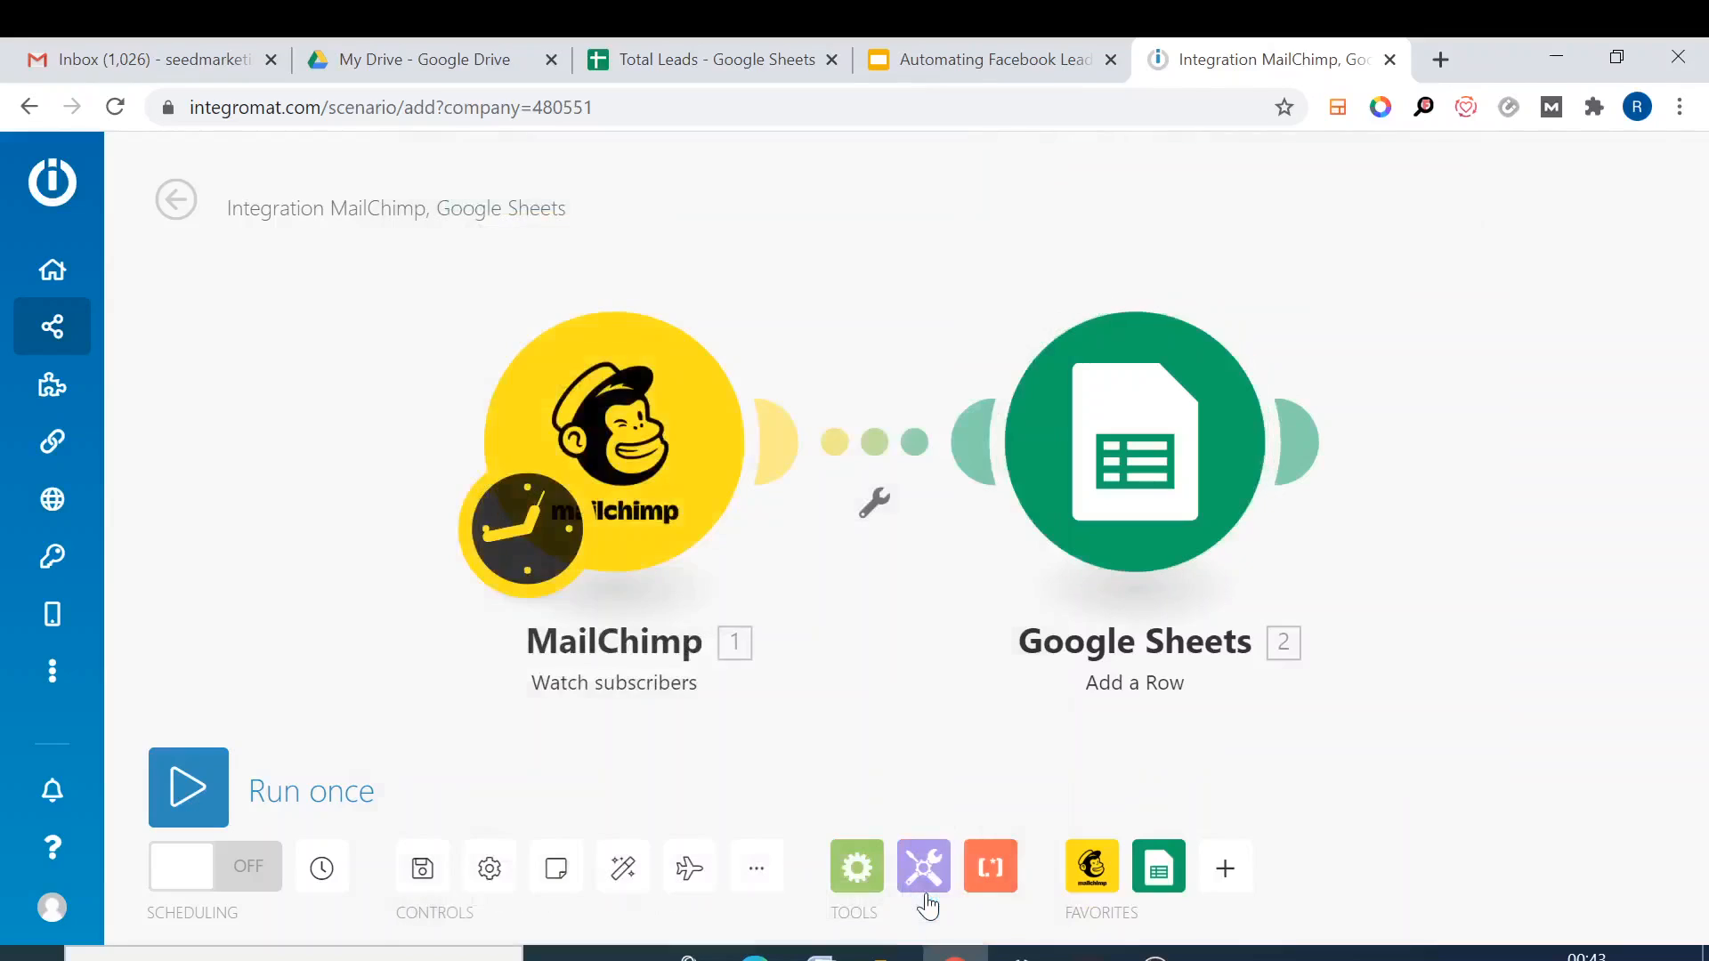
{"action": "mouse_move", "coordinate": [708, 514]}
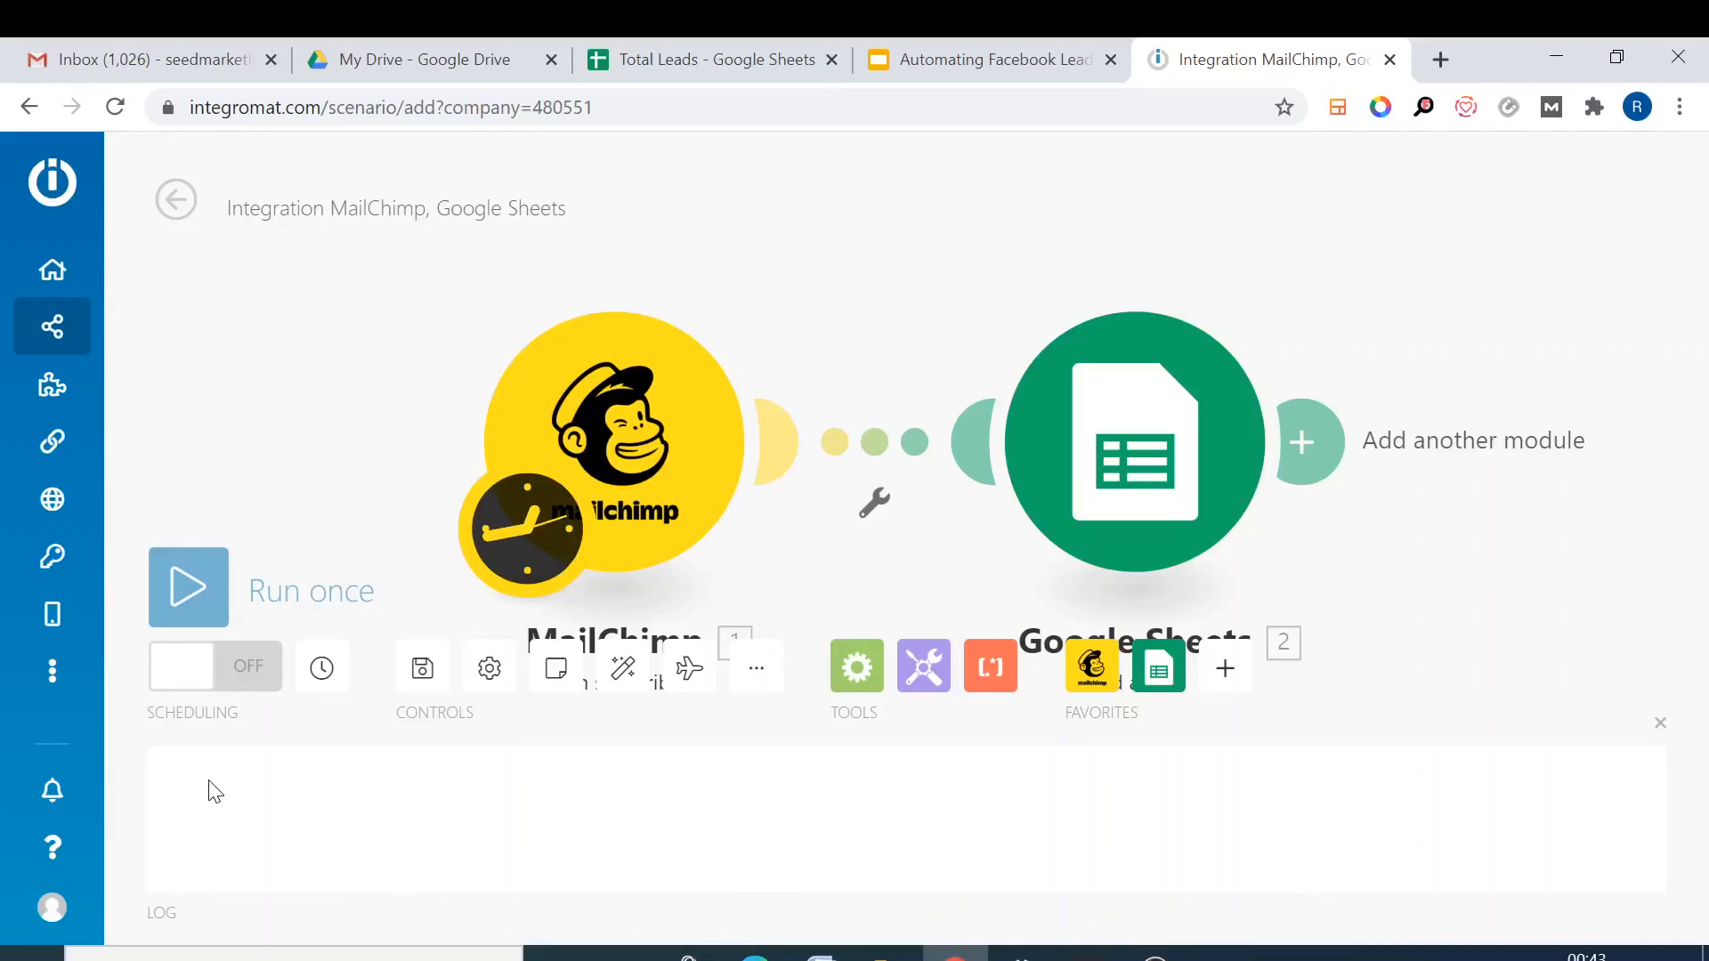
- Test-run the scenario once and turn on its automatic scheduling
{"action": "left_click", "coordinate": [188, 586]}
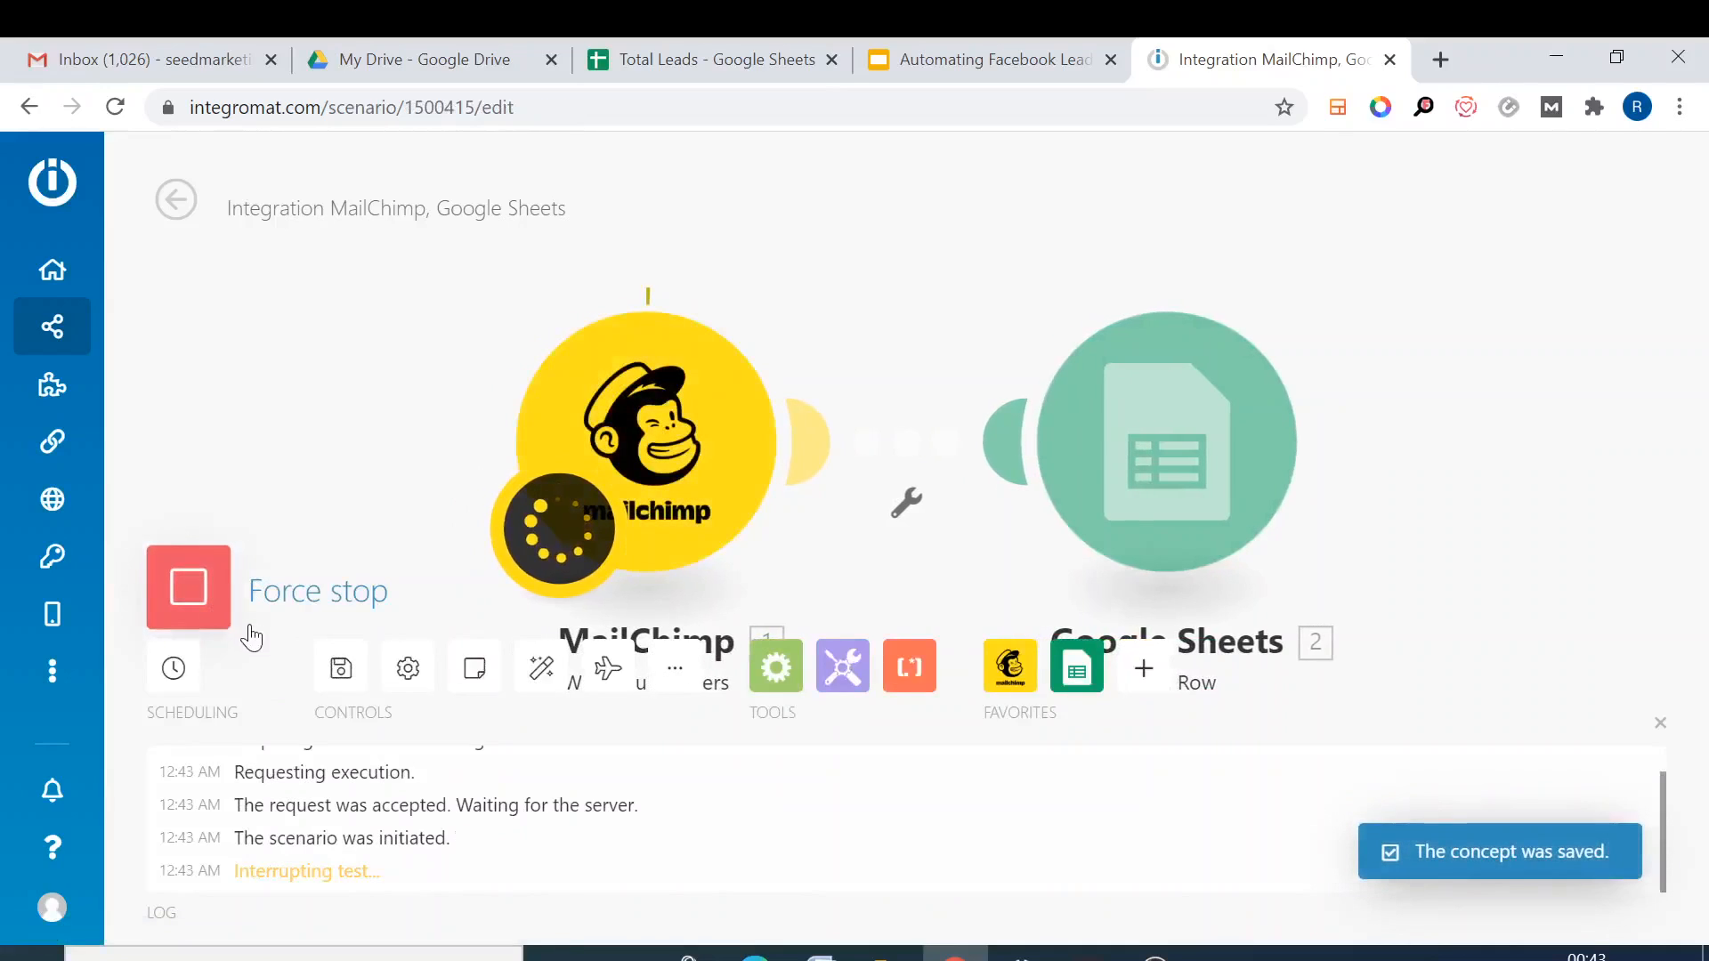
{"action": "left_click", "coordinate": [172, 667]}
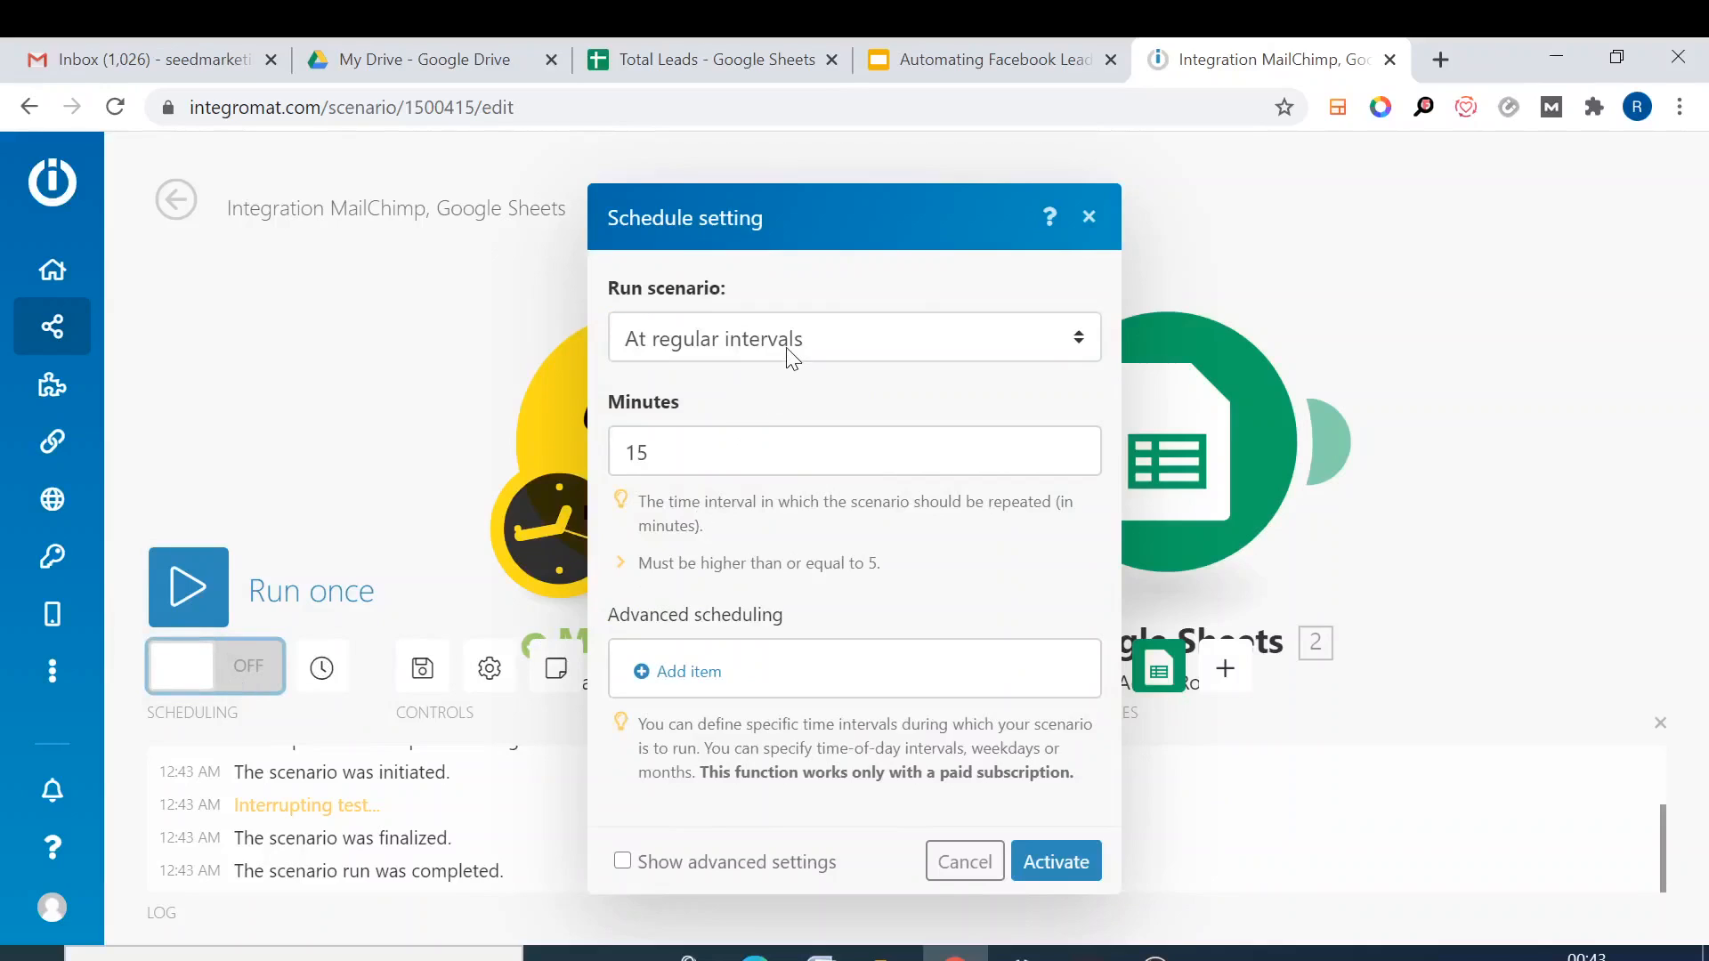
- Change the schedule interval from 15 to 5 minutes and activate it
{"action": "left_click", "coordinate": [853, 451]}
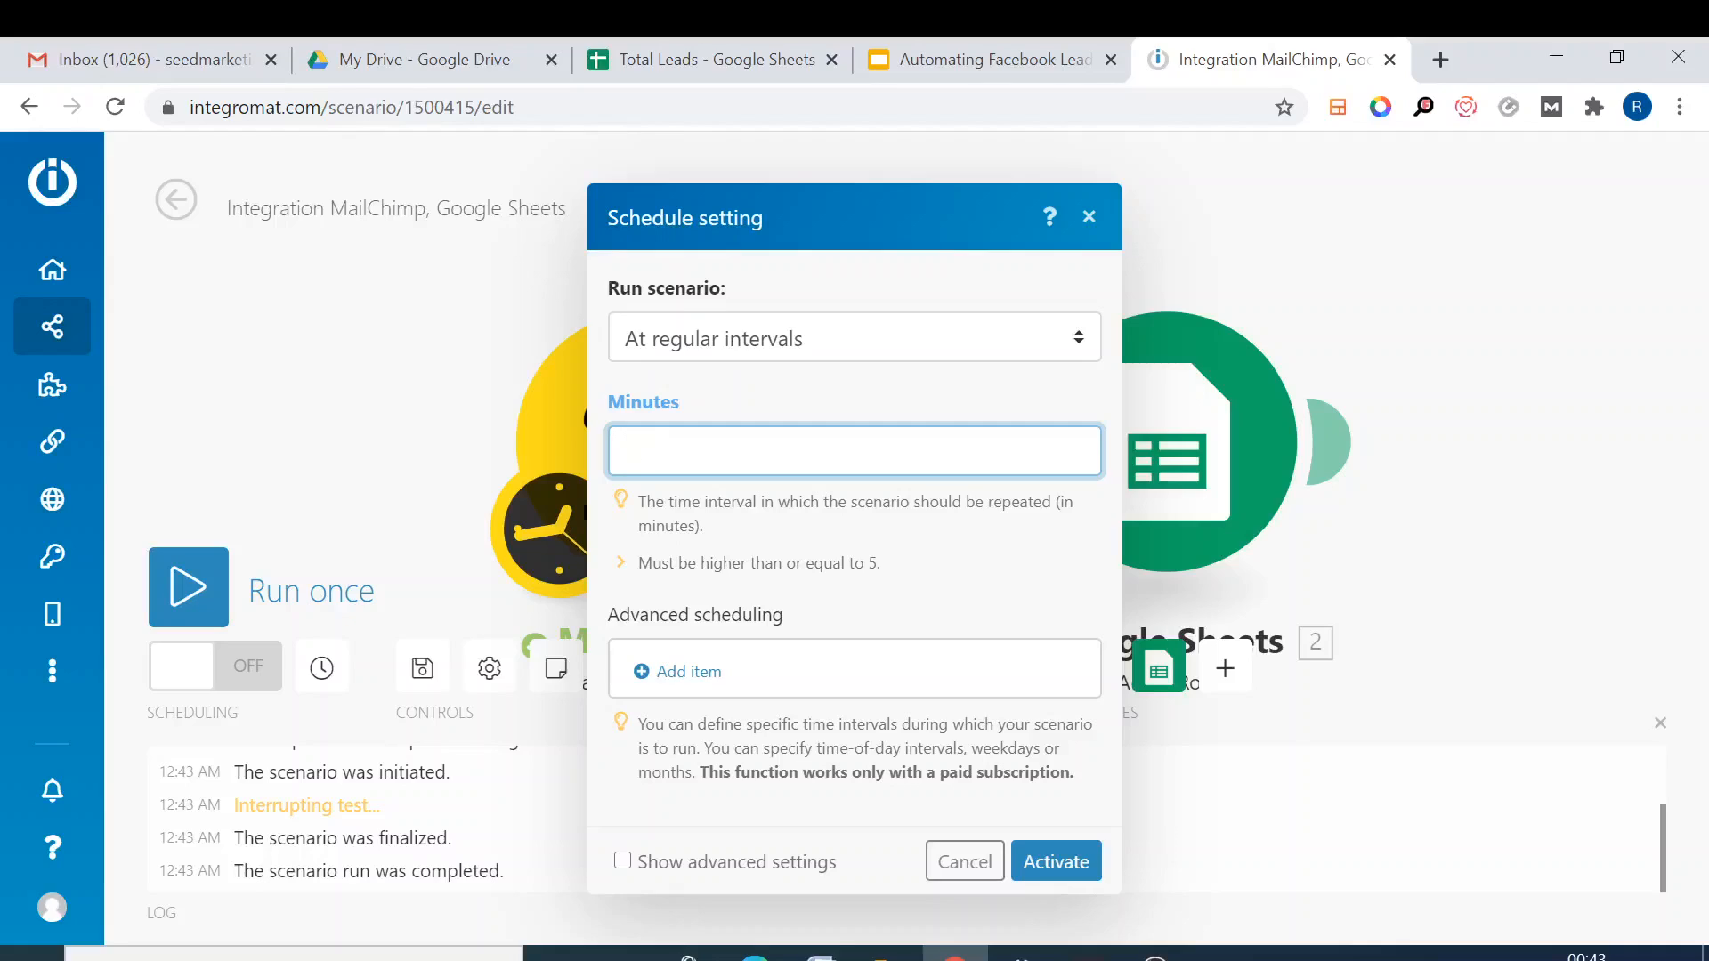
{"action": "type", "text": "5"}
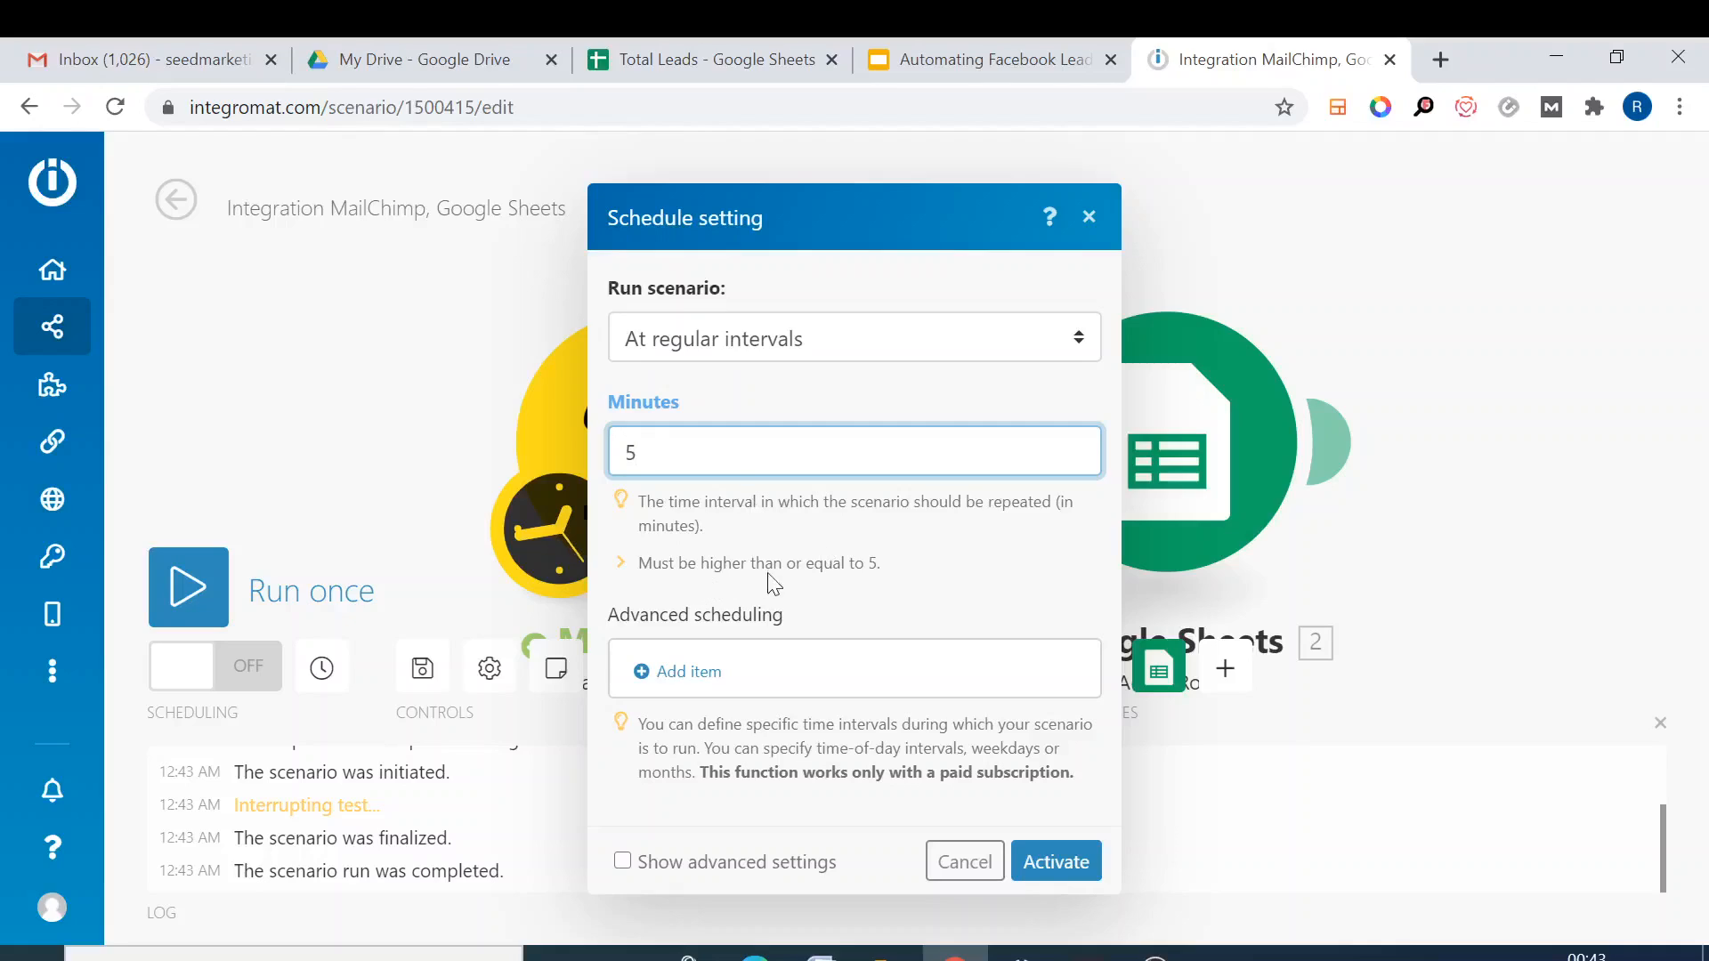
{"action": "mouse_move", "coordinate": [812, 612]}
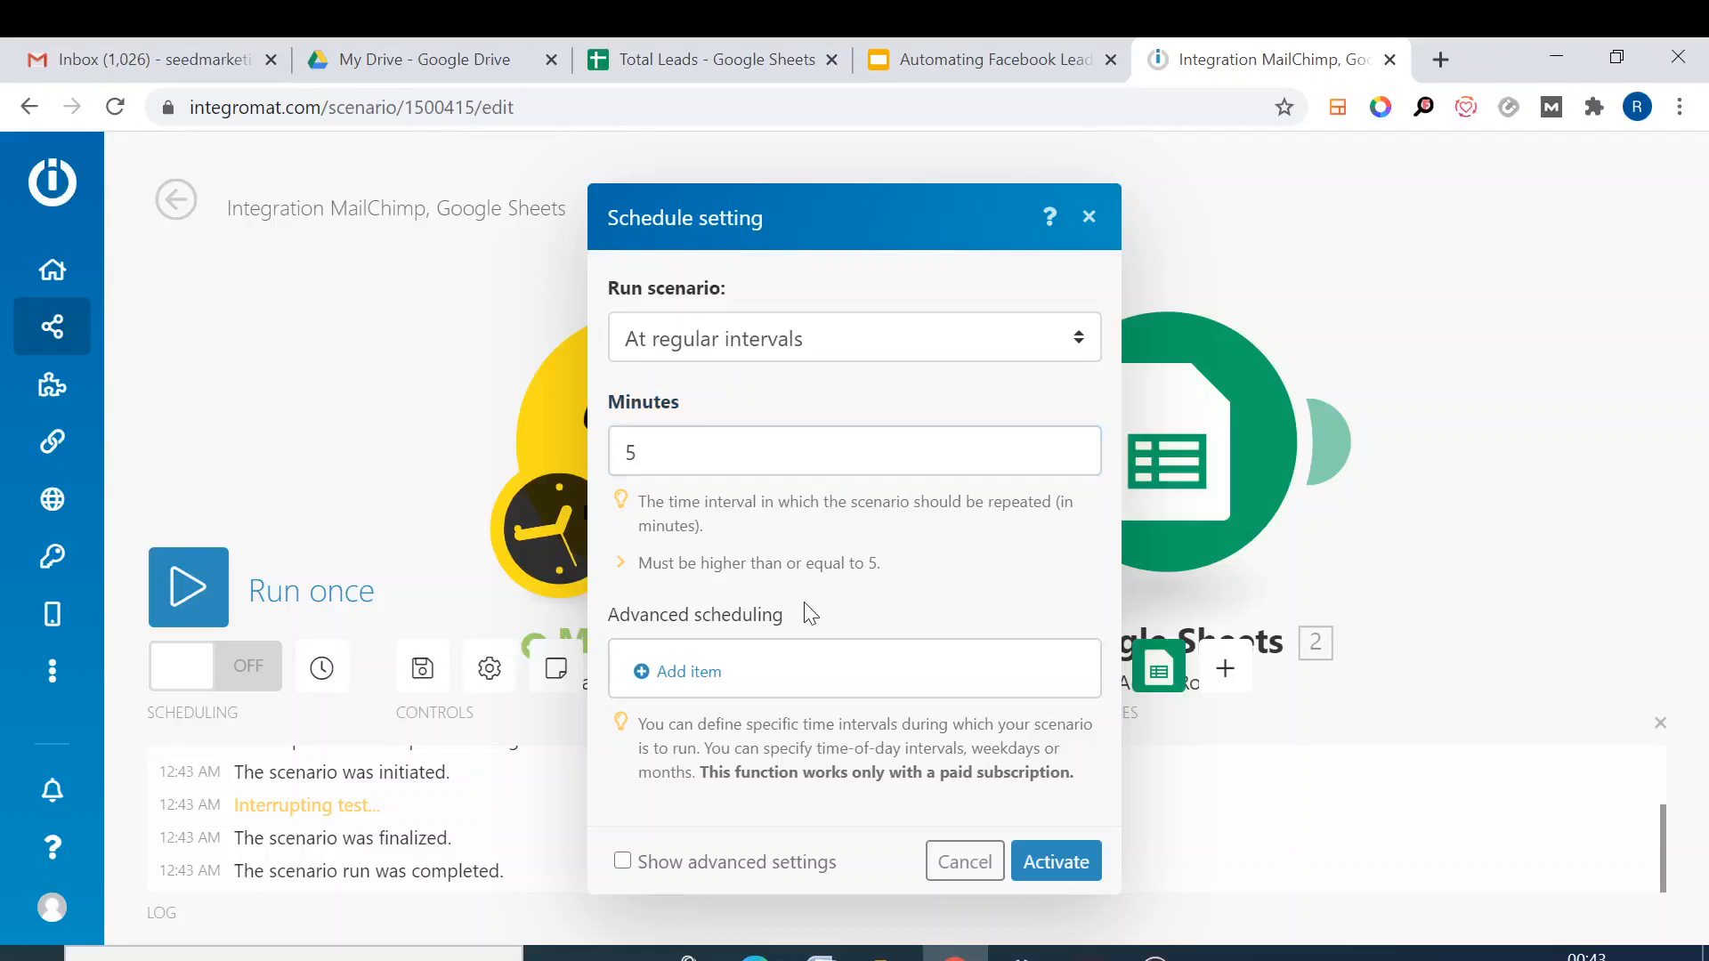
{"action": "left_click", "coordinate": [1053, 860]}
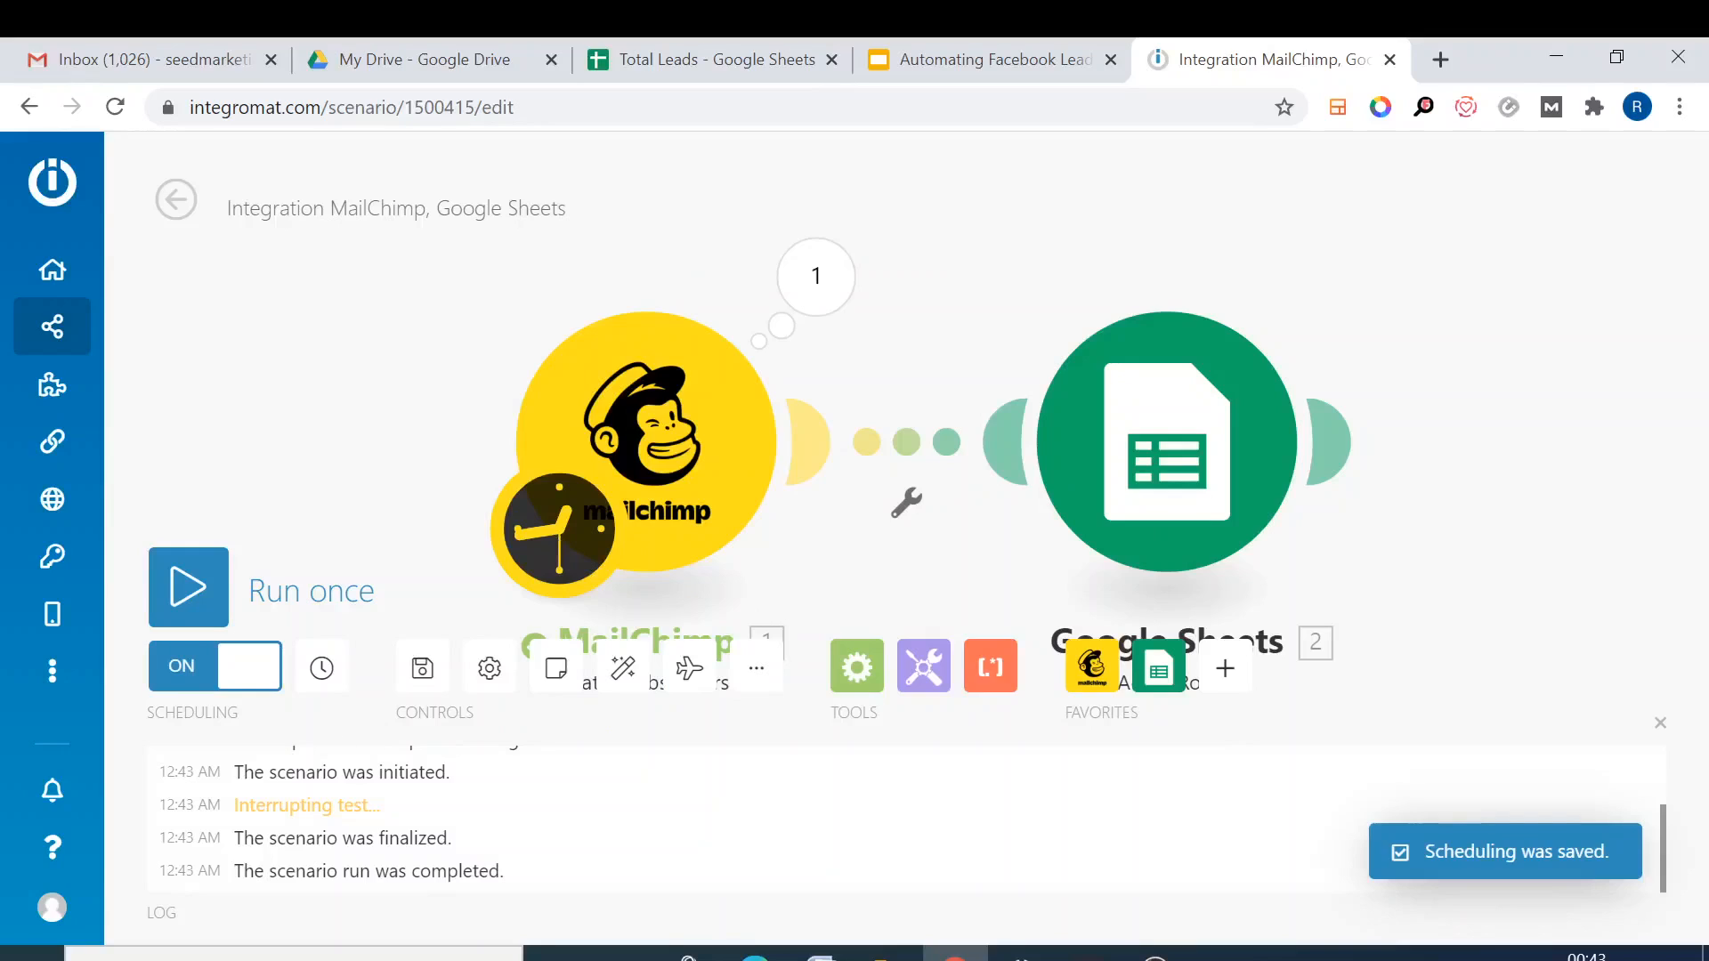
{"action": "mouse_move", "coordinate": [146, 476]}
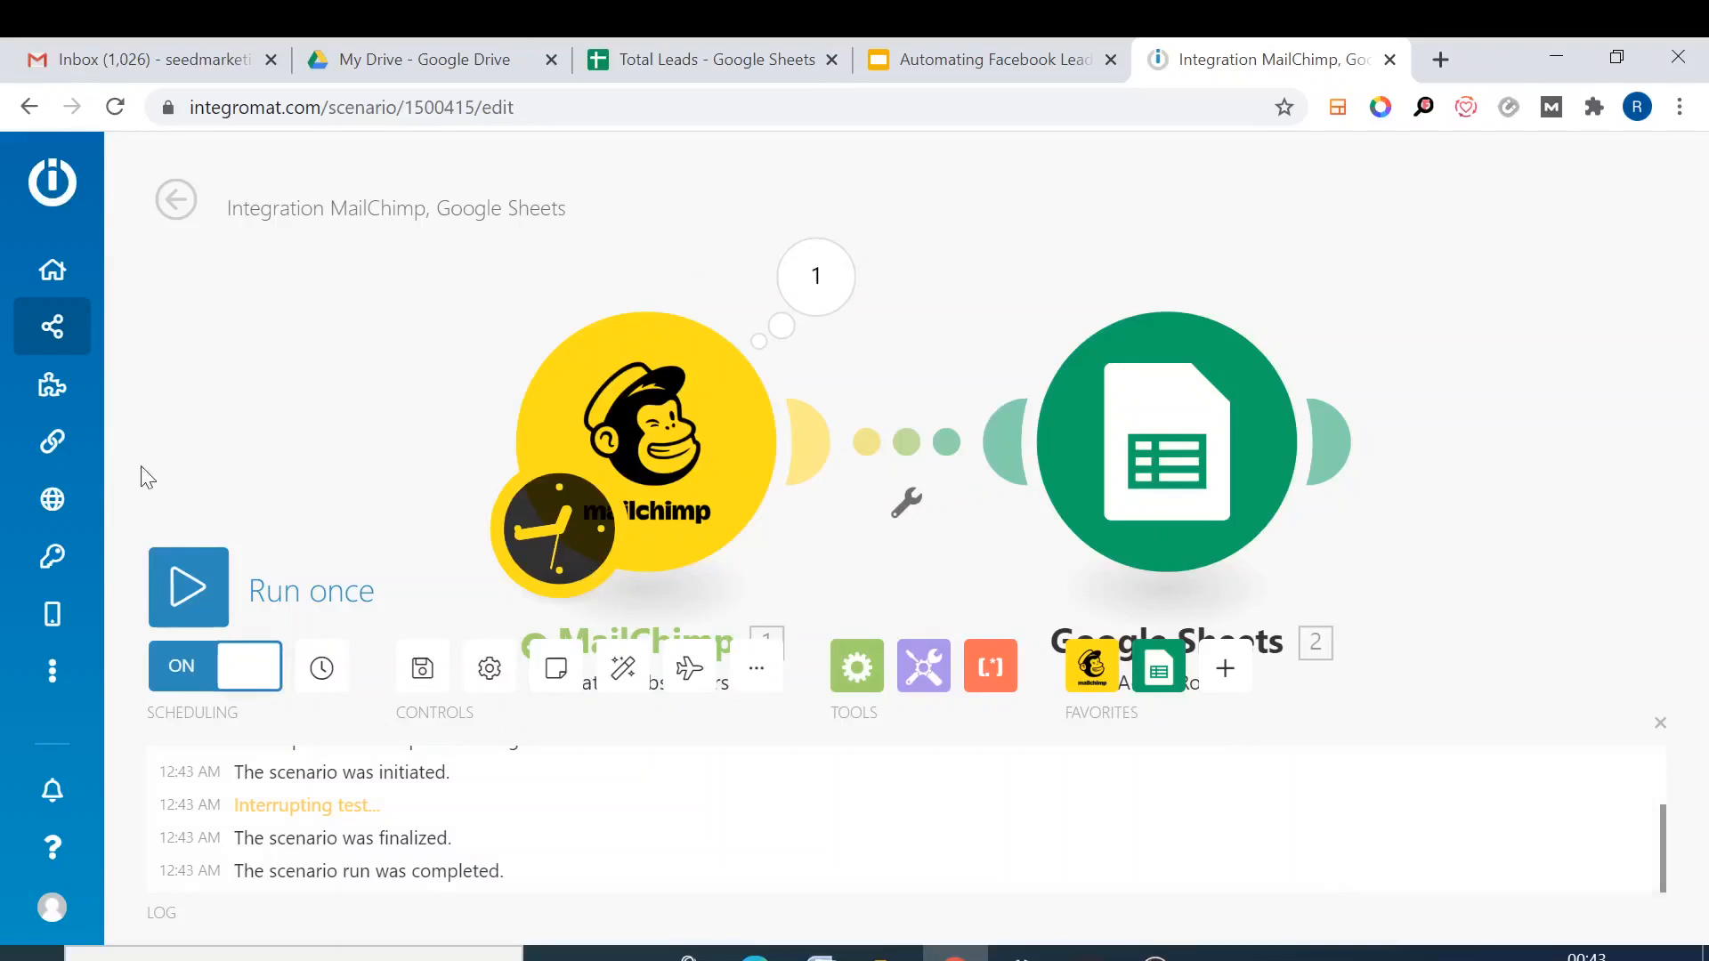
- Open the All scenarios page from the Scenarios item in the left sidebar
{"action": "left_click", "coordinate": [52, 325]}
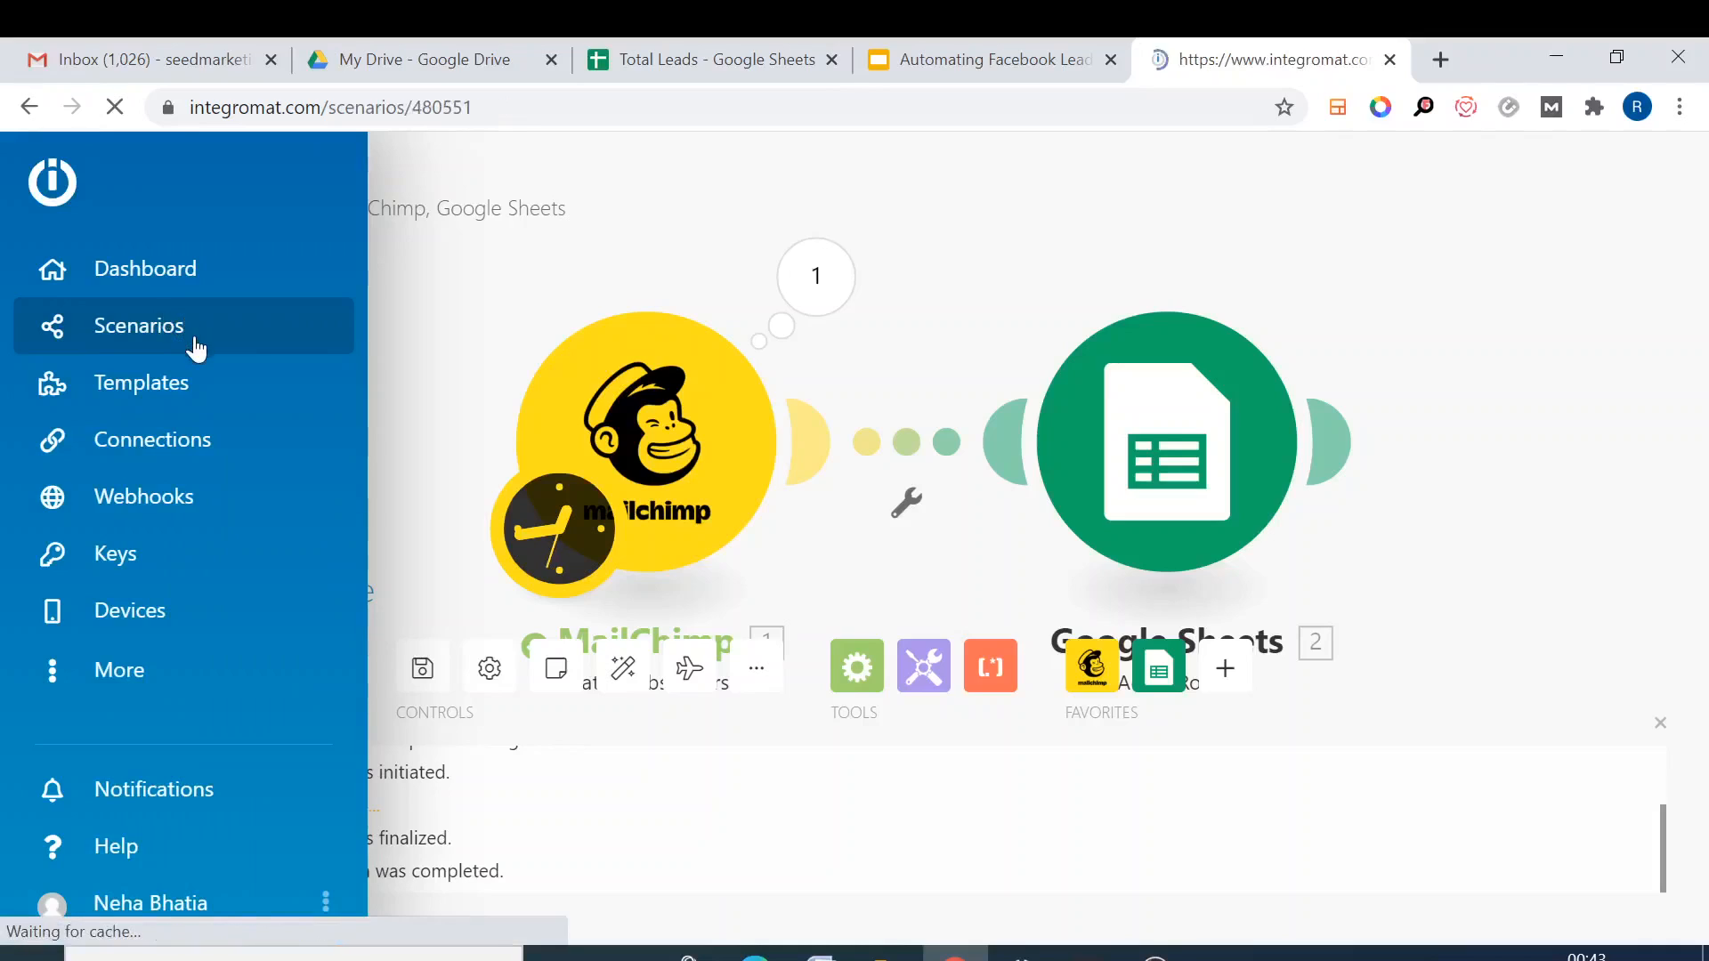
{"action": "left_click", "coordinate": [139, 325]}
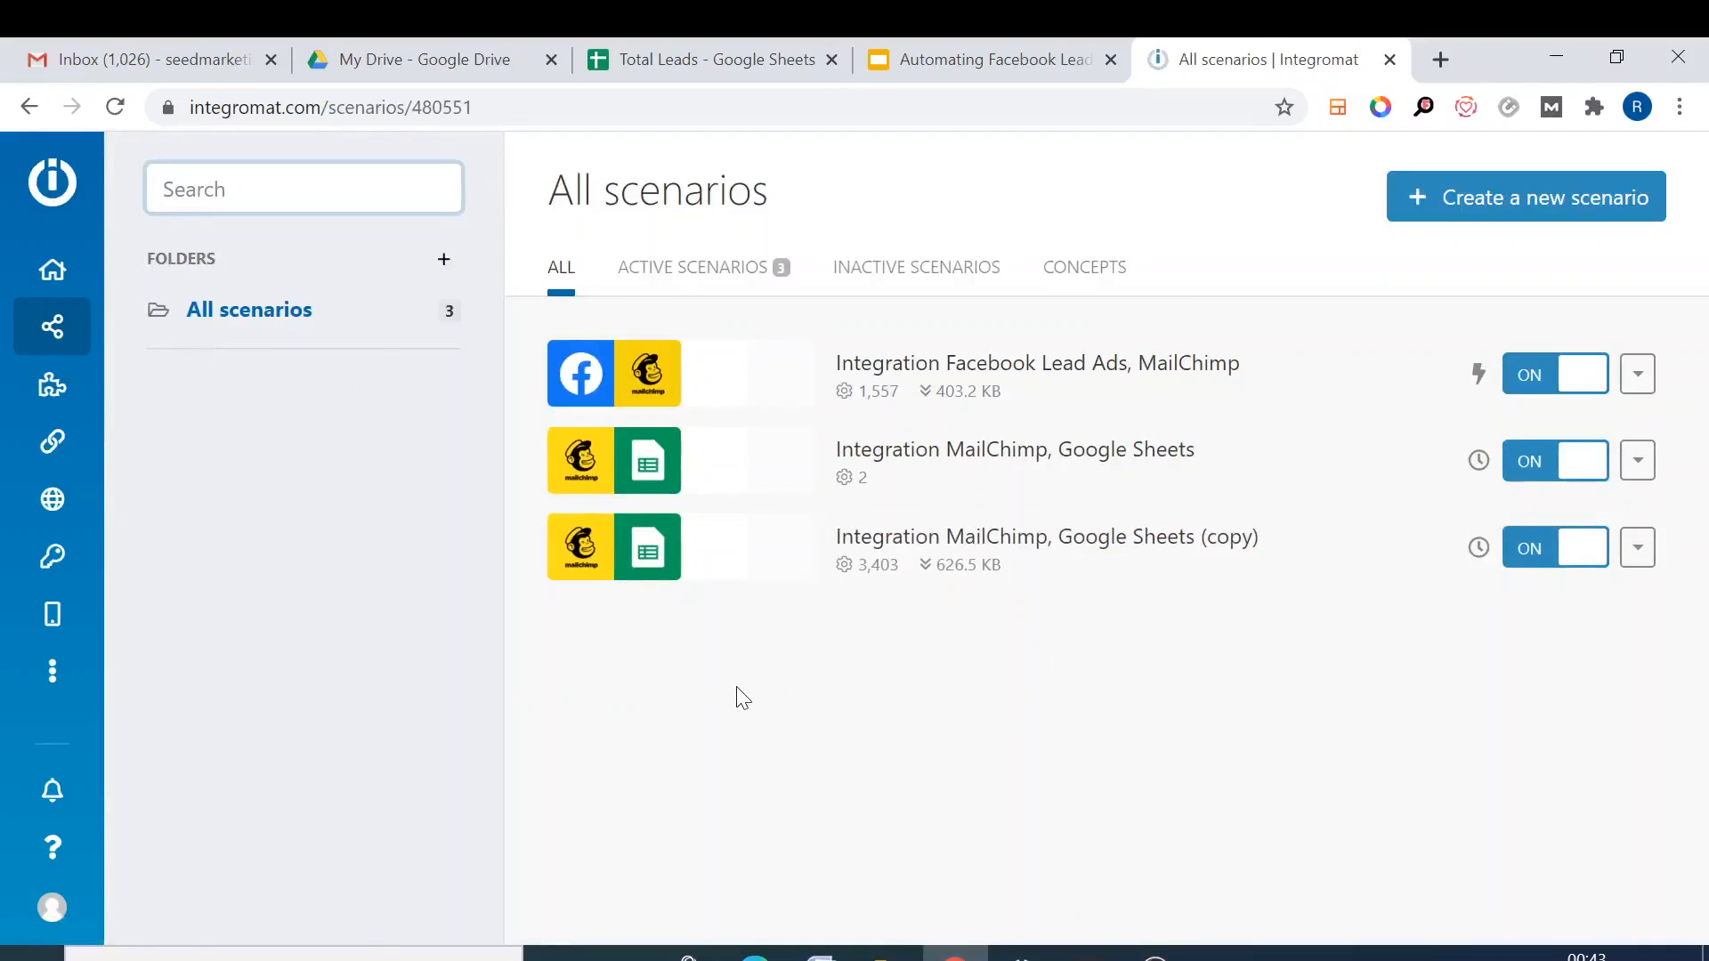
{"action": "mouse_move", "coordinate": [859, 485]}
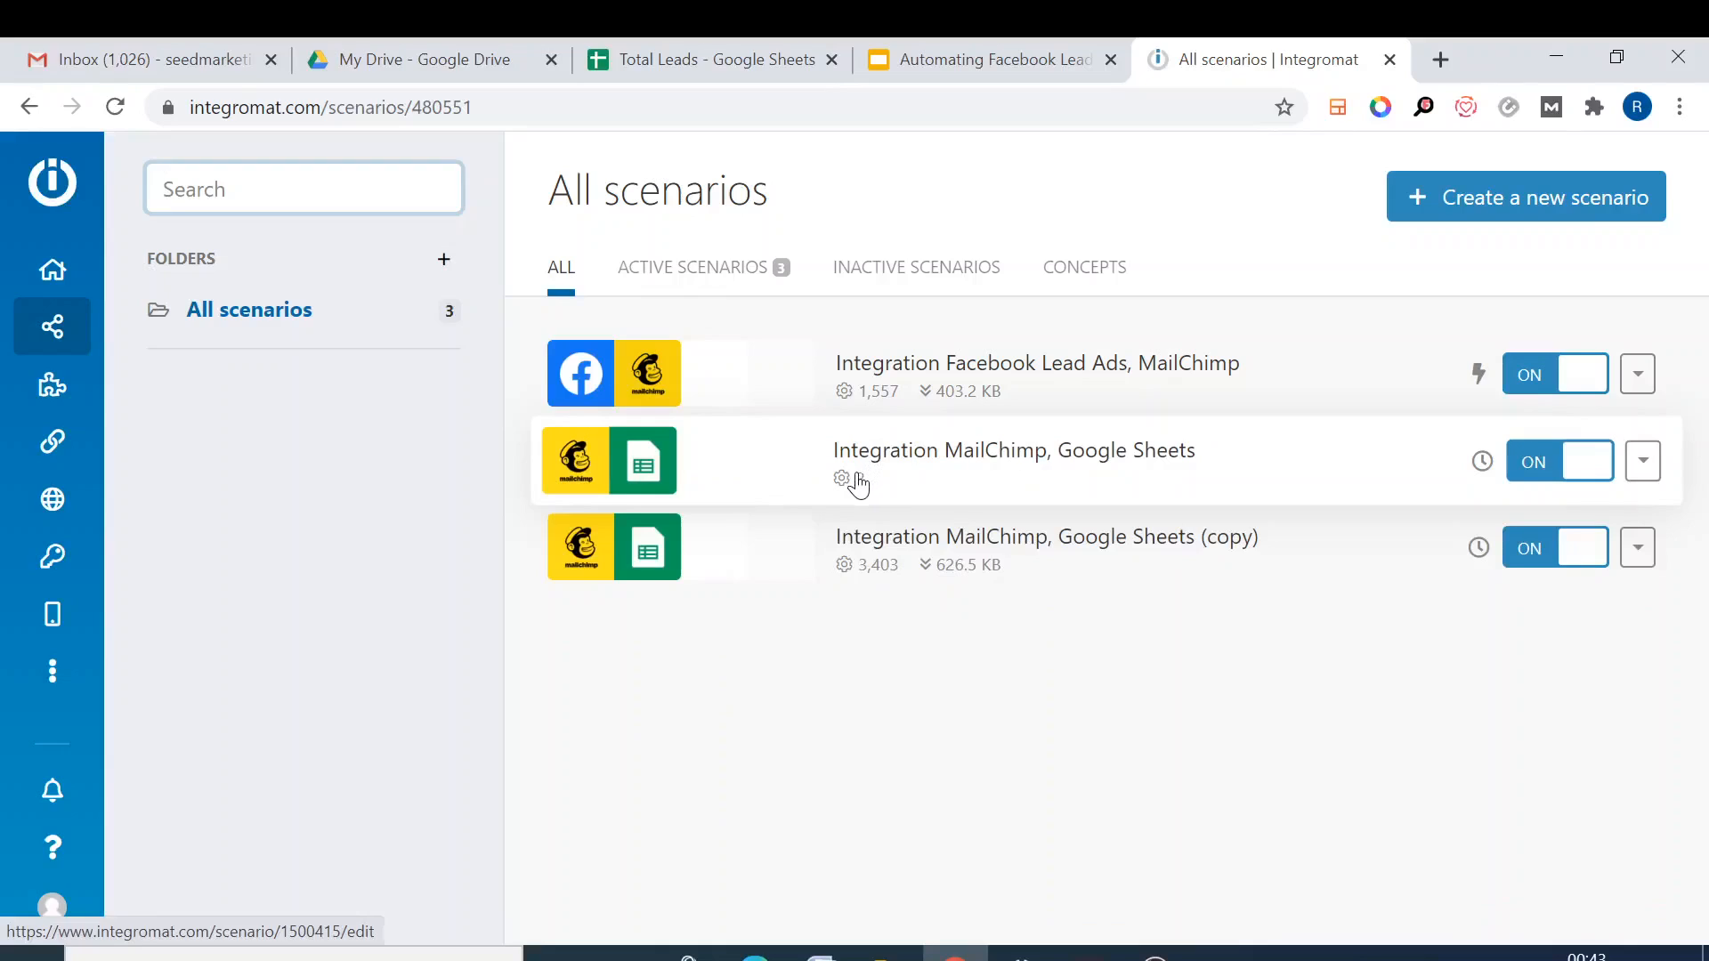